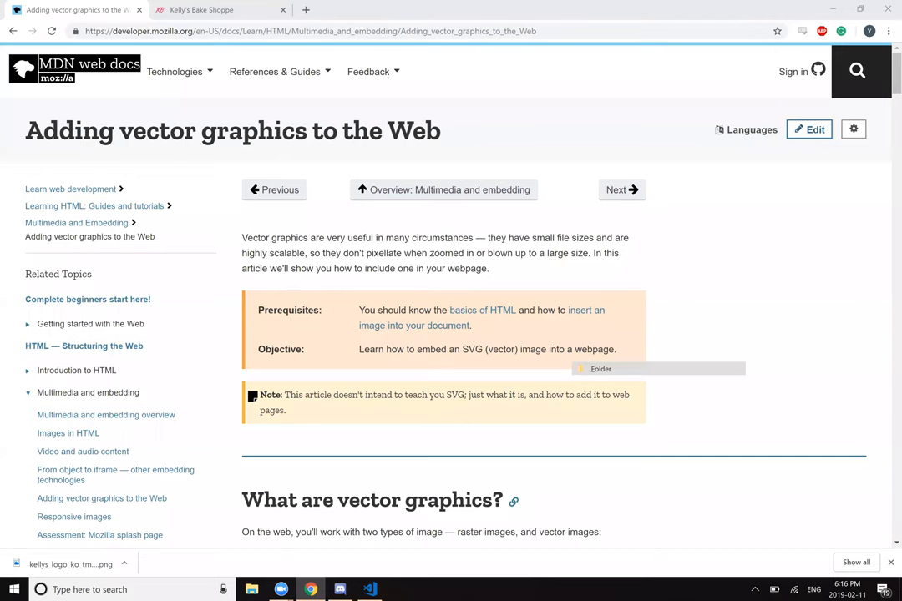
Step: Read past SVG's advantages and disadvantages lists to the Inkscape note and 'Adding SVG' heading
{"action": "scroll", "scroll_direction": "down", "scroll_amount": 3}
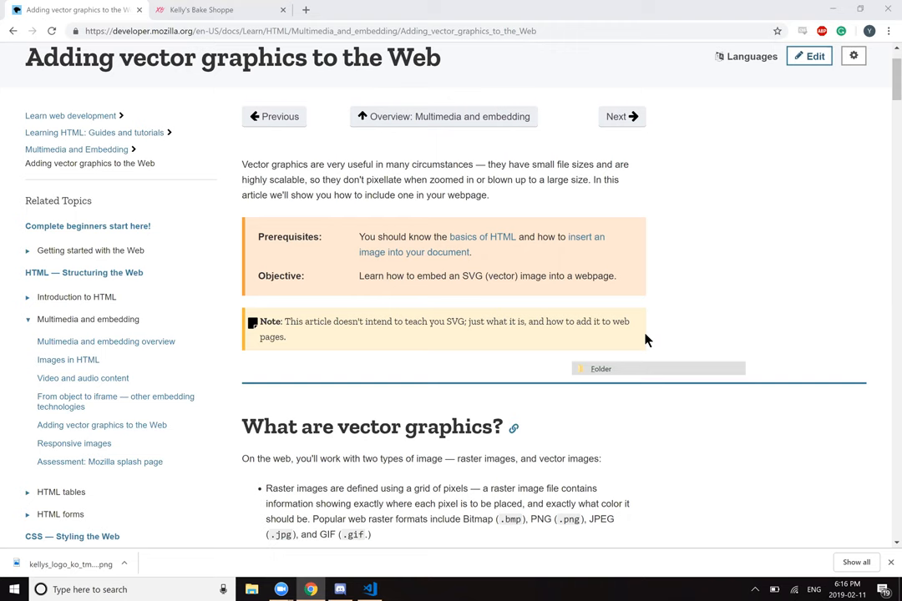
{"action": "scroll", "scroll_direction": "down", "scroll_amount": 3}
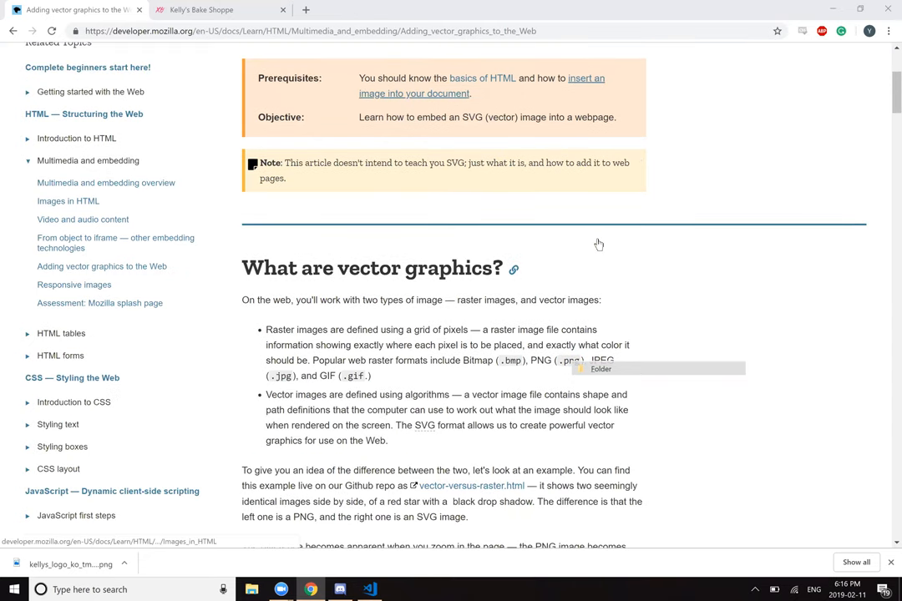
{"action": "scroll", "scroll_direction": "down", "scroll_amount": 3}
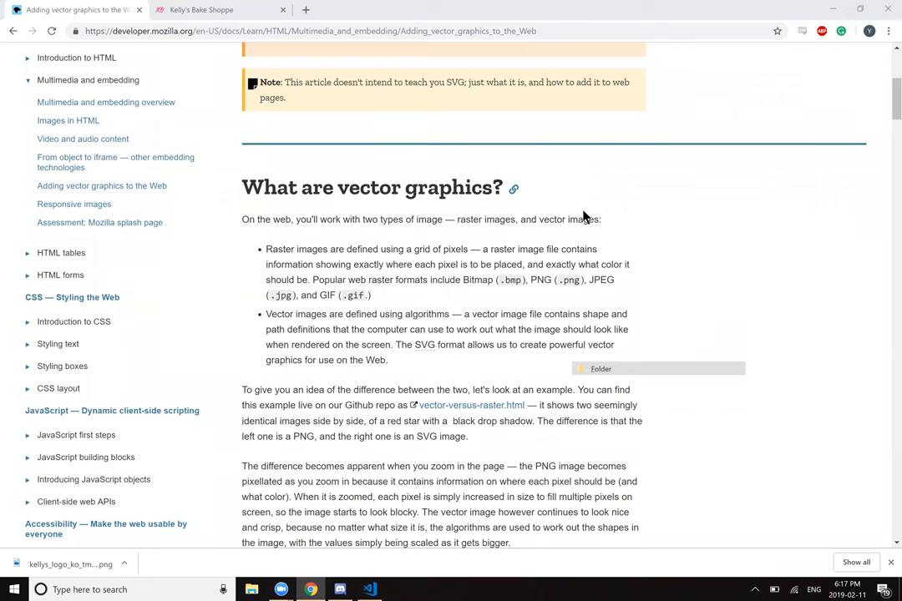
{"action": "mouse_move", "coordinate": [507, 235]}
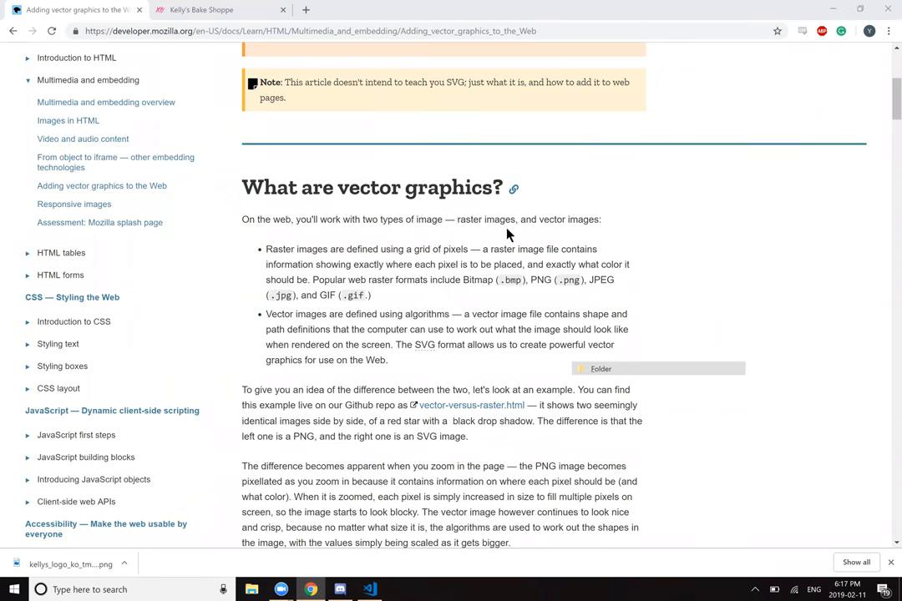
{"action": "mouse_move", "coordinate": [658, 230]}
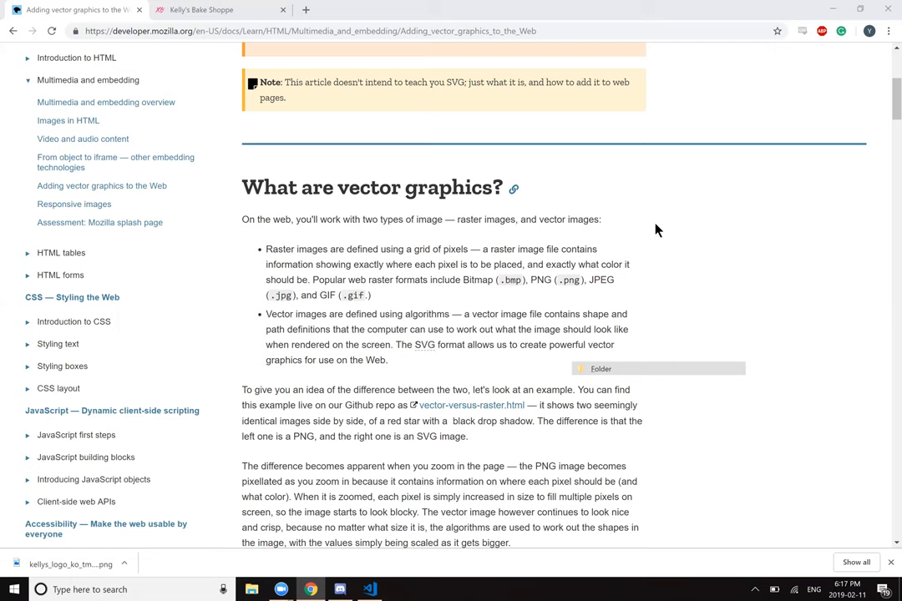
{"action": "scroll", "scroll_direction": "down", "scroll_amount": 3}
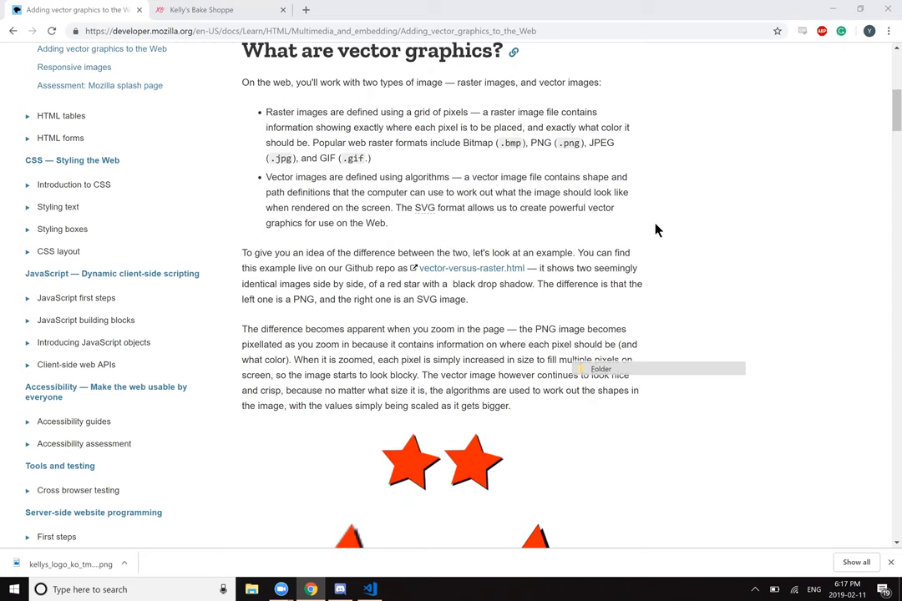
{"action": "mouse_move", "coordinate": [563, 272]}
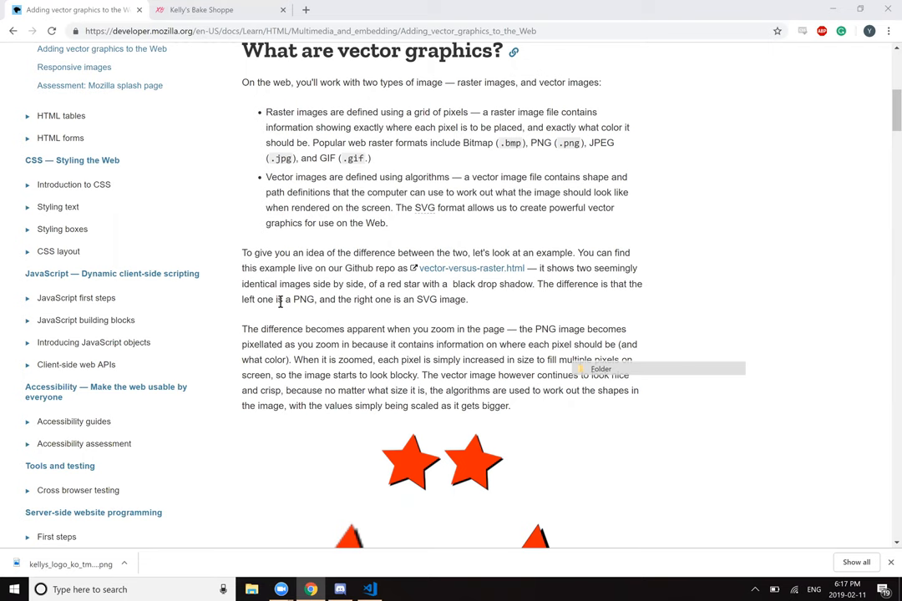
{"action": "scroll", "scroll_direction": "down", "scroll_amount": 3}
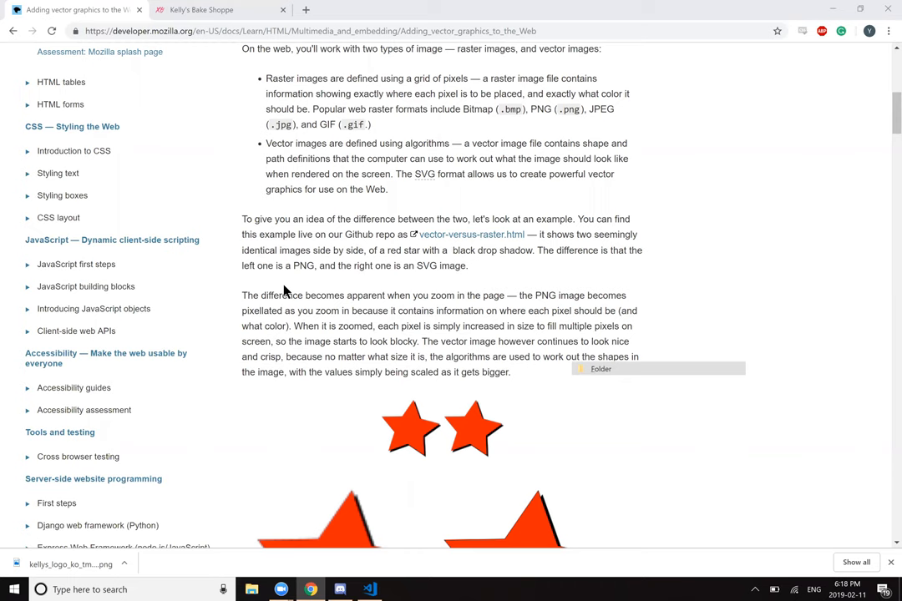
{"action": "scroll", "scroll_direction": "down", "scroll_amount": 3}
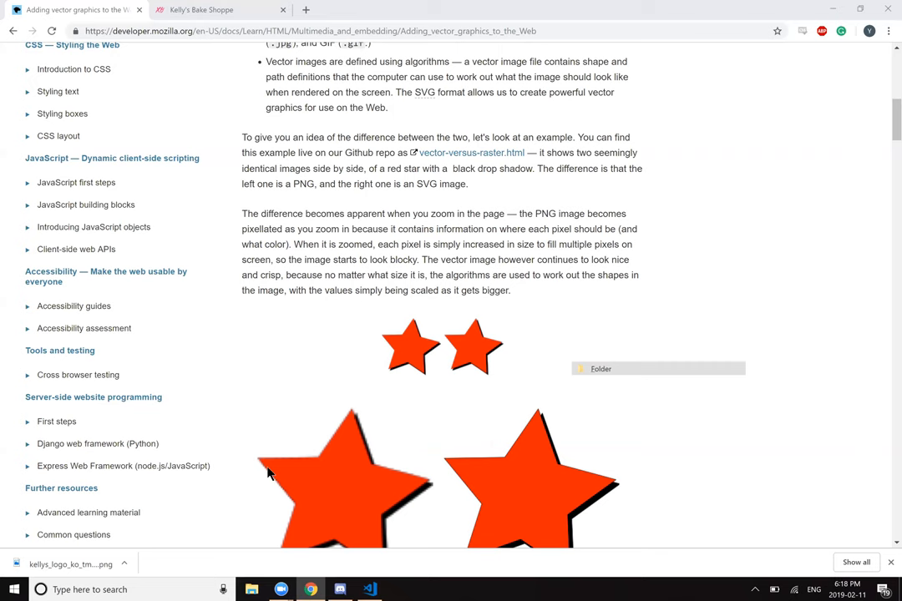
{"action": "mouse_move", "coordinate": [309, 475]}
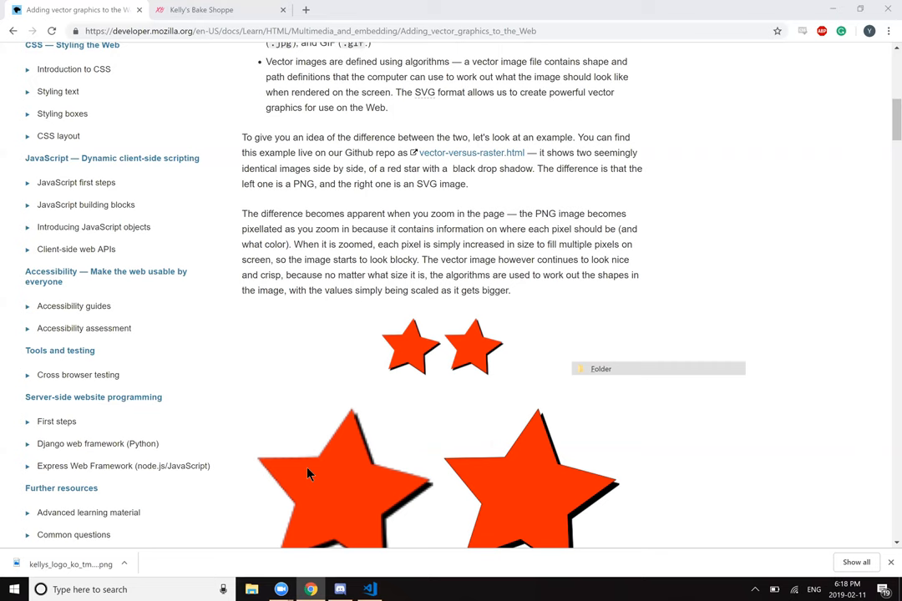
{"action": "scroll", "scroll_direction": "down", "scroll_amount": 3}
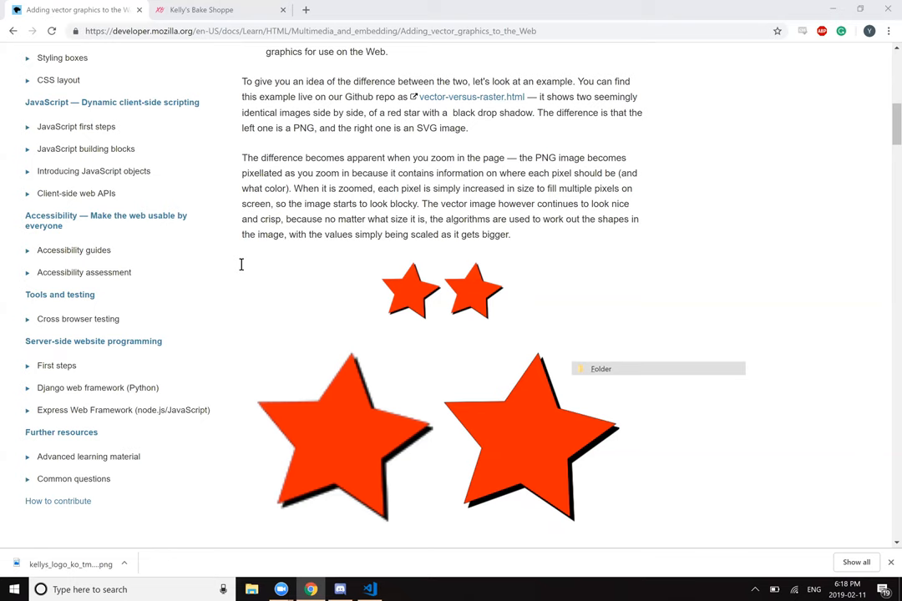
{"action": "scroll", "scroll_direction": "down", "scroll_amount": 3}
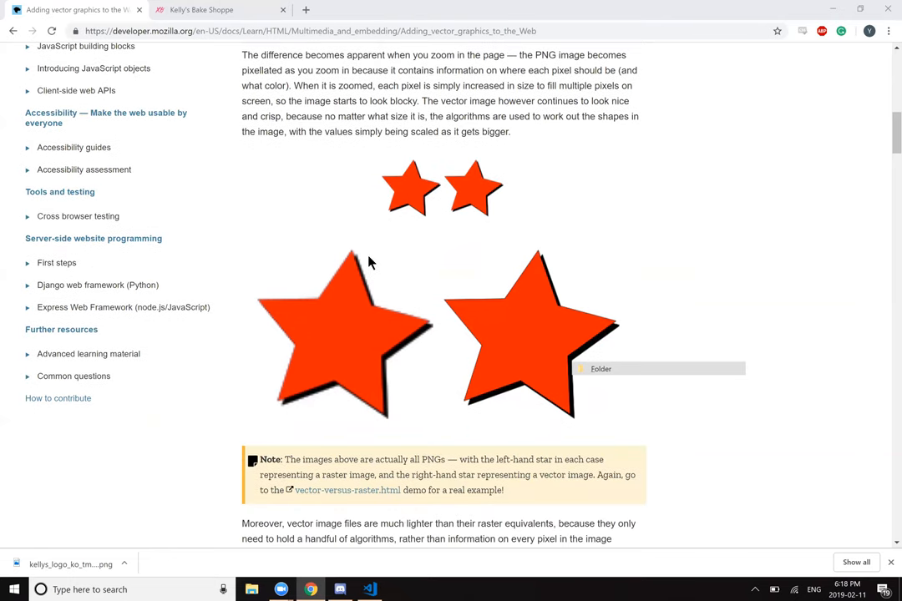
{"action": "mouse_move", "coordinate": [441, 278]}
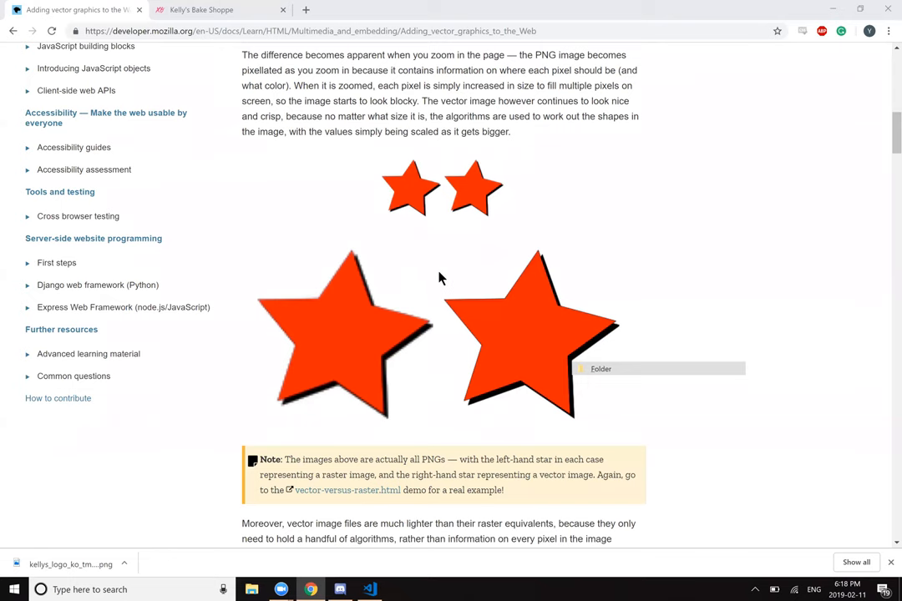
{"action": "scroll", "scroll_direction": "down", "scroll_amount": 3}
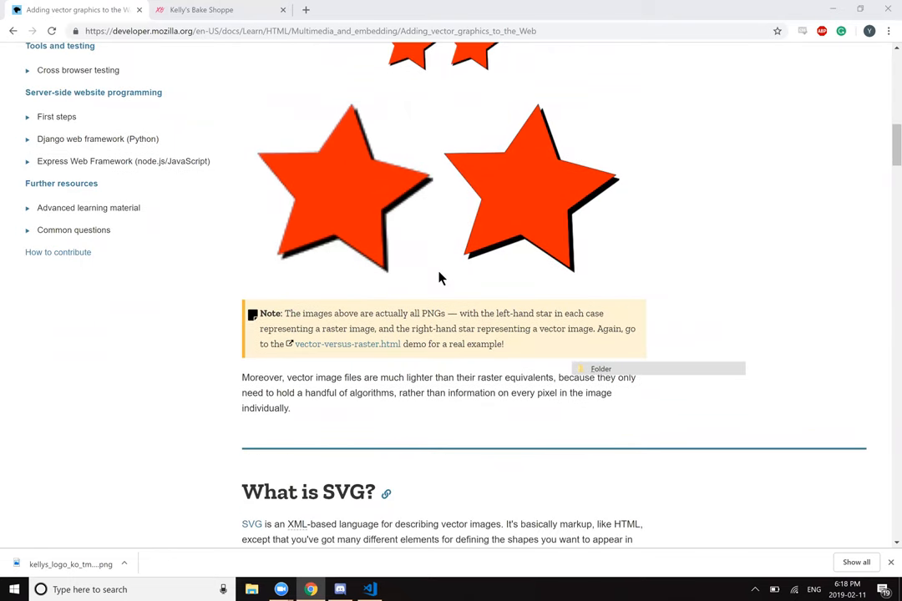
{"action": "scroll", "scroll_direction": "down", "scroll_amount": 3}
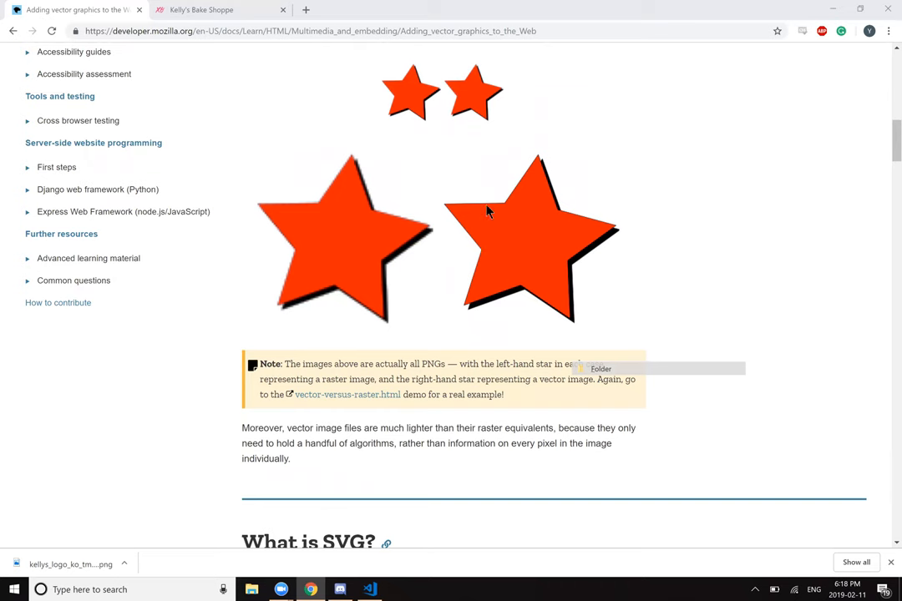
{"action": "mouse_move", "coordinate": [560, 335]}
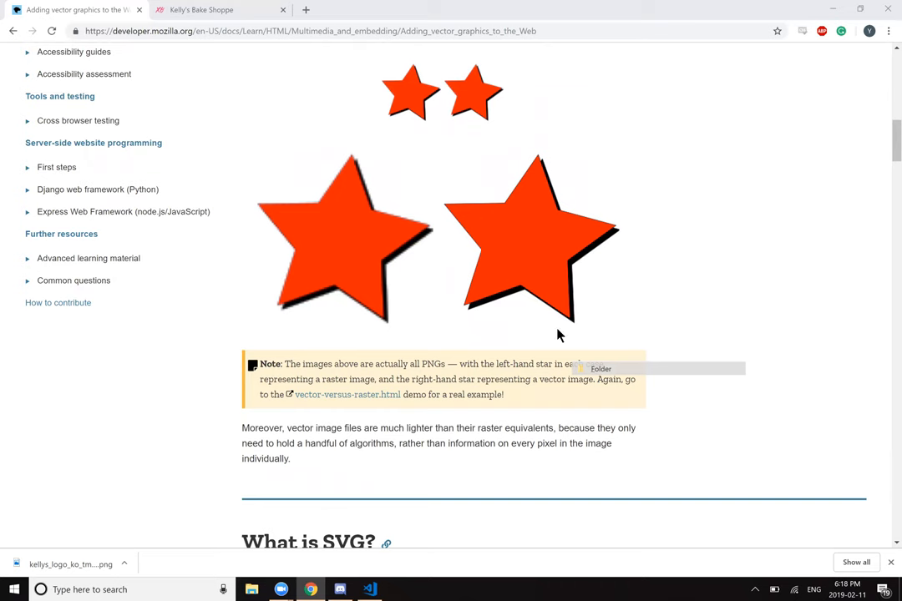
{"action": "mouse_move", "coordinate": [322, 261]}
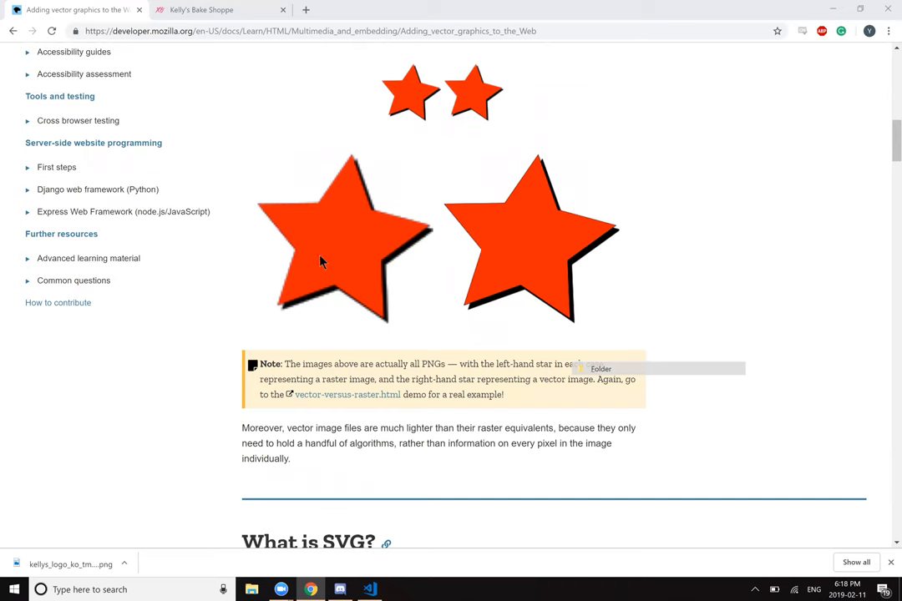
{"action": "scroll", "scroll_direction": "down", "scroll_amount": 3}
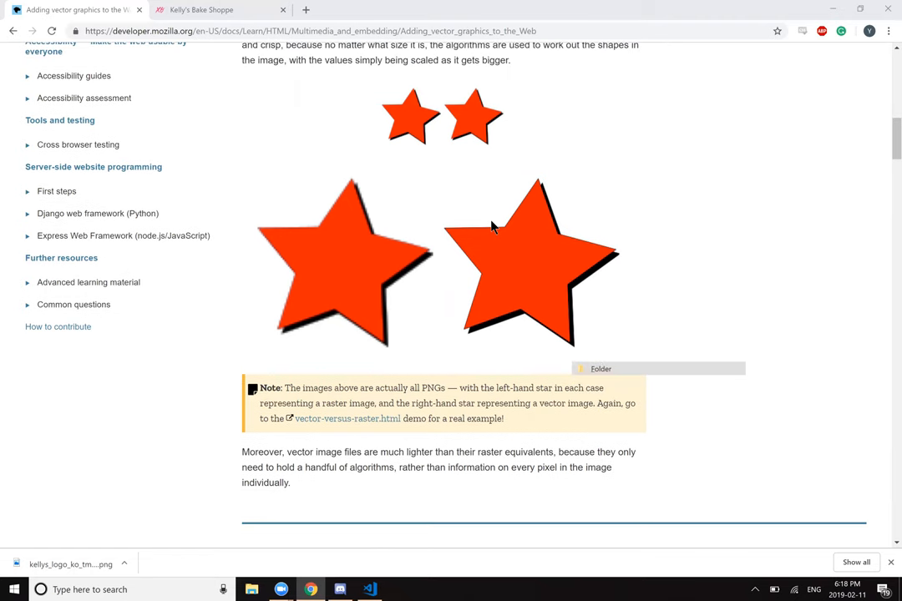
{"action": "mouse_move", "coordinate": [601, 257]}
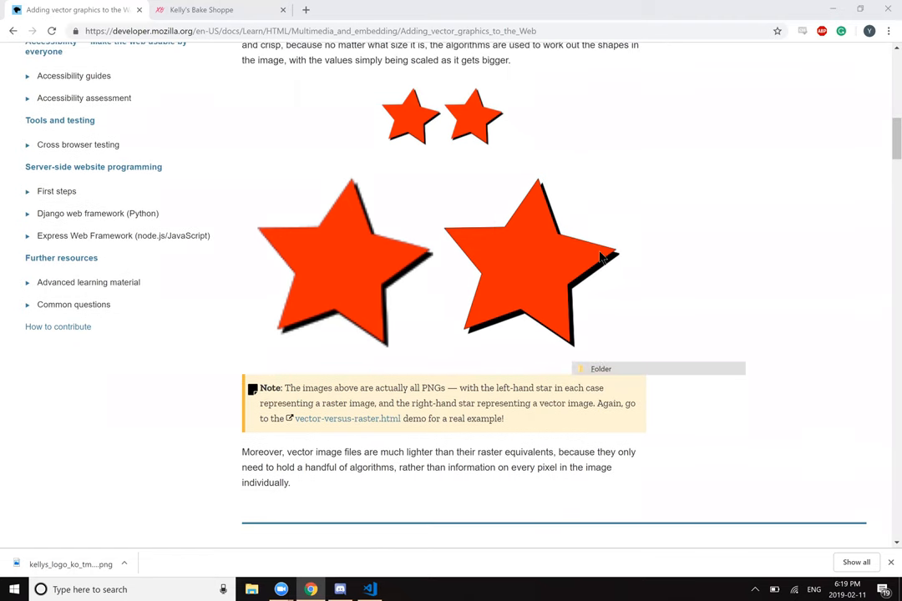
{"action": "mouse_move", "coordinate": [570, 349]}
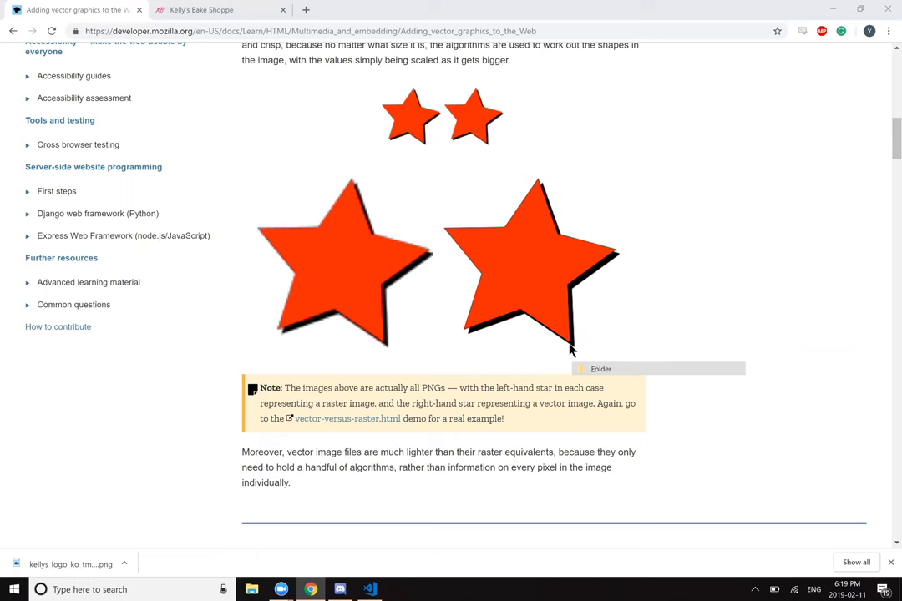
{"action": "mouse_move", "coordinate": [466, 333]}
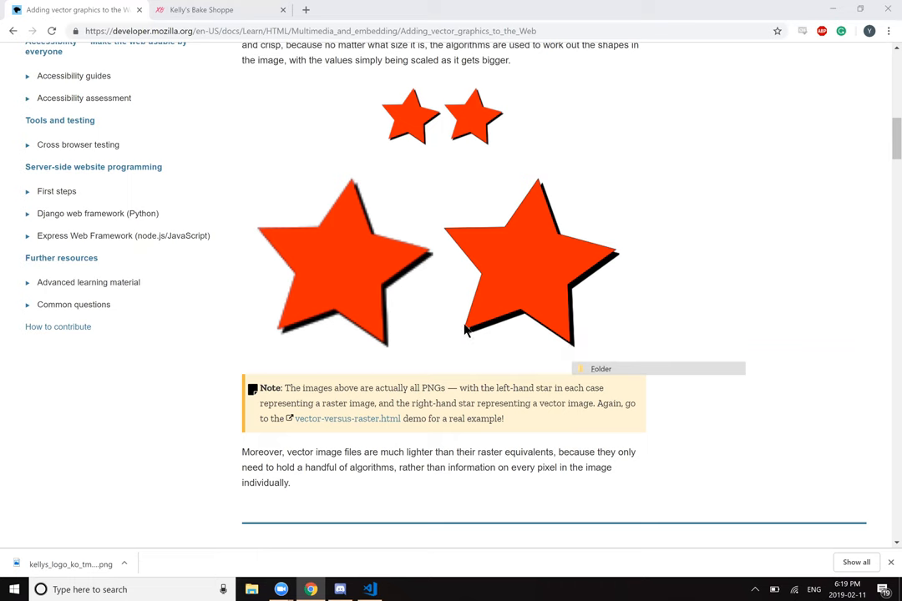
{"action": "mouse_move", "coordinate": [444, 229]}
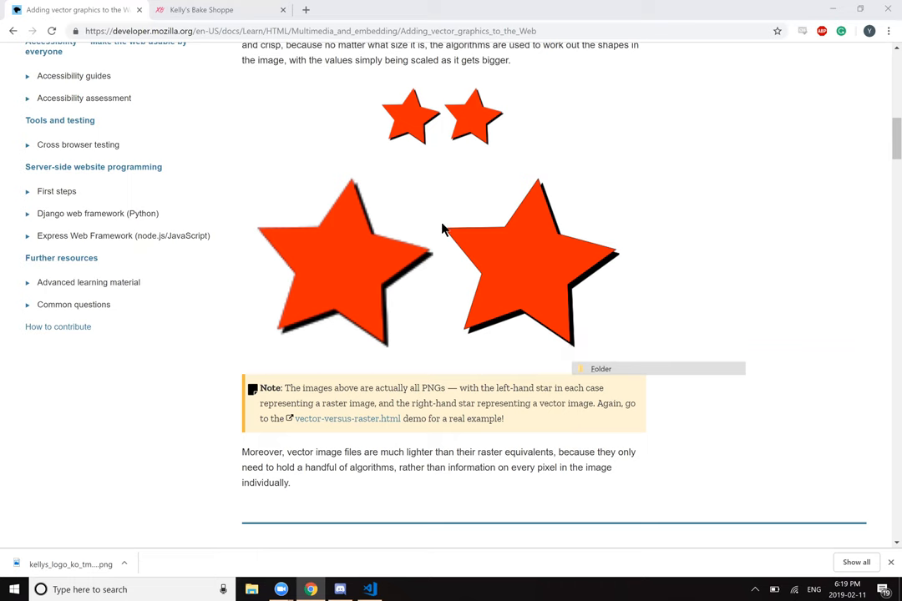
{"action": "mouse_move", "coordinate": [543, 194]}
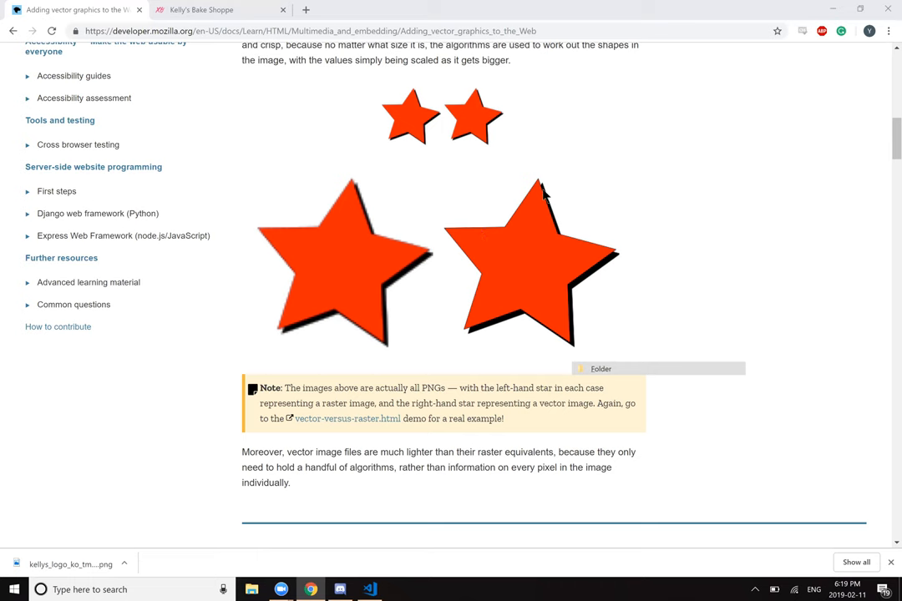
{"action": "mouse_move", "coordinate": [588, 268]}
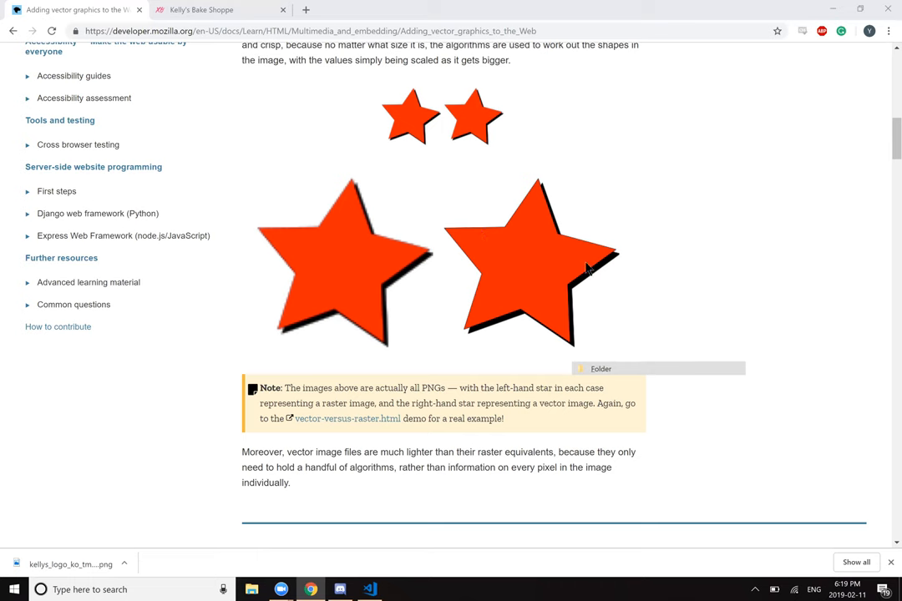
{"action": "mouse_move", "coordinate": [544, 336]}
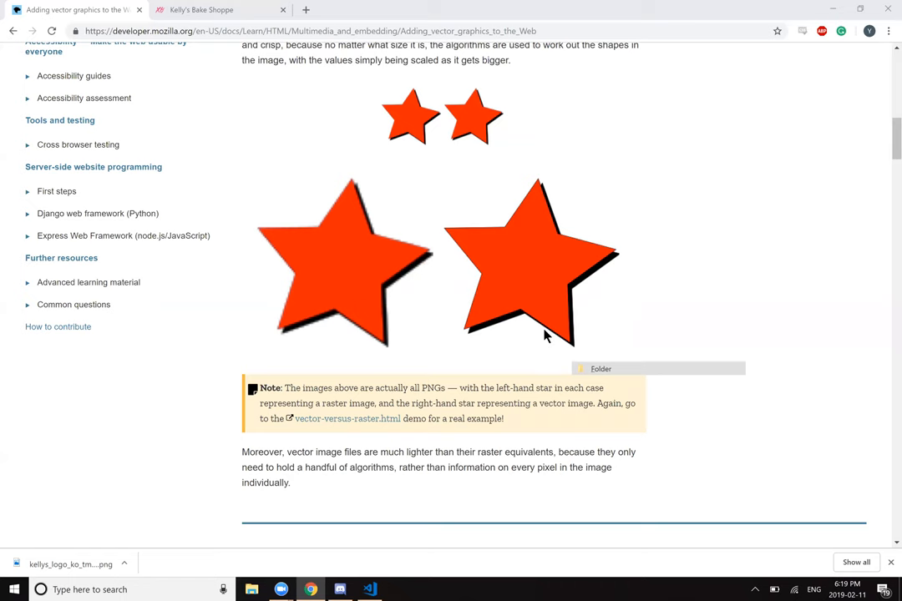
{"action": "mouse_move", "coordinate": [613, 324]}
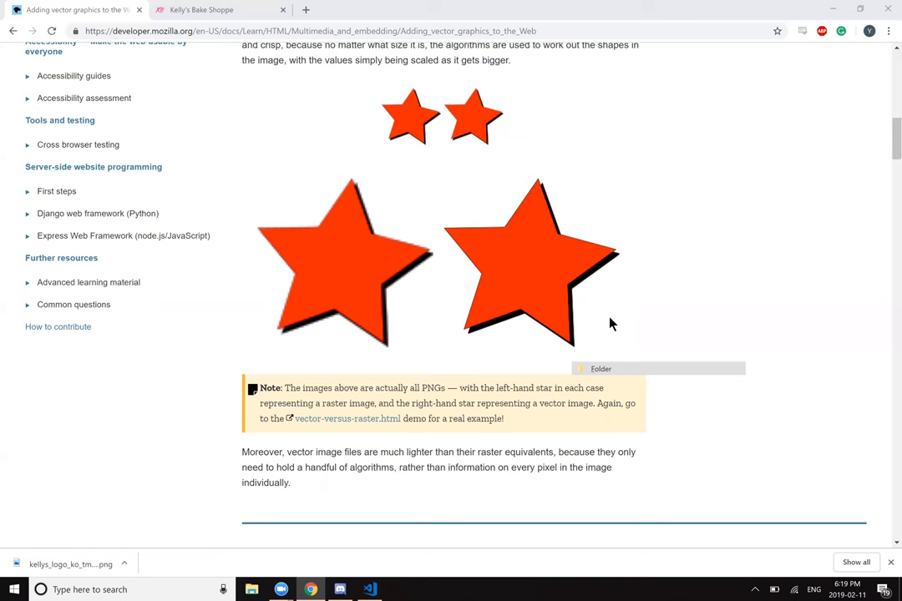
{"action": "mouse_move", "coordinate": [691, 291]}
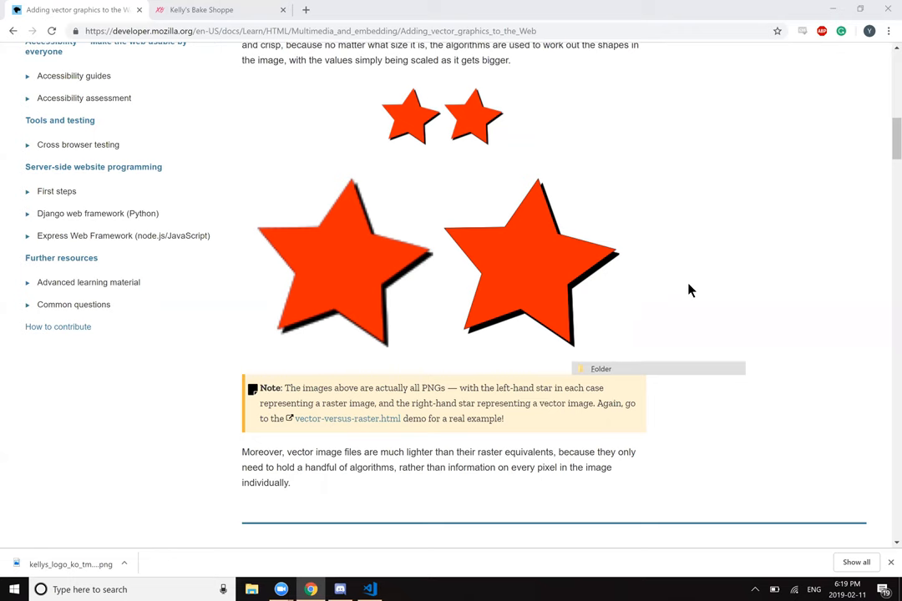
{"action": "scroll", "scroll_direction": "down", "scroll_amount": 3}
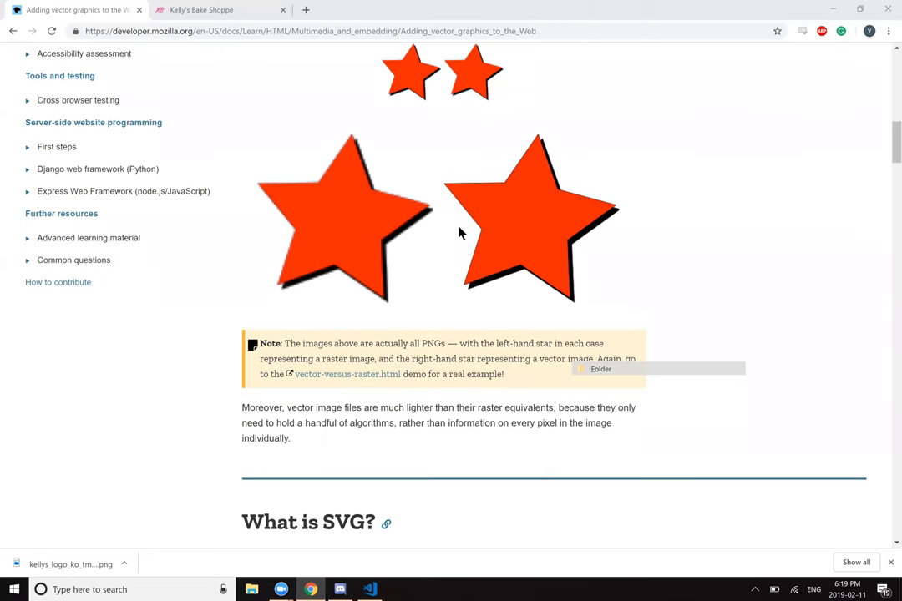
{"action": "mouse_move", "coordinate": [618, 213]}
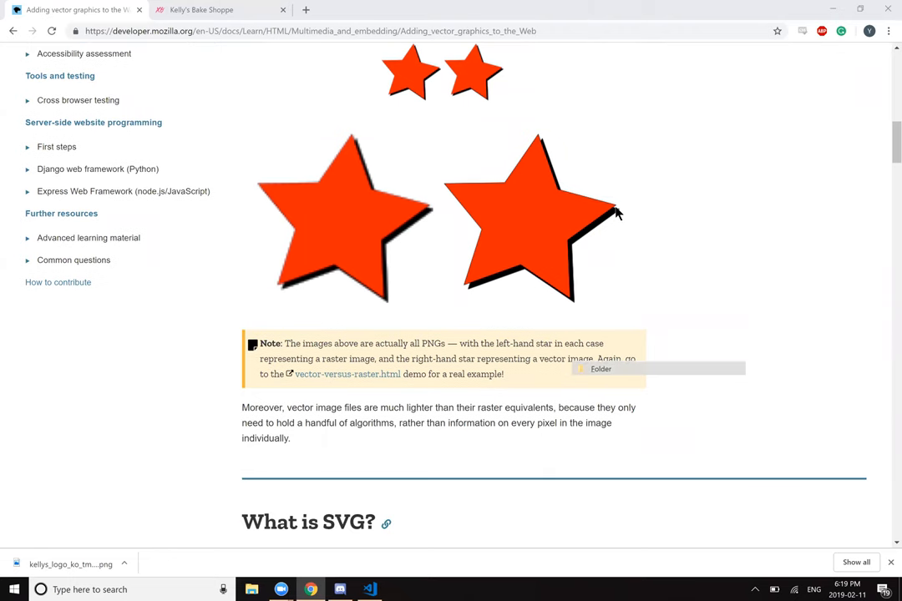
{"action": "scroll", "scroll_direction": "down", "scroll_amount": 3}
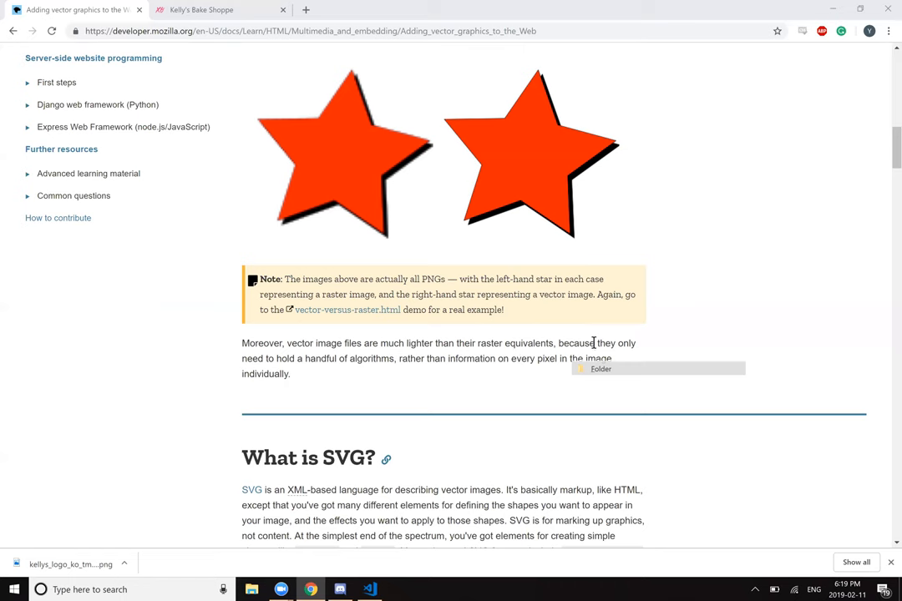
{"action": "mouse_move", "coordinate": [341, 390]}
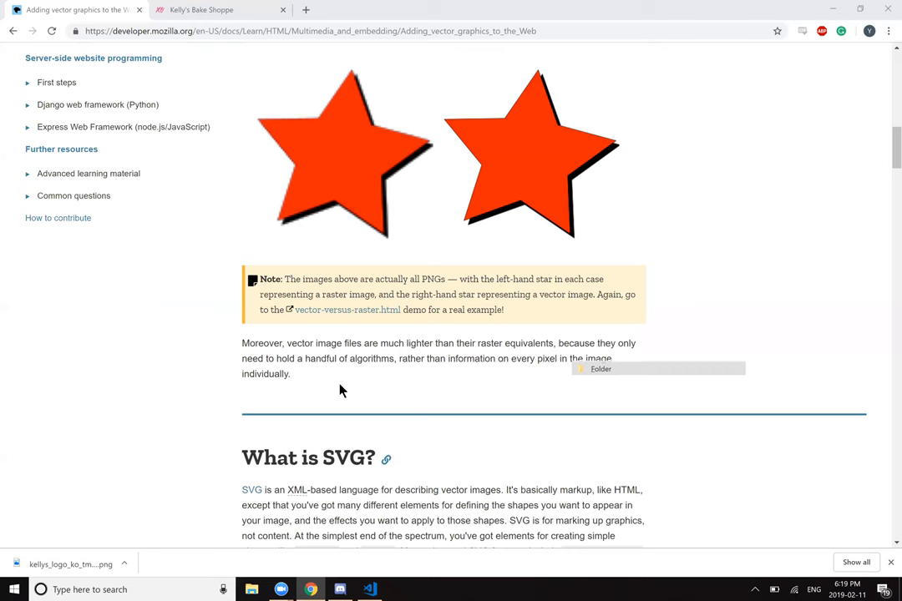
{"action": "mouse_move", "coordinate": [362, 382]}
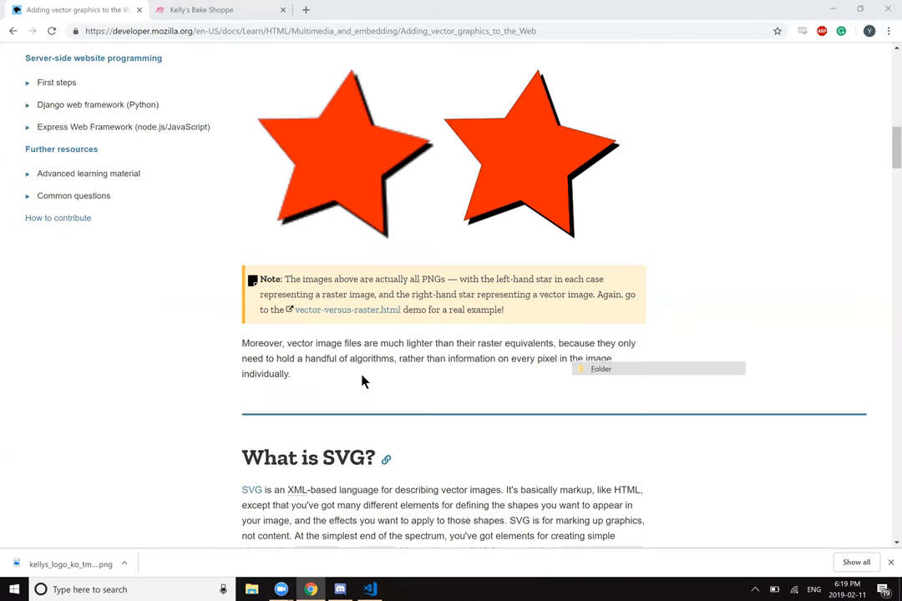
{"action": "scroll", "scroll_direction": "down", "scroll_amount": 3}
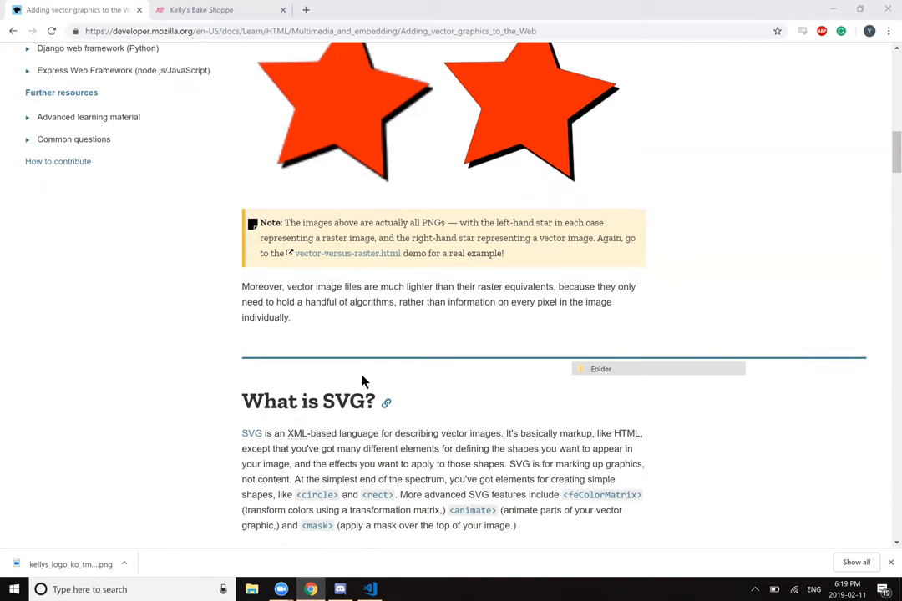
{"action": "scroll", "scroll_direction": "down", "scroll_amount": 3}
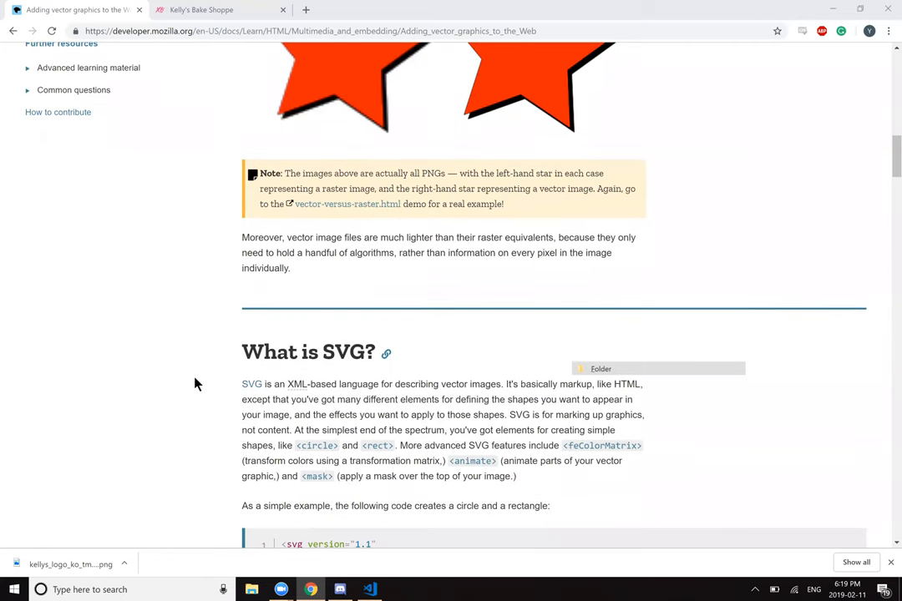
{"action": "scroll", "scroll_direction": "down", "scroll_amount": 3}
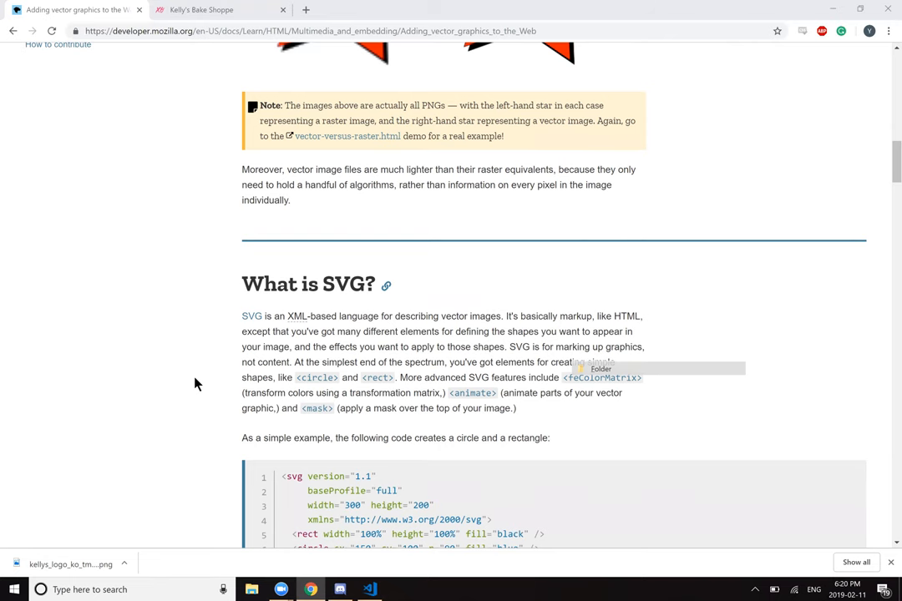
{"action": "scroll", "scroll_direction": "down", "scroll_amount": 3}
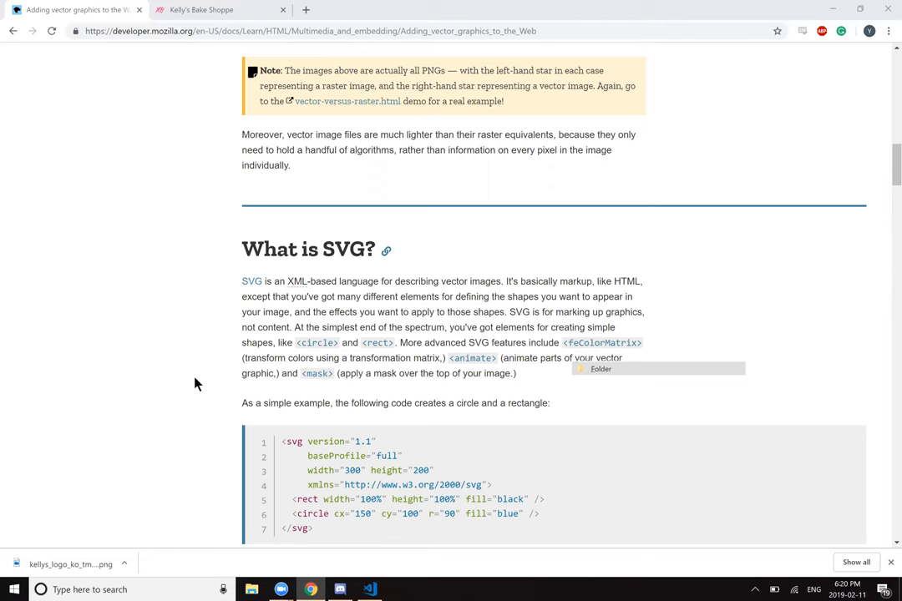
{"action": "scroll", "scroll_direction": "down", "scroll_amount": 3}
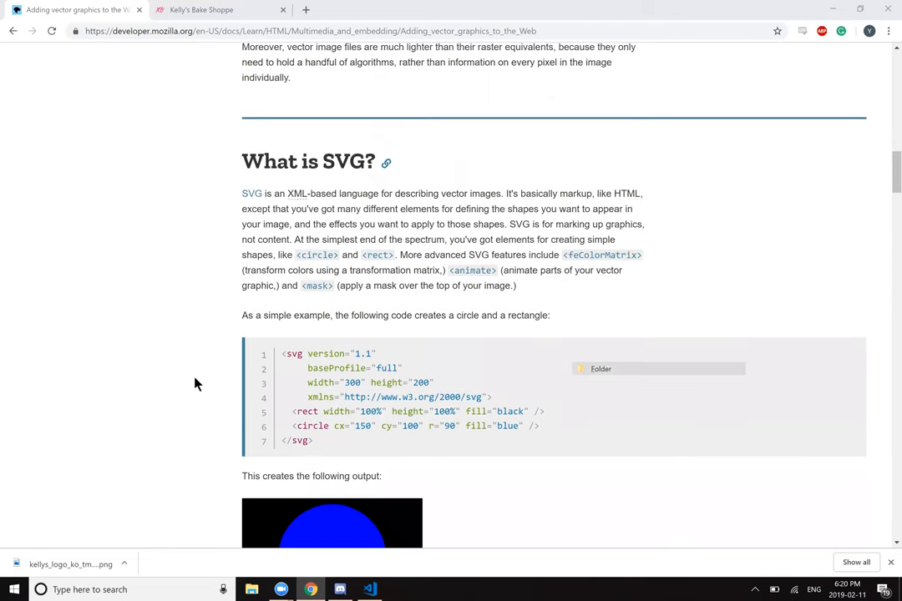
{"action": "scroll", "scroll_direction": "down", "scroll_amount": 3}
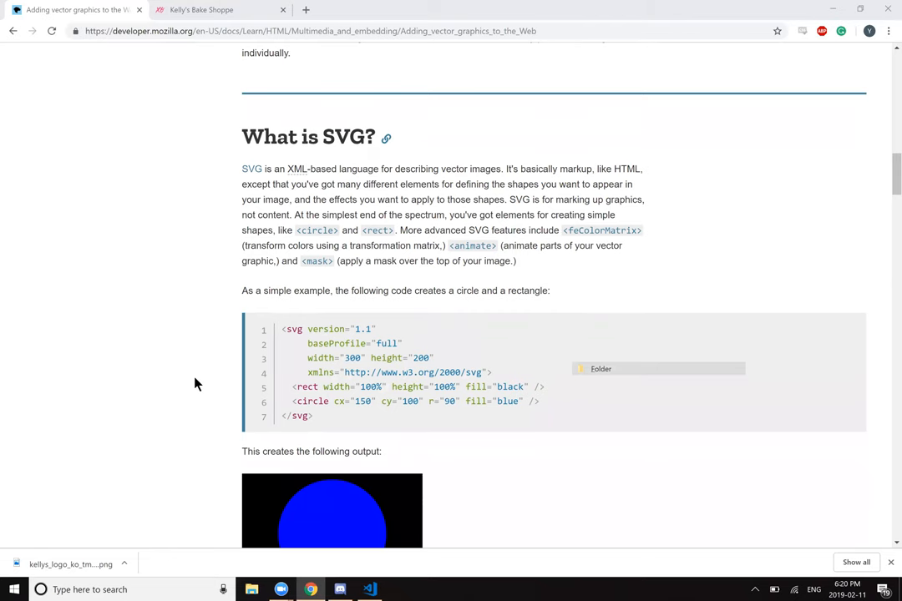
{"action": "scroll", "scroll_direction": "down", "scroll_amount": 3}
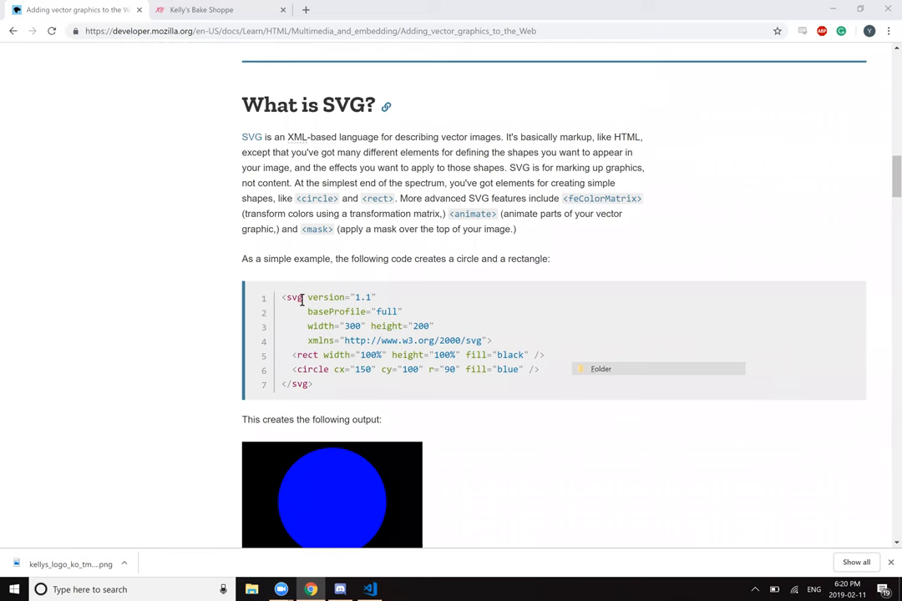
{"action": "mouse_move", "coordinate": [380, 312]}
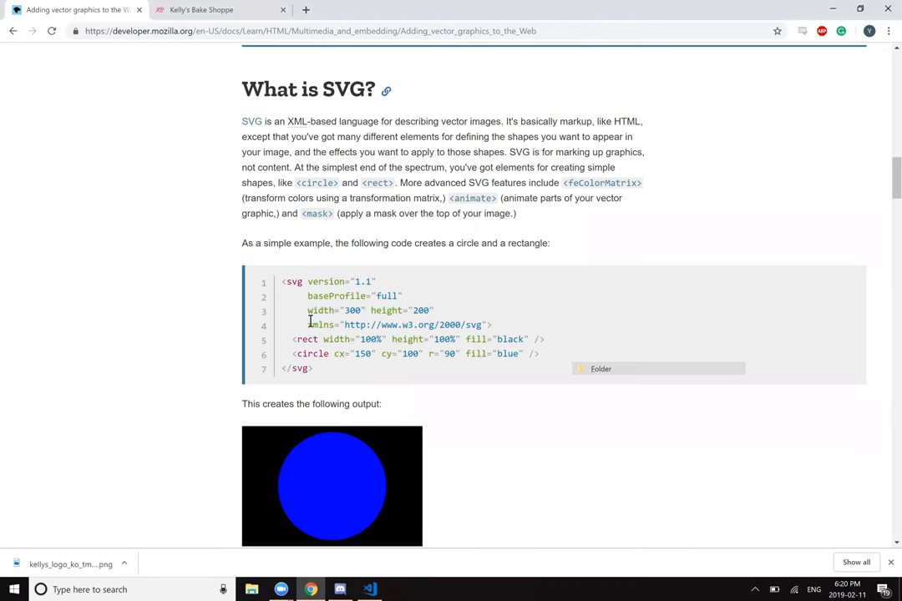
{"action": "left_click_drag", "start_coordinate": [307, 310], "coordinate": [430, 310]}
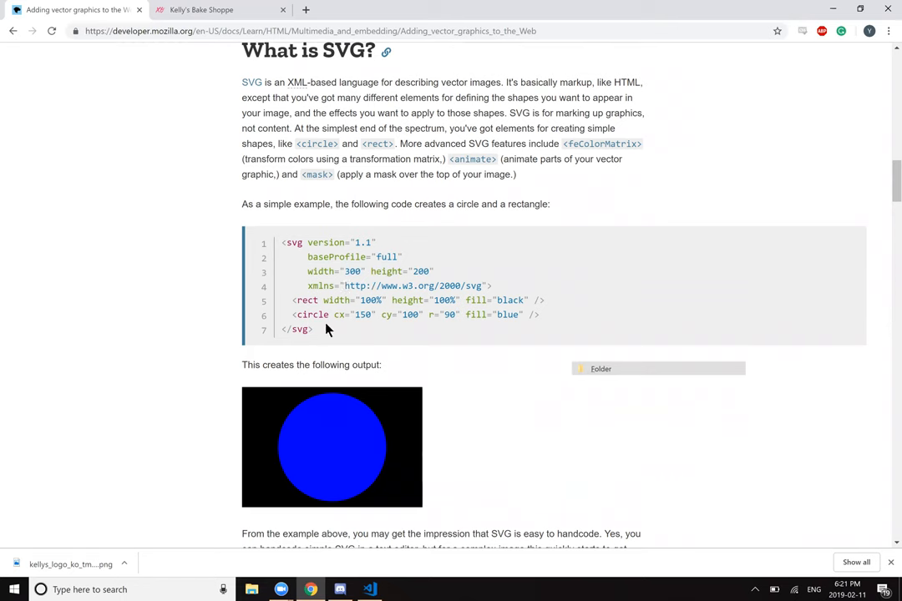
{"action": "mouse_move", "coordinate": [433, 319]}
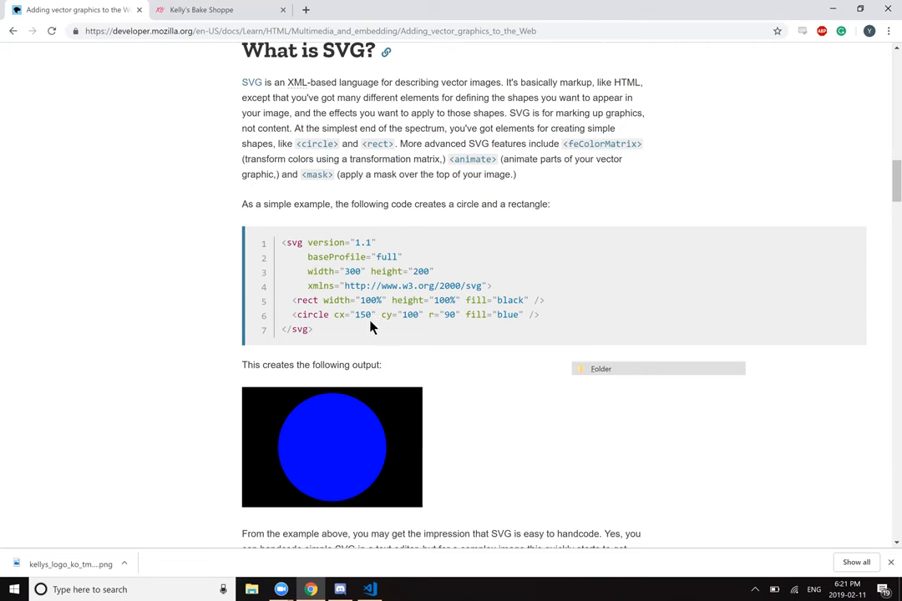
{"action": "mouse_move", "coordinate": [392, 324]}
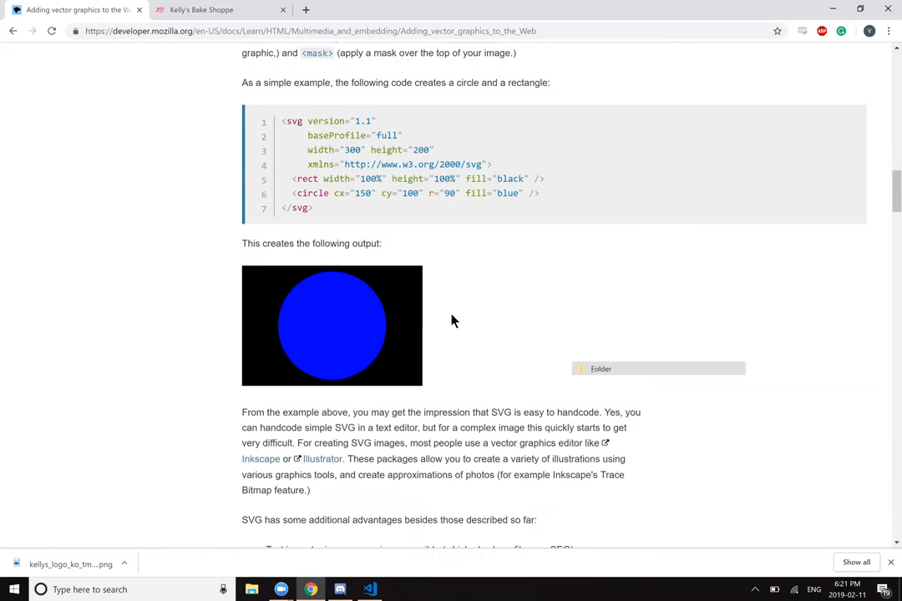
{"action": "scroll", "scroll_direction": "down", "scroll_amount": 3}
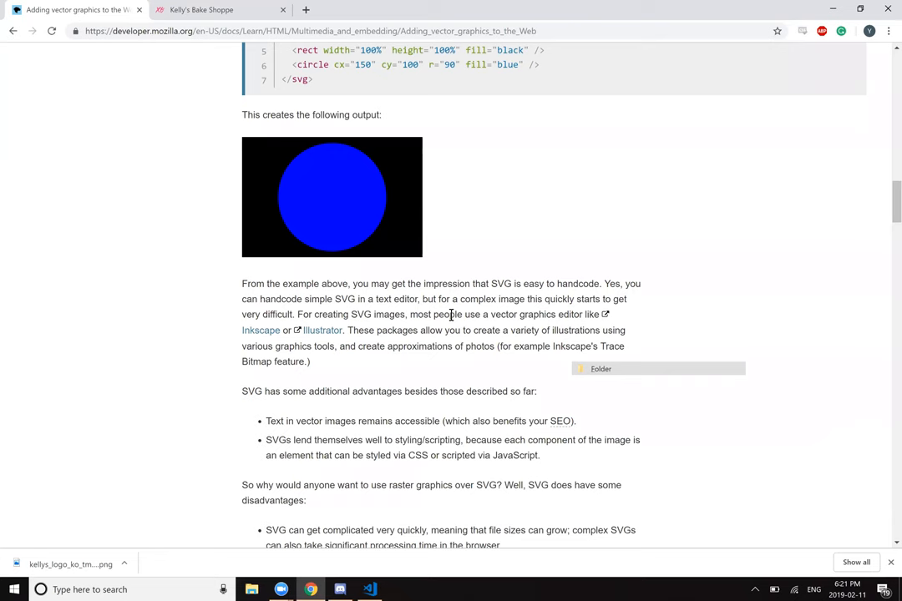
{"action": "scroll", "scroll_direction": "down", "scroll_amount": 3}
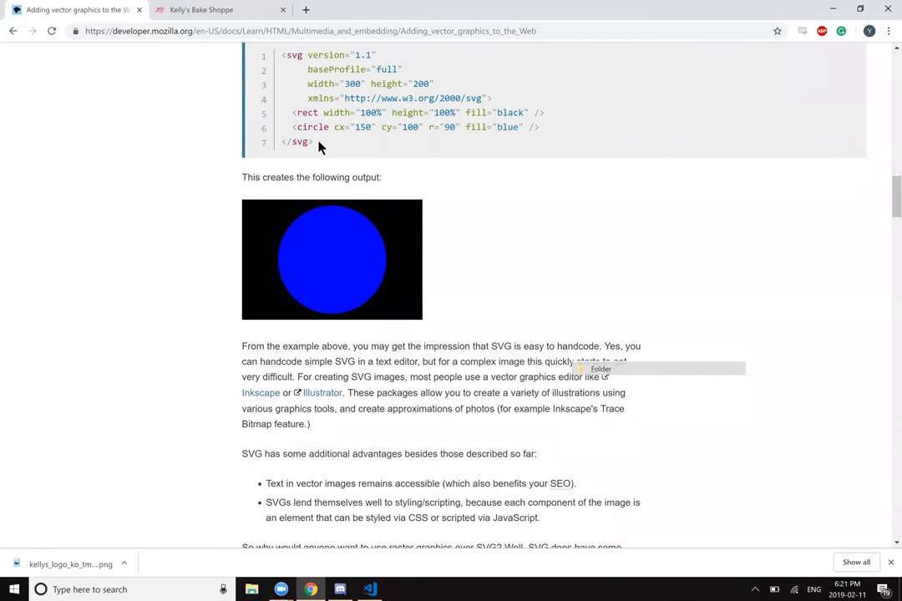
{"action": "scroll", "scroll_direction": "down", "scroll_amount": 3}
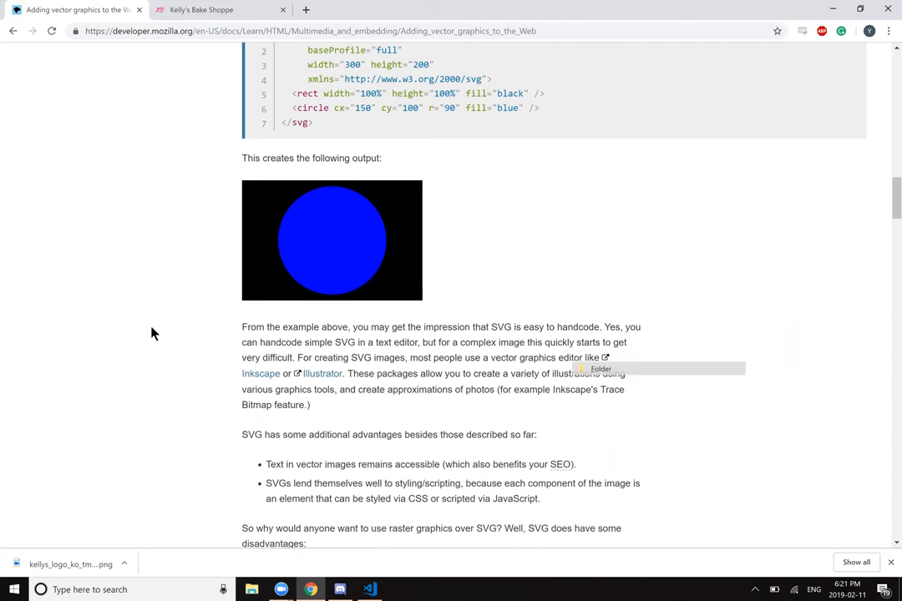
{"action": "scroll", "scroll_direction": "down", "scroll_amount": 3}
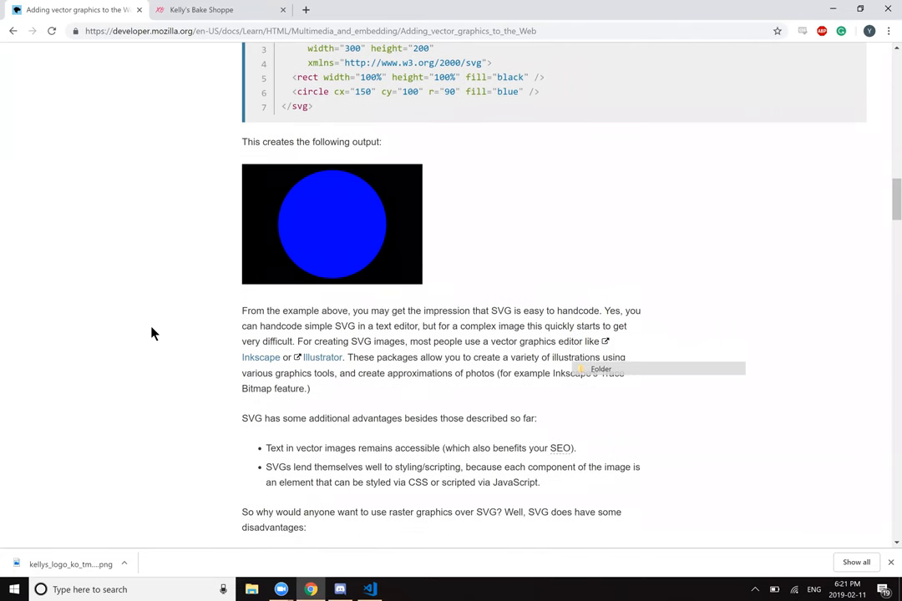
{"action": "scroll", "scroll_direction": "down", "scroll_amount": 3}
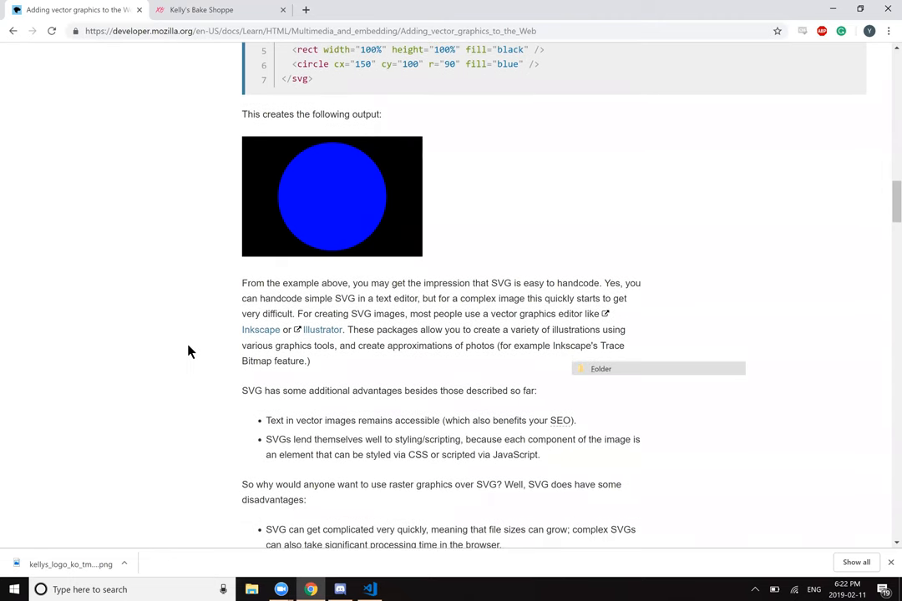
{"action": "scroll", "scroll_direction": "down", "scroll_amount": 3}
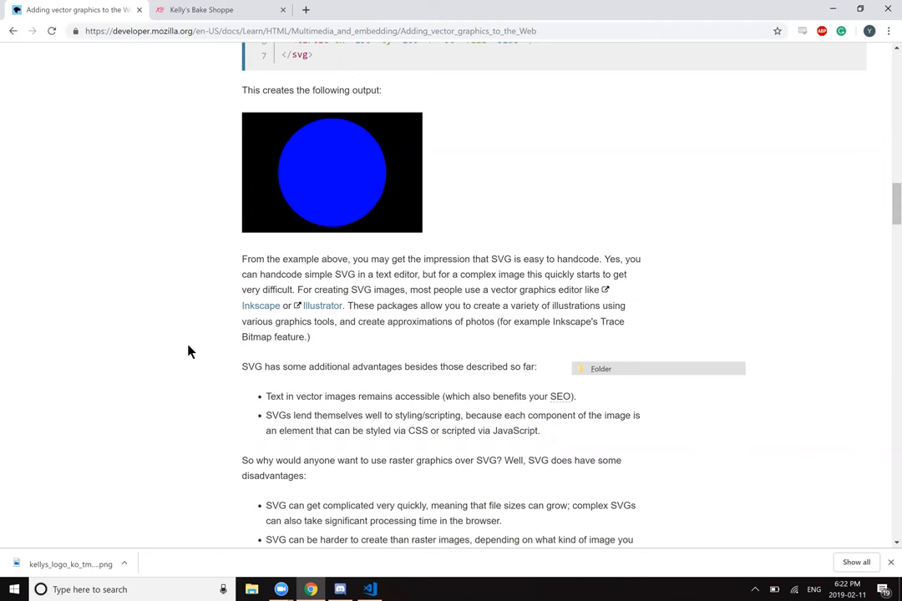
{"action": "scroll", "scroll_direction": "down", "scroll_amount": 3}
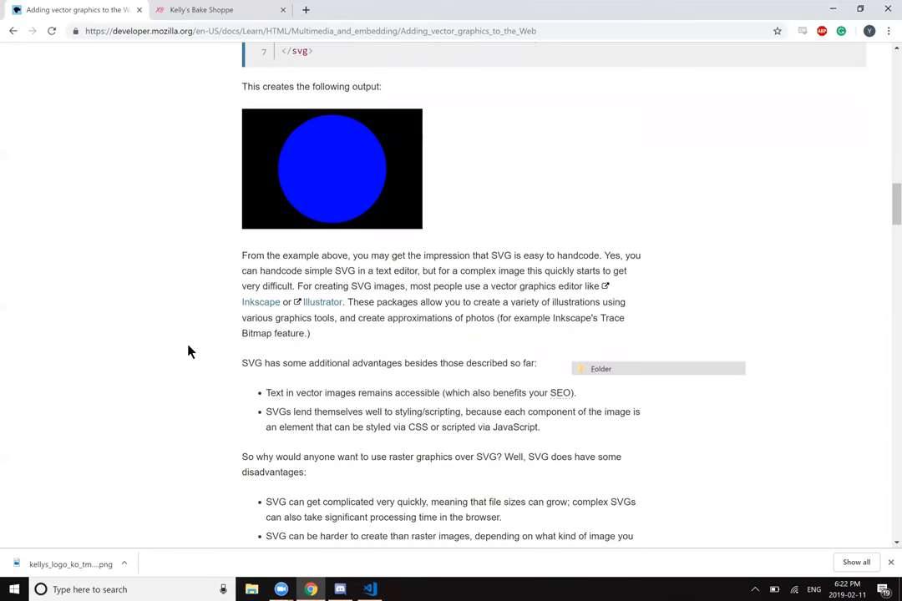
{"action": "scroll", "scroll_direction": "down", "scroll_amount": 3}
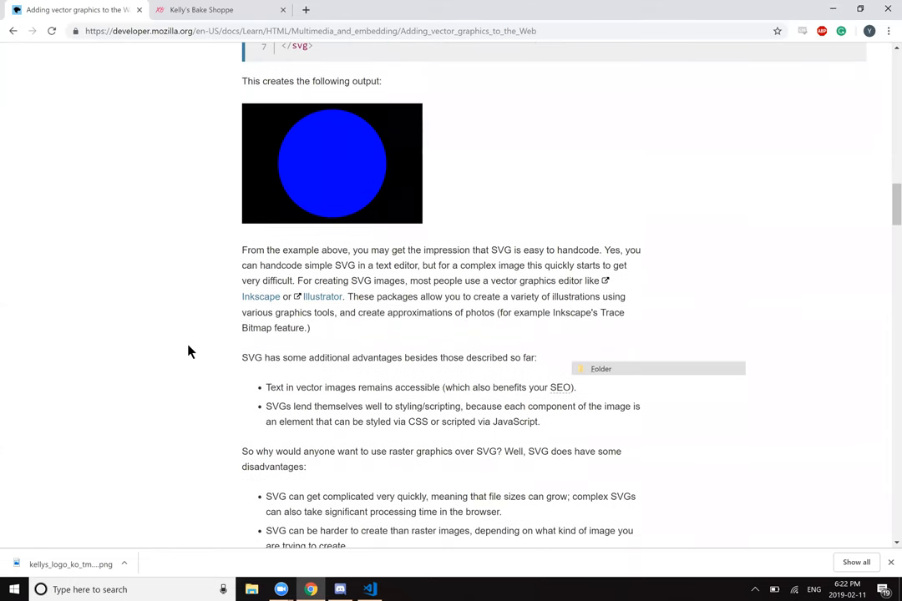
{"action": "scroll", "scroll_direction": "down", "scroll_amount": 3}
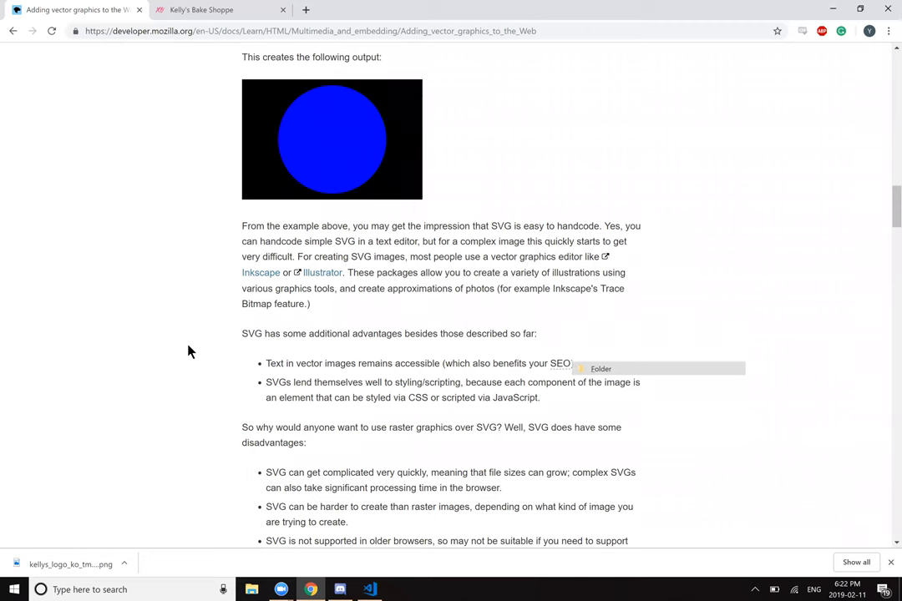
{"action": "scroll", "scroll_direction": "down", "scroll_amount": 3}
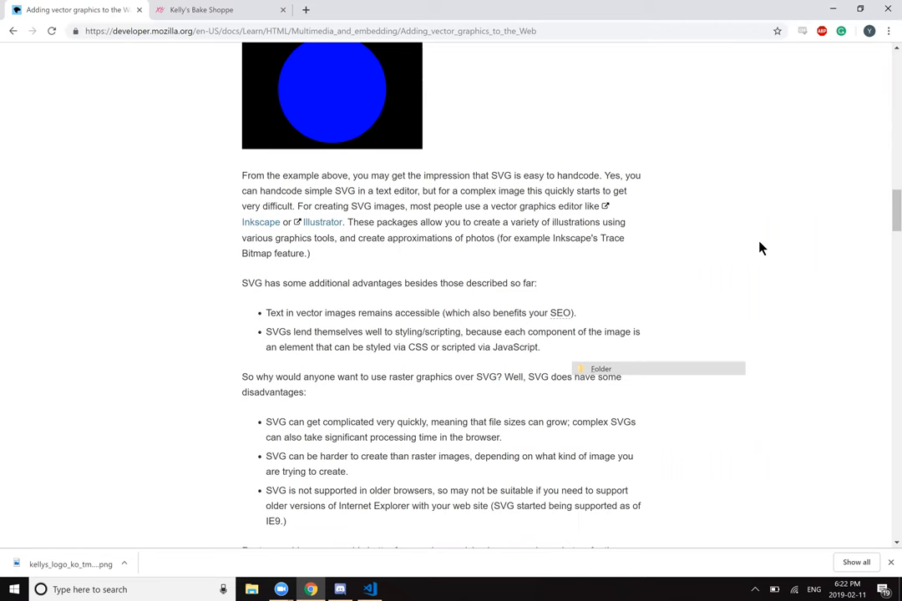
{"action": "scroll", "scroll_direction": "down", "scroll_amount": 3}
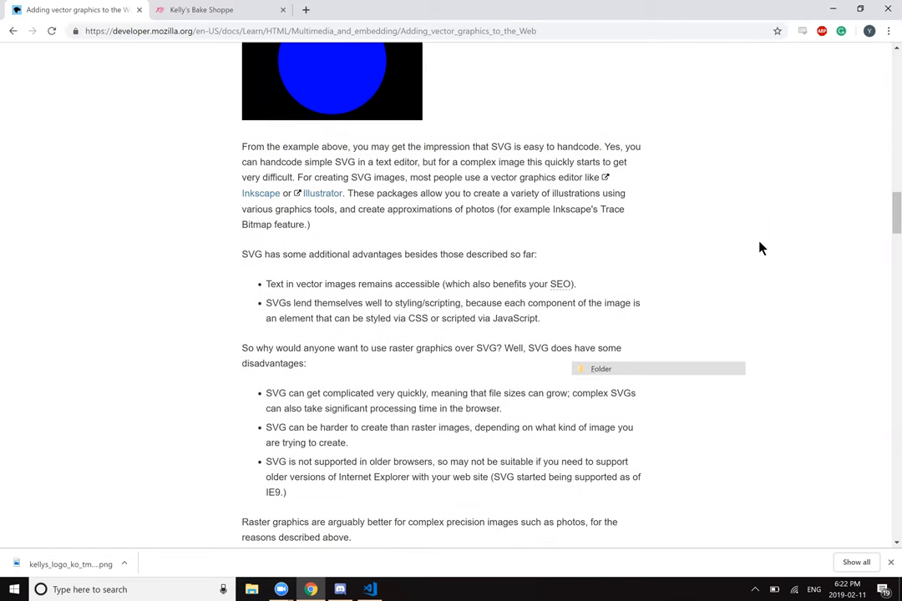
{"action": "mouse_move", "coordinate": [559, 289]}
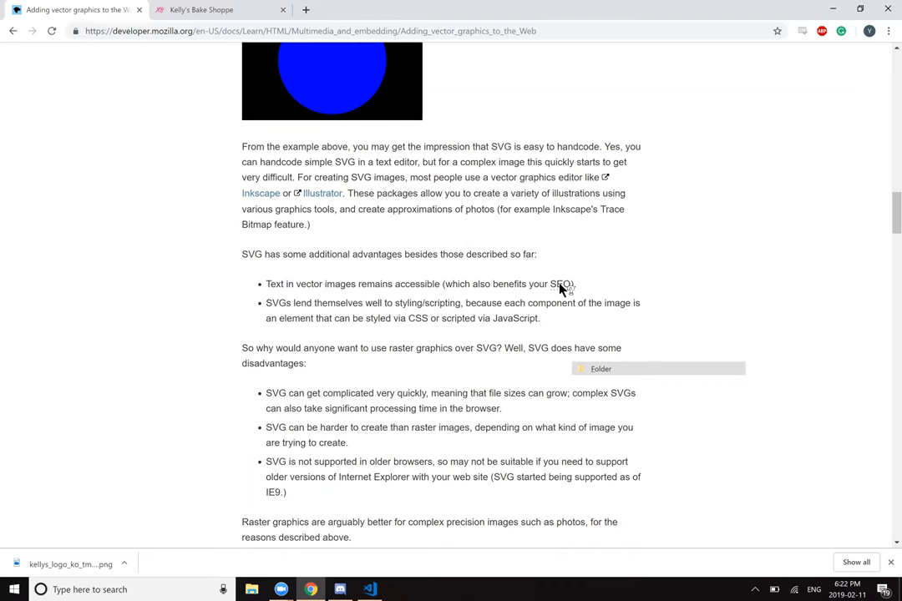
{"action": "mouse_move", "coordinate": [656, 308]}
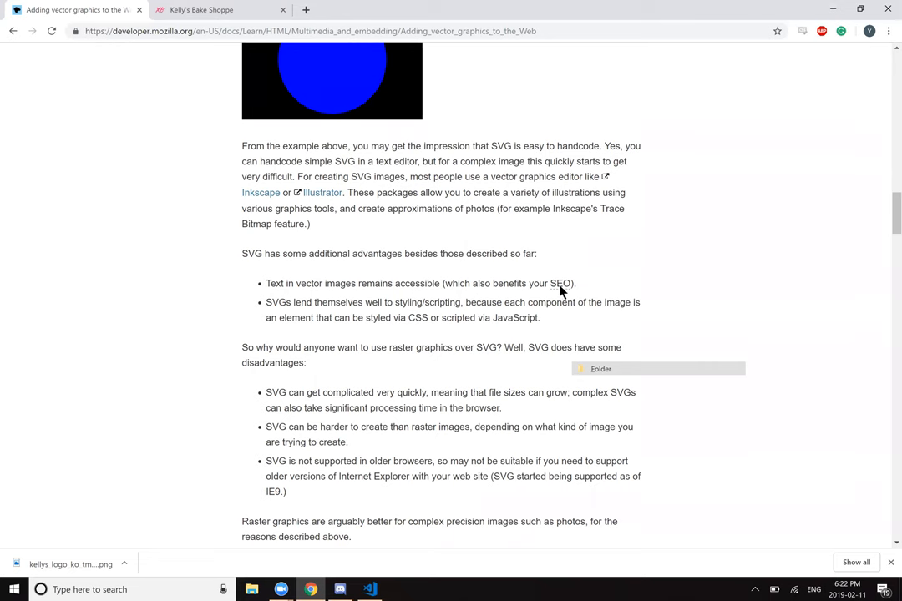
{"action": "mouse_move", "coordinate": [562, 283]}
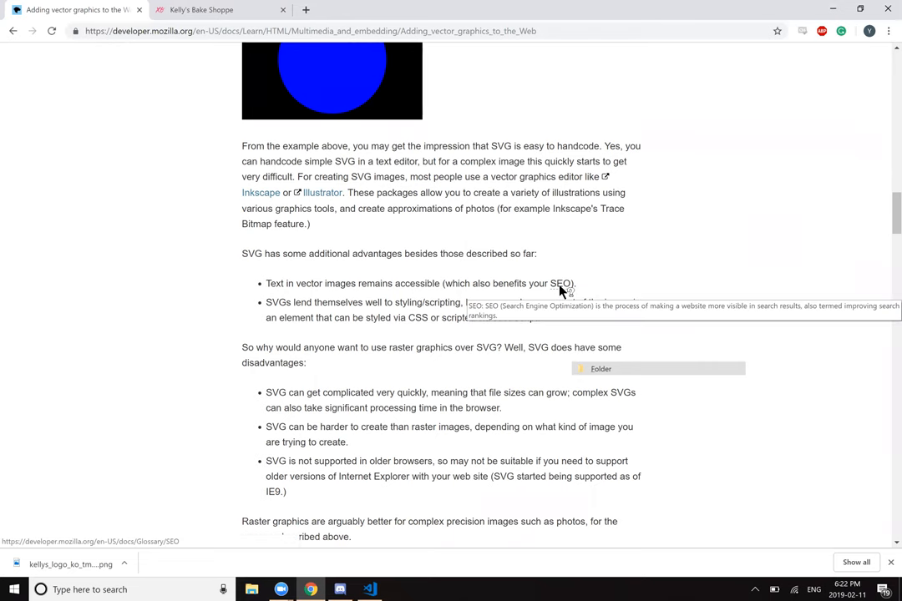
{"action": "mouse_move", "coordinate": [652, 248]}
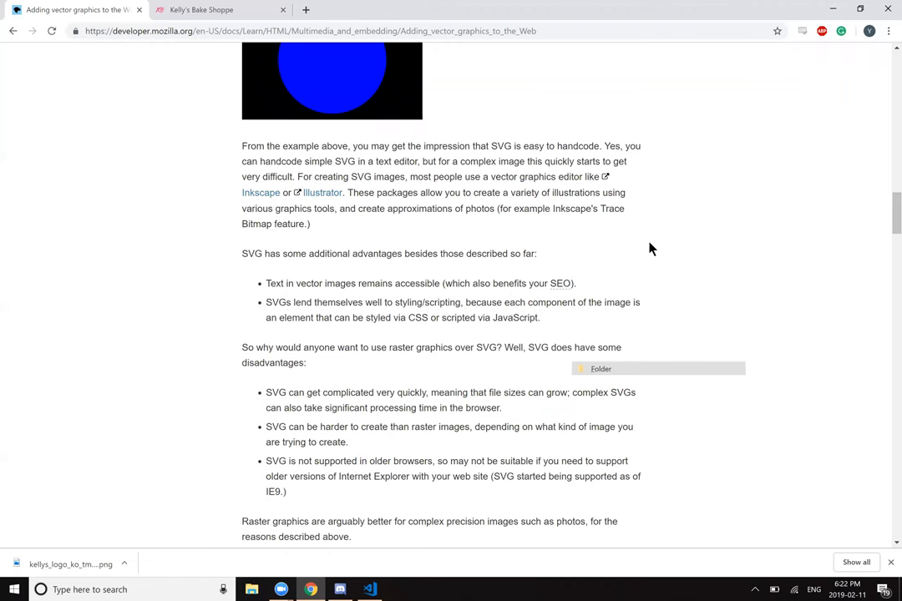
{"action": "scroll", "scroll_direction": "down", "scroll_amount": 3}
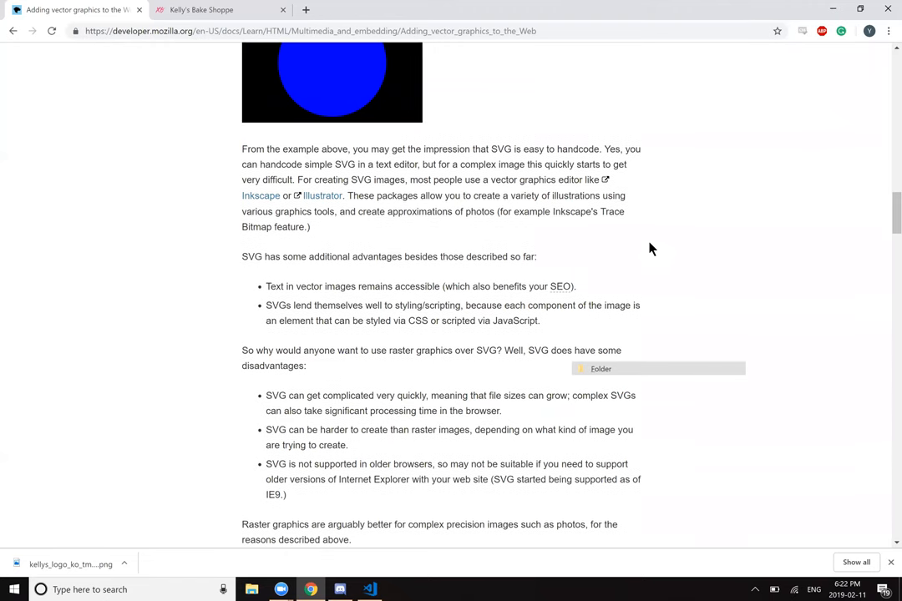
{"action": "scroll", "scroll_direction": "down", "scroll_amount": 3}
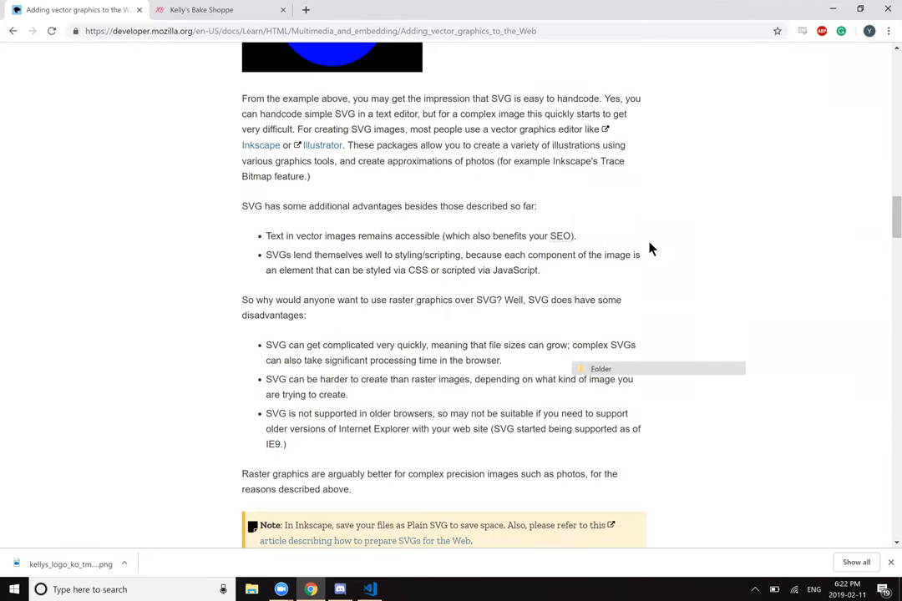
{"action": "scroll", "scroll_direction": "down", "scroll_amount": 3}
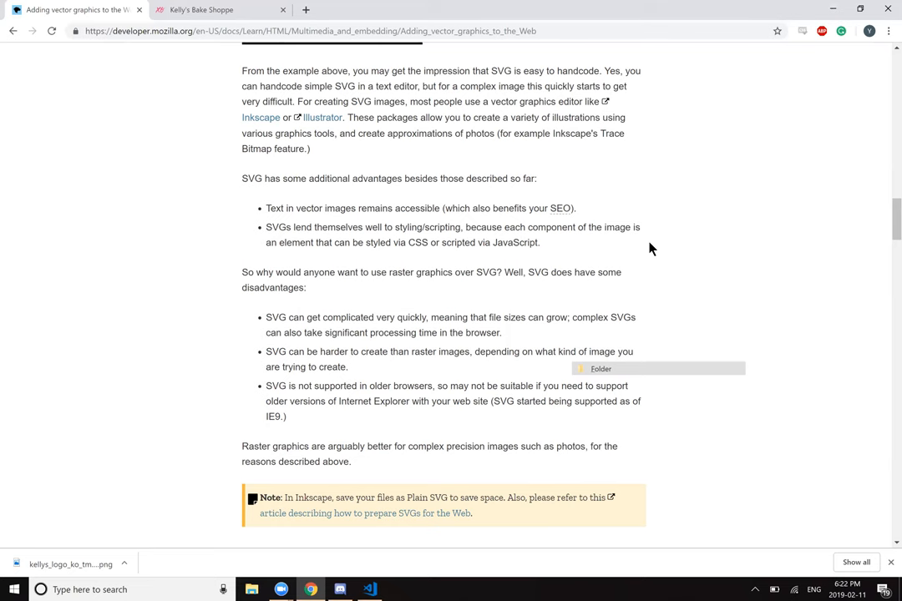
{"action": "scroll", "scroll_direction": "down", "scroll_amount": 3}
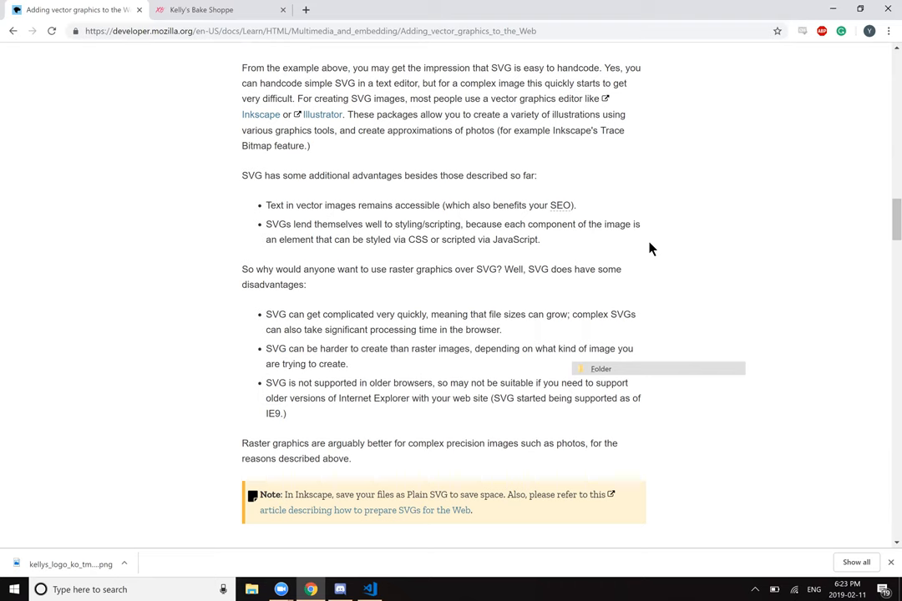
{"action": "scroll", "scroll_direction": "down", "scroll_amount": 3}
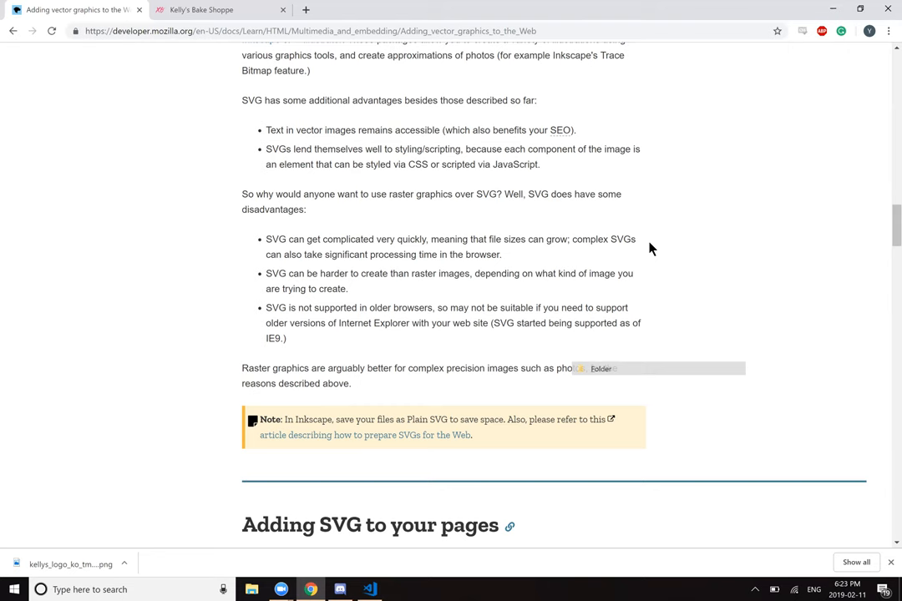
Step: Scroll to 'The quick way: <img>' example and dismiss the Inkscape link's context menu
{"action": "scroll", "scroll_direction": "down", "scroll_amount": 3}
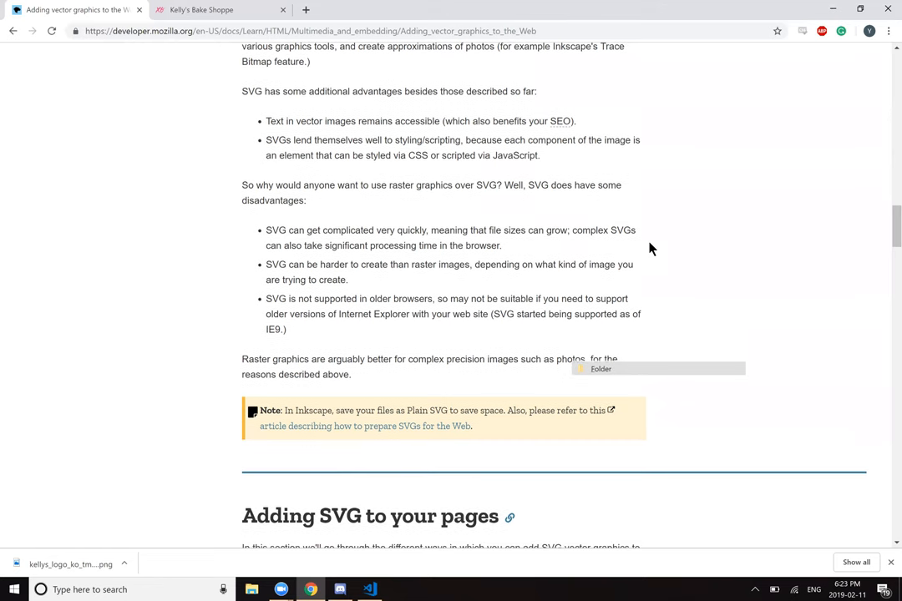
{"action": "scroll", "scroll_direction": "down", "scroll_amount": 3}
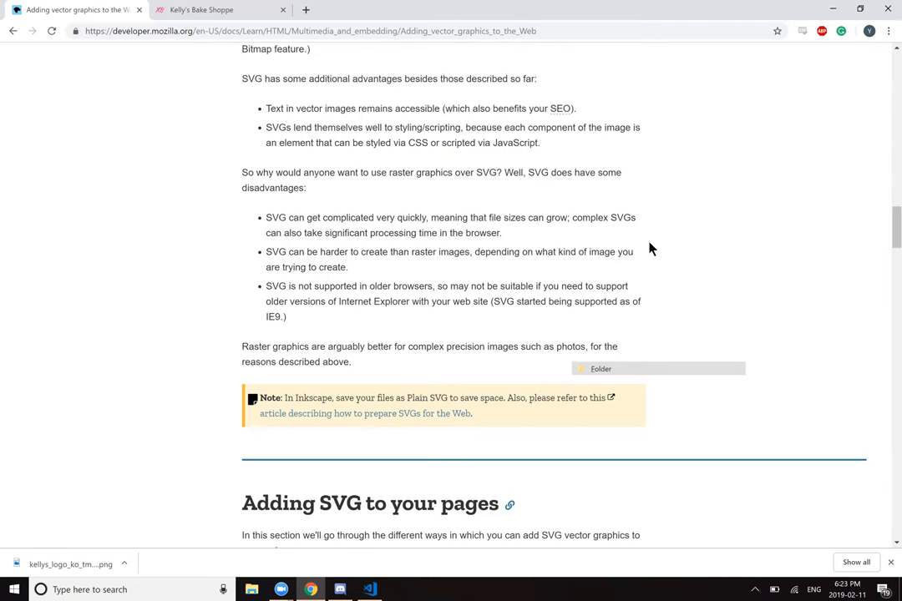
{"action": "scroll", "scroll_direction": "down", "scroll_amount": 3}
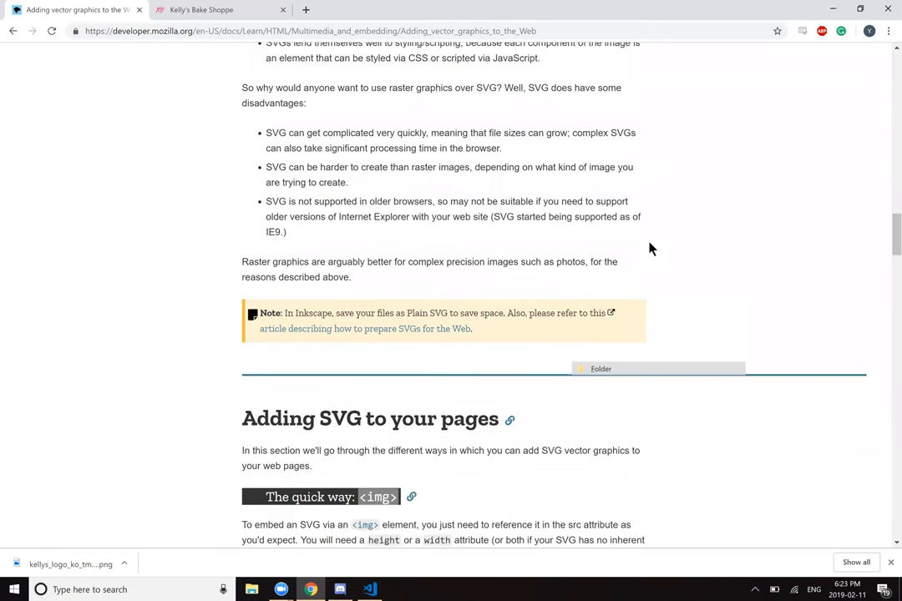
{"action": "scroll", "scroll_direction": "down", "scroll_amount": 3}
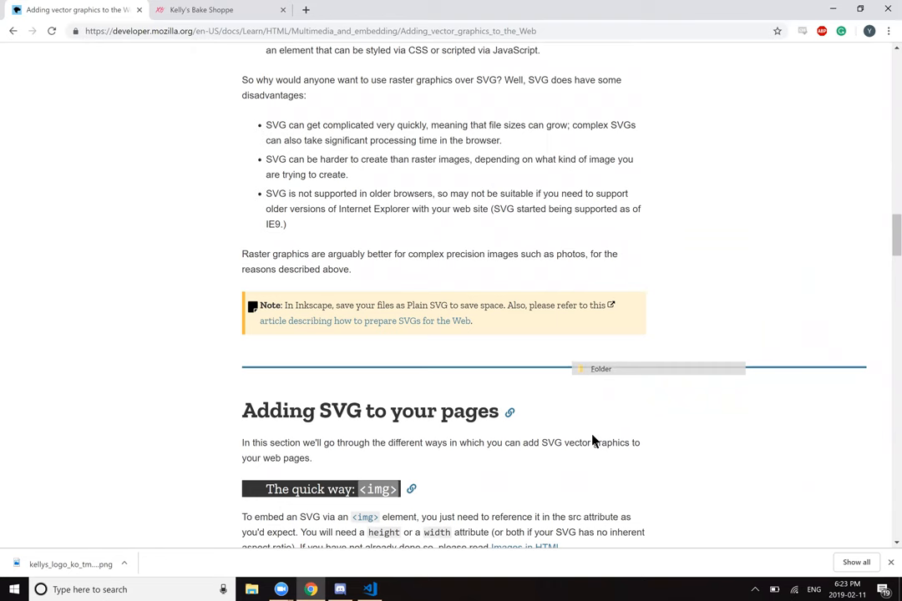
{"action": "scroll", "scroll_direction": "down", "scroll_amount": 3}
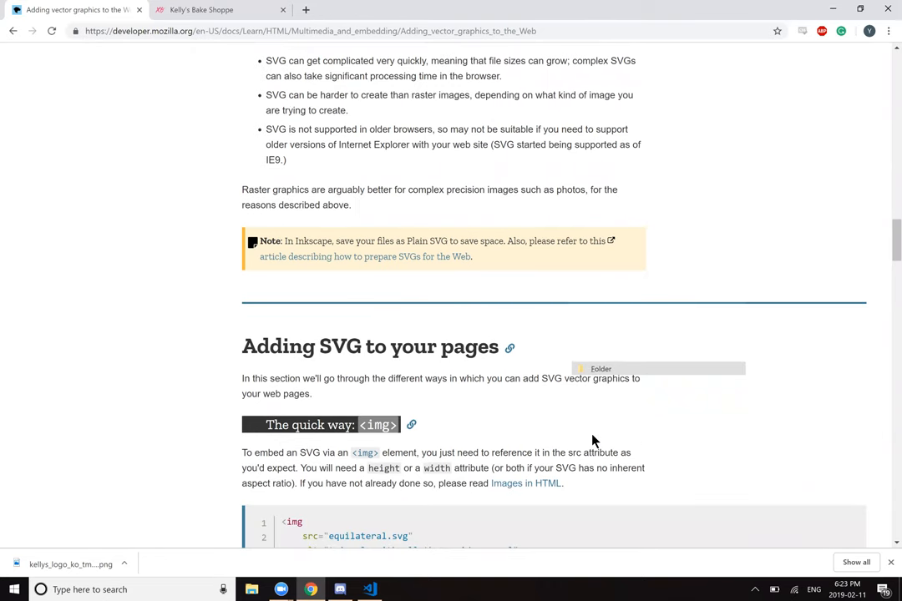
{"action": "scroll", "scroll_direction": "down", "scroll_amount": 3}
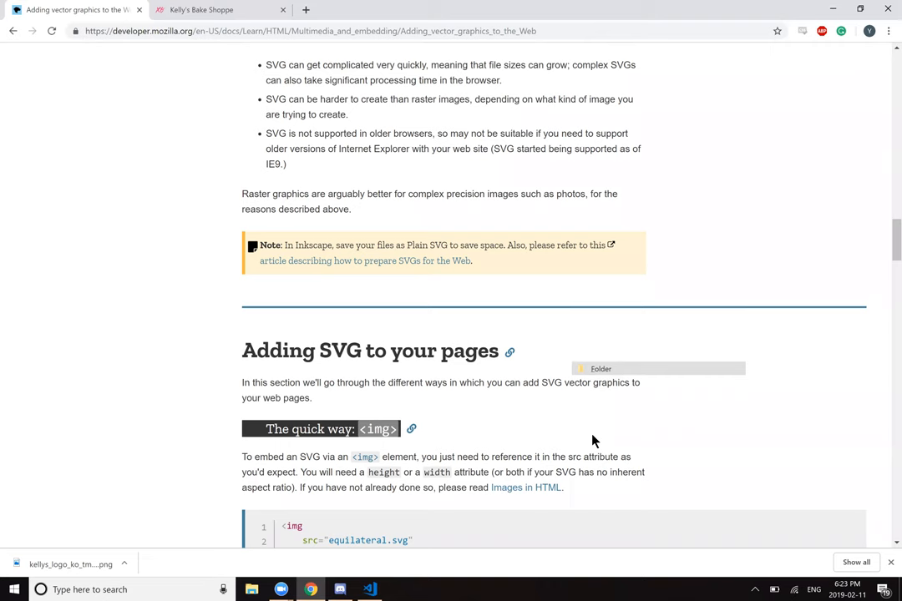
{"action": "scroll", "scroll_direction": "down", "scroll_amount": 3}
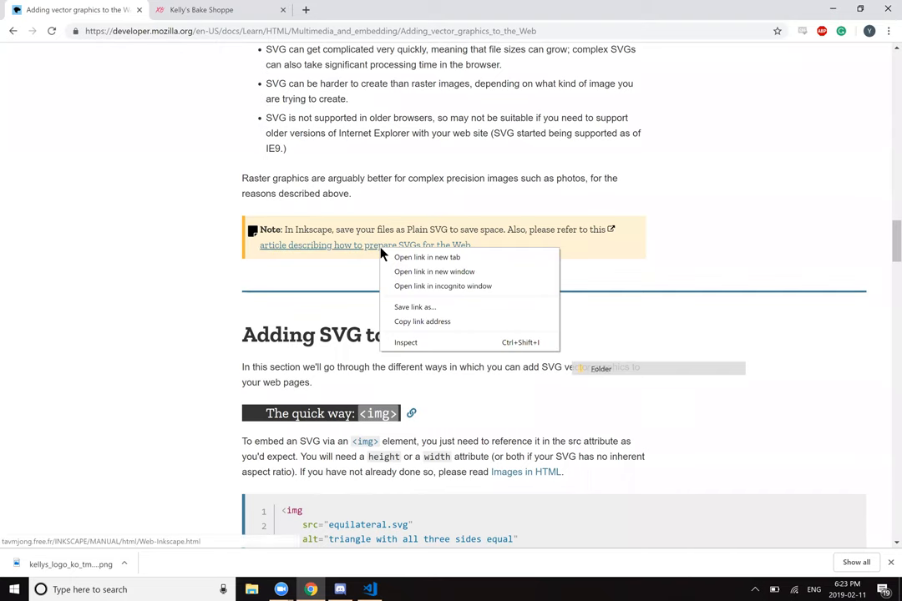
{"action": "left_click", "coordinate": [427, 257]}
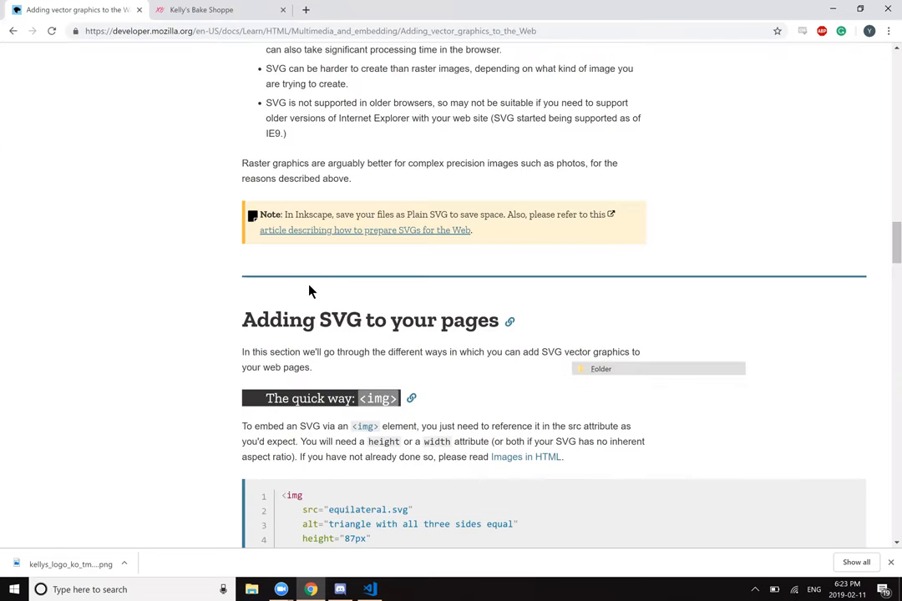
{"action": "scroll", "scroll_direction": "down", "scroll_amount": 3}
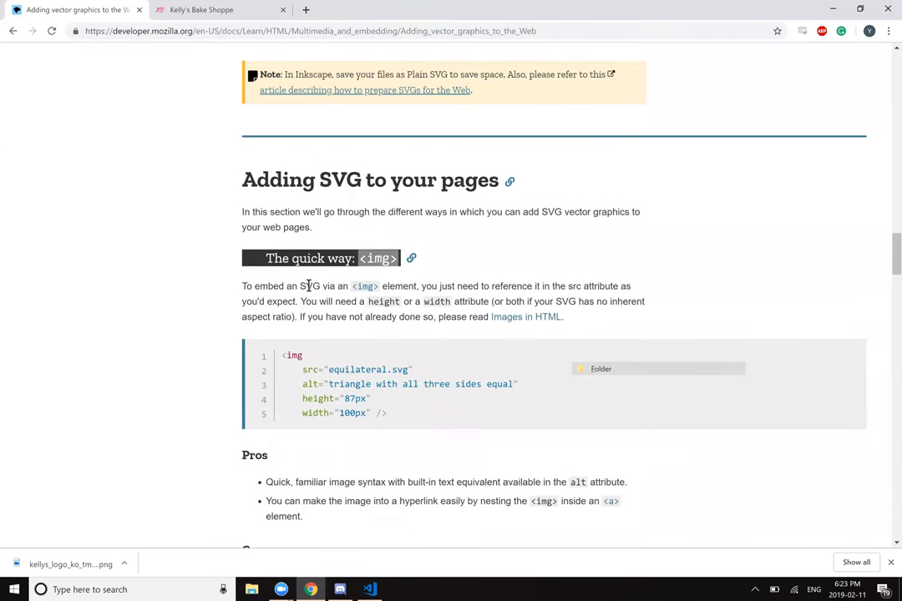
{"action": "mouse_move", "coordinate": [144, 236]}
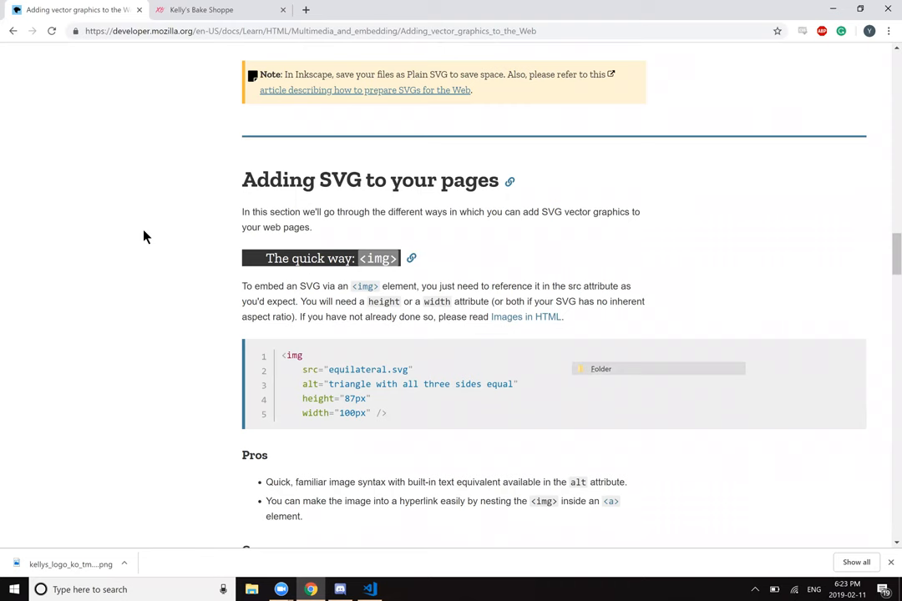
{"action": "mouse_move", "coordinate": [375, 258]}
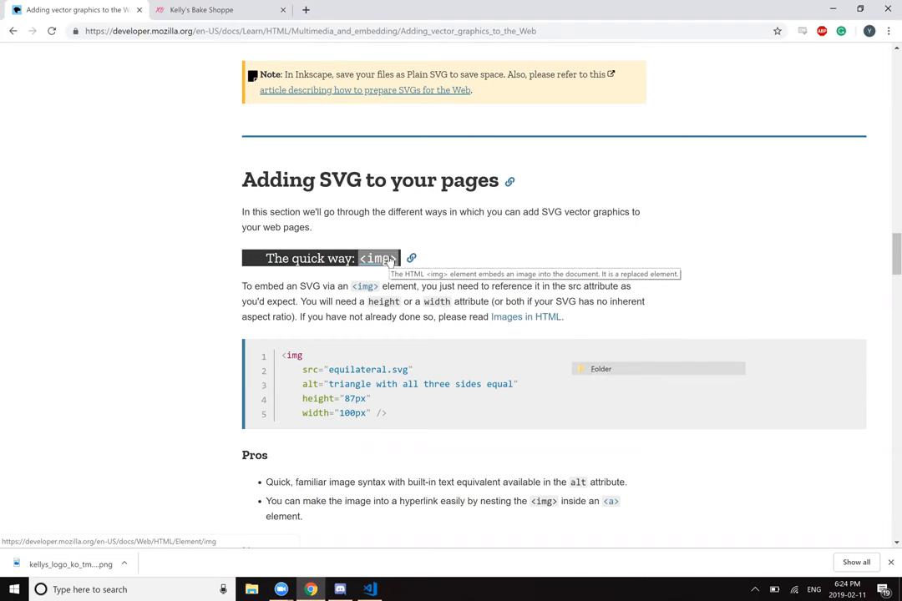
{"action": "mouse_move", "coordinate": [184, 300]}
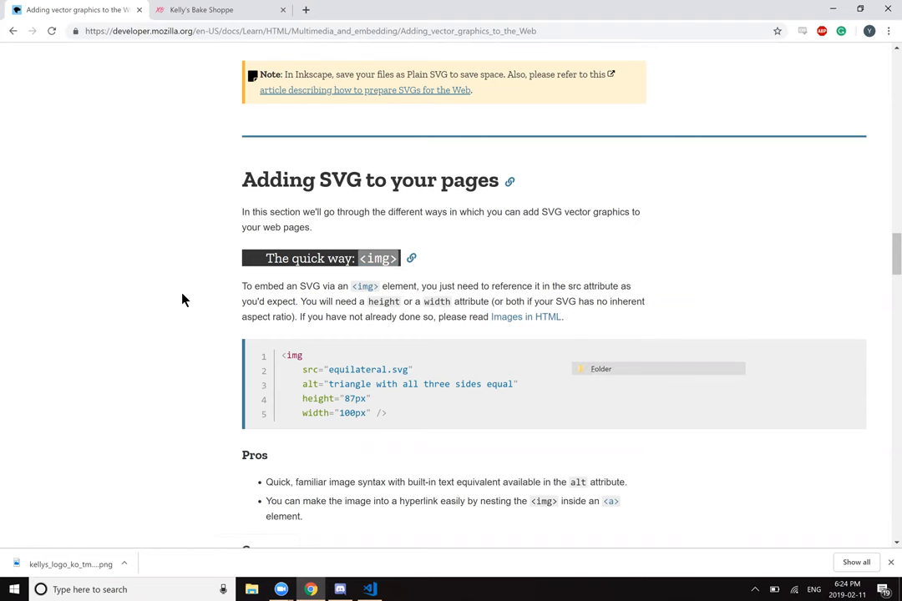
{"action": "scroll", "scroll_direction": "down", "scroll_amount": 3}
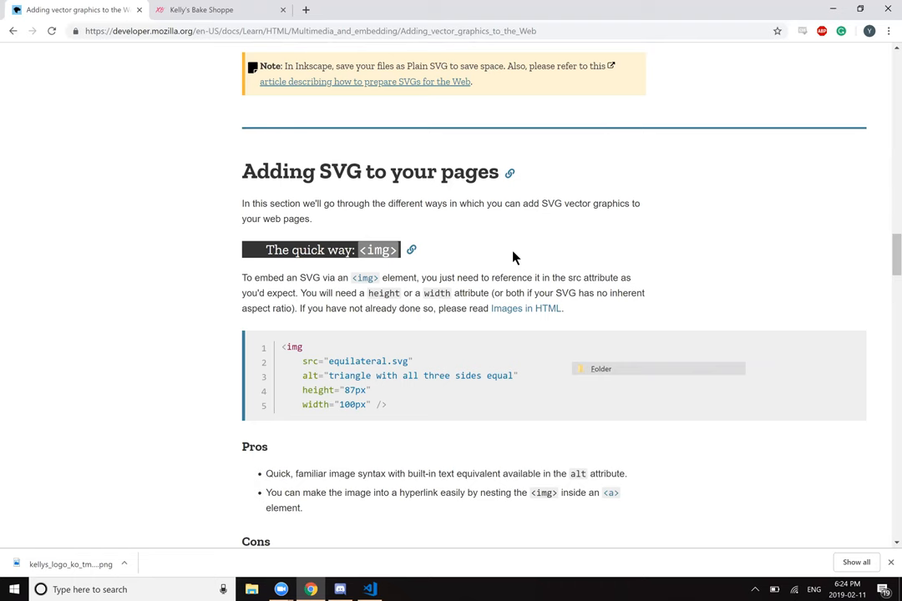
{"action": "mouse_move", "coordinate": [490, 294]}
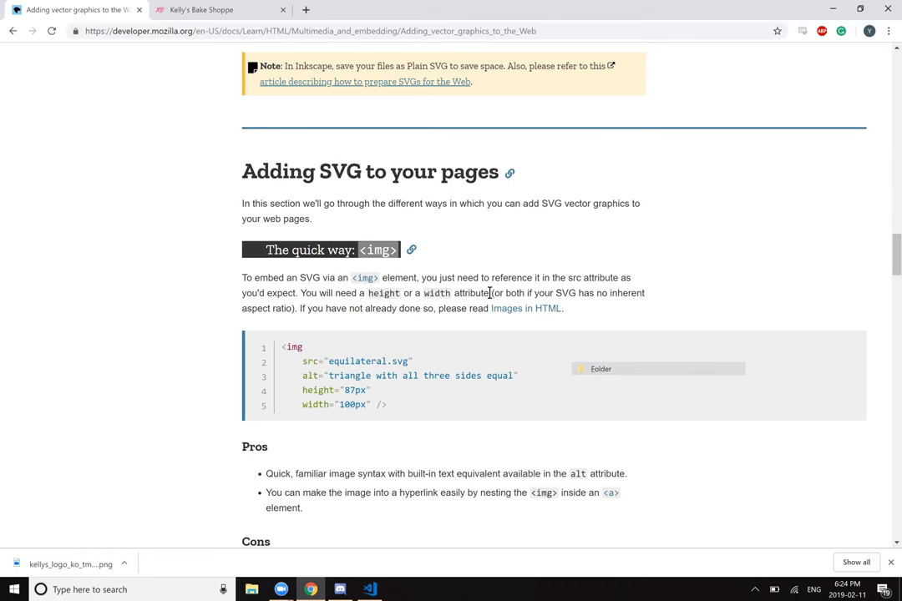
{"action": "mouse_move", "coordinate": [608, 315]}
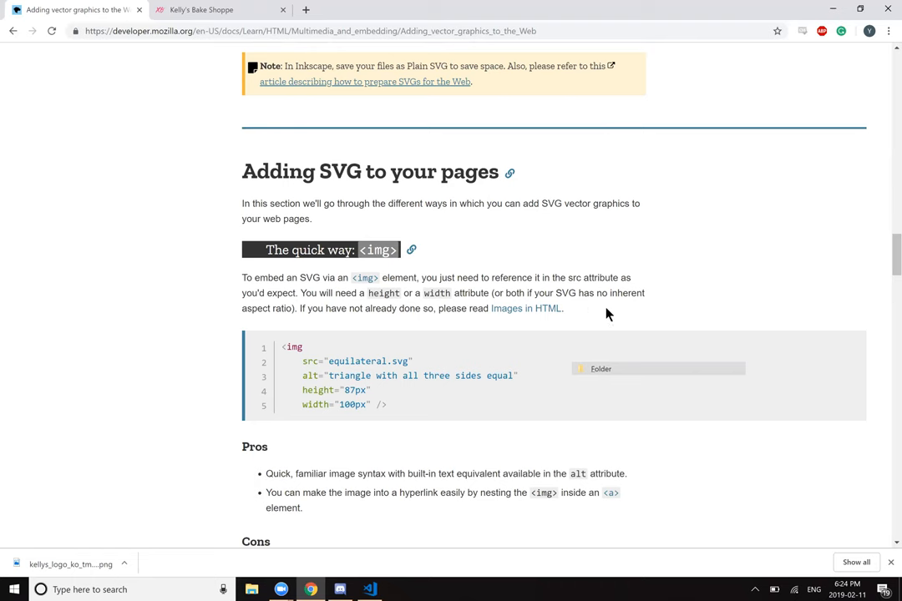
{"action": "mouse_move", "coordinate": [391, 334]}
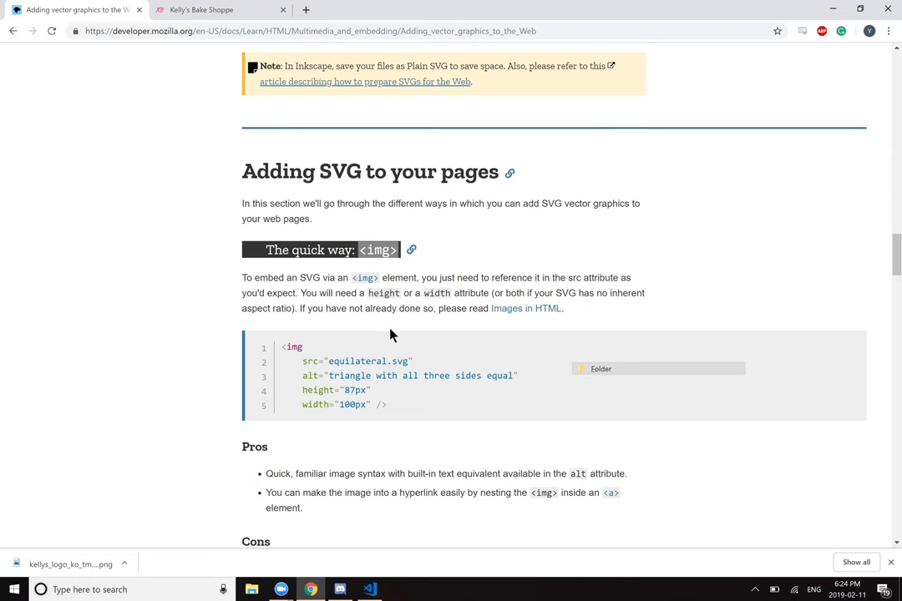
{"action": "mouse_move", "coordinate": [535, 317]}
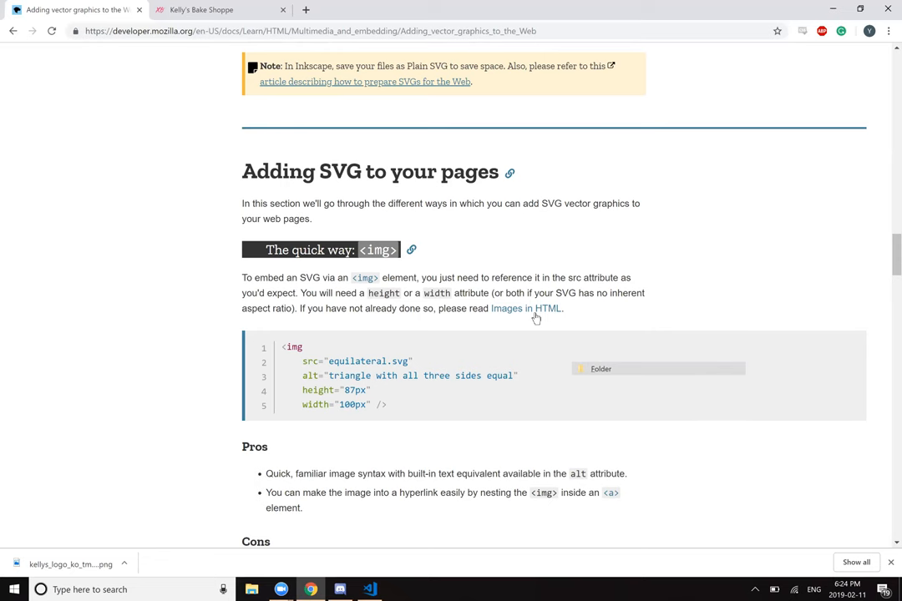
{"action": "scroll", "scroll_direction": "down", "scroll_amount": 3}
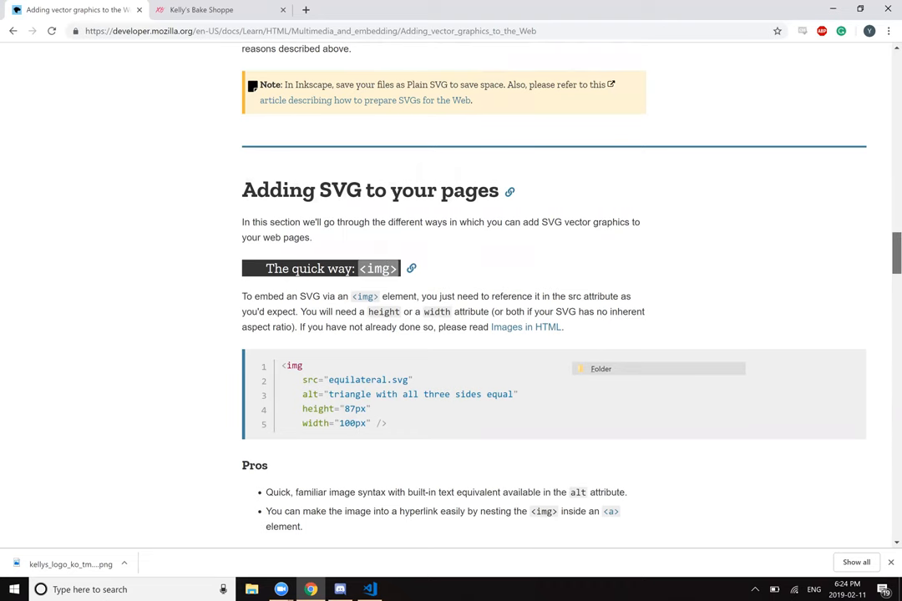
{"action": "scroll", "scroll_direction": "down", "scroll_amount": 3}
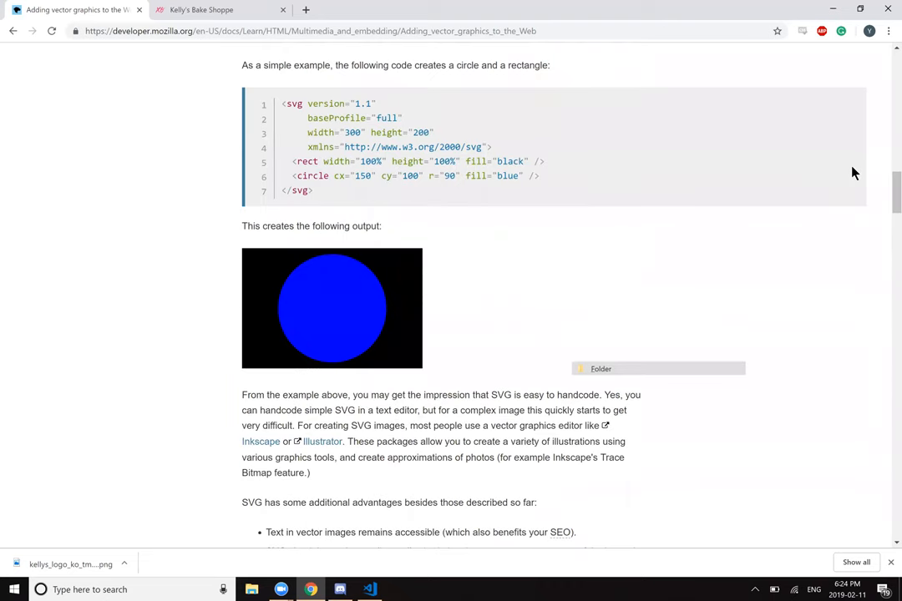
{"action": "scroll", "scroll_direction": "down", "scroll_amount": 3}
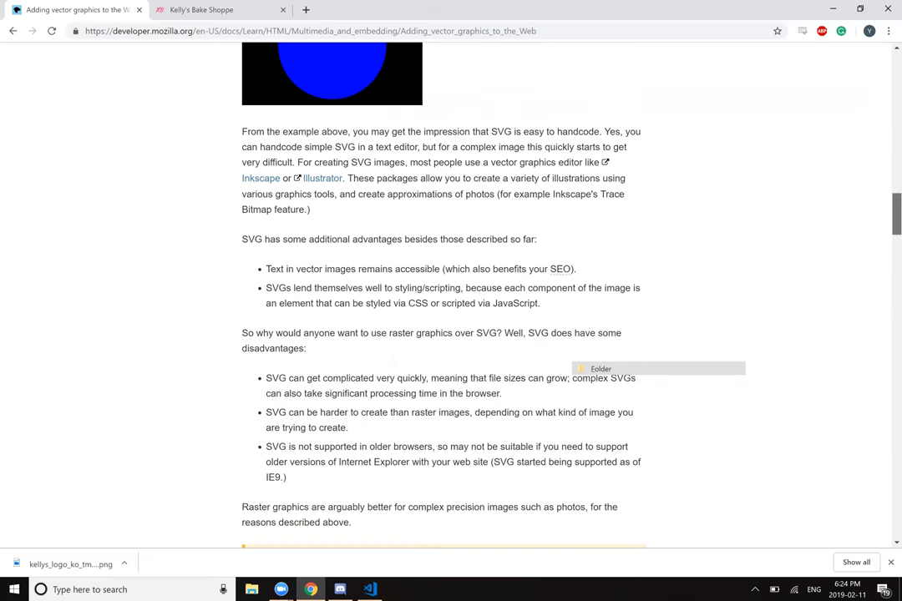
{"action": "scroll", "scroll_direction": "up", "scroll_amount": 3}
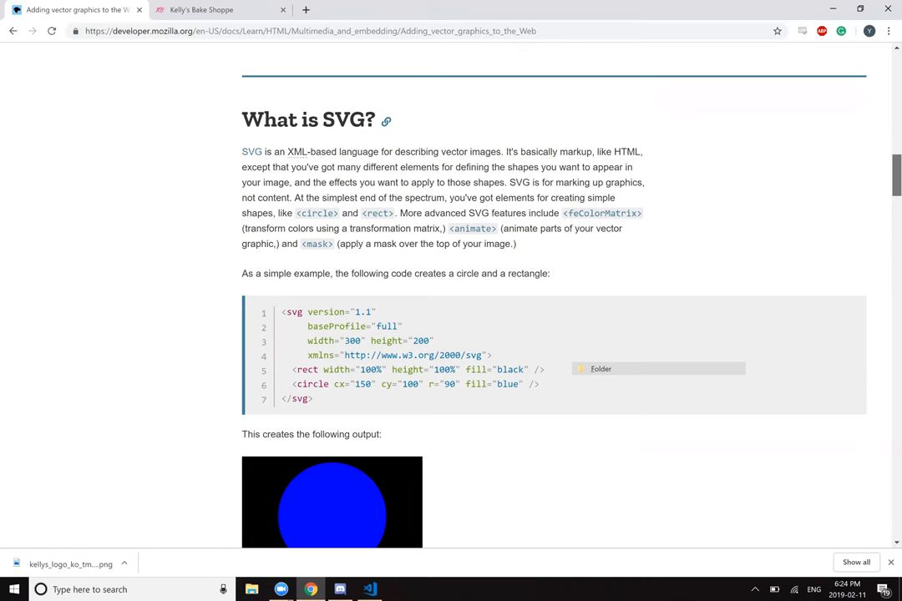
{"action": "scroll", "scroll_direction": "down", "scroll_amount": 3}
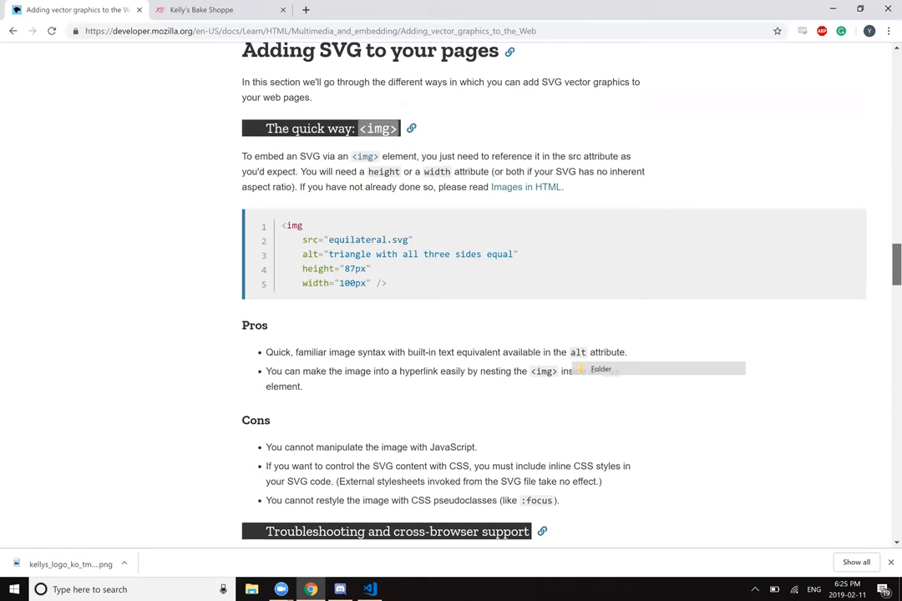
{"action": "scroll", "scroll_direction": "up", "scroll_amount": 3}
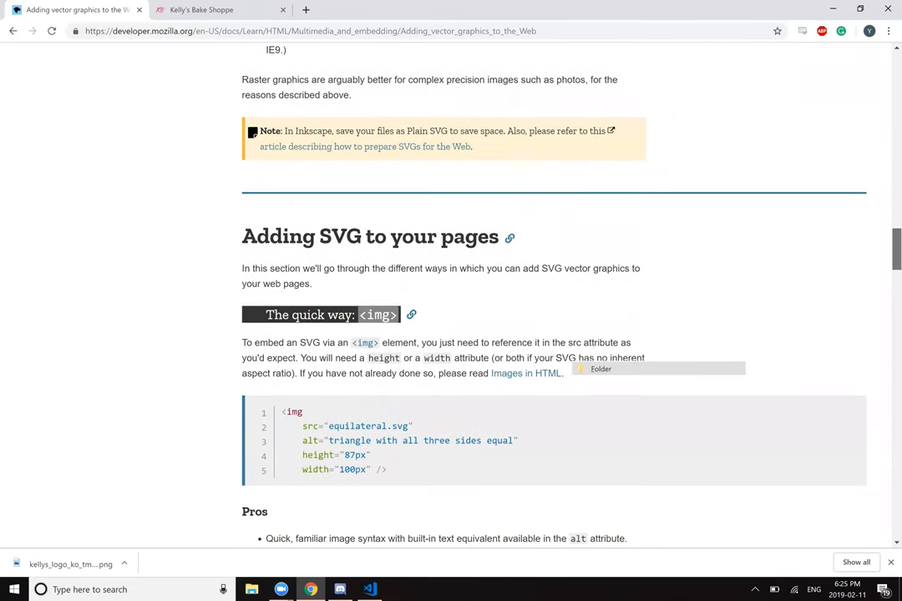
{"action": "scroll", "scroll_direction": "down", "scroll_amount": 3}
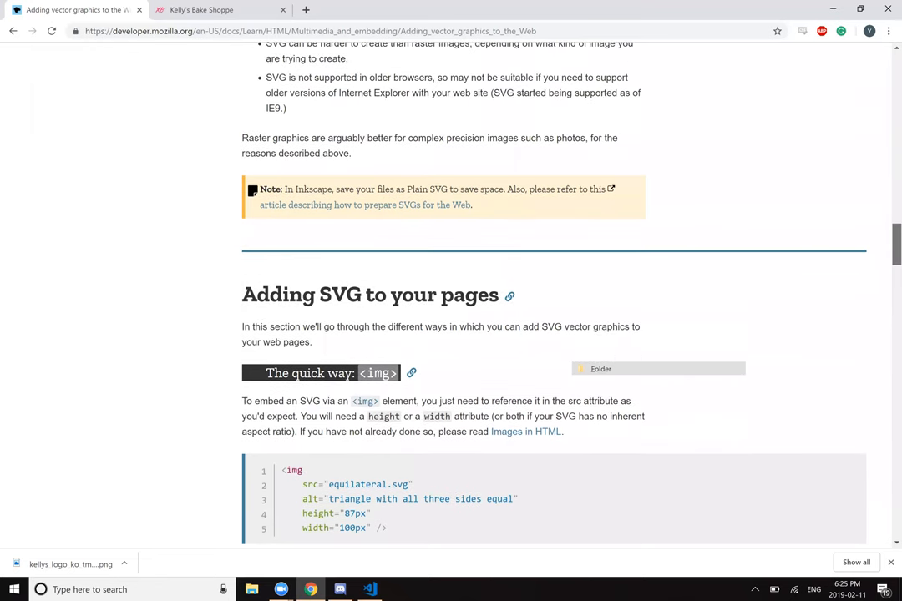
{"action": "scroll", "scroll_direction": "down", "scroll_amount": 3}
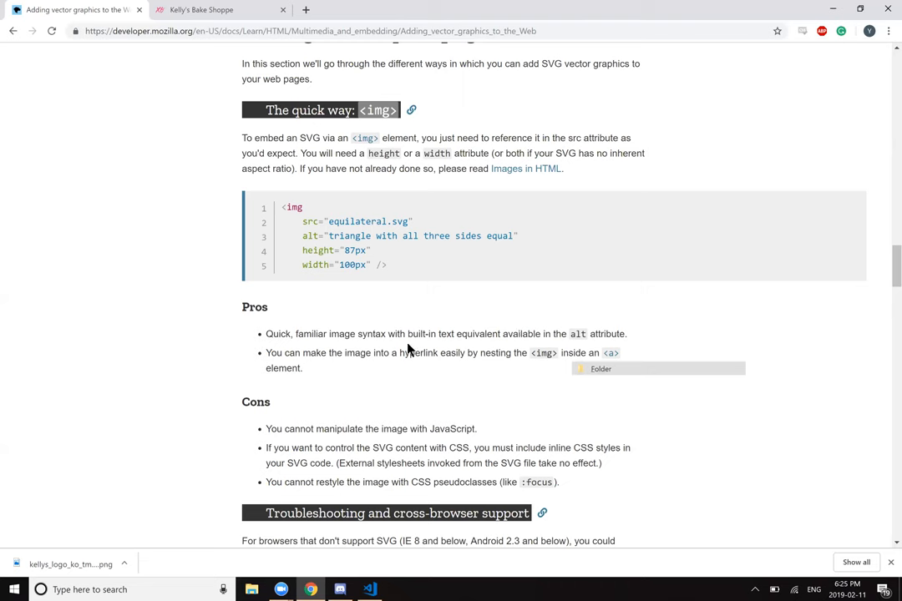
{"action": "mouse_move", "coordinate": [534, 353]}
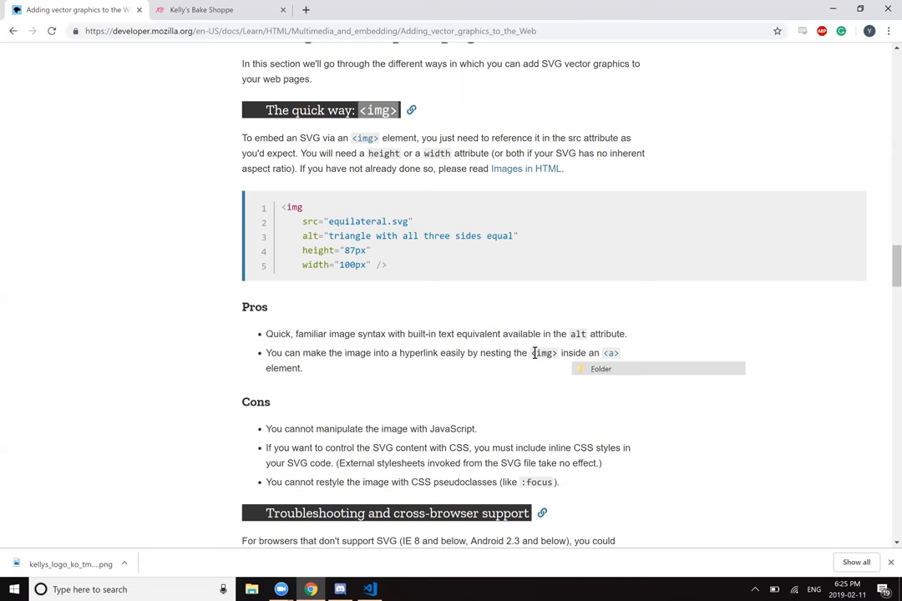
{"action": "mouse_move", "coordinate": [346, 371]}
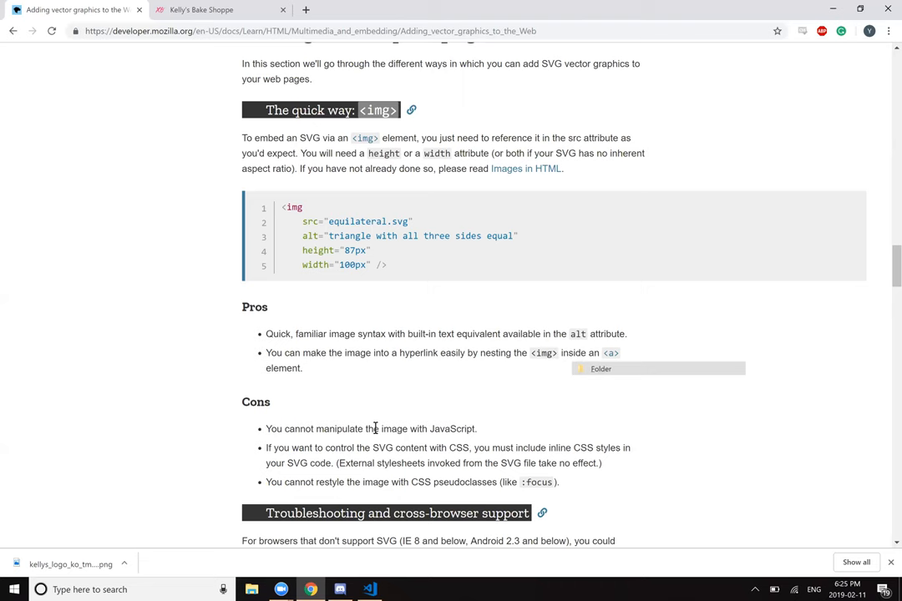
{"action": "mouse_move", "coordinate": [746, 356]}
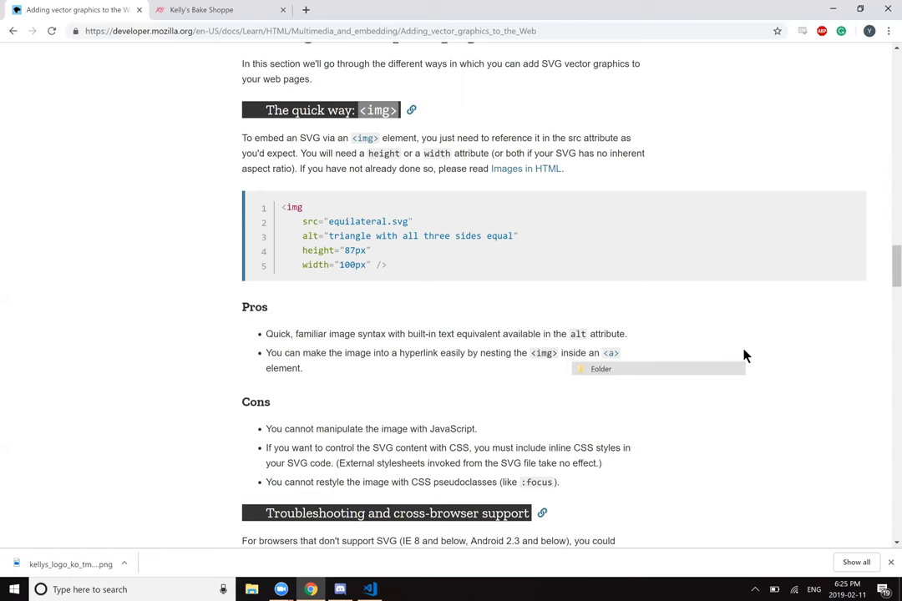
{"action": "scroll", "scroll_direction": "down", "scroll_amount": 3}
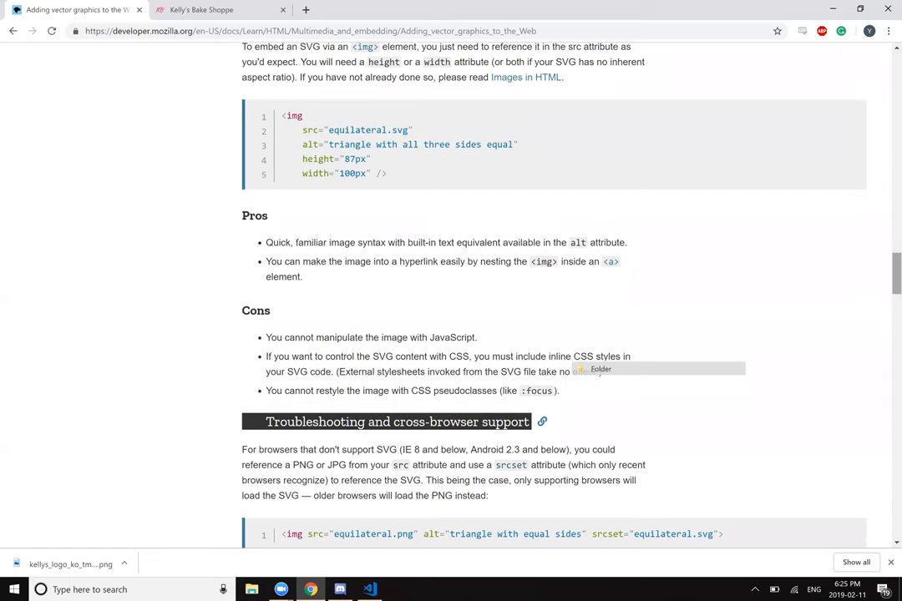
{"action": "mouse_move", "coordinate": [410, 356]}
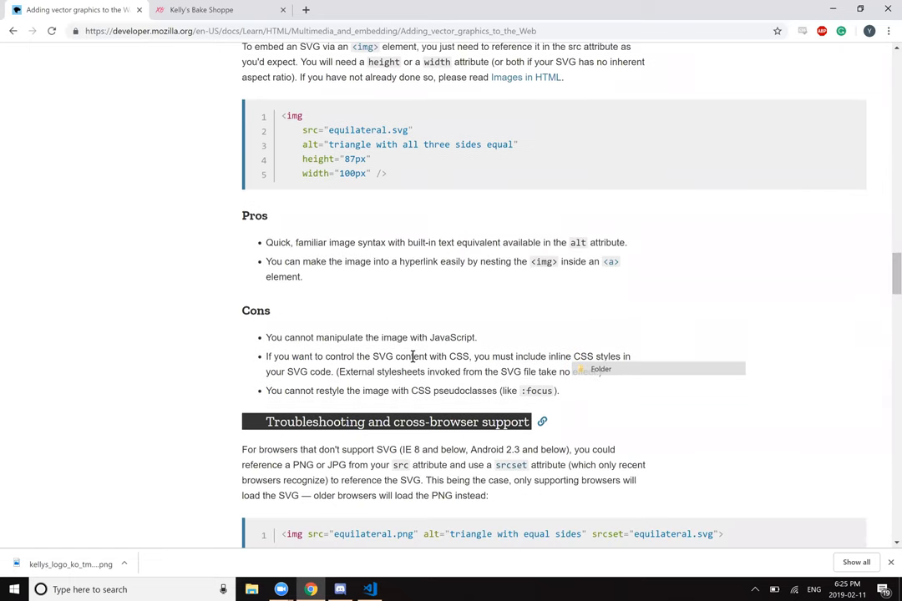
{"action": "mouse_move", "coordinate": [550, 357]}
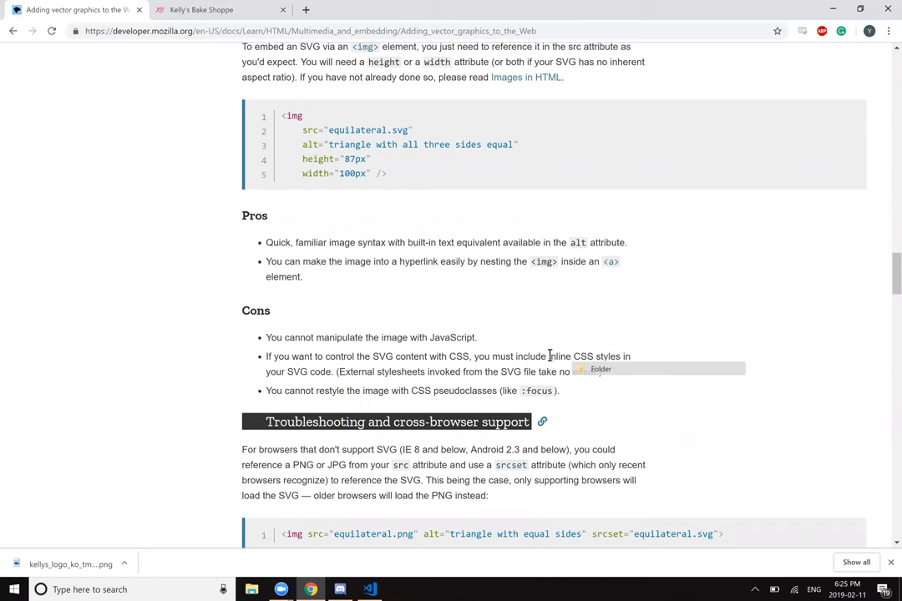
{"action": "mouse_move", "coordinate": [292, 390]}
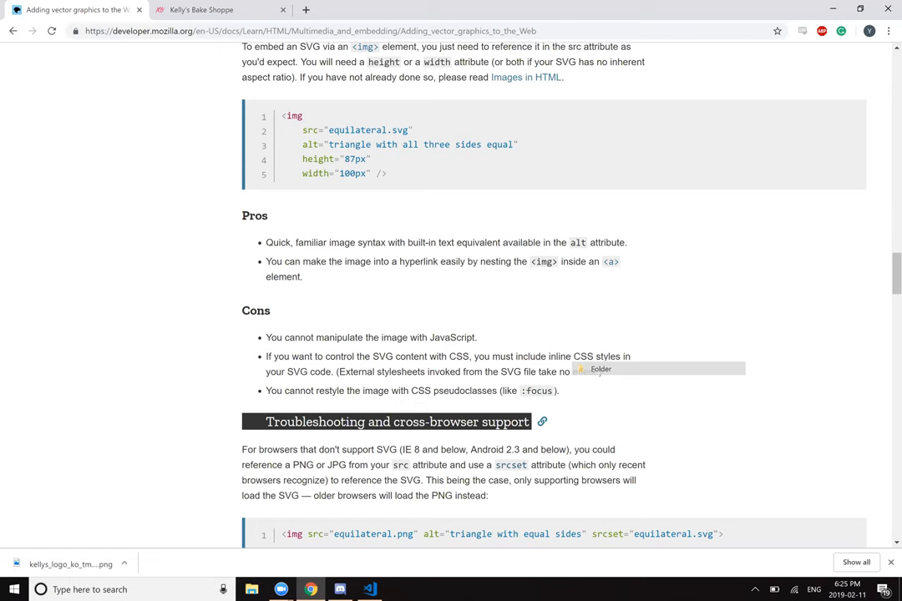
{"action": "scroll", "scroll_direction": "down", "scroll_amount": 3}
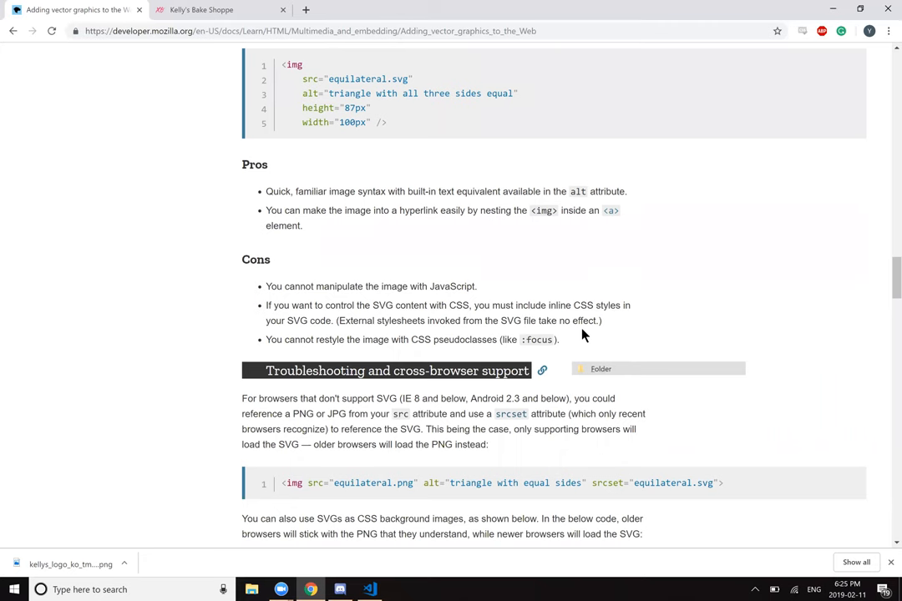
{"action": "mouse_move", "coordinate": [582, 325]}
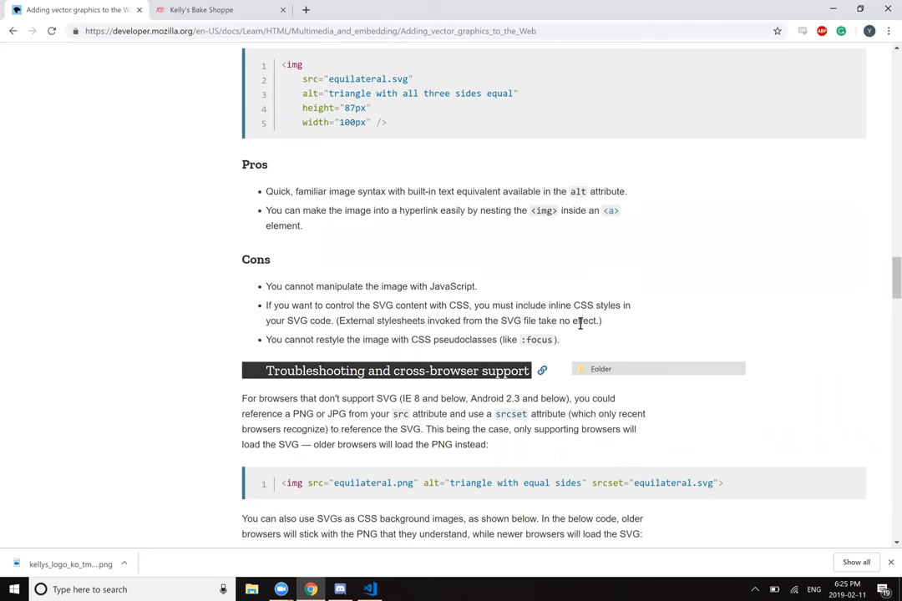
{"action": "mouse_move", "coordinate": [313, 339]}
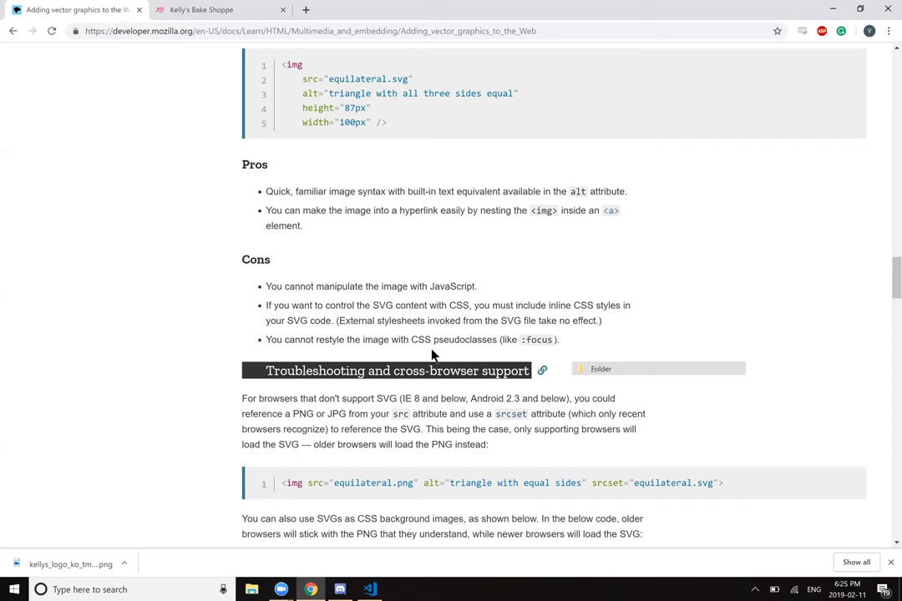
{"action": "mouse_move", "coordinate": [575, 341]}
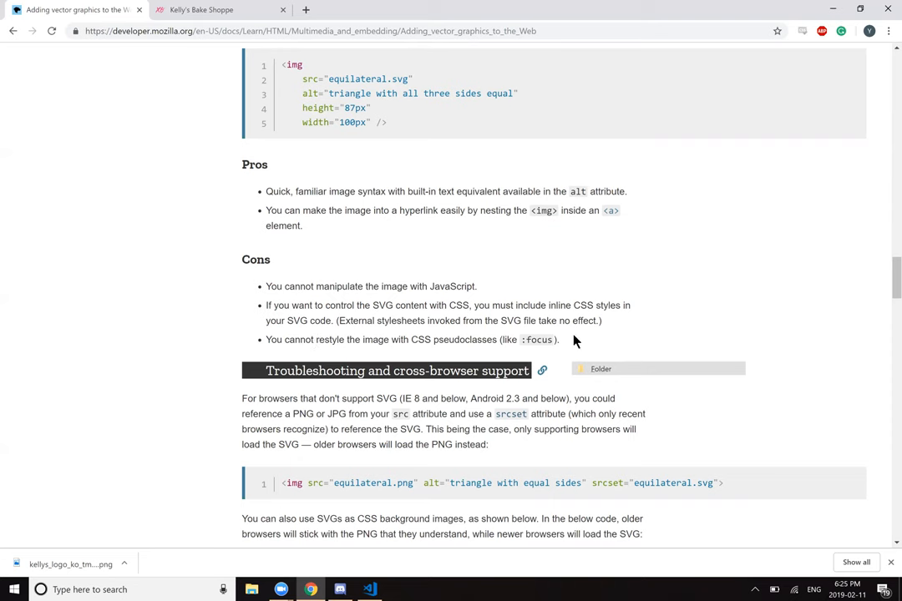
{"action": "mouse_move", "coordinate": [842, 301]}
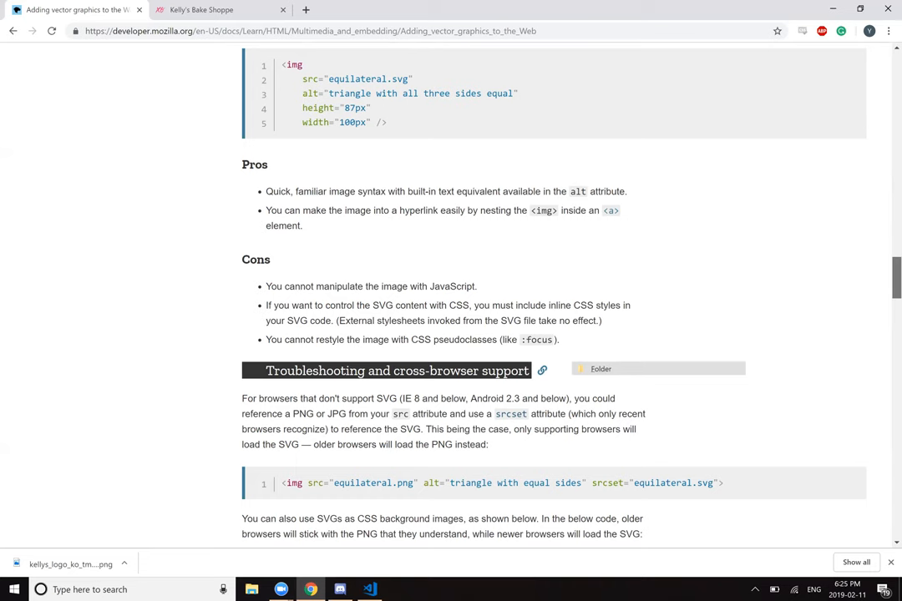
{"action": "scroll", "scroll_direction": "down", "scroll_amount": 3}
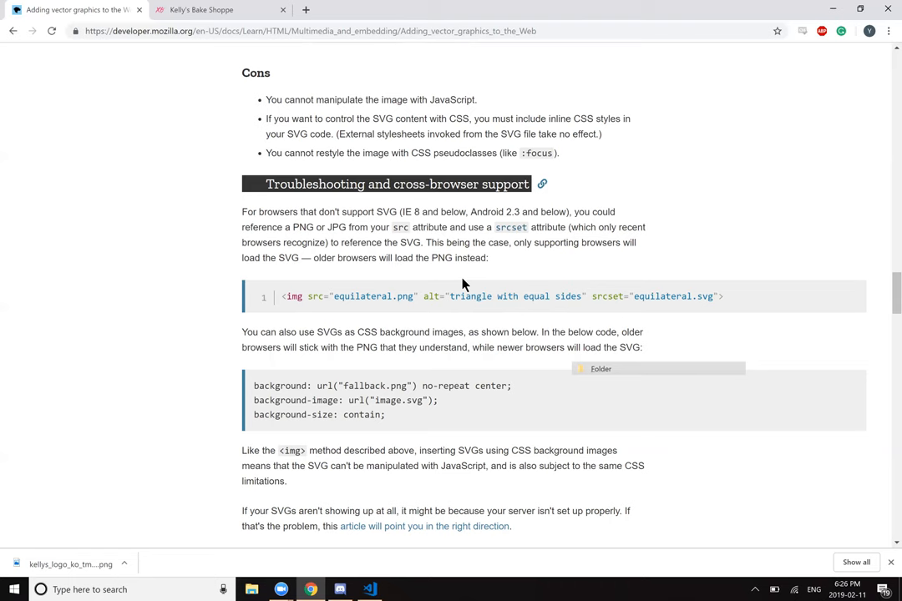
{"action": "mouse_move", "coordinate": [841, 312]}
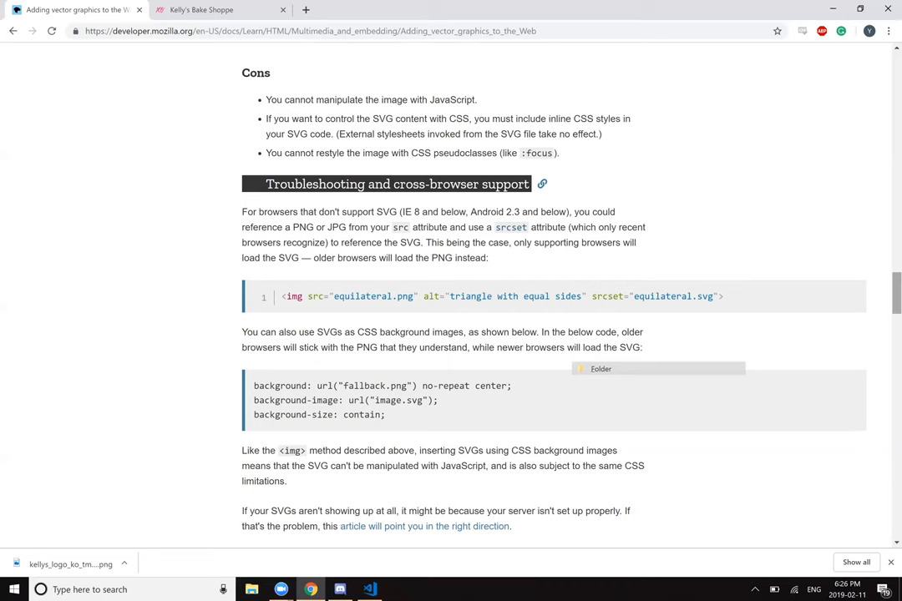
{"action": "scroll", "scroll_direction": "down", "scroll_amount": 3}
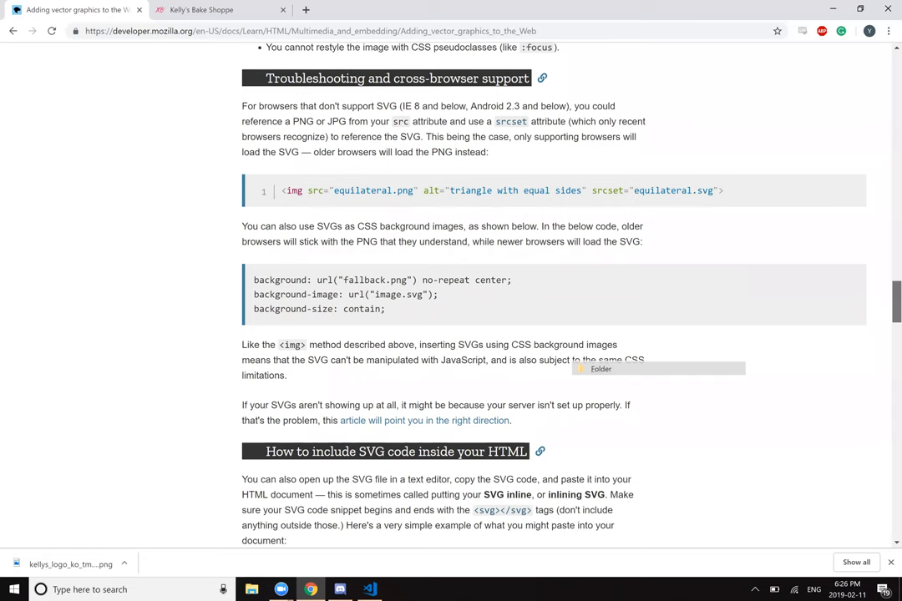
{"action": "scroll", "scroll_direction": "down", "scroll_amount": 3}
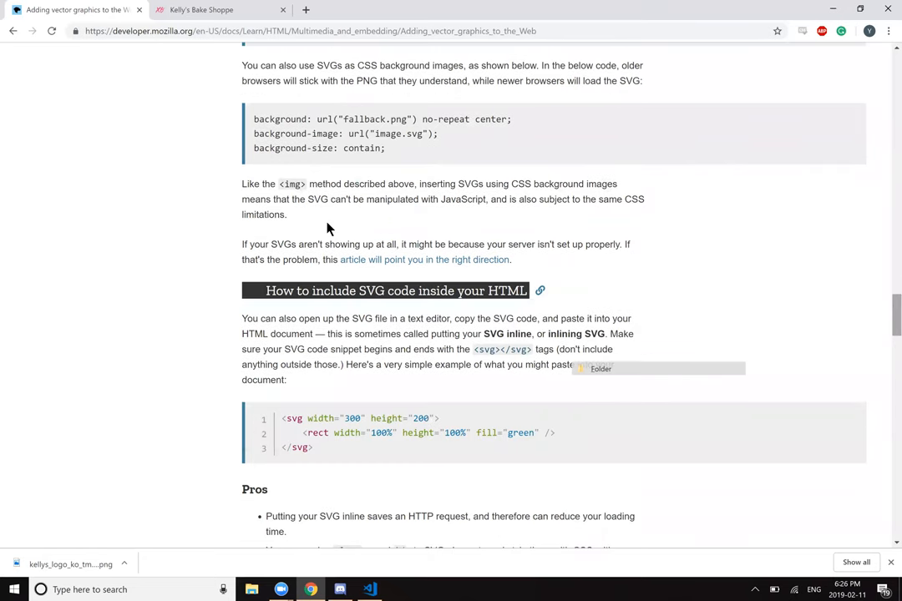
{"action": "mouse_move", "coordinate": [347, 199]}
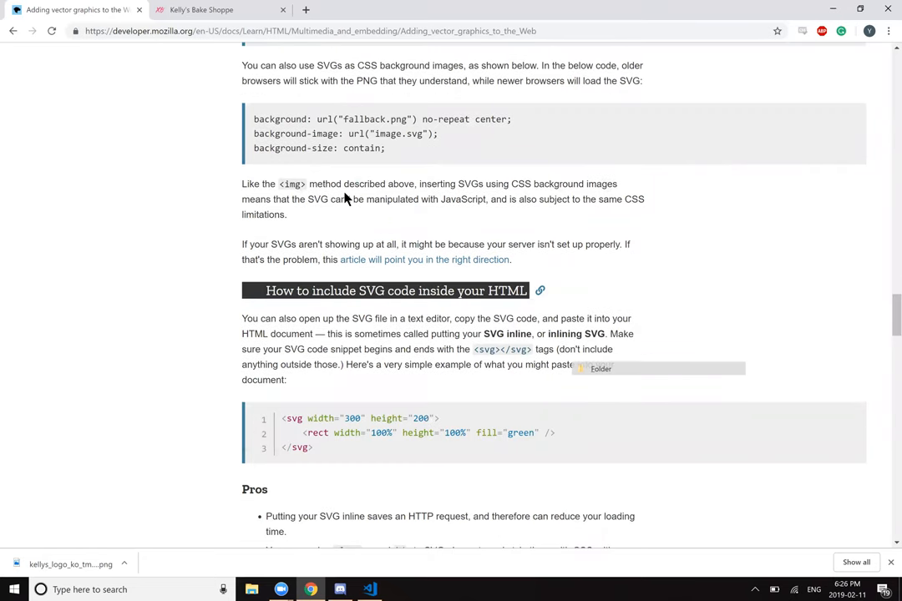
{"action": "mouse_move", "coordinate": [657, 148]}
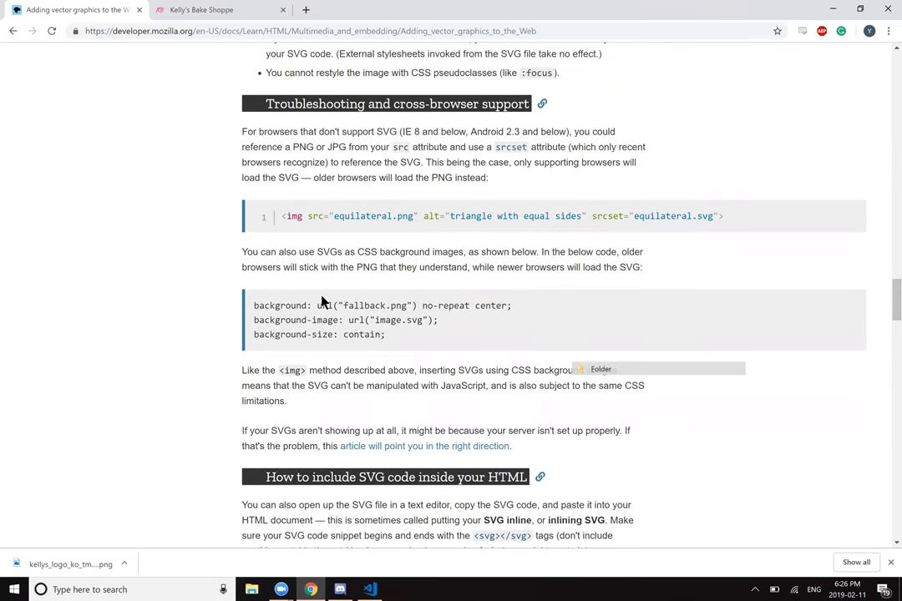
{"action": "mouse_move", "coordinate": [451, 266]}
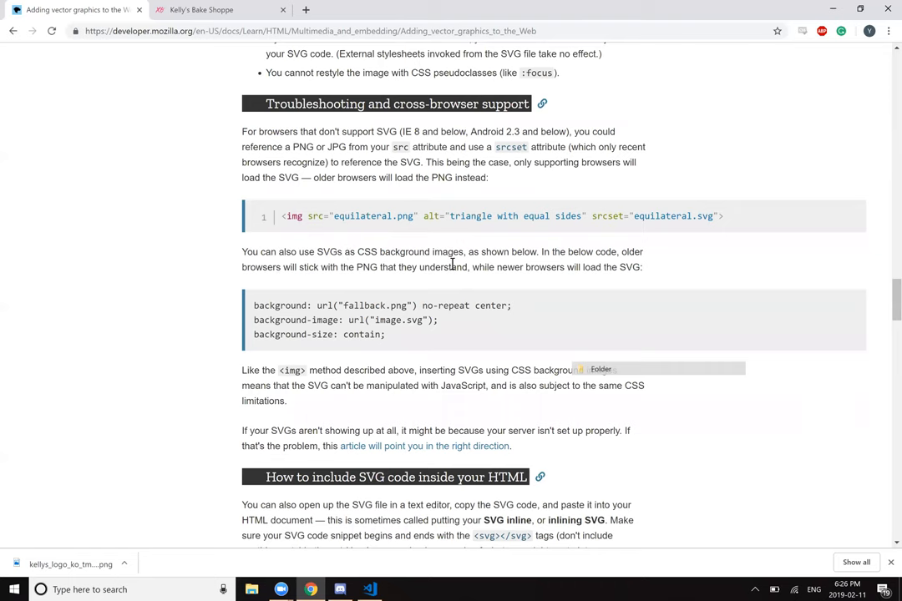
{"action": "mouse_move", "coordinate": [565, 266]}
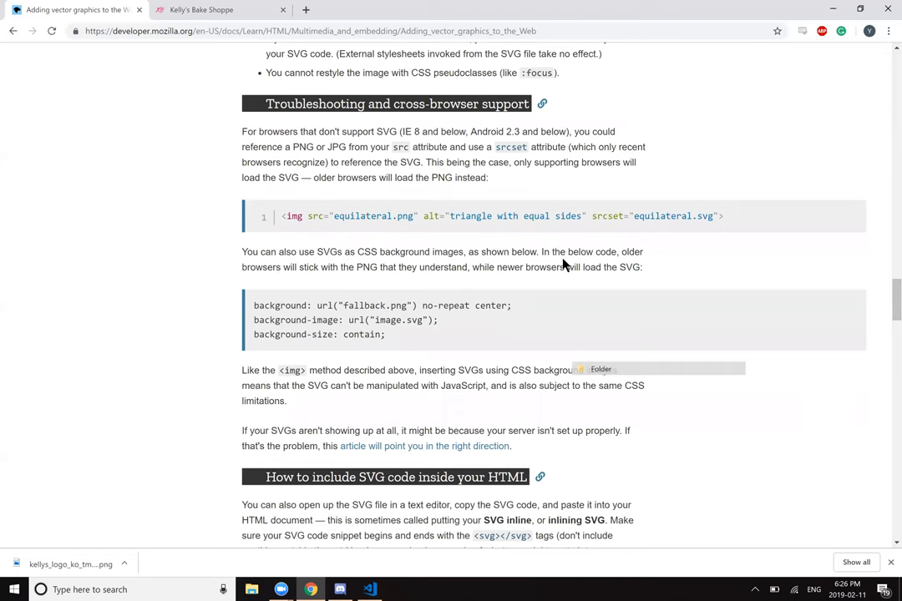
{"action": "mouse_move", "coordinate": [409, 291]}
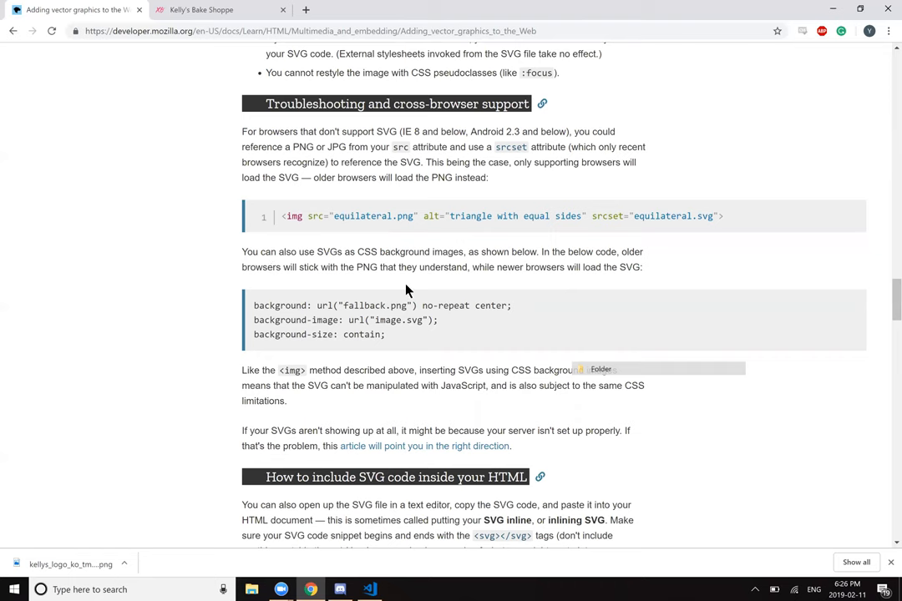
{"action": "mouse_move", "coordinate": [447, 263]}
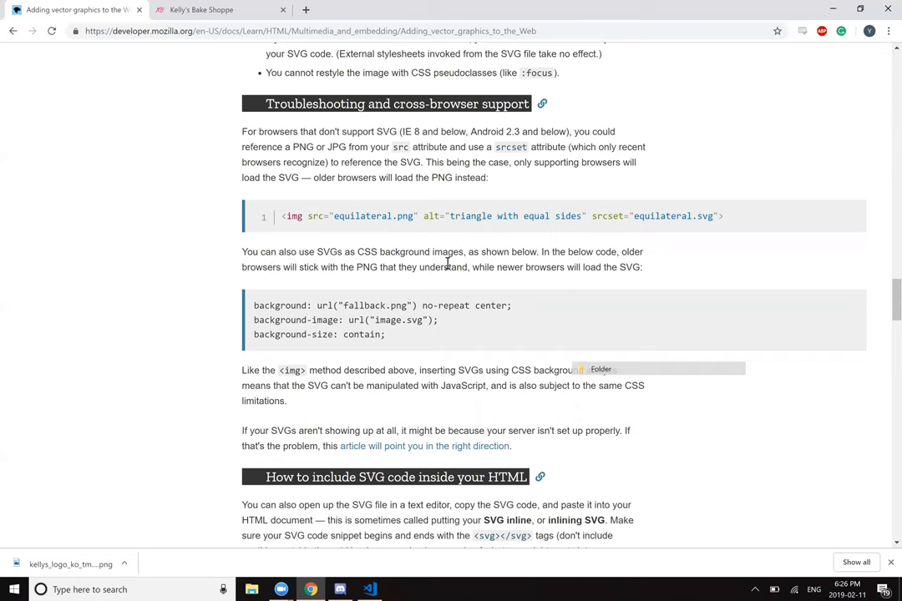
{"action": "mouse_move", "coordinate": [301, 307]}
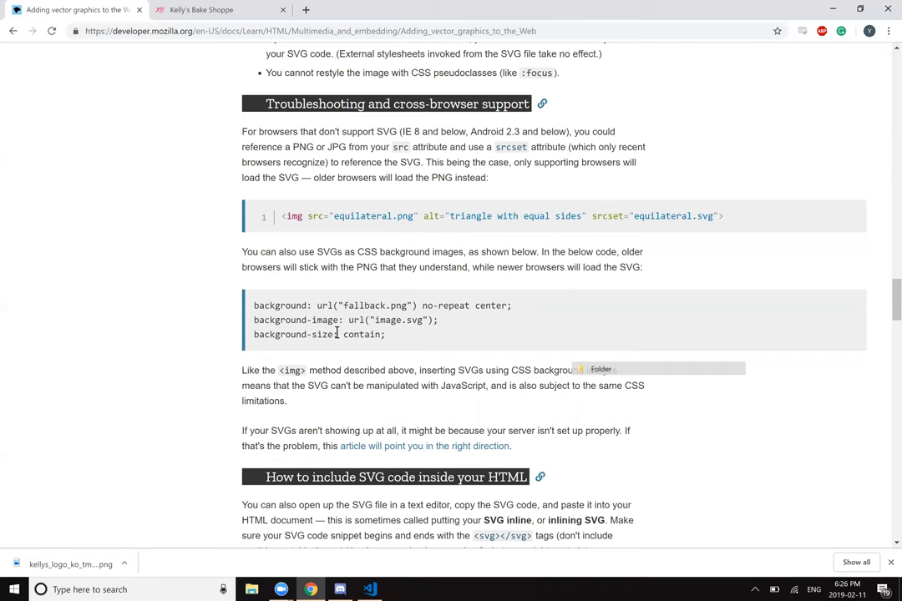
{"action": "mouse_move", "coordinate": [330, 332]}
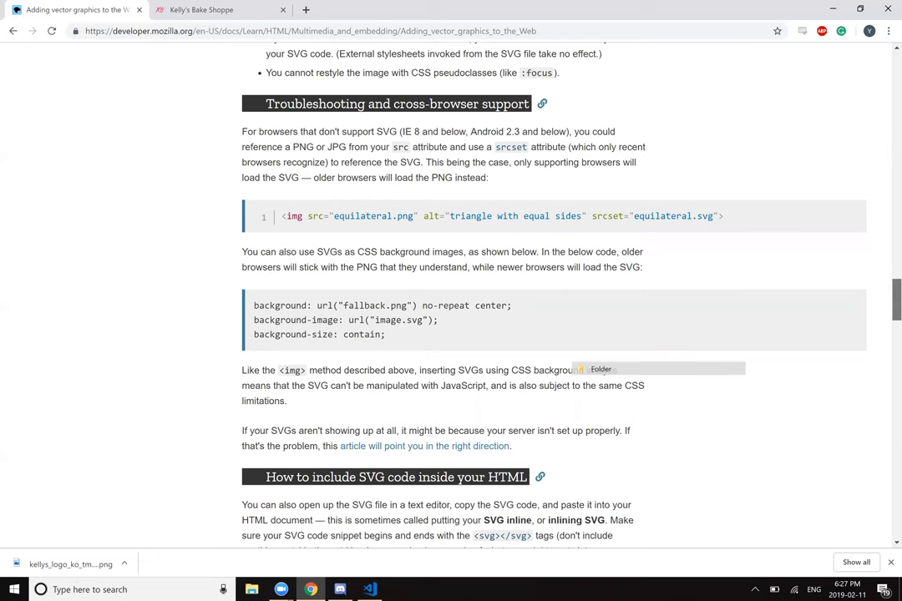
Step: Scroll to the inline green-rectangle SVG example under 'How to include SVG code inside your HTML'
{"action": "scroll", "scroll_direction": "down", "scroll_amount": 3}
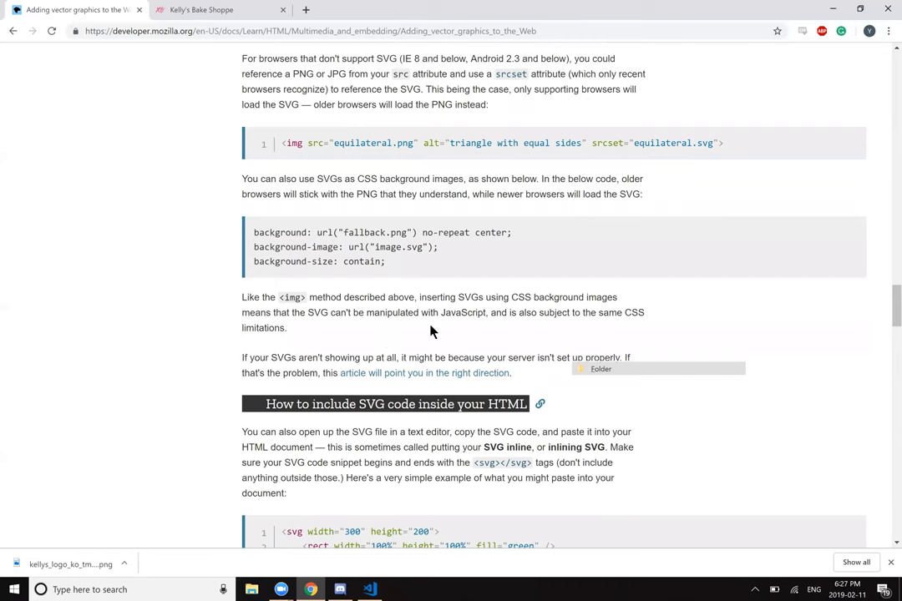
{"action": "mouse_move", "coordinate": [548, 313]}
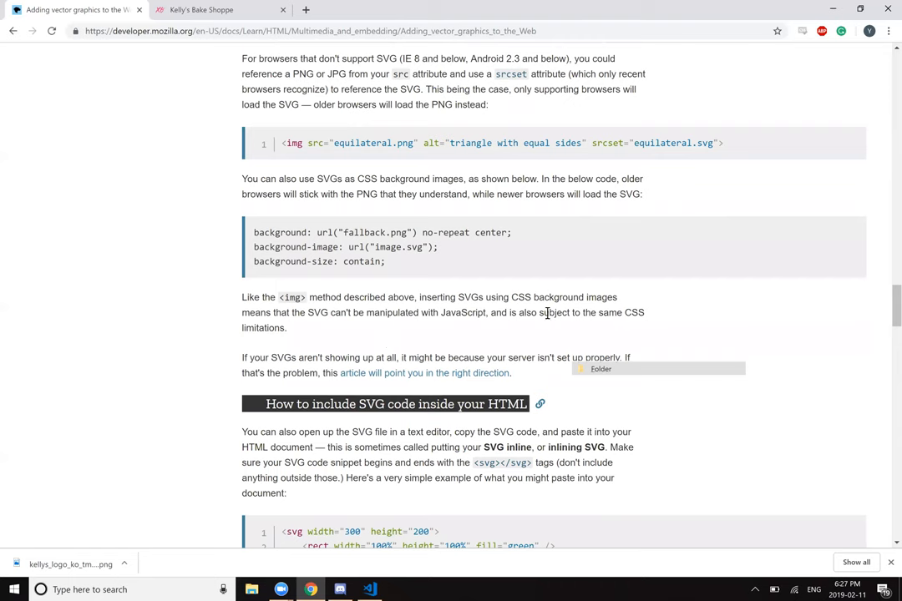
{"action": "mouse_move", "coordinate": [353, 328]}
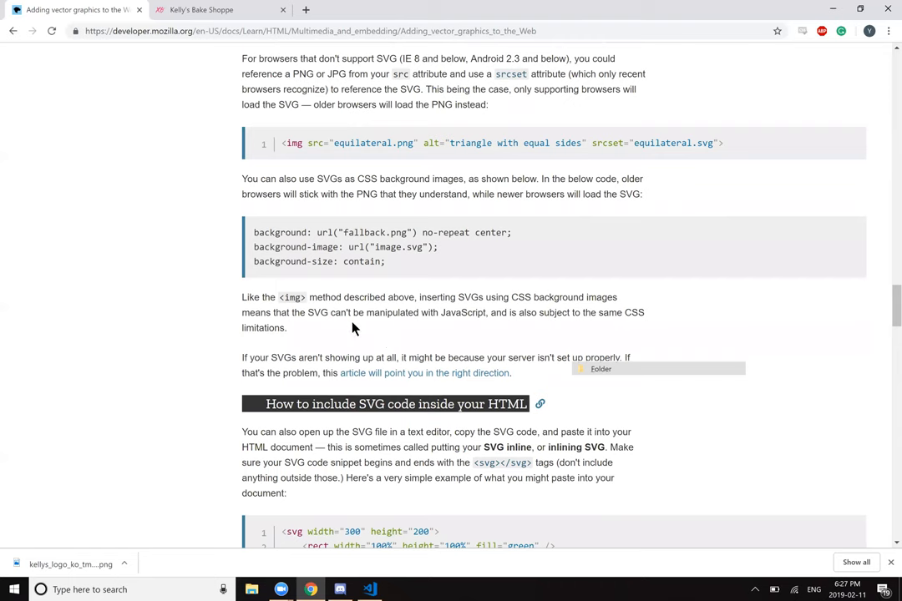
{"action": "mouse_move", "coordinate": [468, 335]}
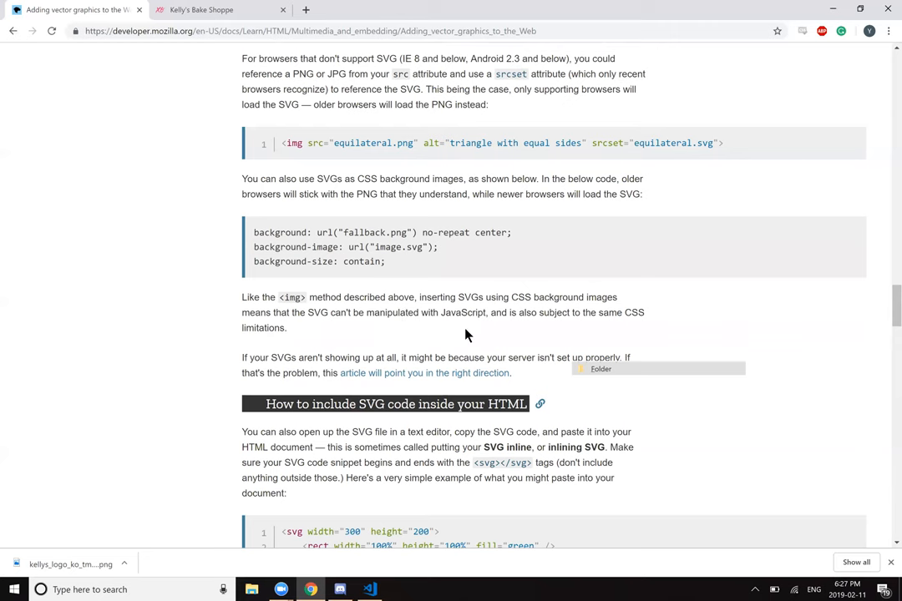
{"action": "mouse_move", "coordinate": [547, 324]}
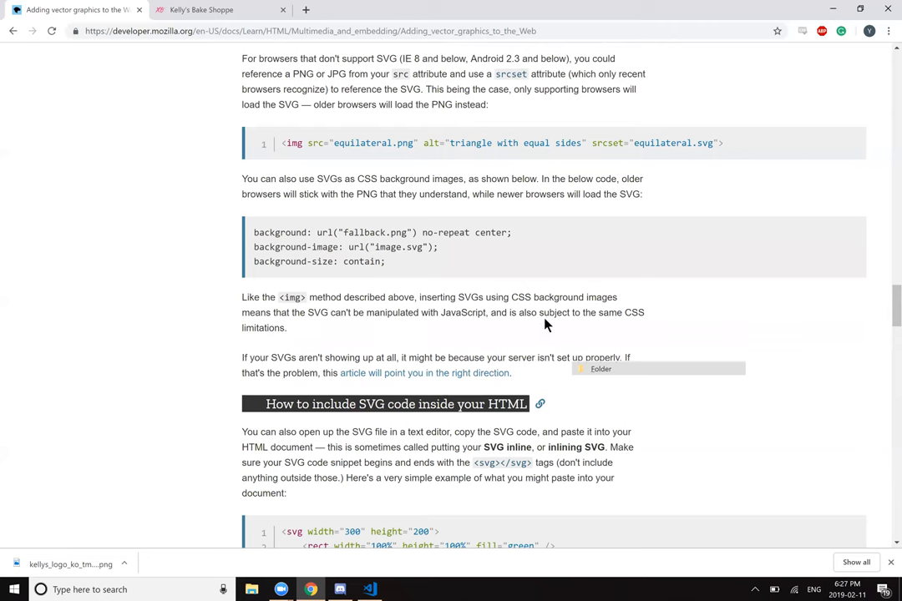
{"action": "mouse_move", "coordinate": [683, 332]}
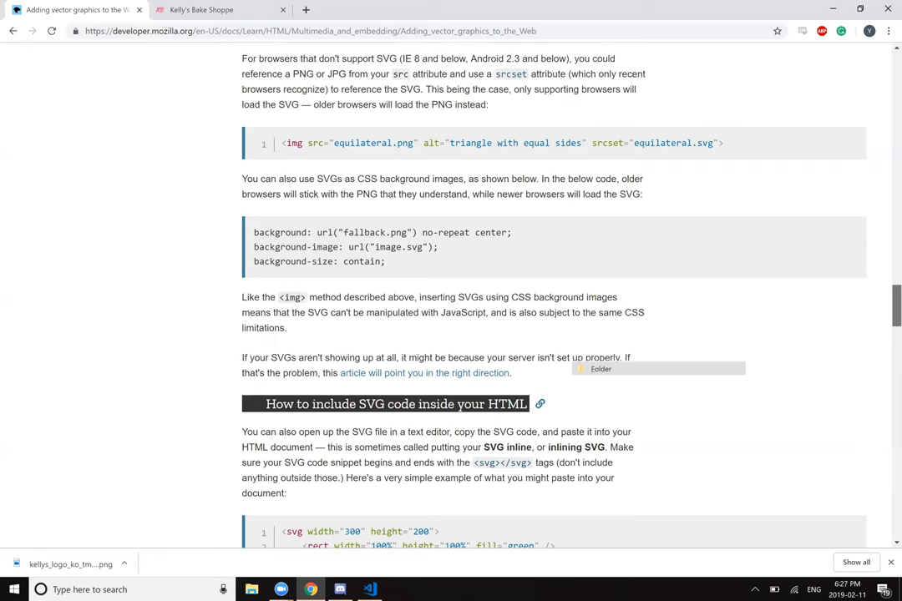
{"action": "scroll", "scroll_direction": "down", "scroll_amount": 3}
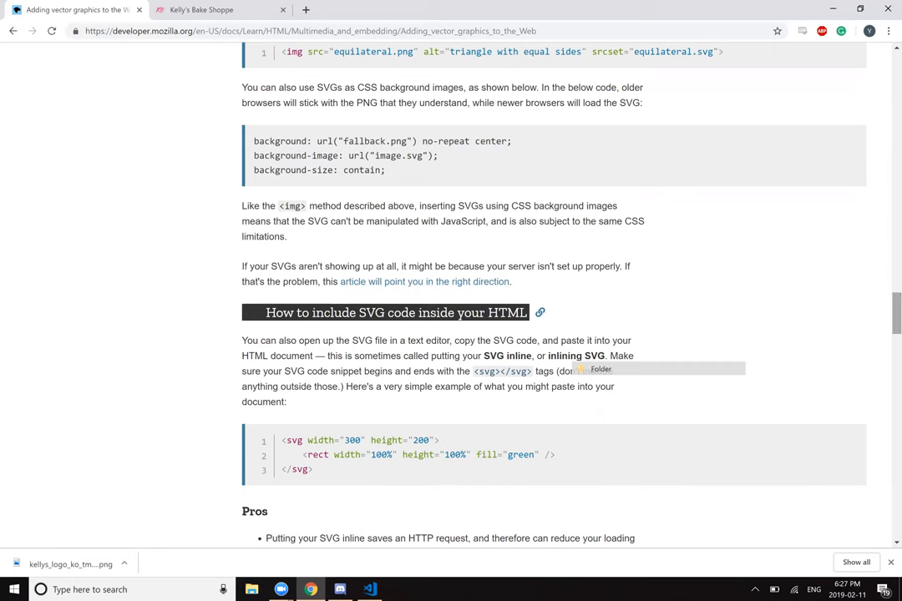
{"action": "scroll", "scroll_direction": "down", "scroll_amount": 3}
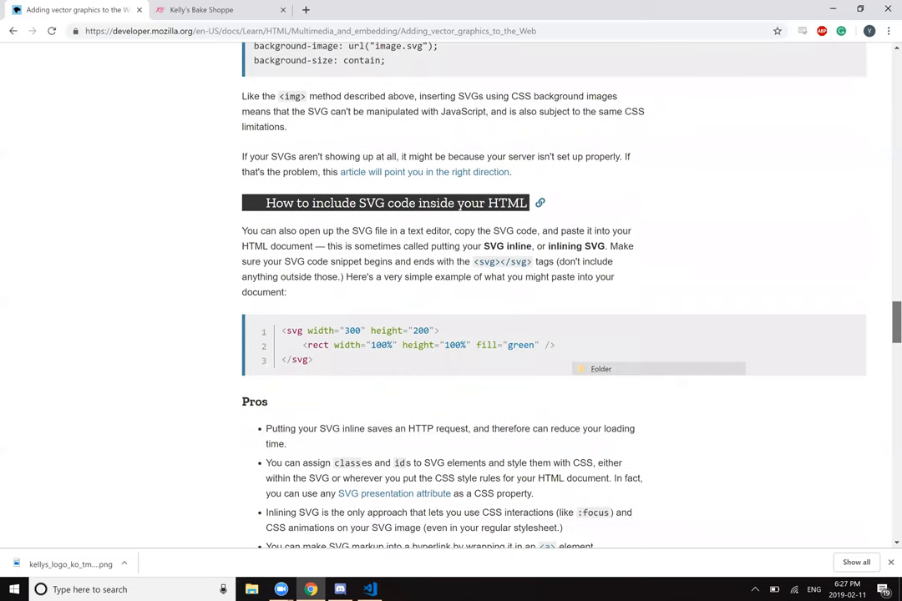
{"action": "mouse_move", "coordinate": [856, 305]}
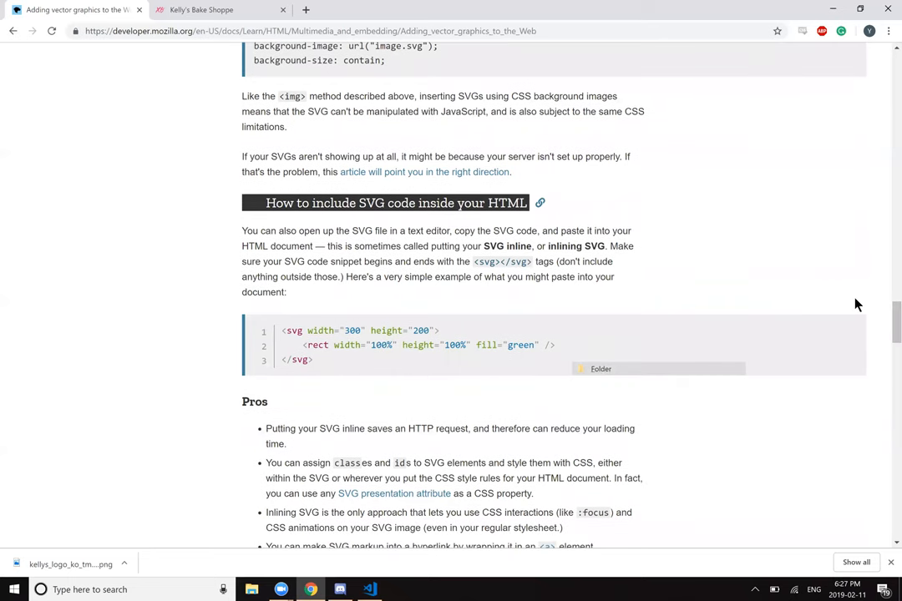
{"action": "mouse_move", "coordinate": [707, 262]}
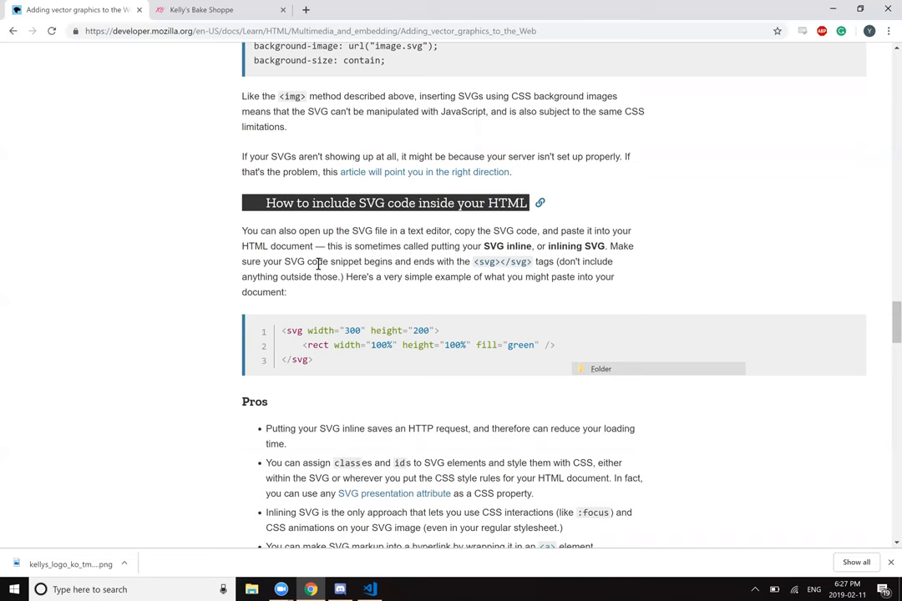
{"action": "mouse_move", "coordinate": [381, 258]}
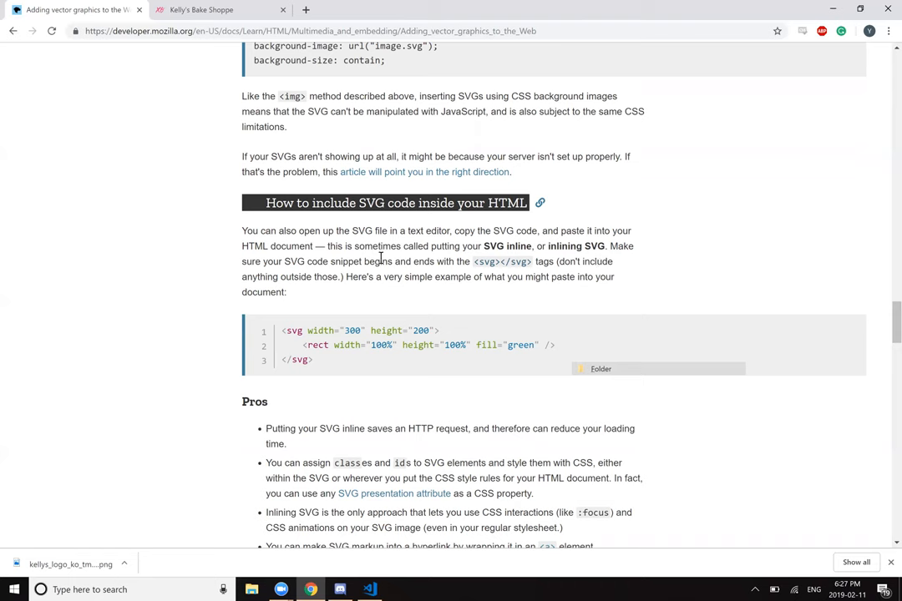
{"action": "mouse_move", "coordinate": [433, 234]}
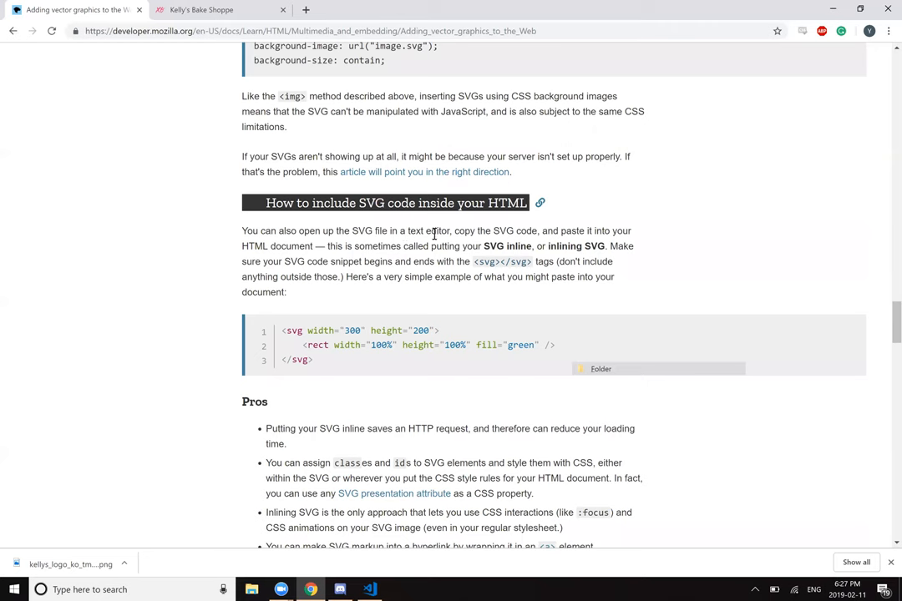
{"action": "mouse_move", "coordinate": [515, 244]}
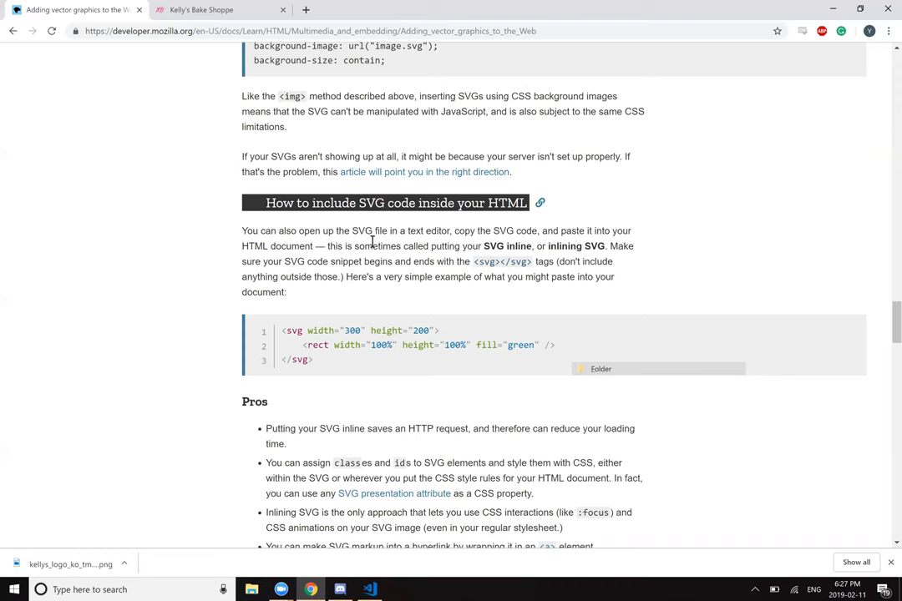
{"action": "mouse_move", "coordinate": [495, 245]}
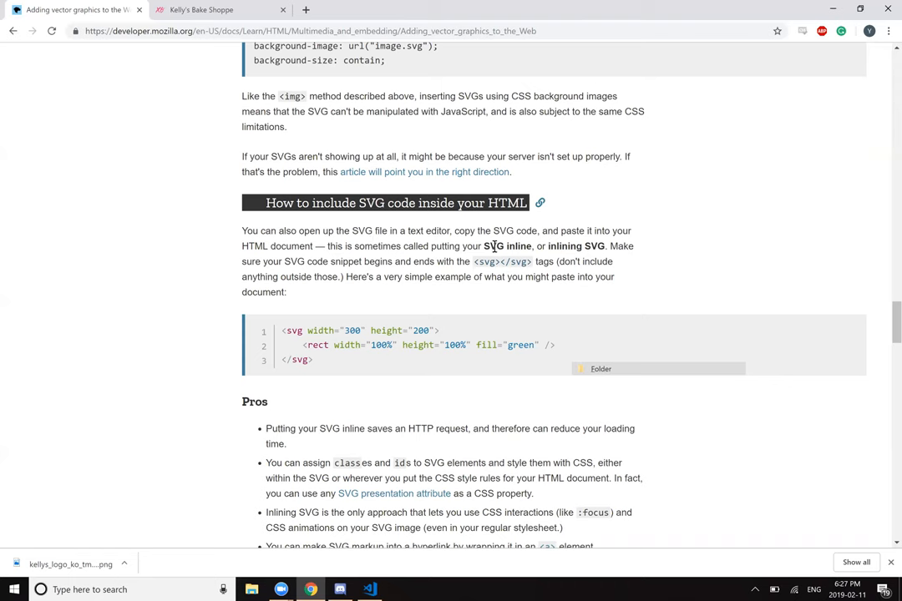
{"action": "mouse_move", "coordinate": [372, 291]}
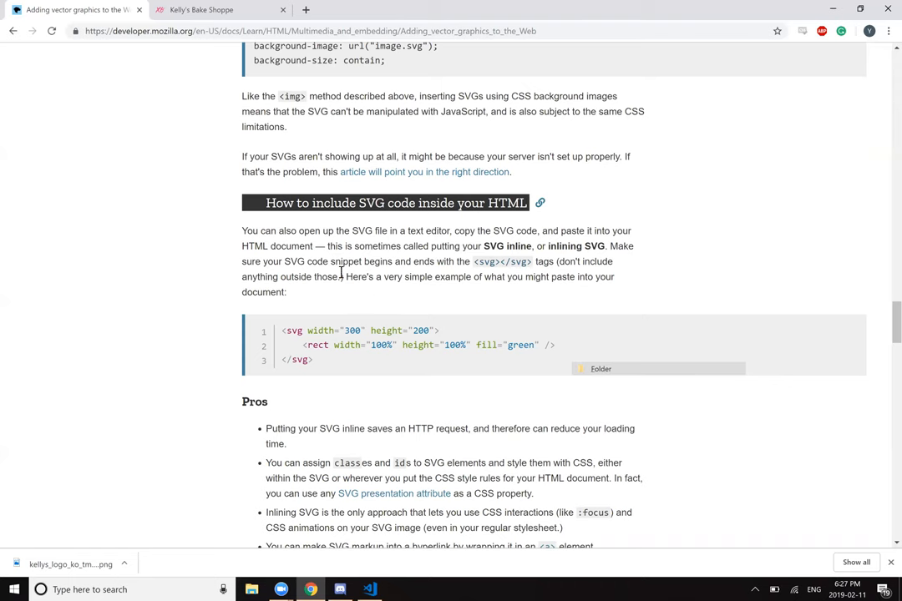
{"action": "mouse_move", "coordinate": [516, 266]}
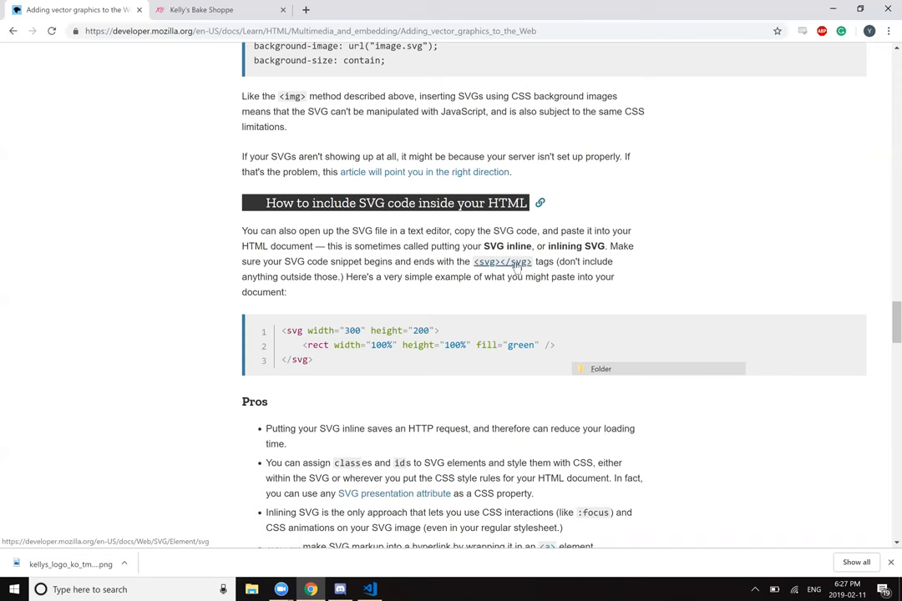
{"action": "mouse_move", "coordinate": [351, 278]}
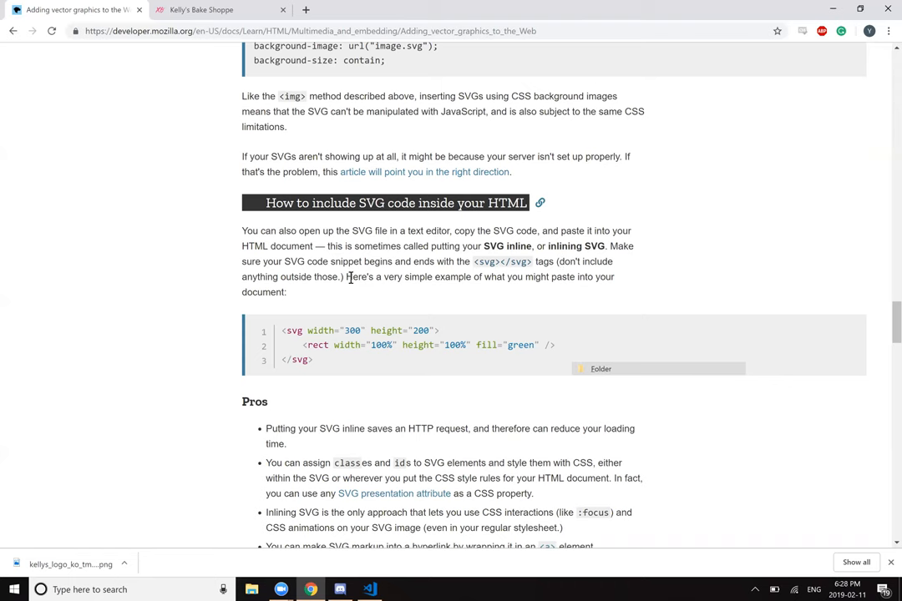
{"action": "mouse_move", "coordinate": [534, 276]}
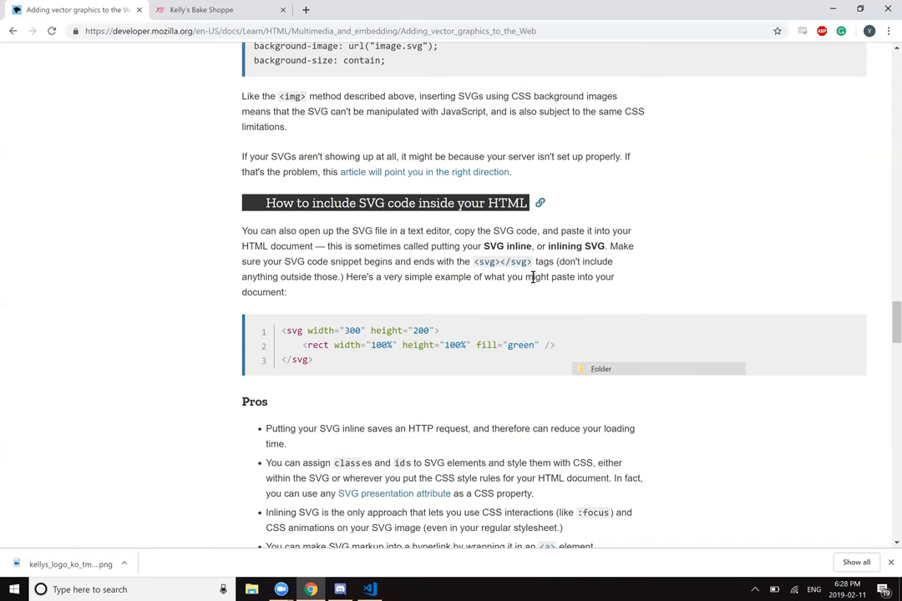
{"action": "mouse_move", "coordinate": [438, 282]}
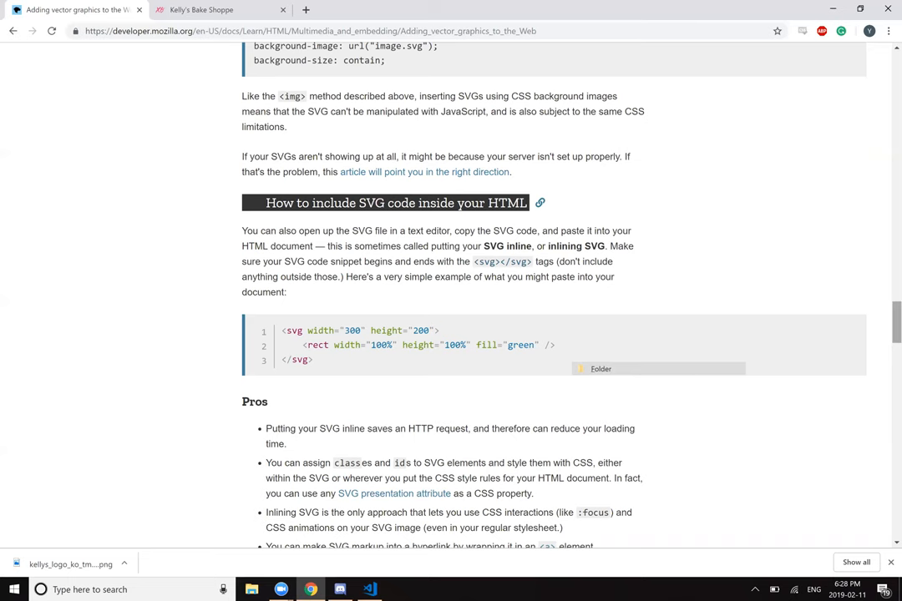
{"action": "scroll", "scroll_direction": "down", "scroll_amount": 3}
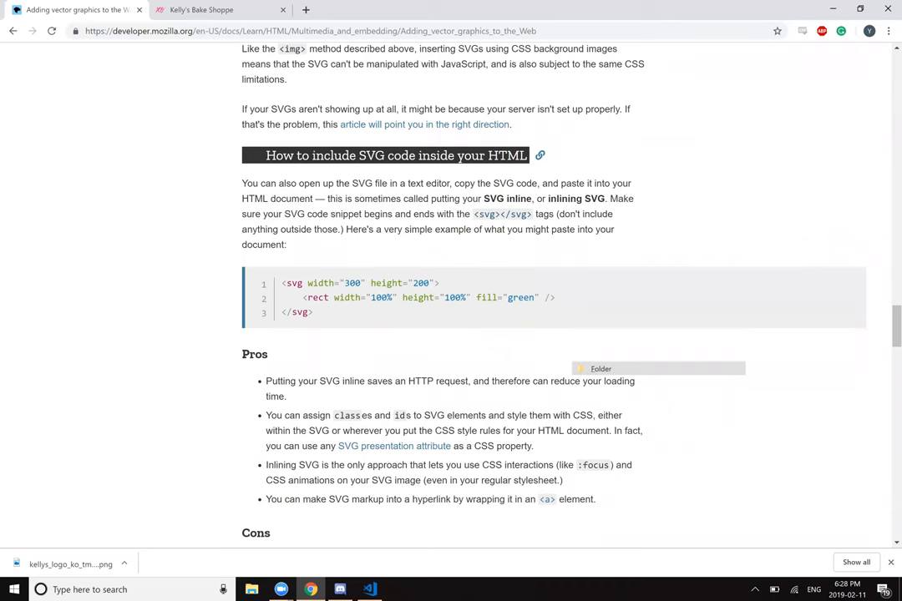
{"action": "scroll", "scroll_direction": "down", "scroll_amount": 3}
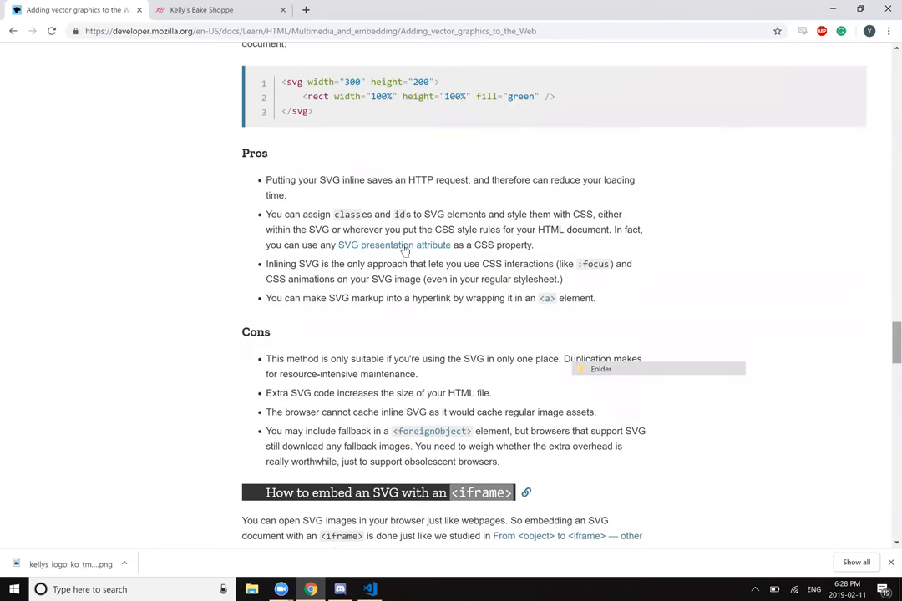
{"action": "mouse_move", "coordinate": [357, 198]}
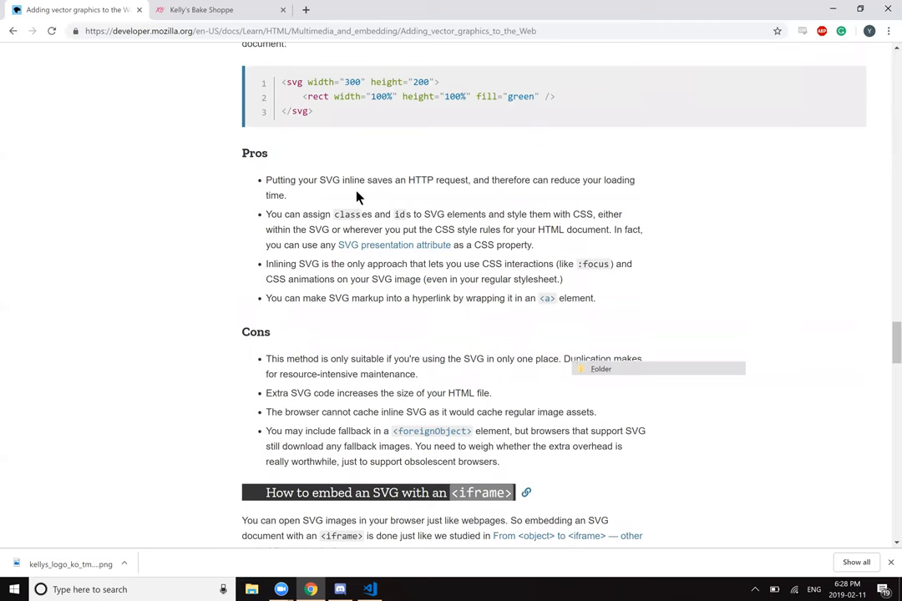
{"action": "mouse_move", "coordinate": [302, 236]}
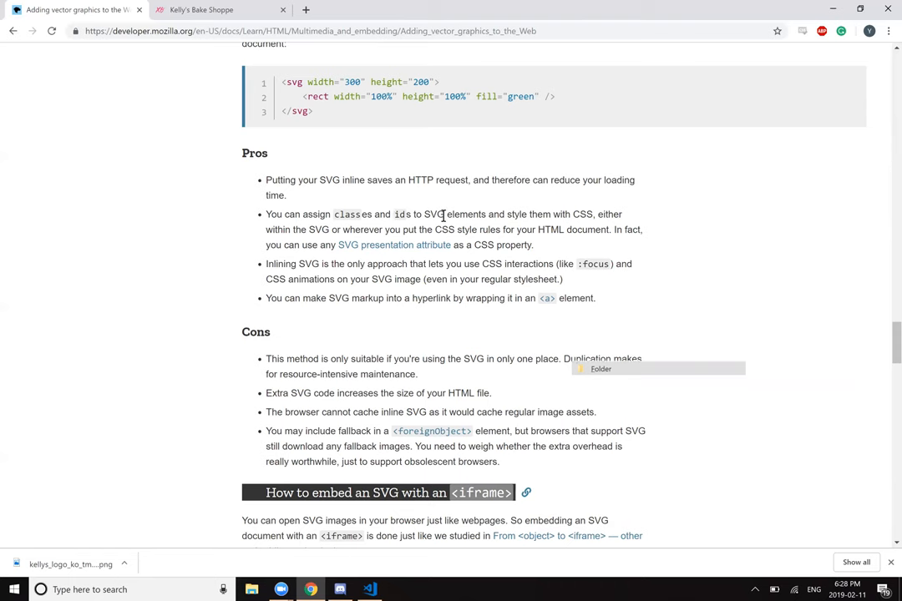
{"action": "mouse_move", "coordinate": [573, 213]}
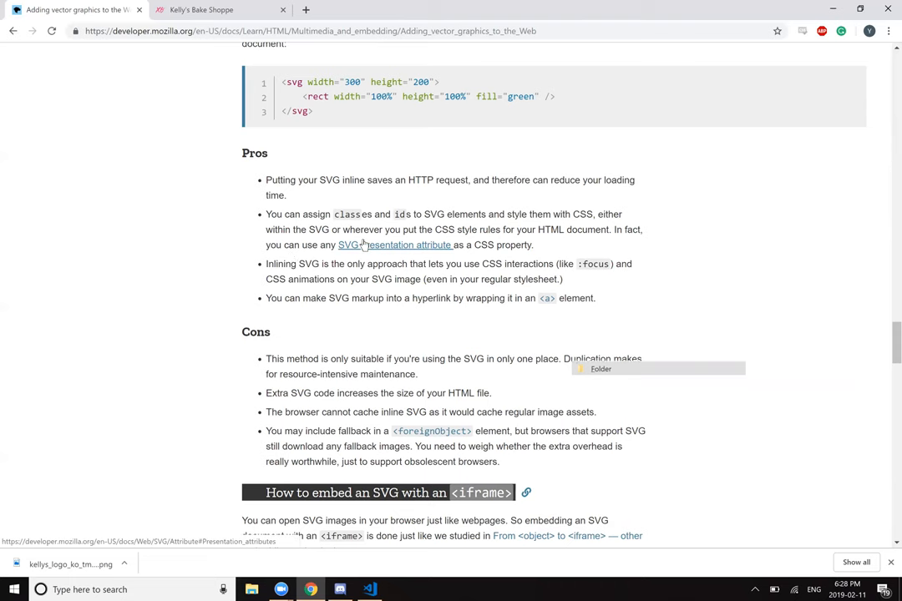
{"action": "mouse_move", "coordinate": [458, 228]}
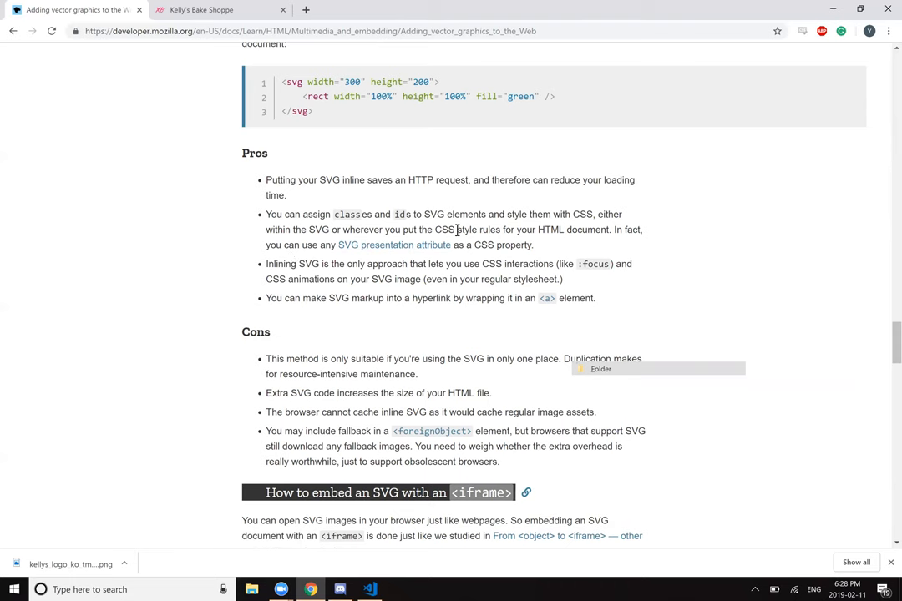
{"action": "mouse_move", "coordinate": [334, 269]}
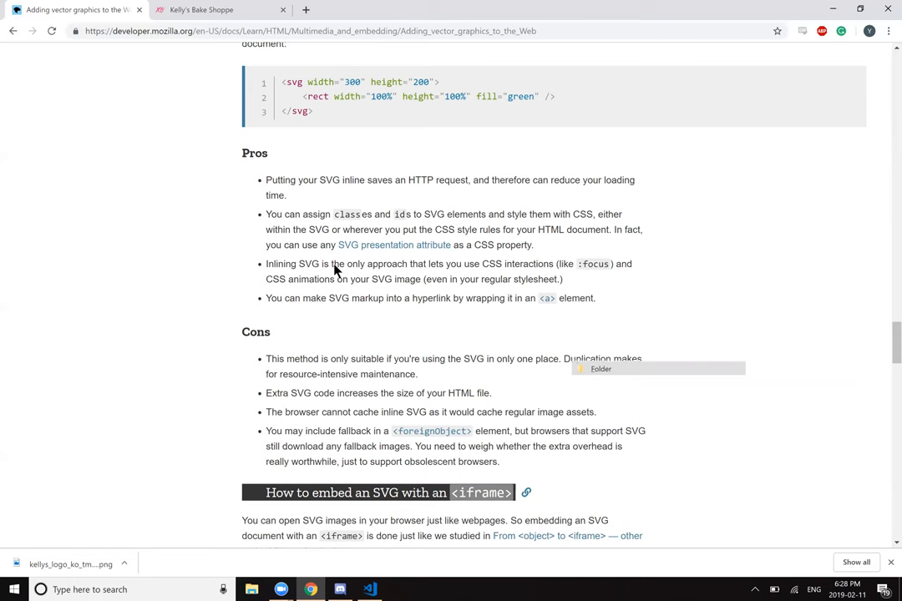
{"action": "mouse_move", "coordinate": [356, 263]}
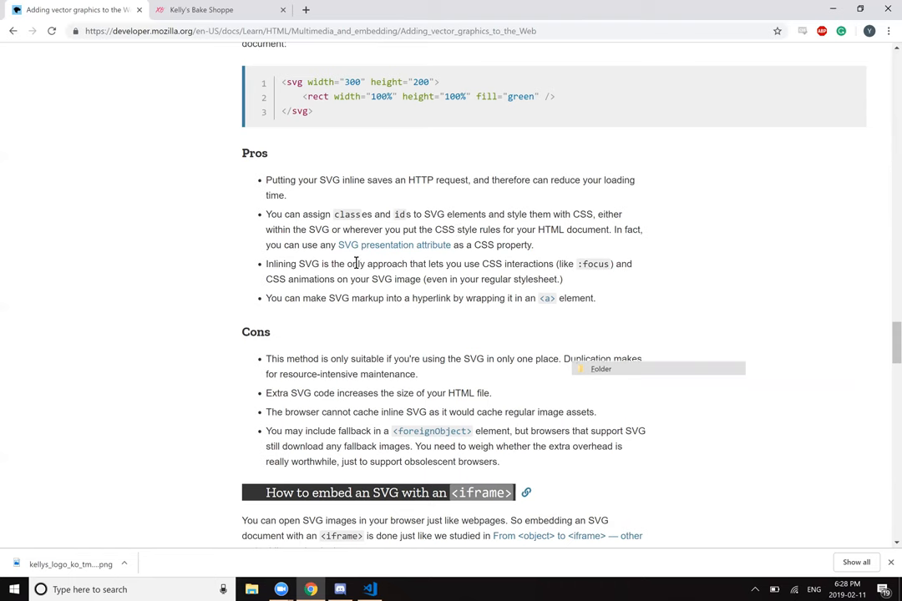
{"action": "mouse_move", "coordinate": [483, 264]}
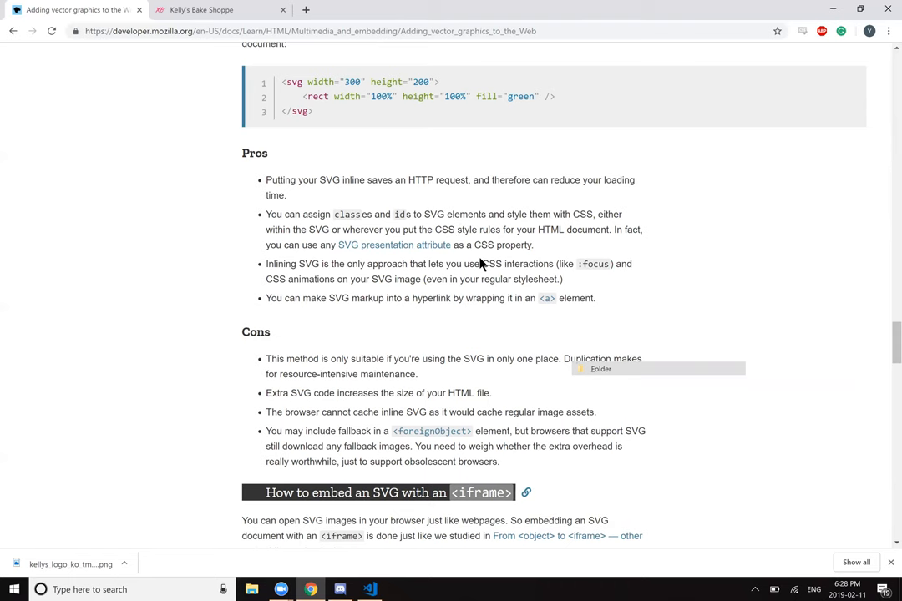
{"action": "mouse_move", "coordinate": [389, 269]}
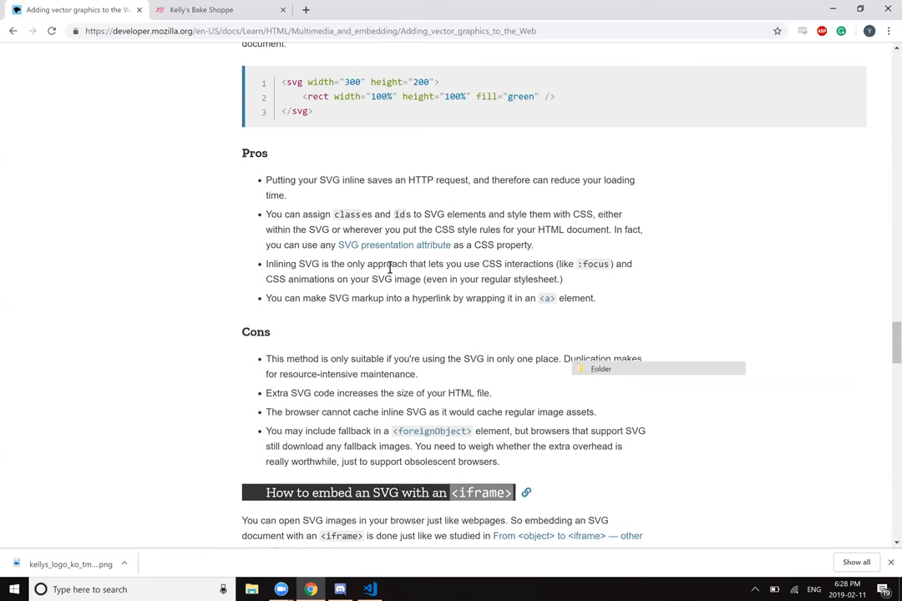
{"action": "mouse_move", "coordinate": [318, 269]}
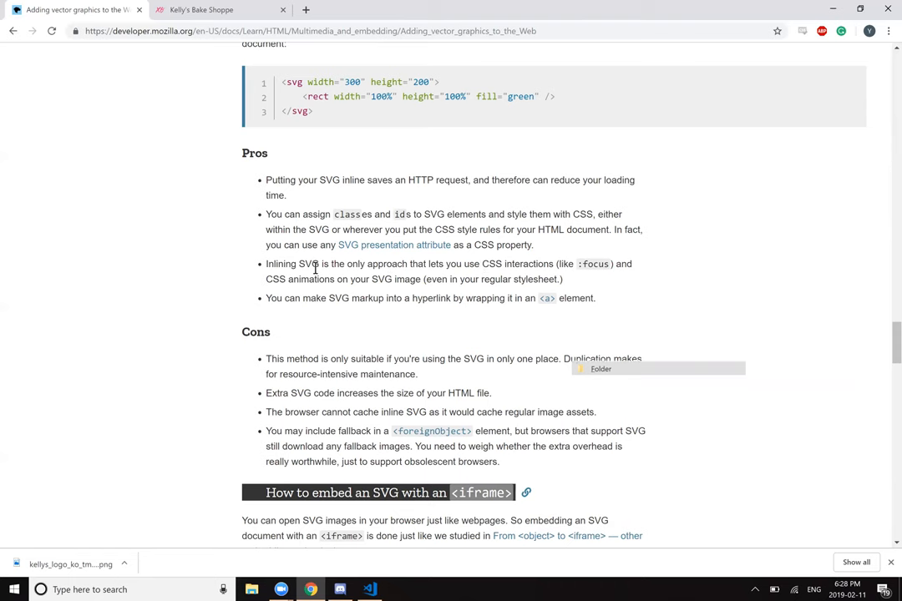
{"action": "mouse_move", "coordinate": [476, 278]}
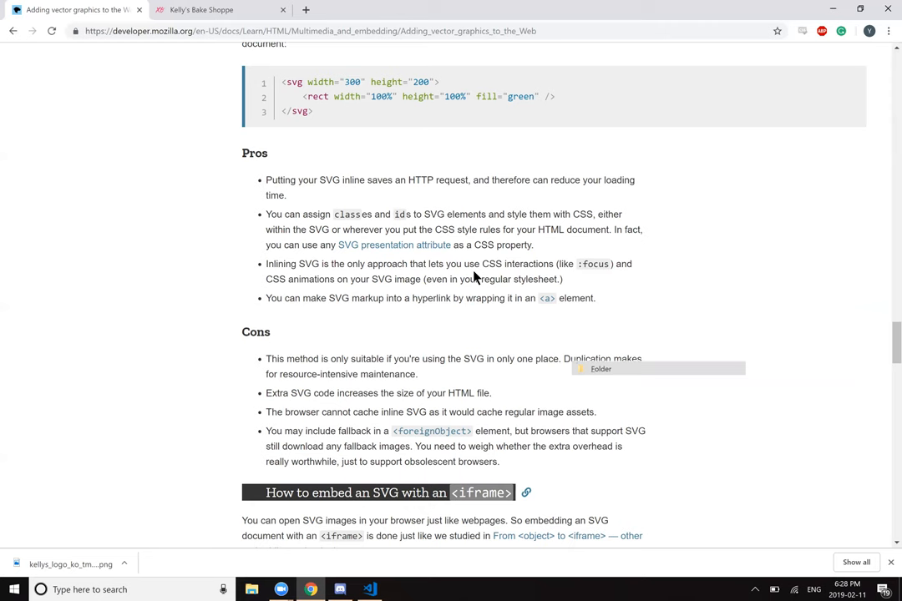
{"action": "mouse_move", "coordinate": [301, 299]}
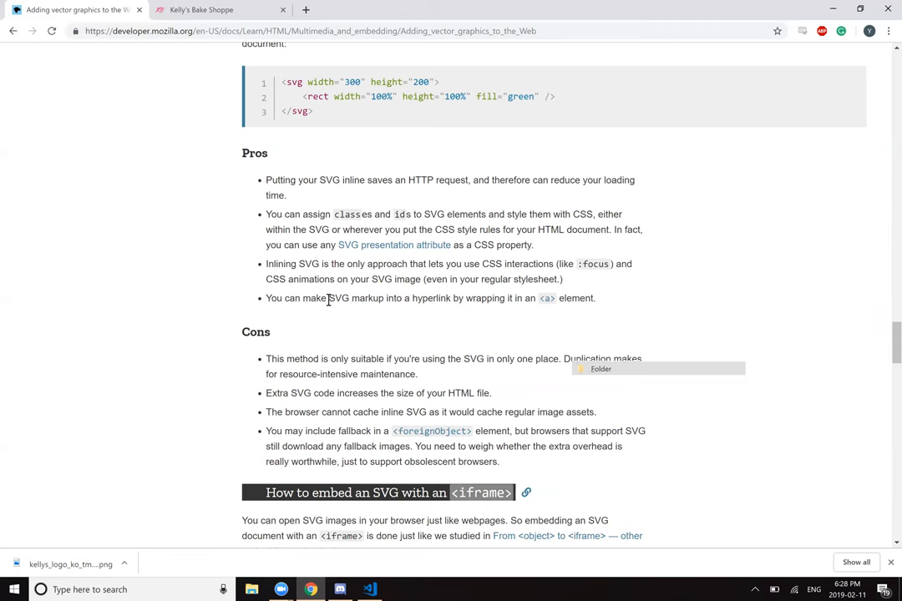
{"action": "mouse_move", "coordinate": [479, 315]}
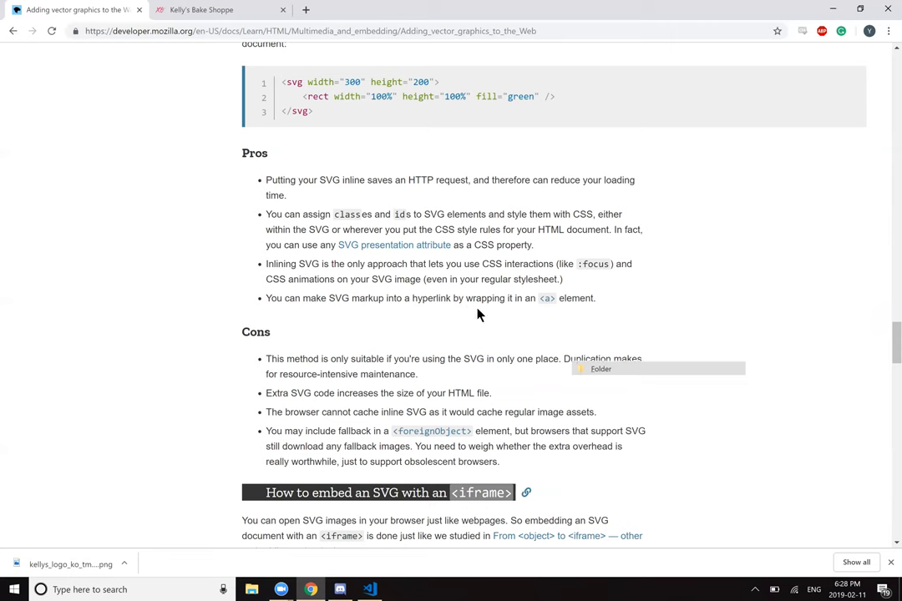
{"action": "mouse_move", "coordinate": [785, 300]}
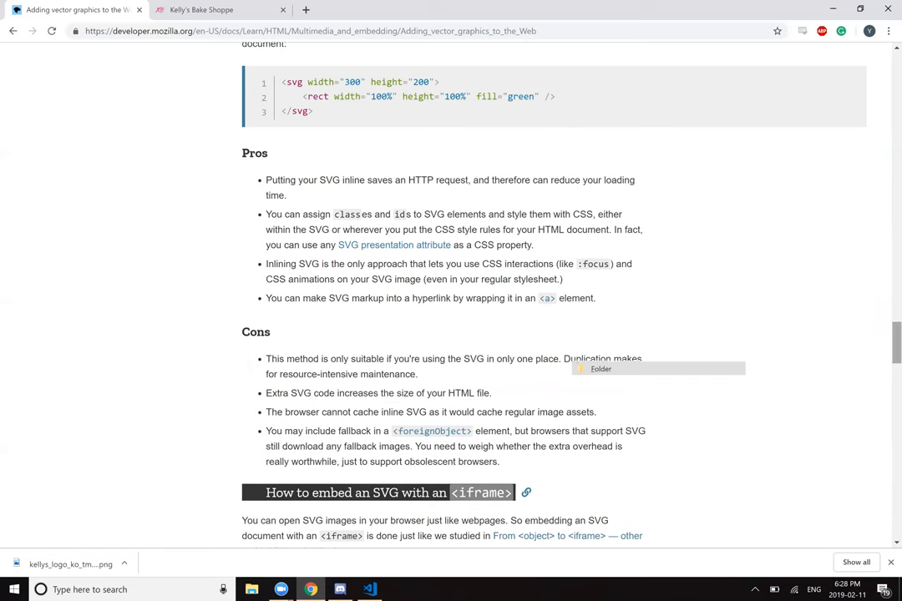
{"action": "scroll", "scroll_direction": "down", "scroll_amount": 3}
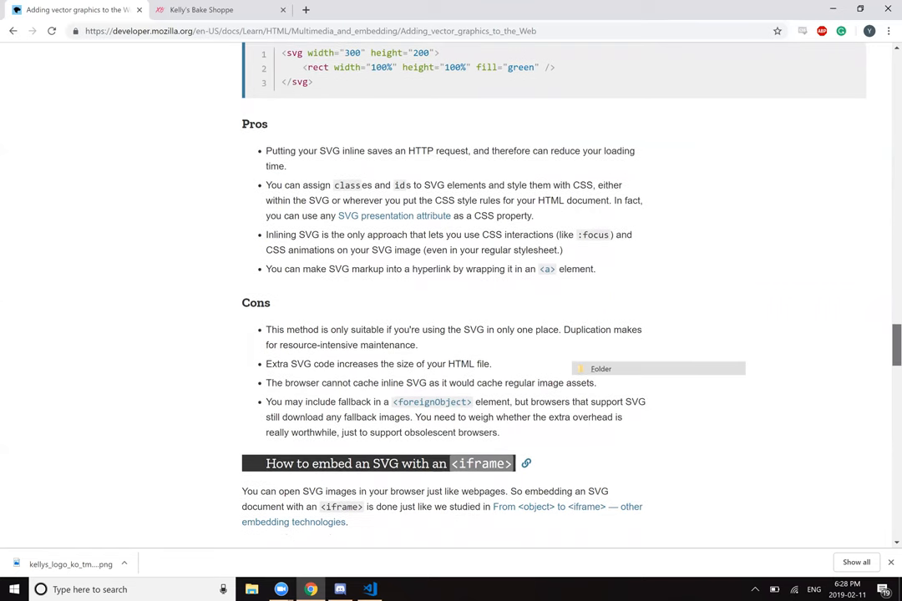
{"action": "mouse_move", "coordinate": [435, 363]}
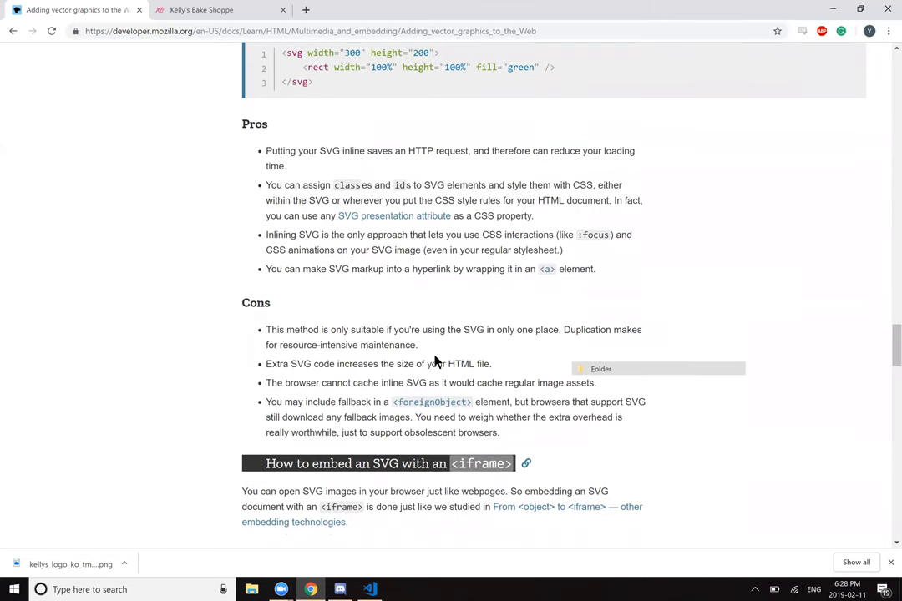
{"action": "mouse_move", "coordinate": [614, 360]}
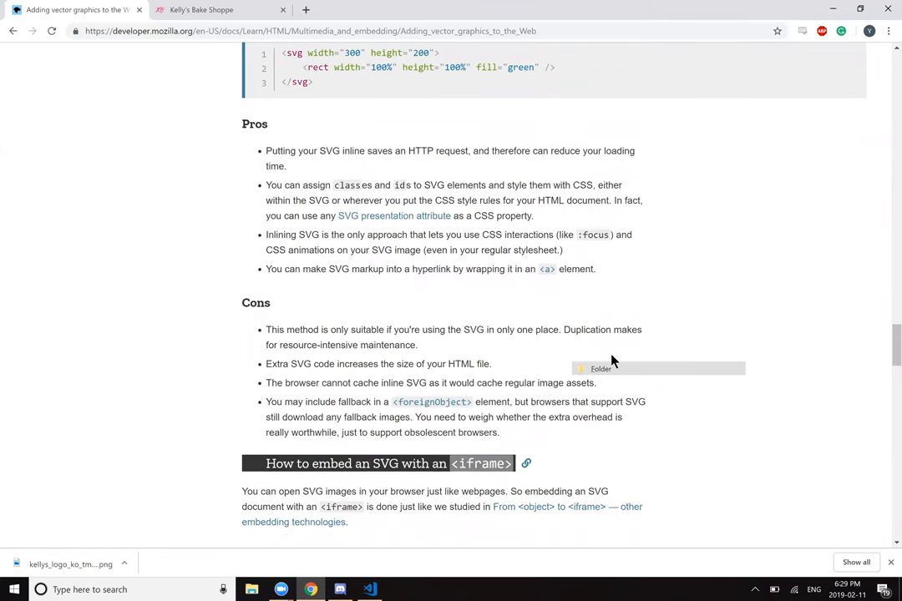
{"action": "mouse_move", "coordinate": [303, 362]}
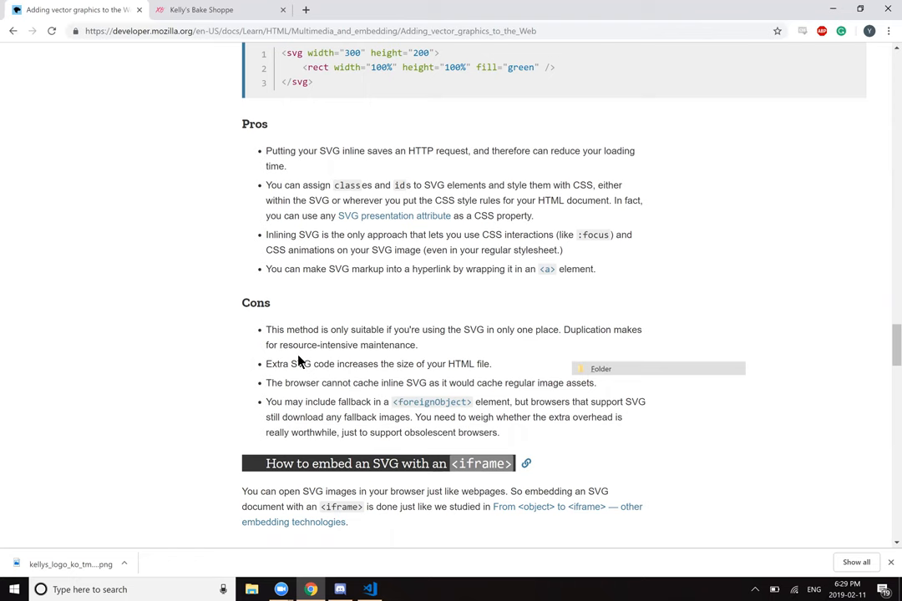
{"action": "mouse_move", "coordinate": [550, 390]}
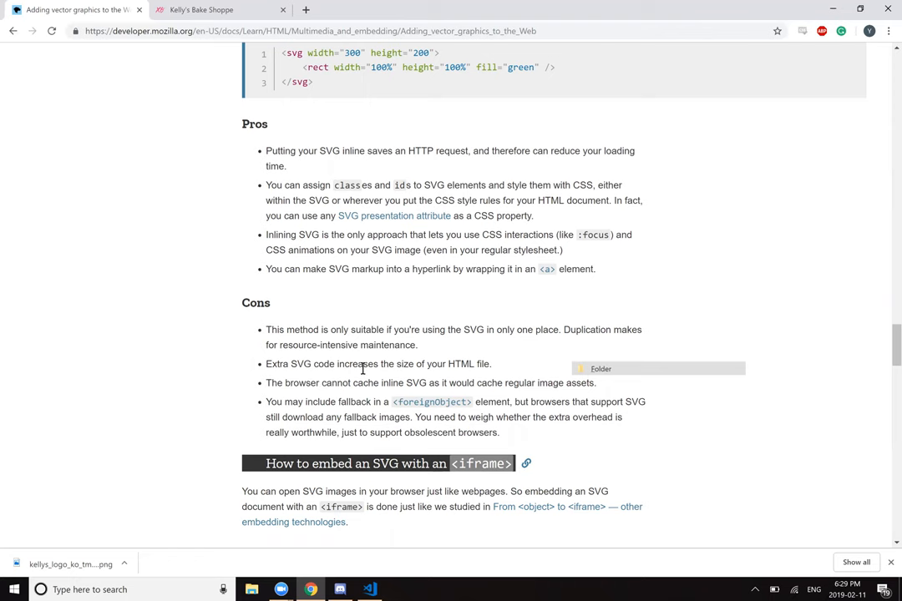
{"action": "mouse_move", "coordinate": [695, 348]}
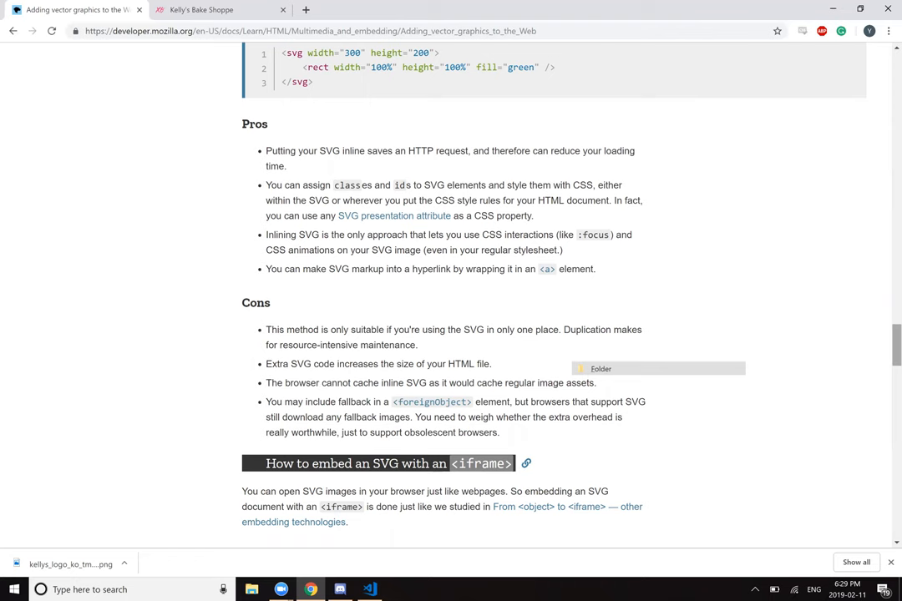
{"action": "scroll", "scroll_direction": "down", "scroll_amount": 3}
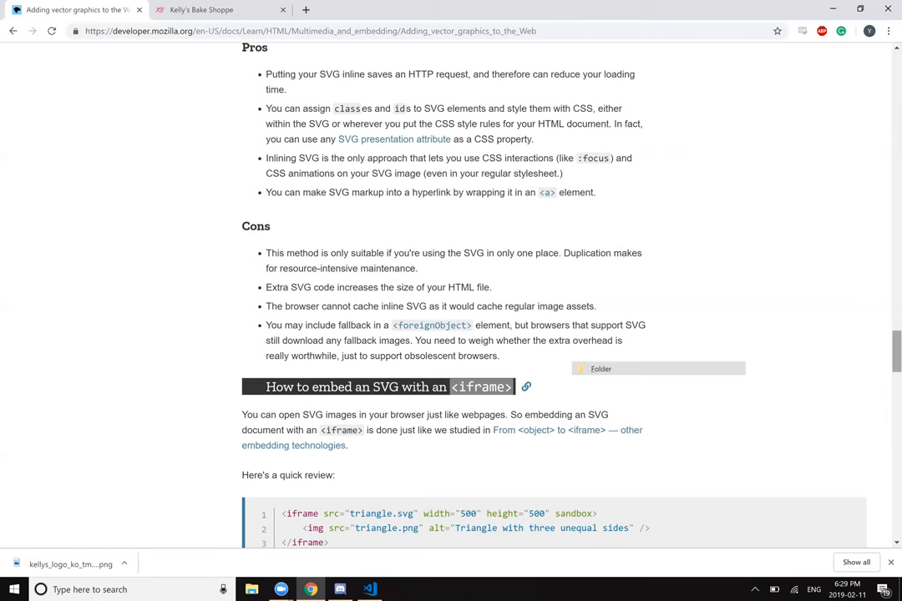
{"action": "mouse_move", "coordinate": [418, 352]}
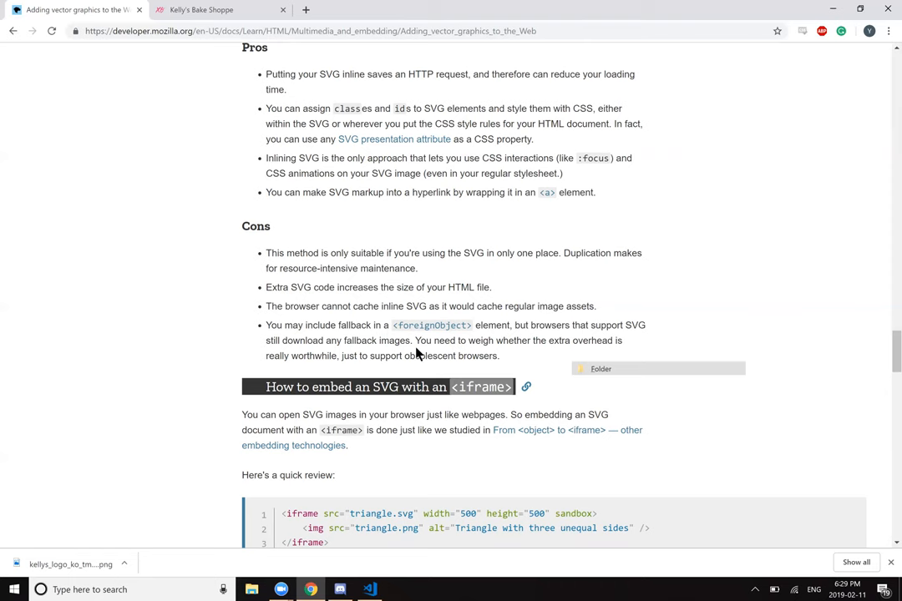
{"action": "mouse_move", "coordinate": [534, 338]}
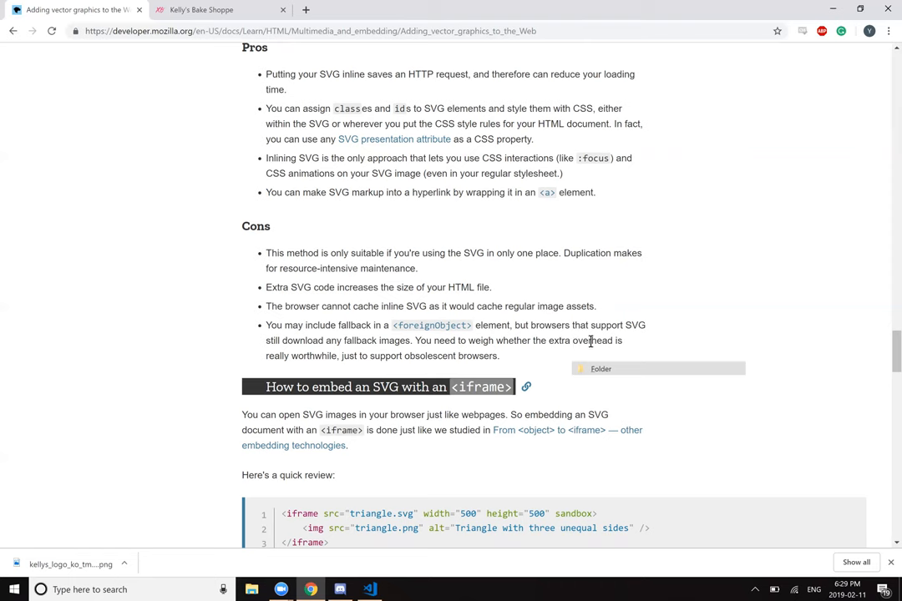
{"action": "mouse_move", "coordinate": [313, 381]}
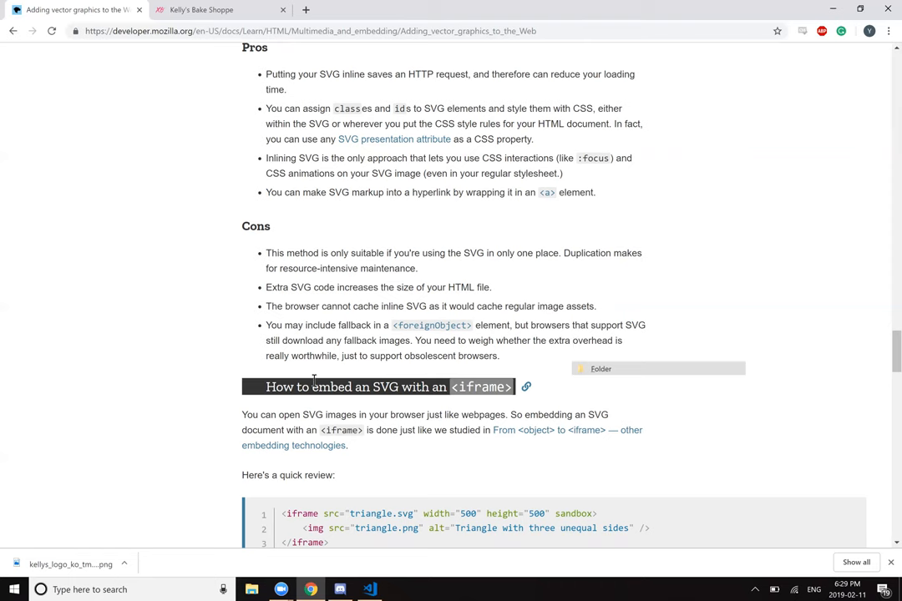
{"action": "mouse_move", "coordinate": [468, 350]}
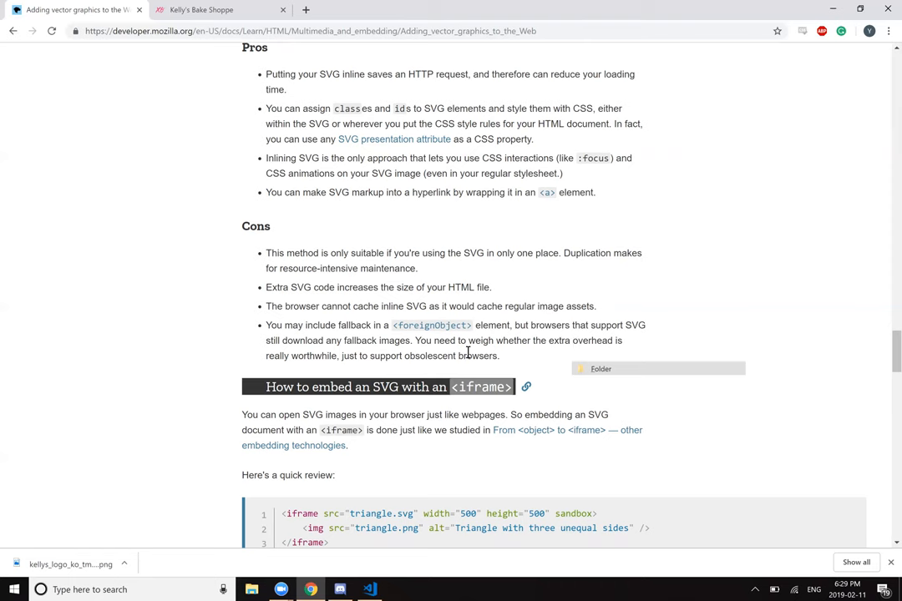
{"action": "mouse_move", "coordinate": [405, 380]}
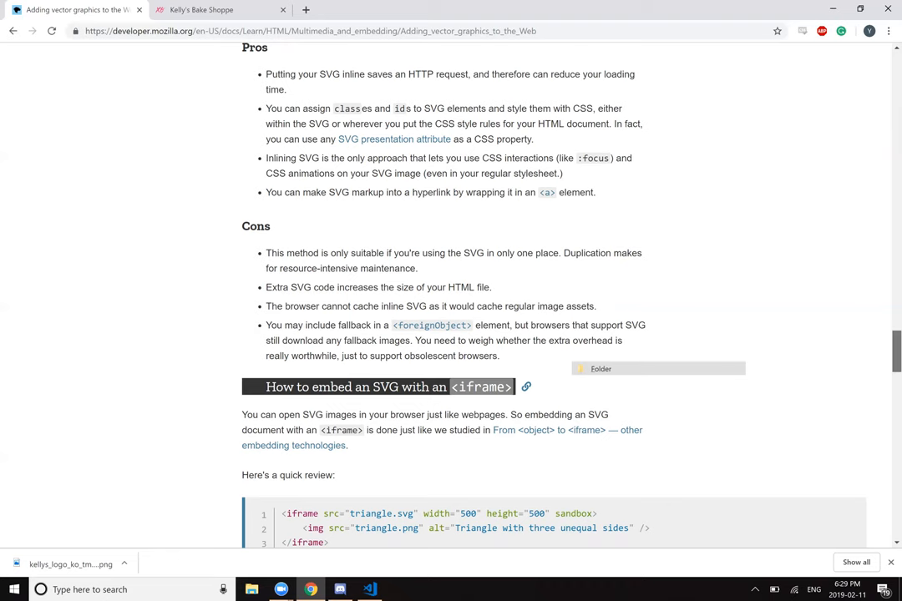
{"action": "scroll", "scroll_direction": "down", "scroll_amount": 3}
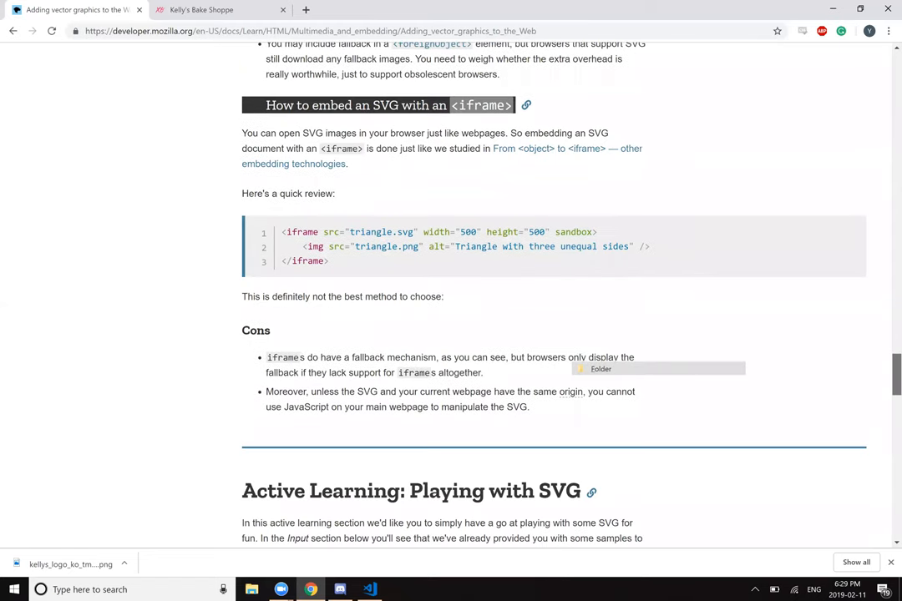
{"action": "mouse_move", "coordinate": [405, 191]}
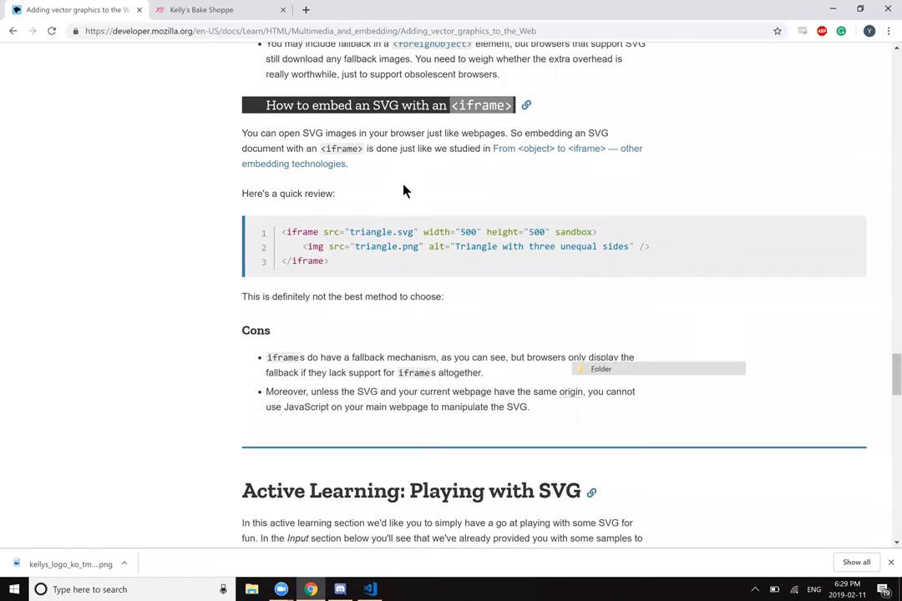
{"action": "mouse_move", "coordinate": [455, 123]}
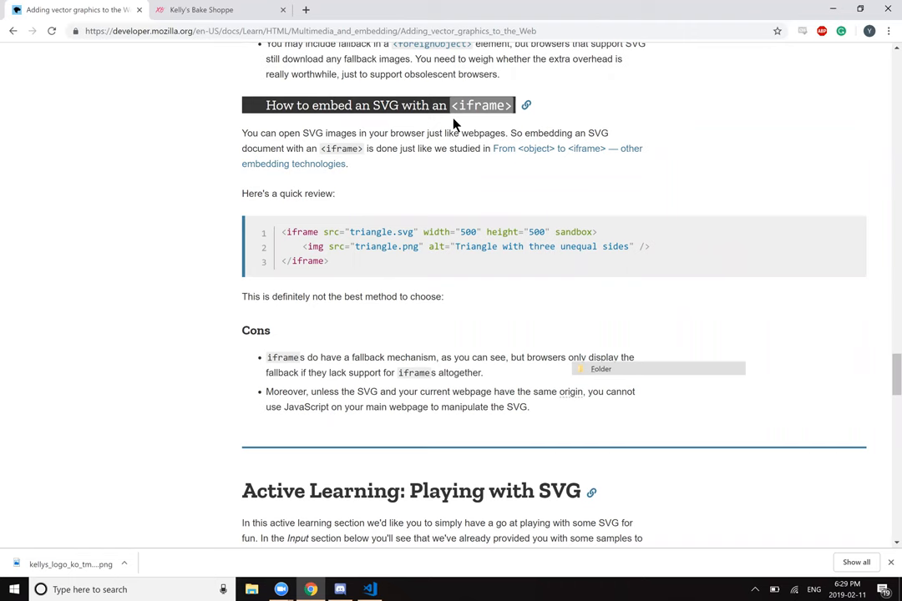
{"action": "mouse_move", "coordinate": [270, 143]}
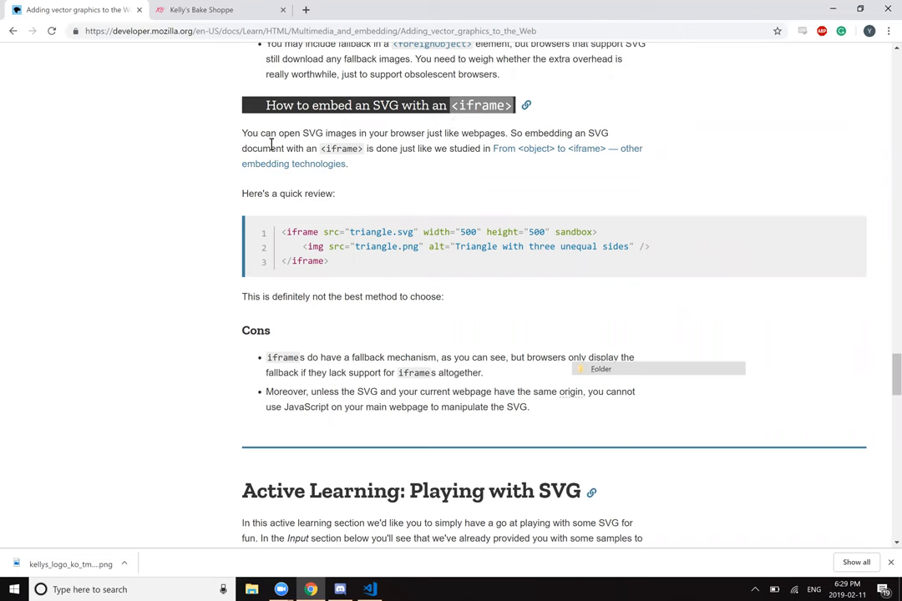
{"action": "mouse_move", "coordinate": [421, 178]}
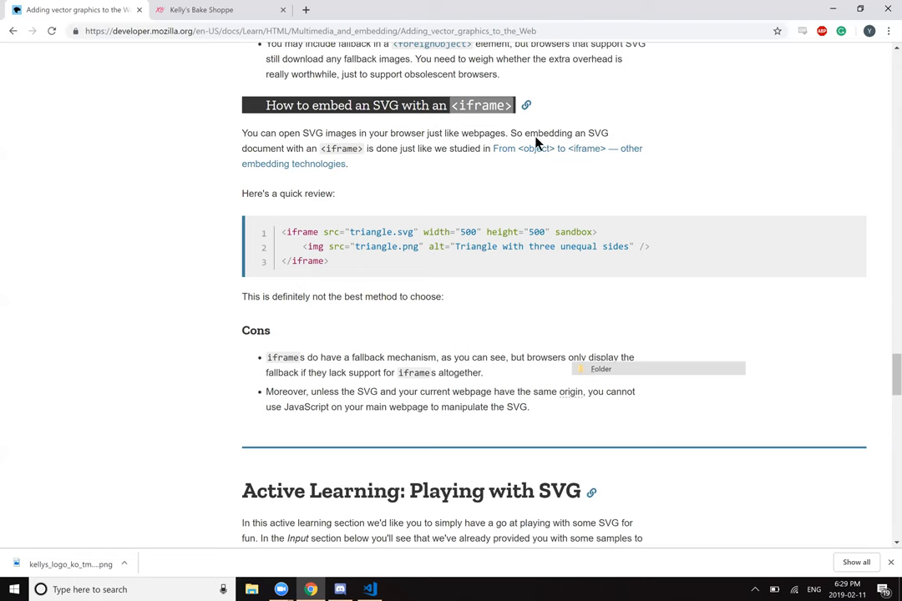
{"action": "mouse_move", "coordinate": [326, 179]}
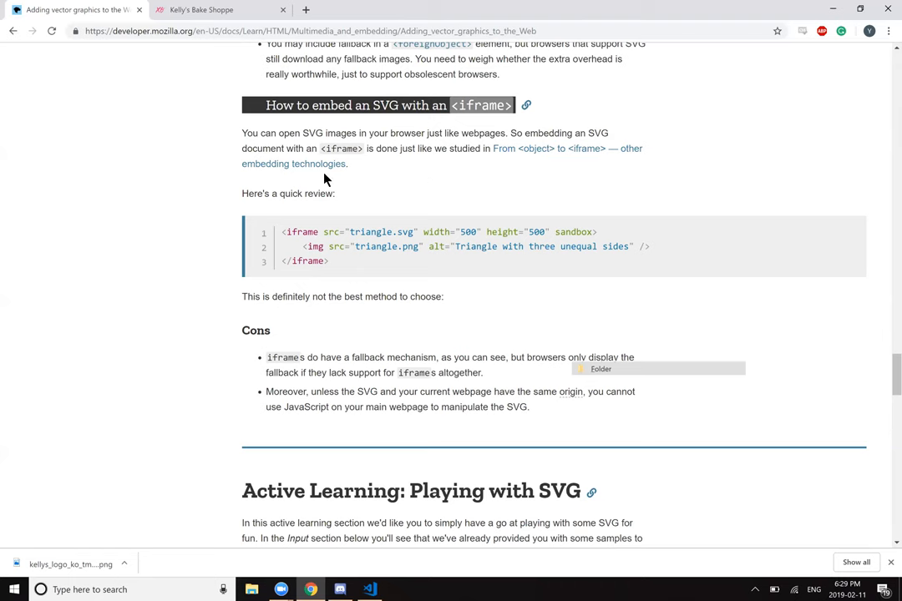
{"action": "mouse_move", "coordinate": [572, 140]}
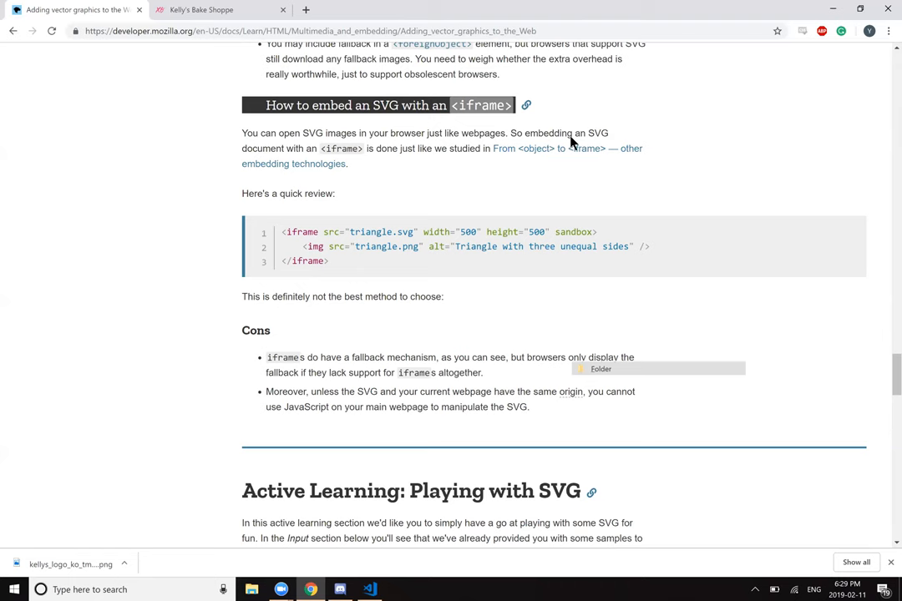
{"action": "mouse_move", "coordinate": [315, 225]}
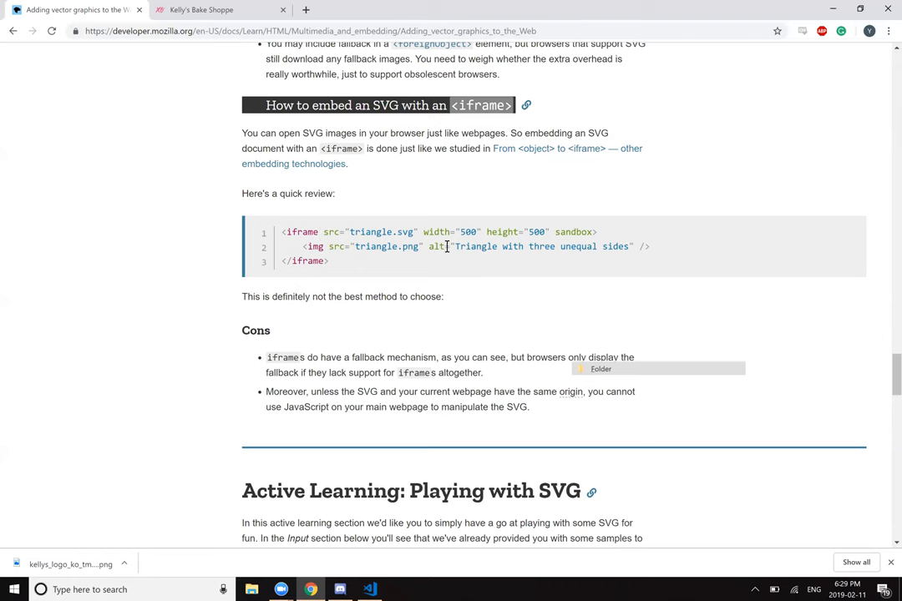
{"action": "mouse_move", "coordinate": [375, 246]}
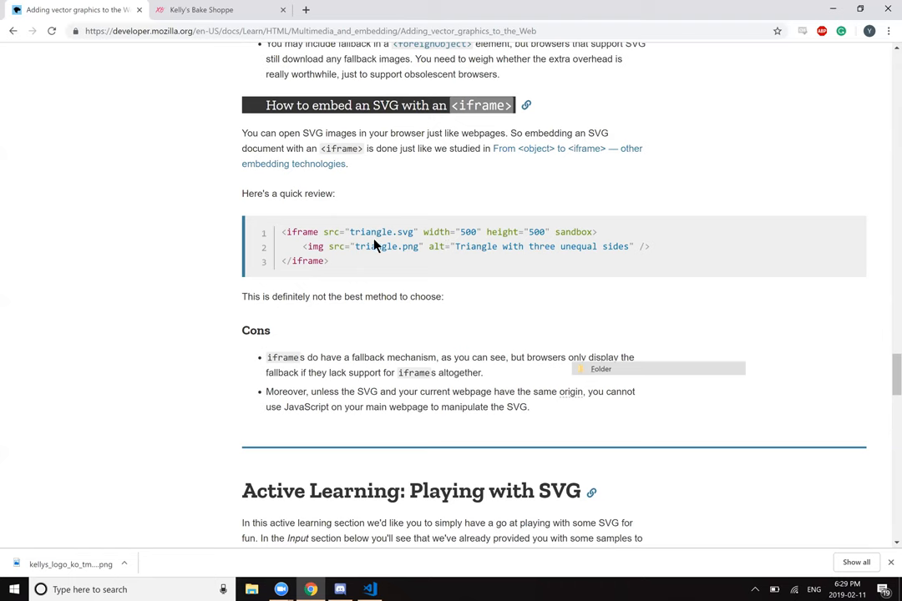
{"action": "mouse_move", "coordinate": [359, 273]}
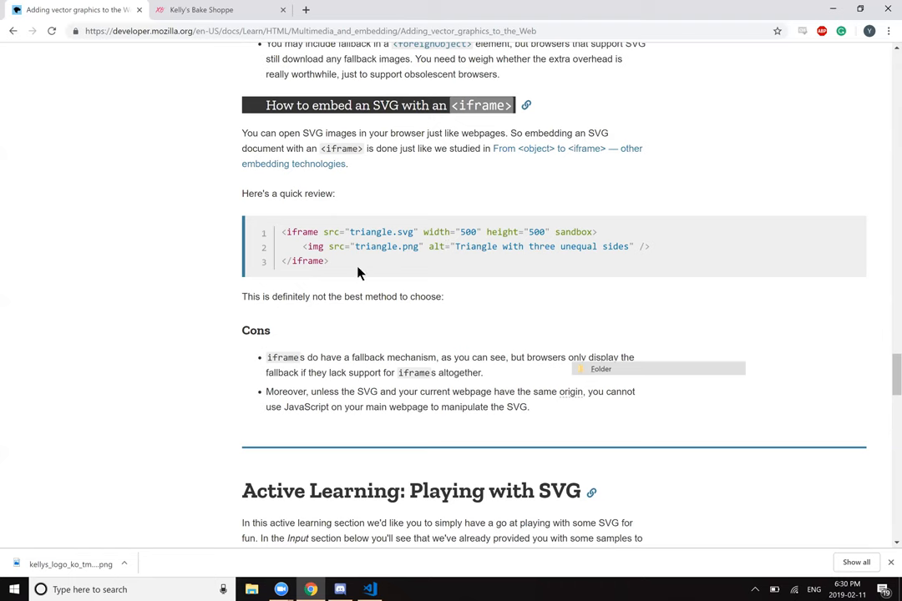
{"action": "mouse_move", "coordinate": [363, 307]}
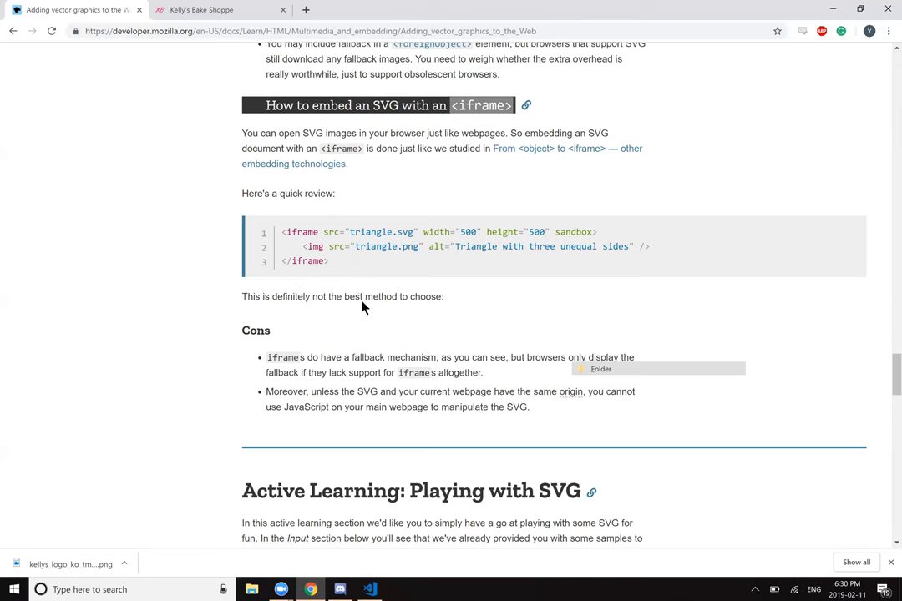
{"action": "mouse_move", "coordinate": [459, 304]}
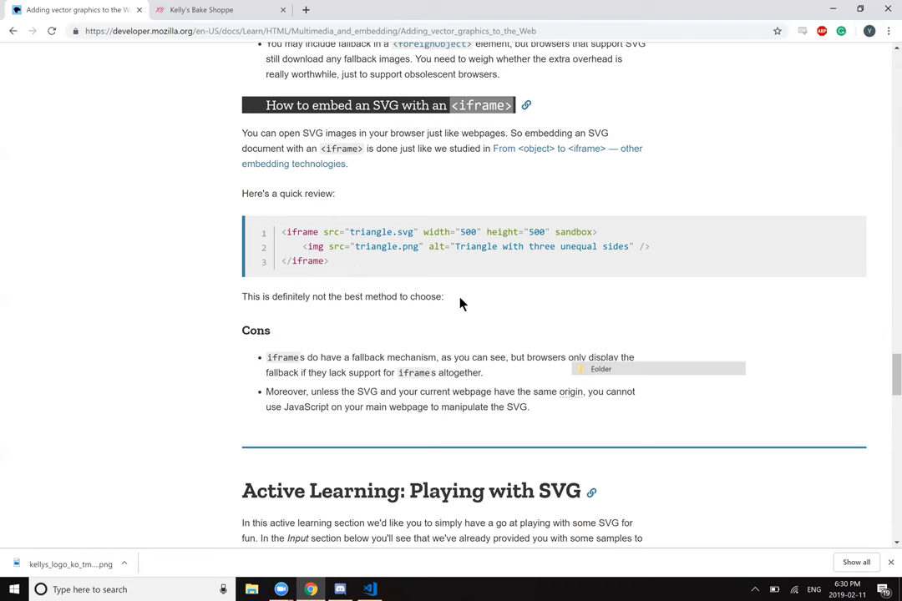
{"action": "mouse_move", "coordinate": [376, 364]}
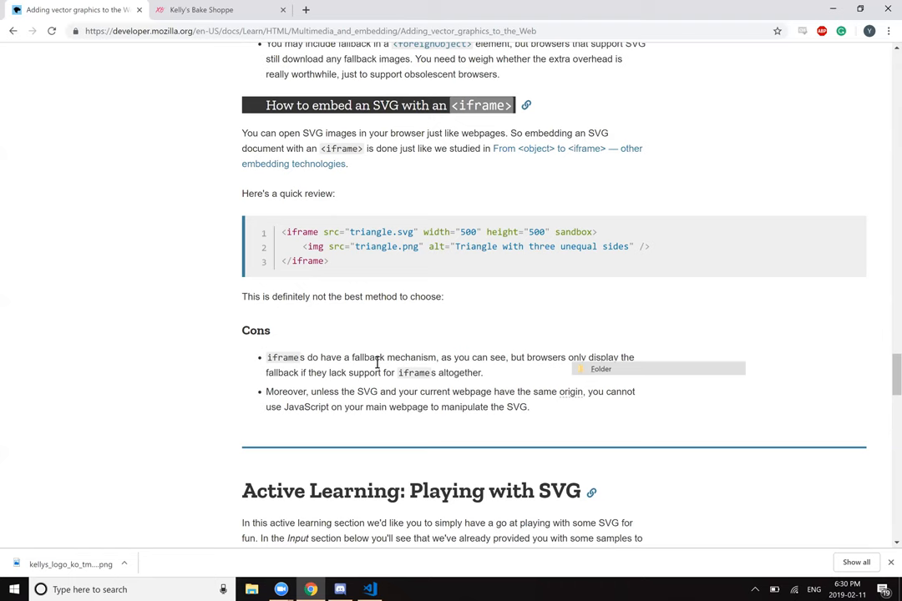
{"action": "mouse_move", "coordinate": [579, 350]}
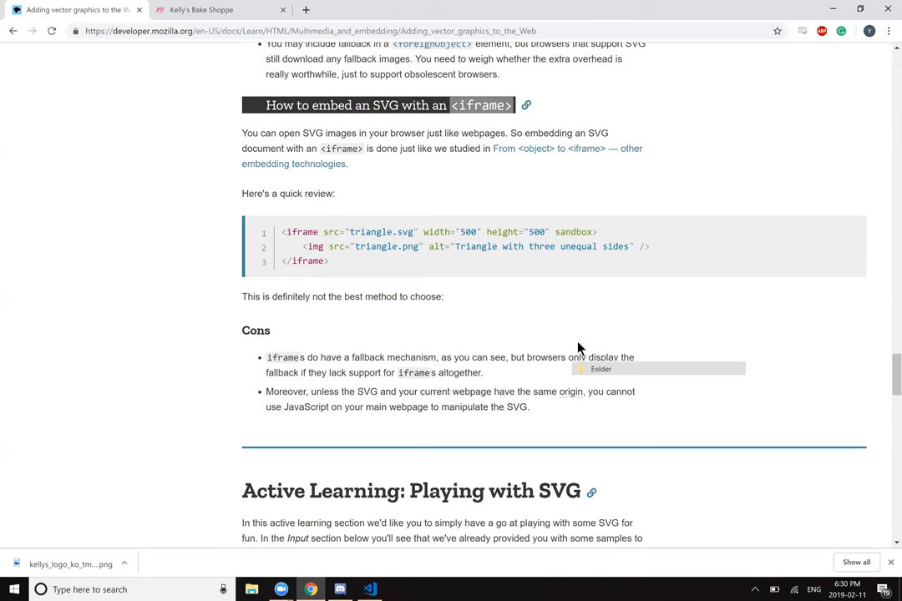
{"action": "mouse_move", "coordinate": [675, 324]}
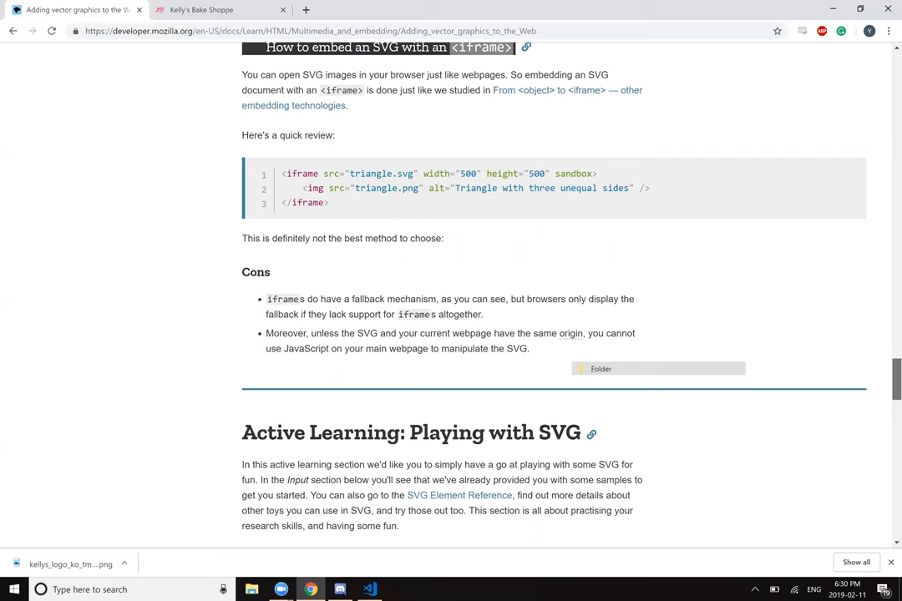
{"action": "scroll", "scroll_direction": "down", "scroll_amount": 3}
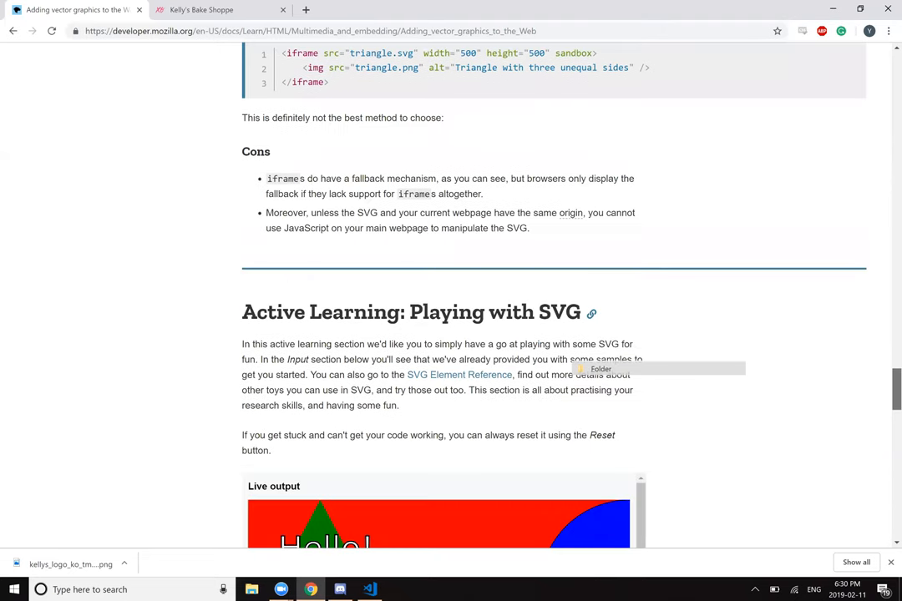
{"action": "scroll", "scroll_direction": "down", "scroll_amount": 3}
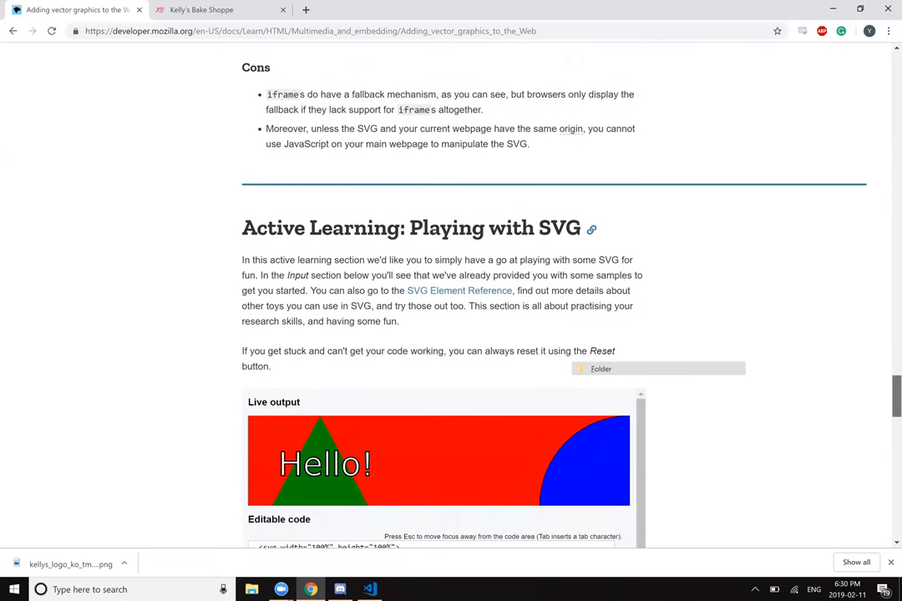
{"action": "mouse_move", "coordinate": [459, 291]}
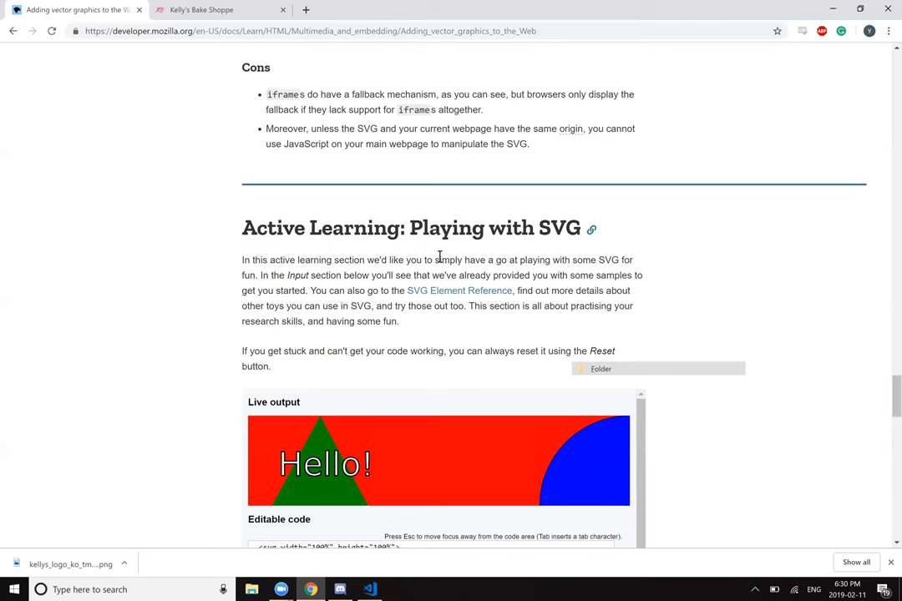
{"action": "mouse_move", "coordinate": [574, 267]}
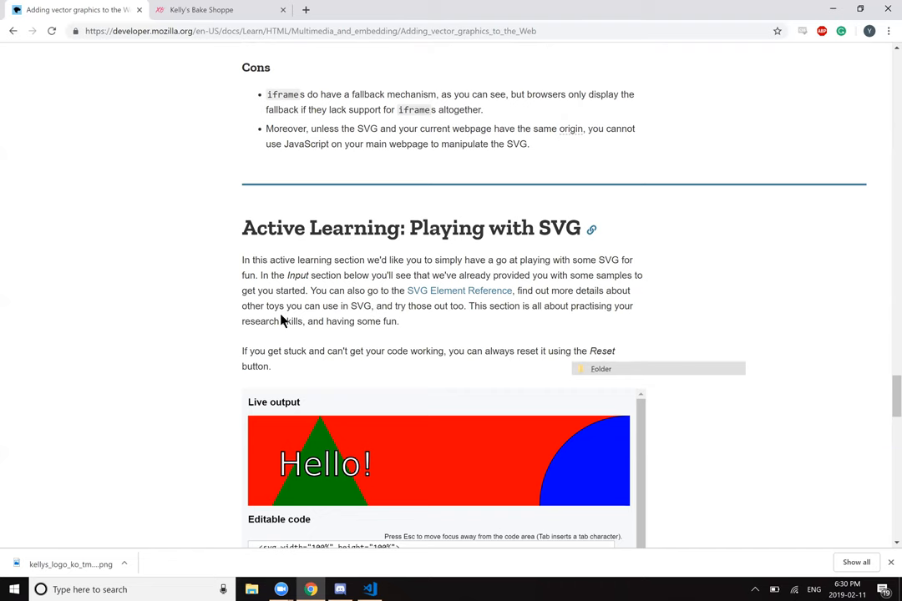
{"action": "mouse_move", "coordinate": [405, 305]}
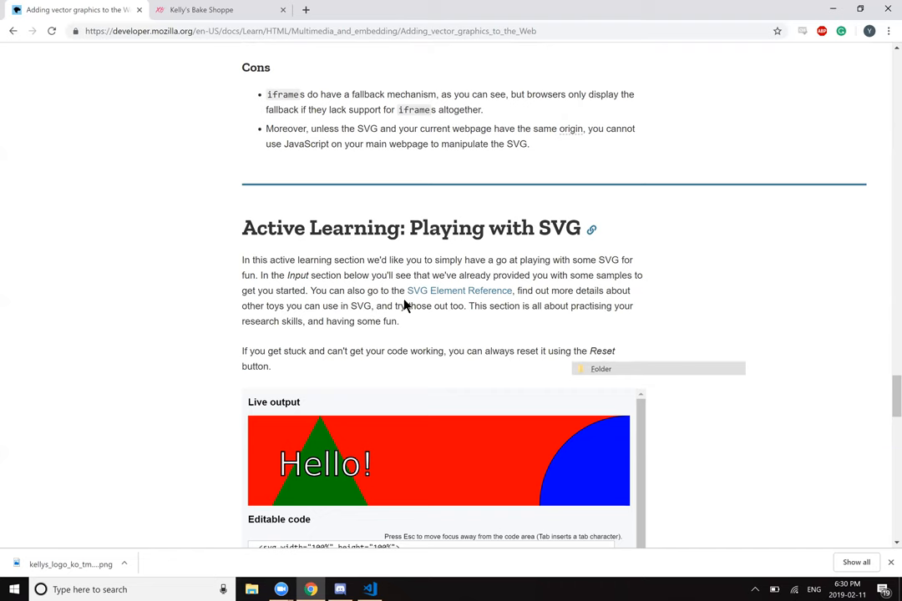
{"action": "mouse_move", "coordinate": [476, 291]}
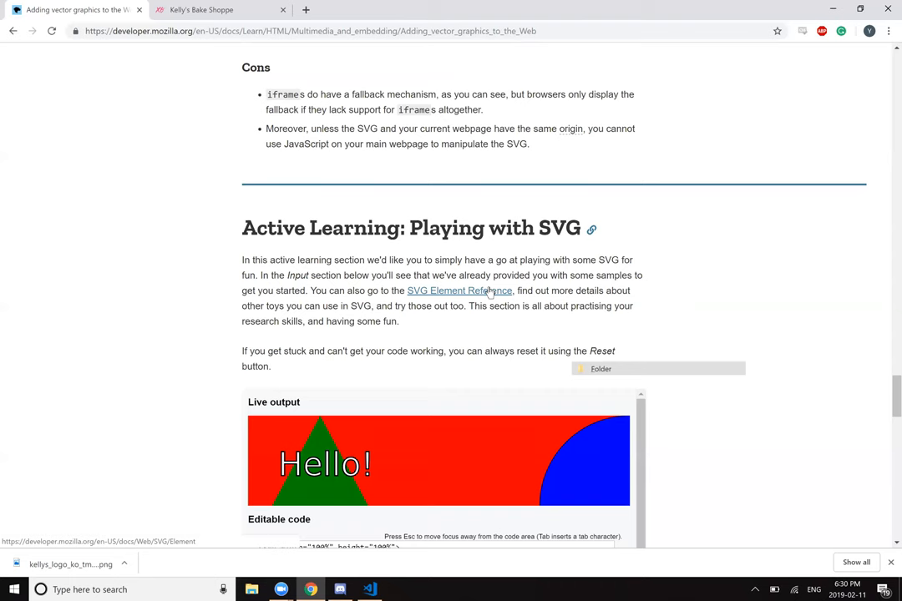
{"action": "mouse_move", "coordinate": [449, 316]}
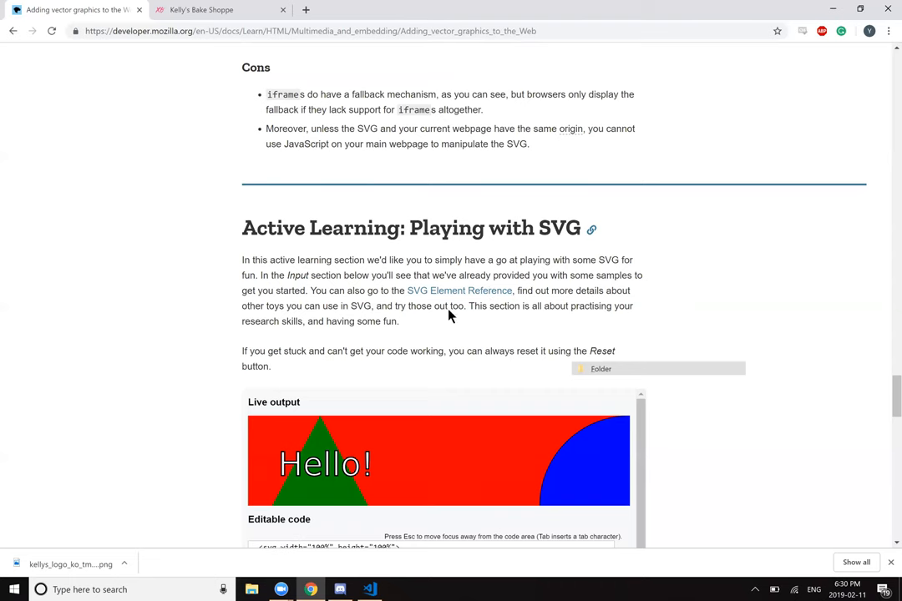
{"action": "mouse_move", "coordinate": [291, 354]}
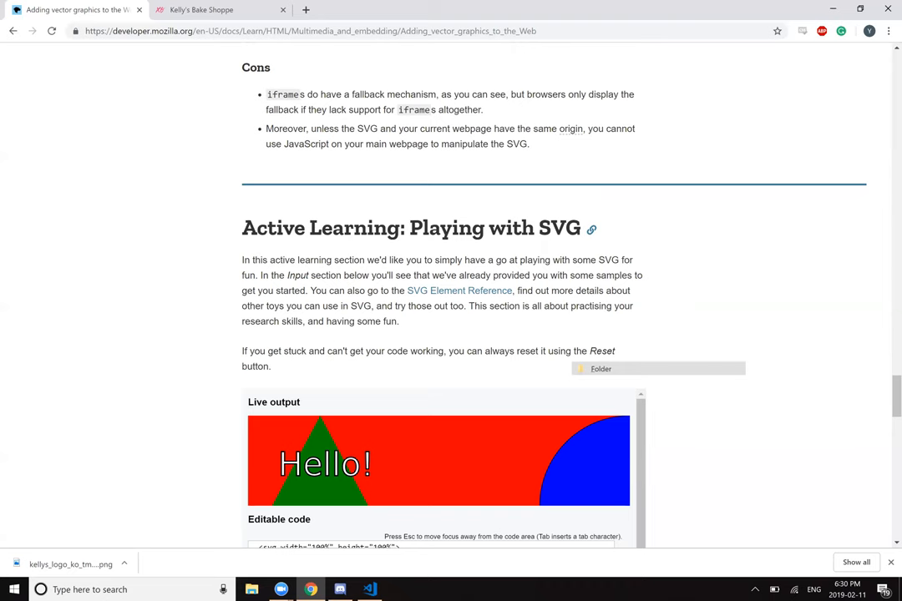
{"action": "scroll", "scroll_direction": "down", "scroll_amount": 3}
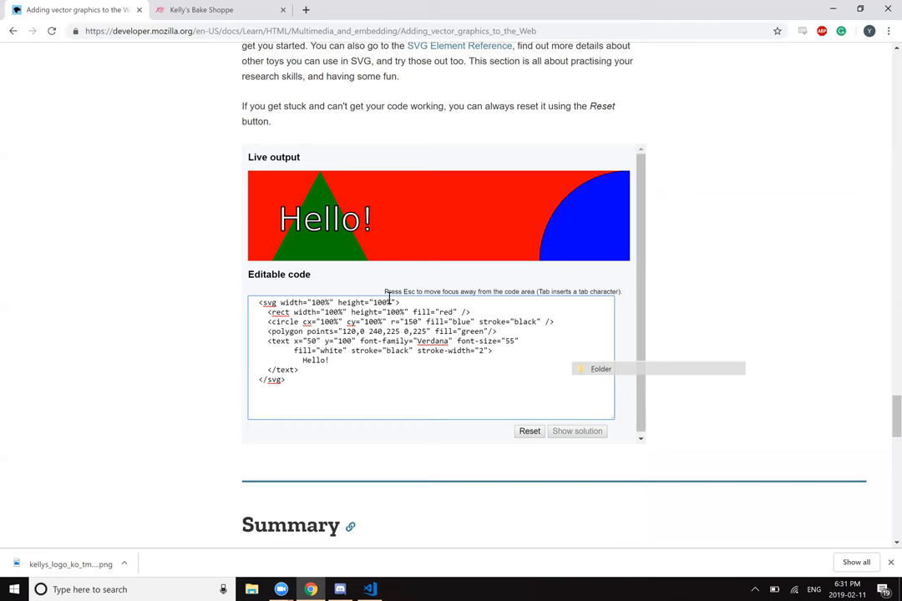
{"action": "type", "text": "1"}
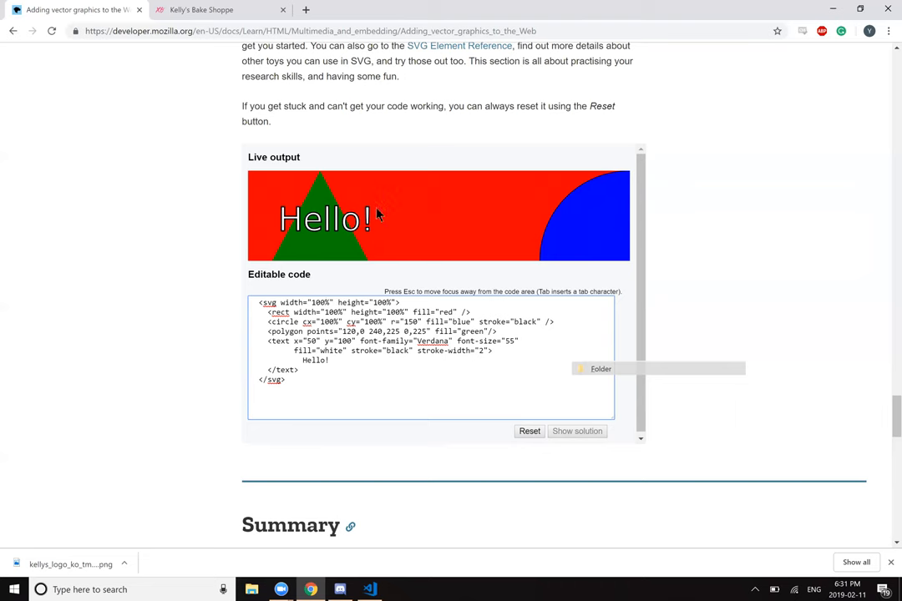
{"action": "left_click", "coordinate": [259, 302]}
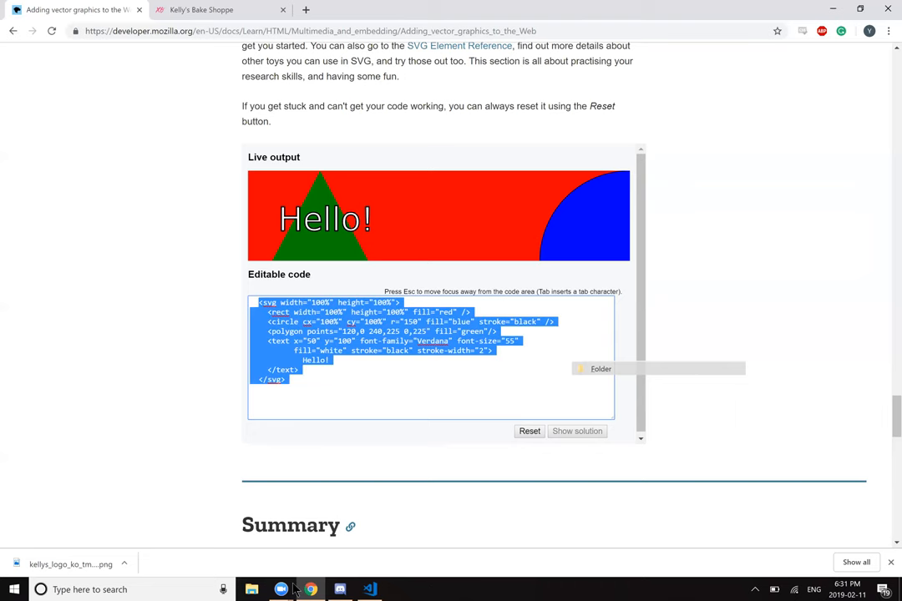
{"action": "mouse_move", "coordinate": [386, 409]}
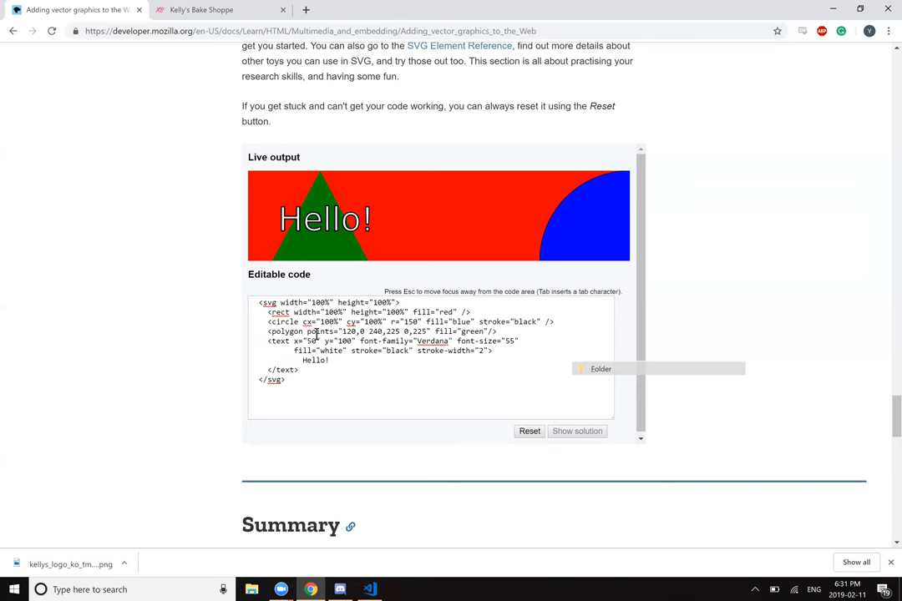
{"action": "mouse_move", "coordinate": [472, 265]}
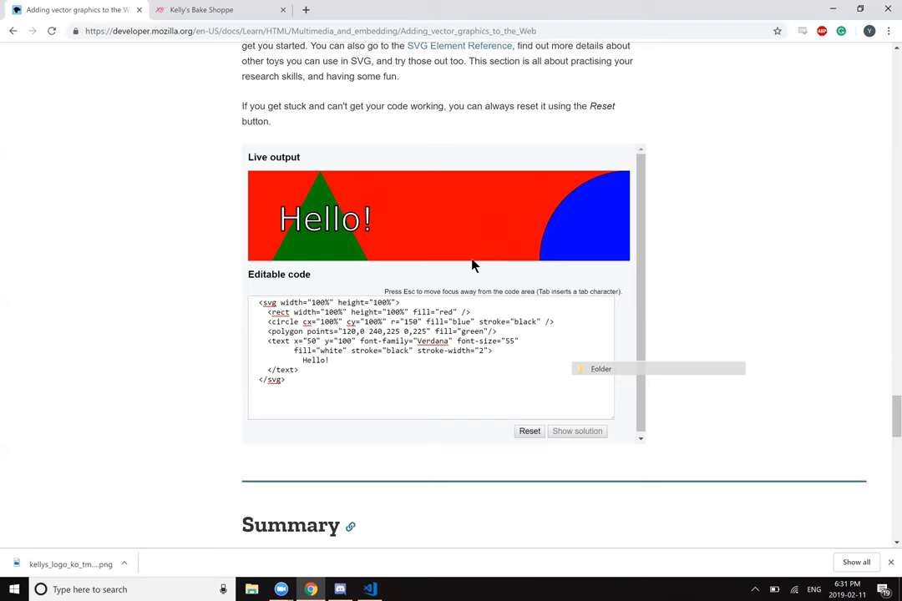
{"action": "mouse_move", "coordinate": [422, 235]}
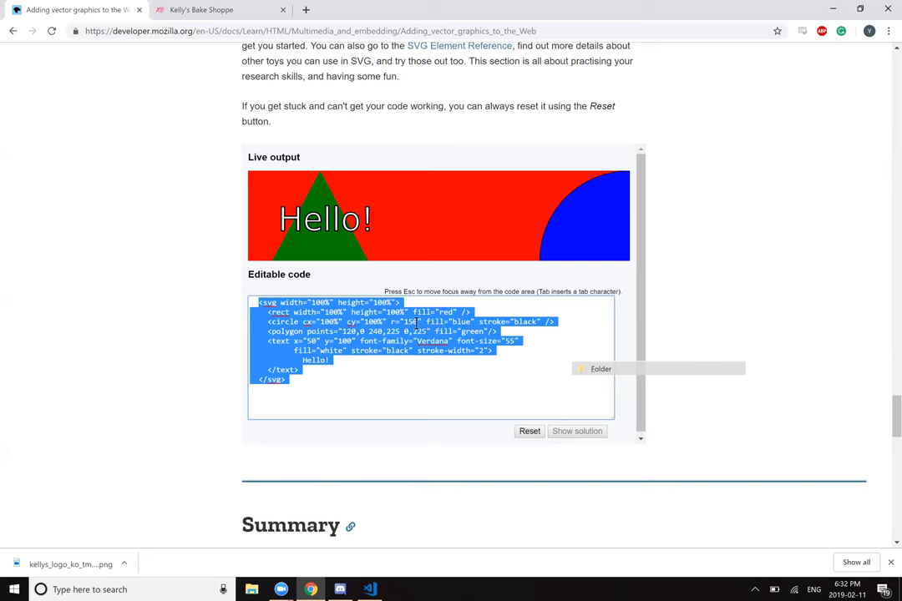
{"action": "left_click", "coordinate": [409, 321]}
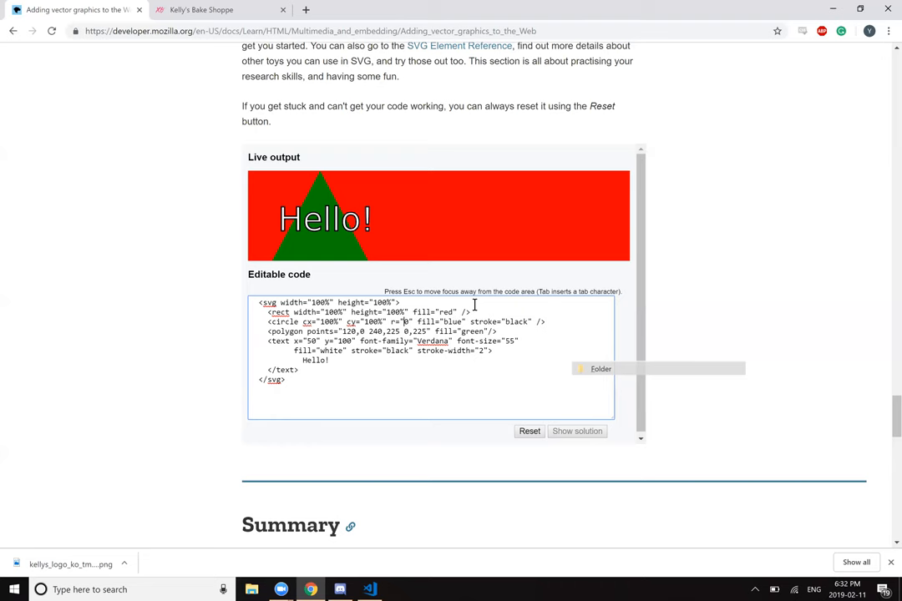
Step: Set the circle's r to 100 and experiment with cx values, ending at cx 100%
{"action": "type", "text": "100"}
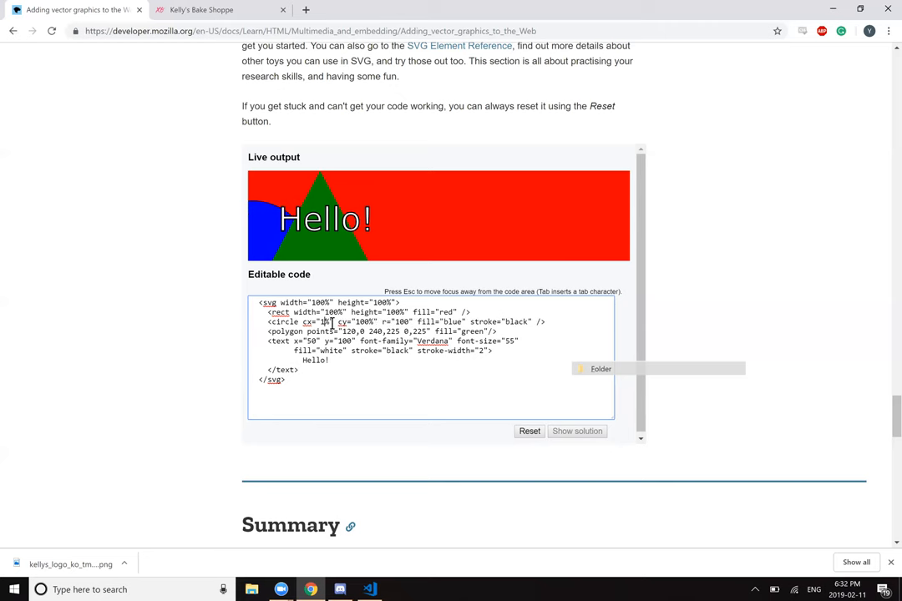
{"action": "type", "text": "0"}
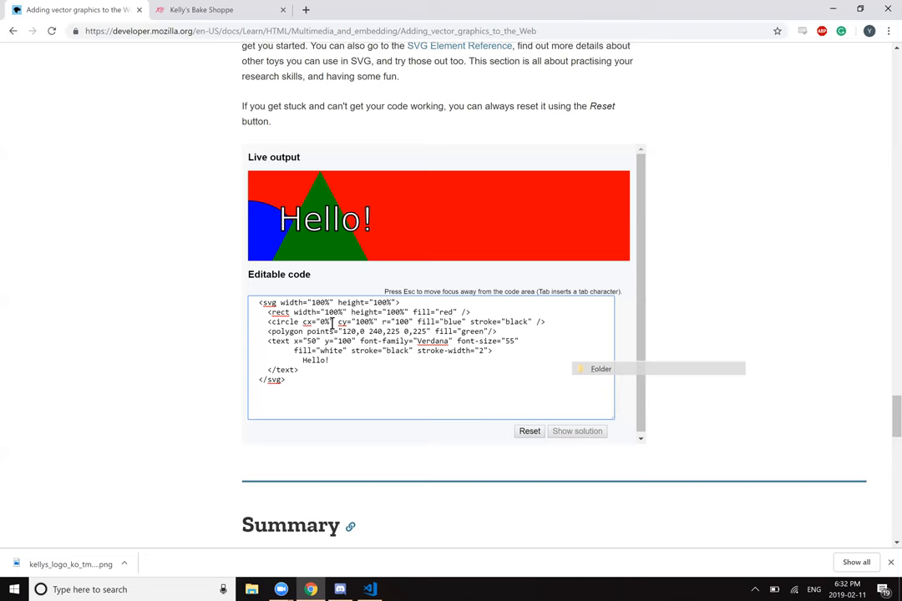
{"action": "type", "text": "50%"}
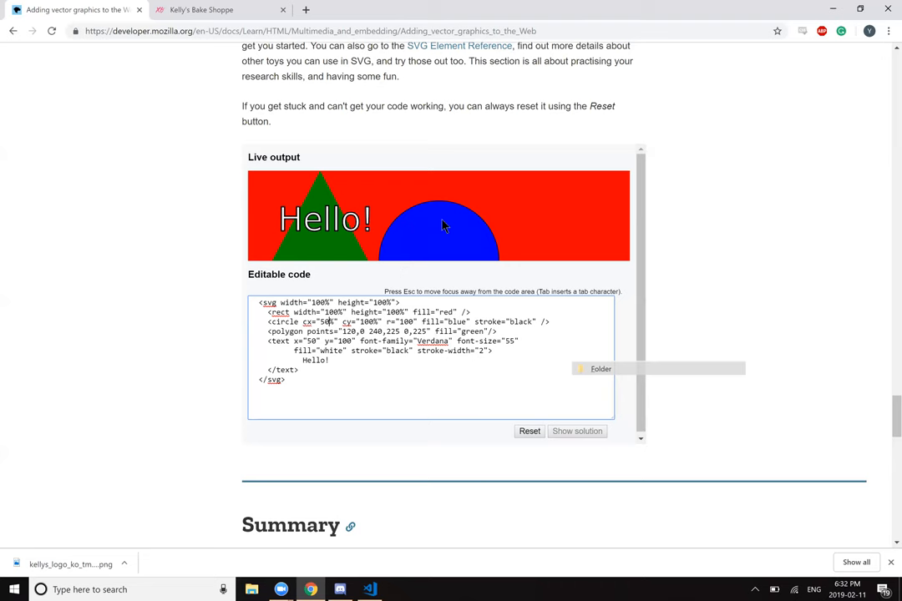
{"action": "mouse_move", "coordinate": [427, 191]}
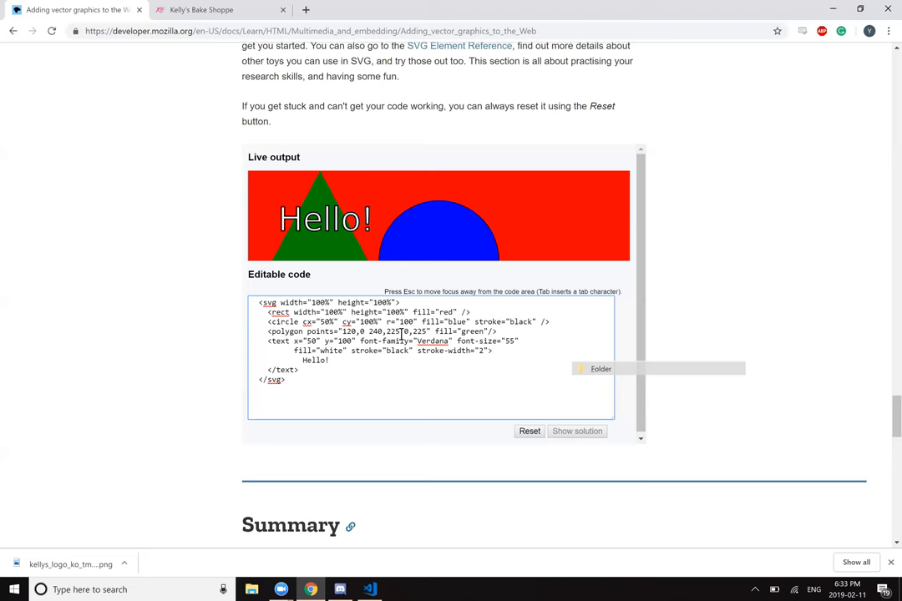
{"action": "mouse_move", "coordinate": [376, 301]}
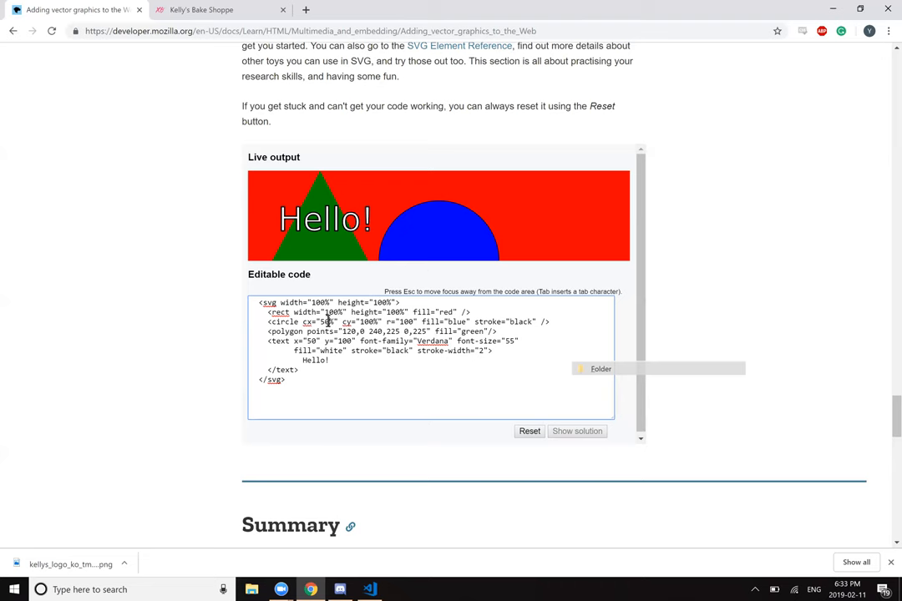
{"action": "type", "text": "25"}
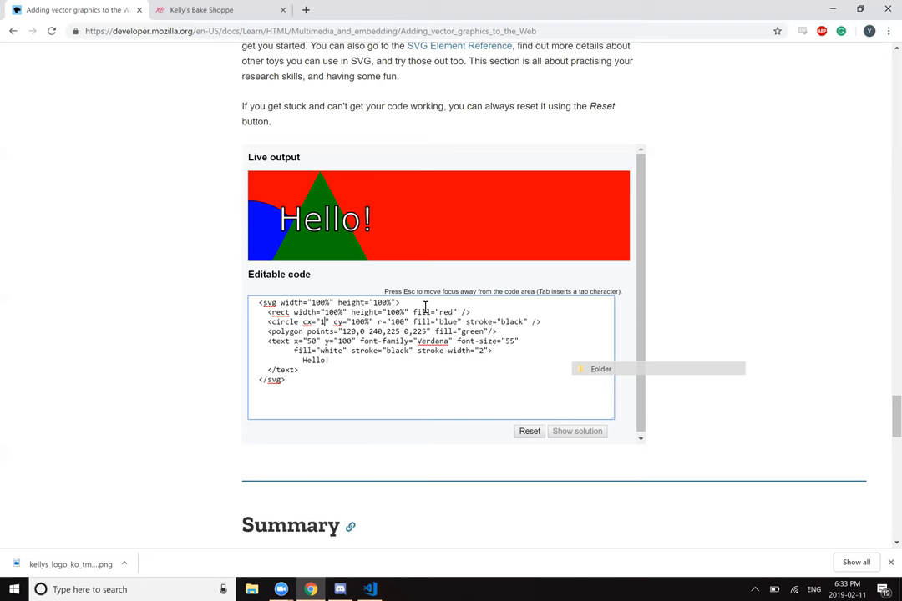
{"action": "type", "text": "0000"}
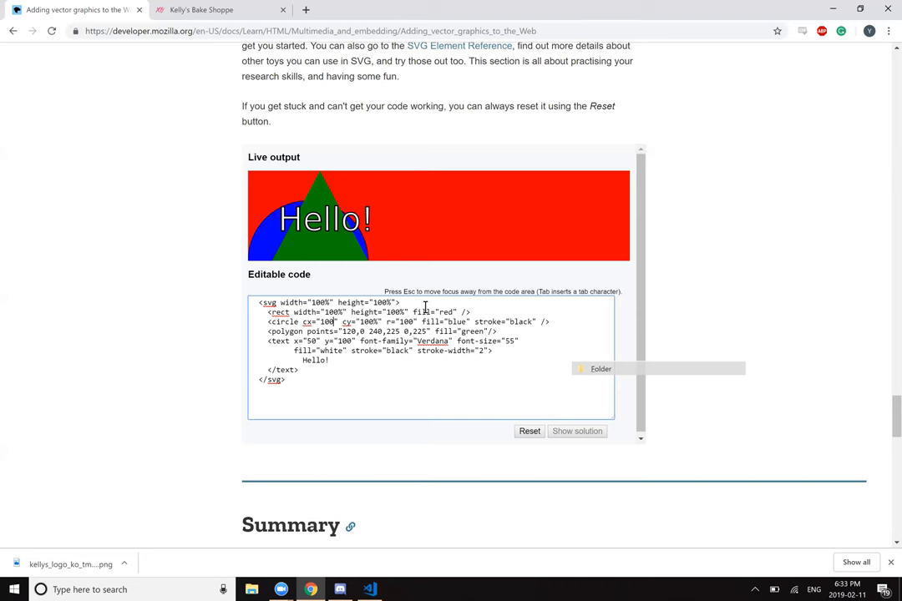
{"action": "type", "text": "150"}
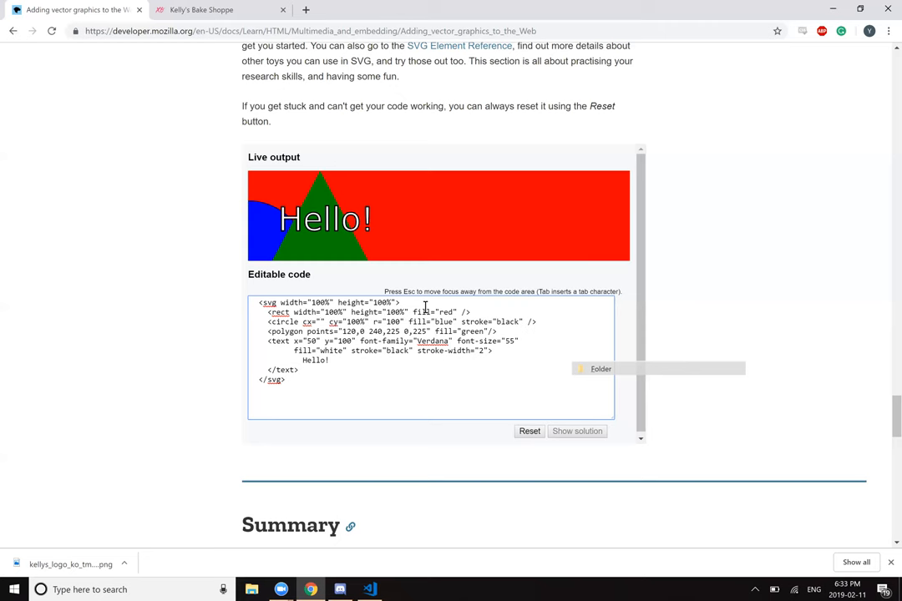
{"action": "type", "text": "1%"}
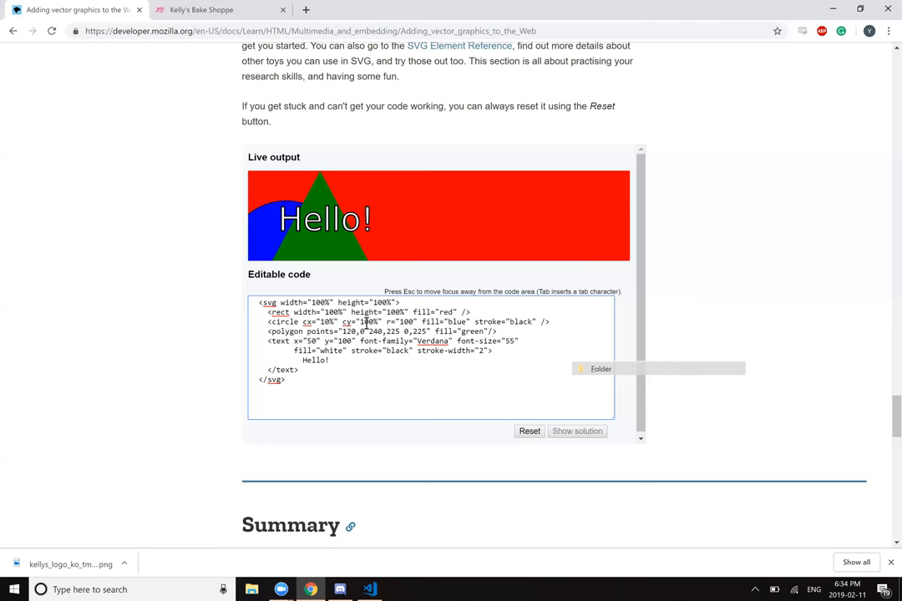
{"action": "type", "text": "150"}
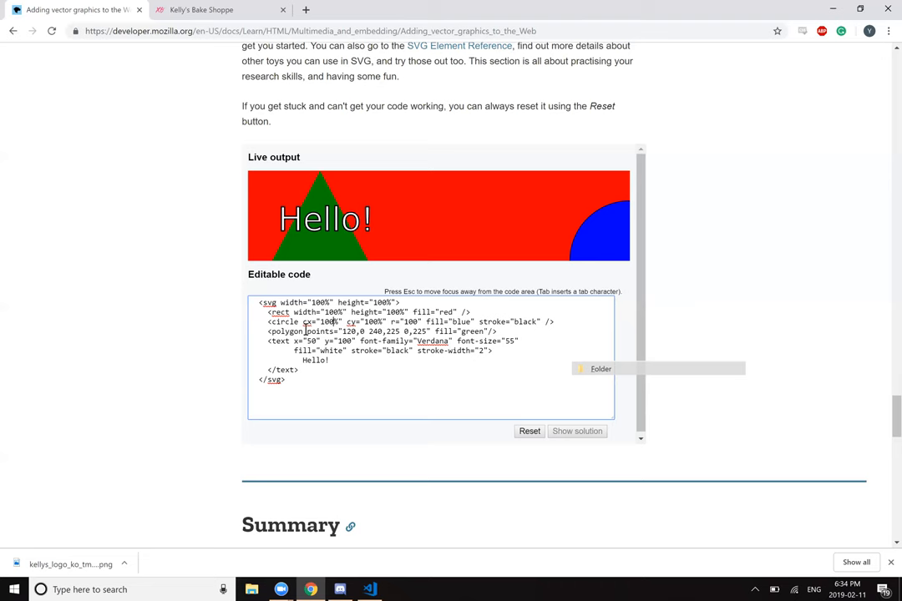
{"action": "left_click", "coordinate": [556, 321]}
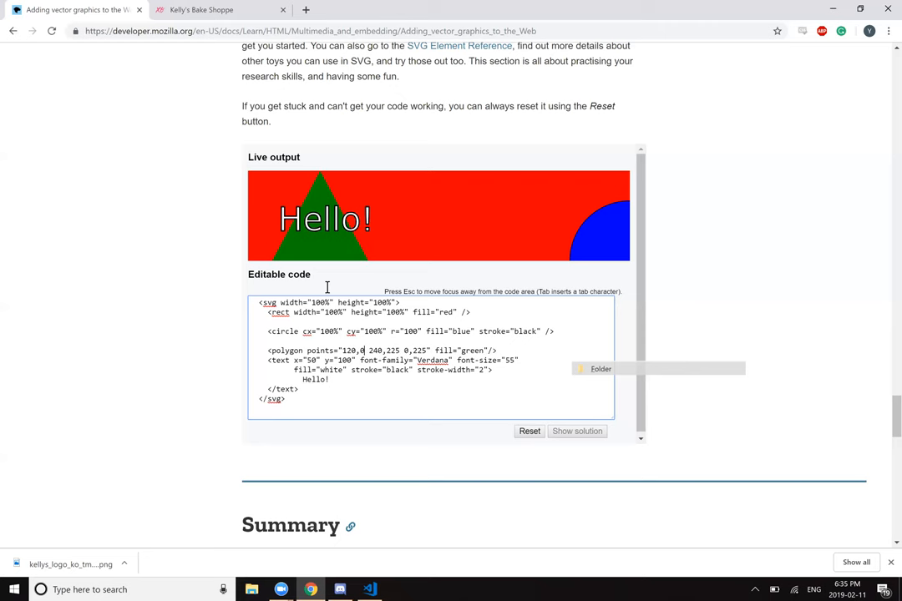
{"action": "mouse_move", "coordinate": [276, 262]}
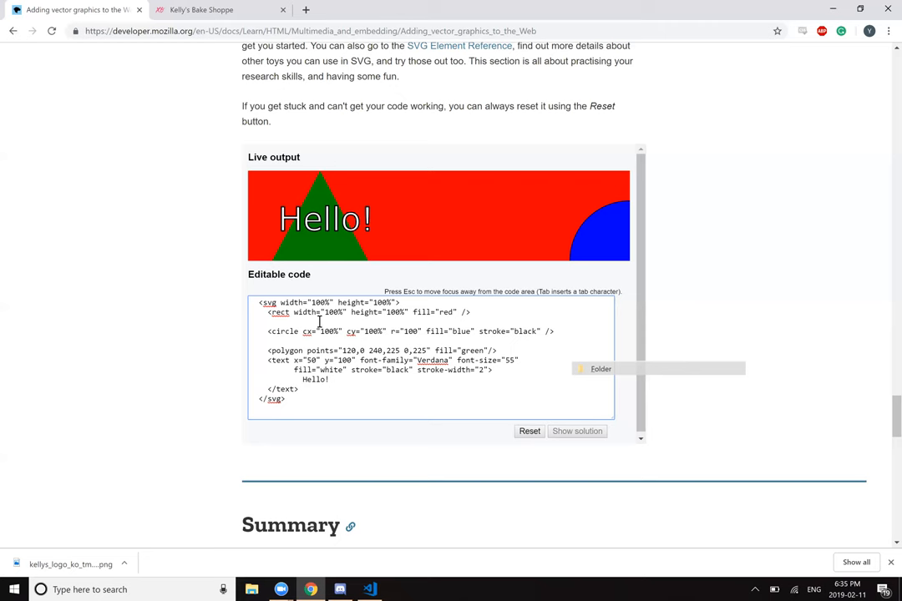
Step: Change the polygon's first point from 200,0 to 50,0, shifting the triangle left
{"action": "left_click", "coordinate": [380, 351]}
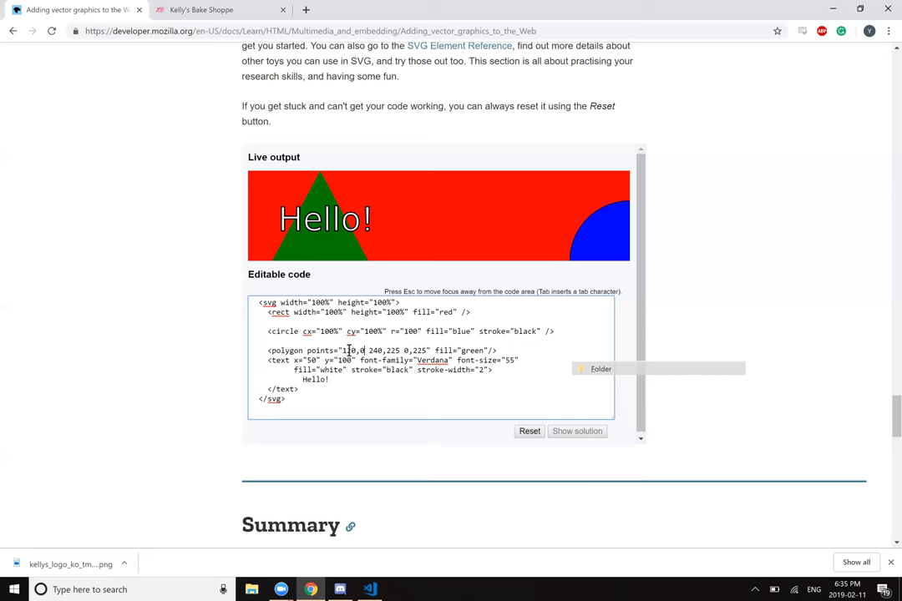
{"action": "type", "text": "50"}
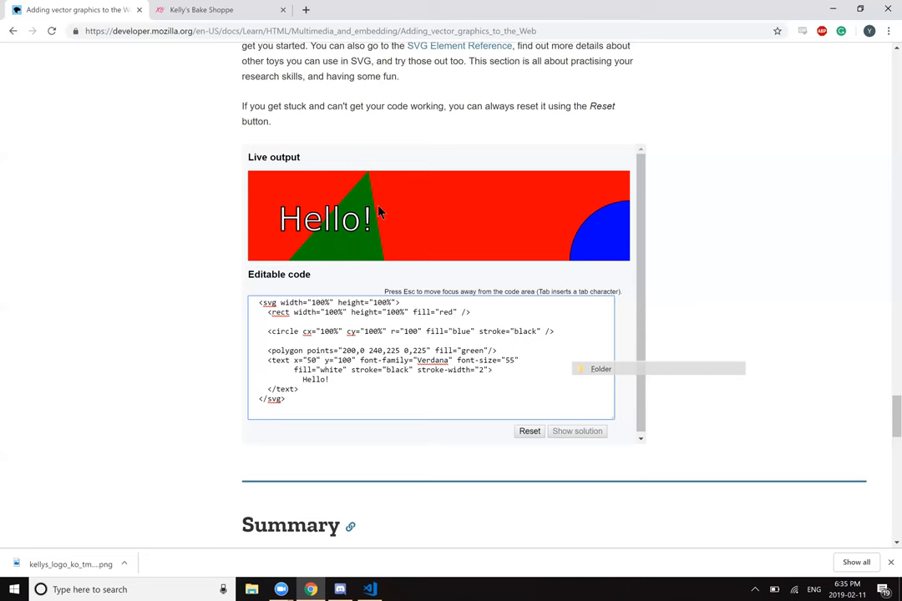
{"action": "mouse_move", "coordinate": [365, 184]}
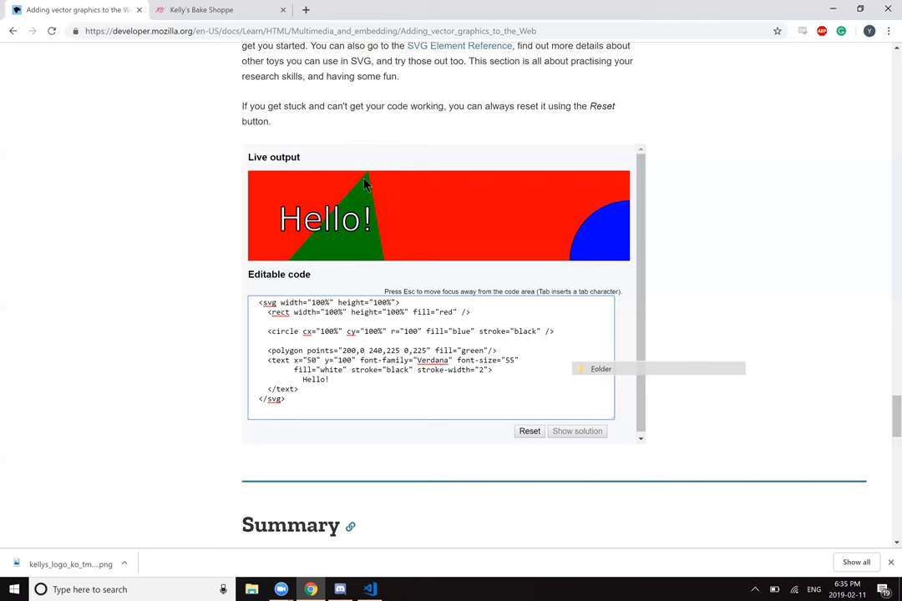
{"action": "mouse_move", "coordinate": [284, 189]}
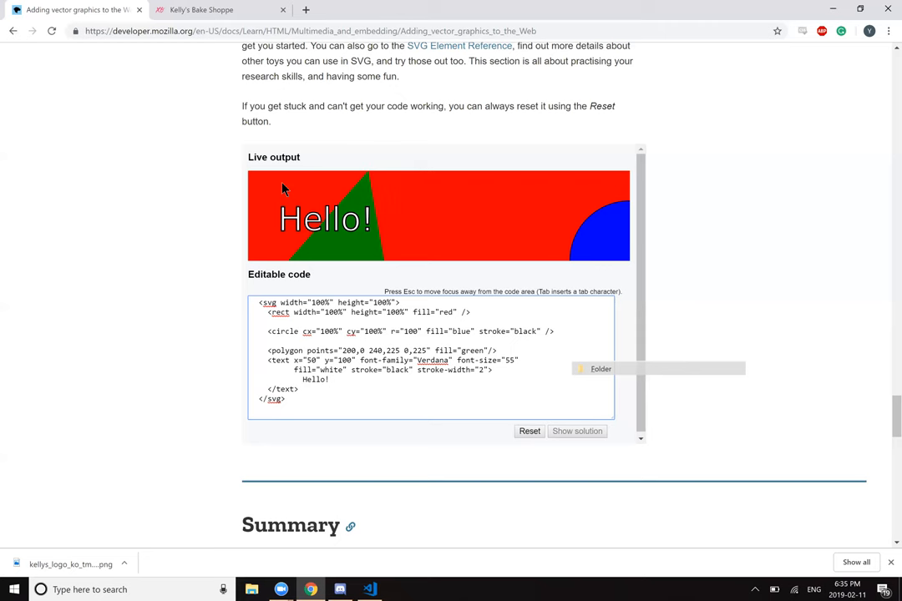
{"action": "mouse_move", "coordinate": [250, 177]}
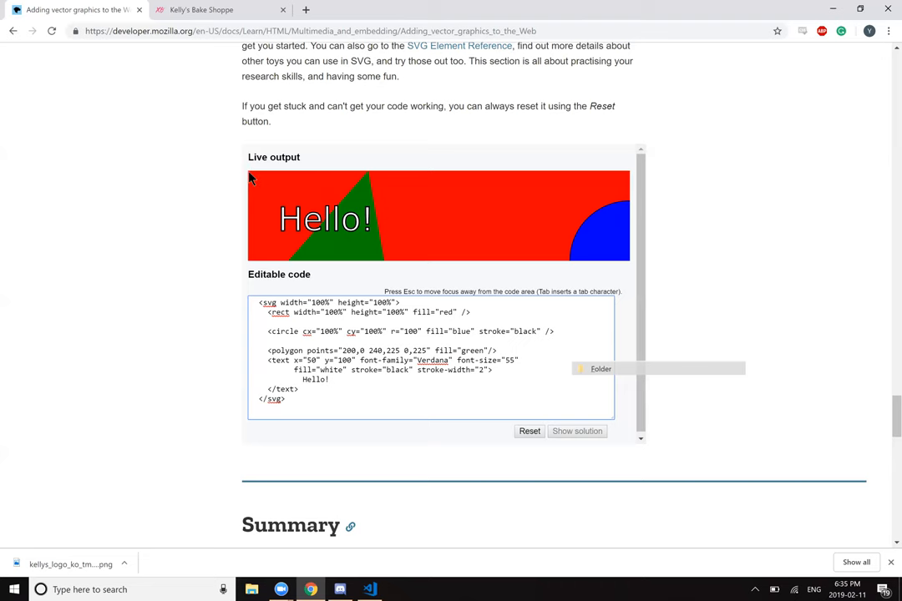
{"action": "mouse_move", "coordinate": [368, 174]}
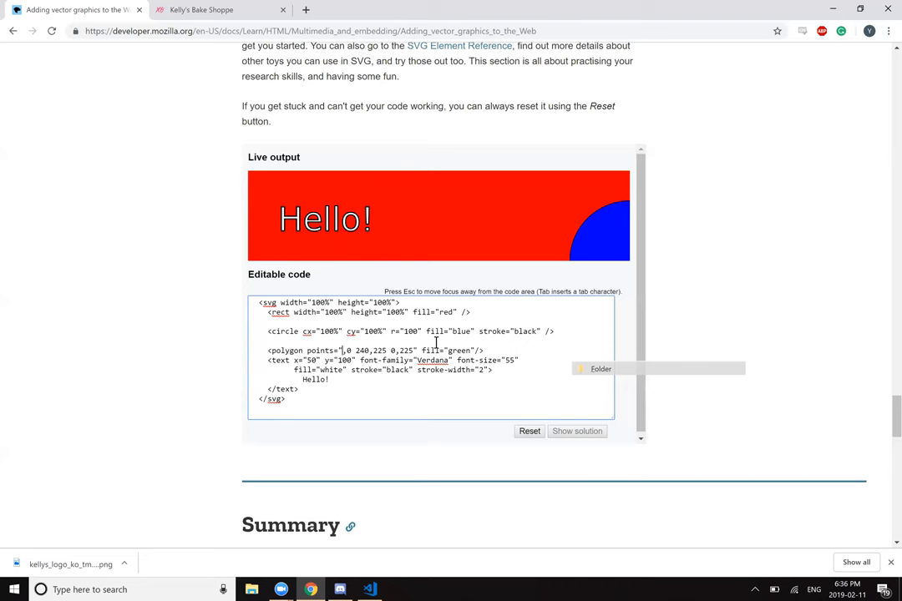
{"action": "type", "text": "10%"}
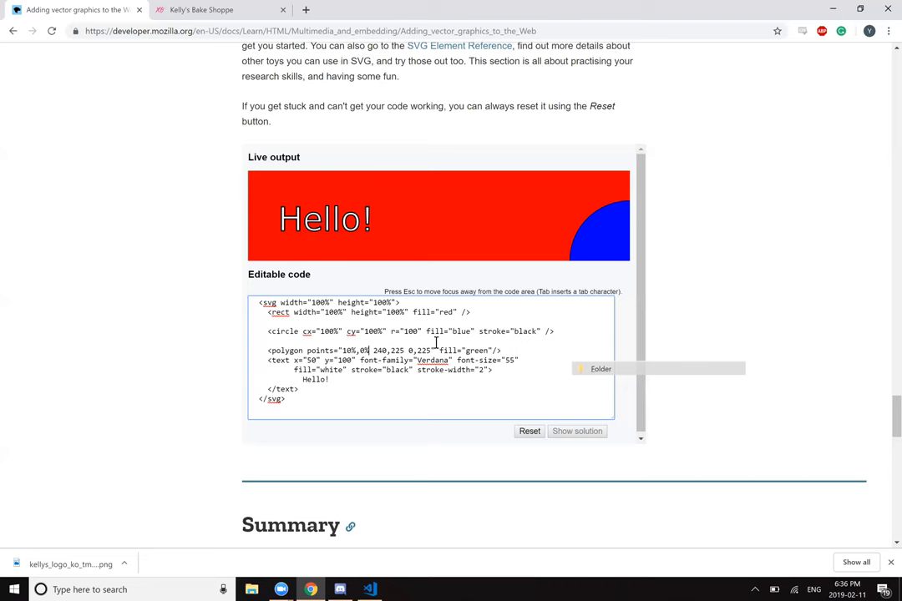
{"action": "type", "text": "10"}
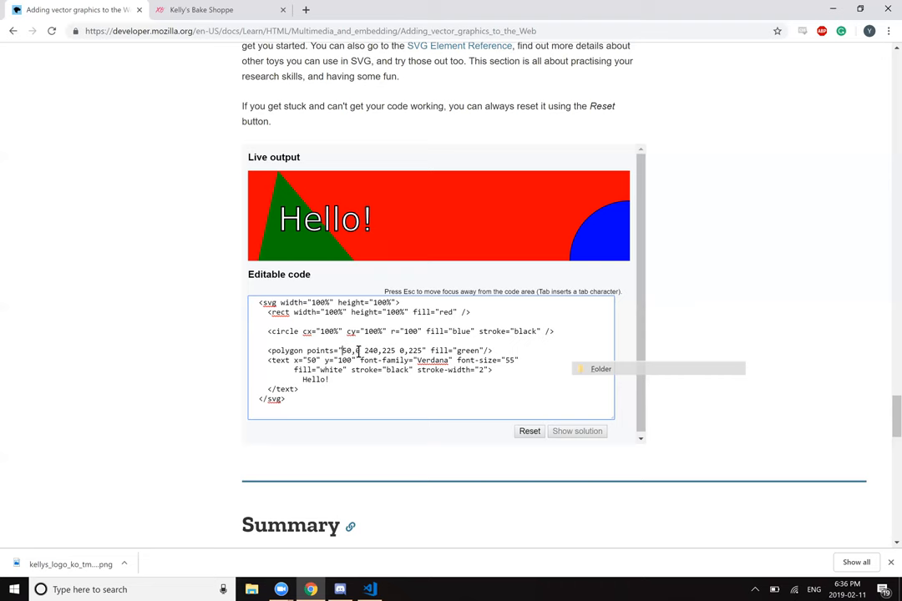
{"action": "double_click", "coordinate": [349, 350]}
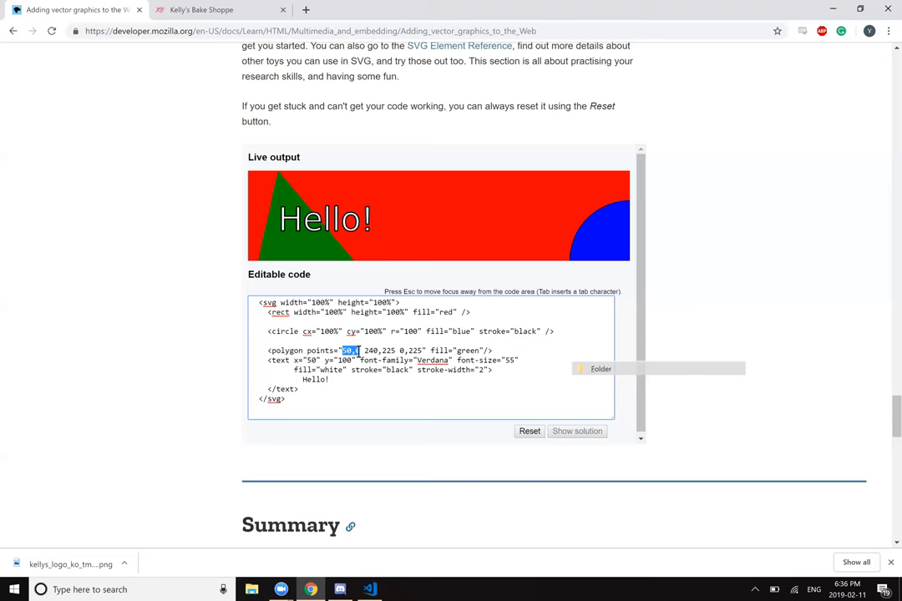
{"action": "left_click", "coordinate": [364, 350]}
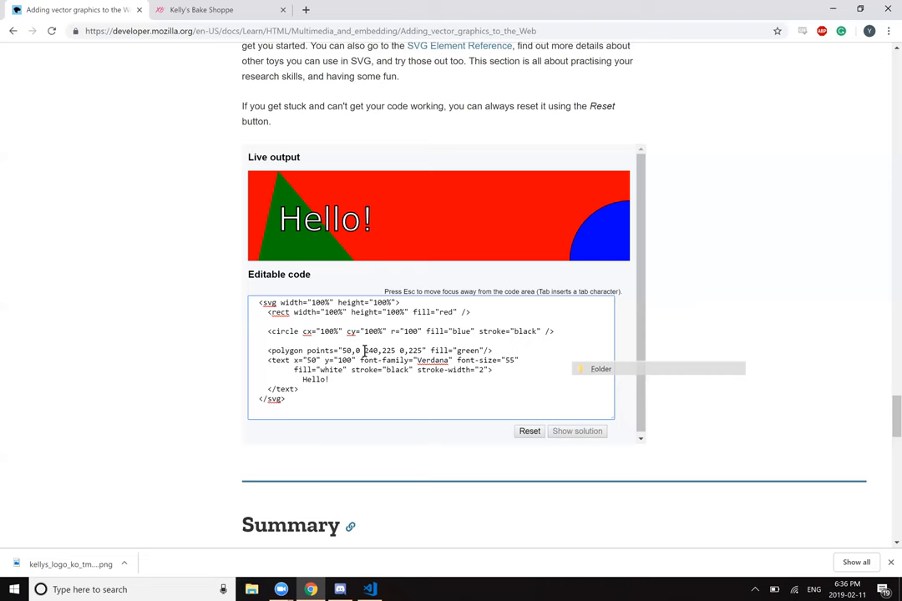
{"action": "double_click", "coordinate": [369, 350]}
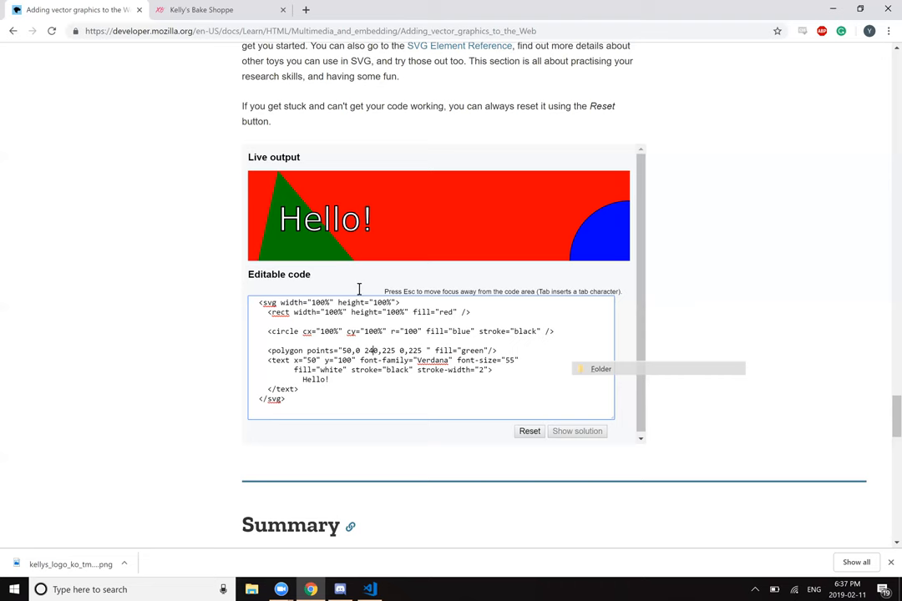
{"action": "mouse_move", "coordinate": [347, 180]}
{"action": "type", "text": "0,0 24"}
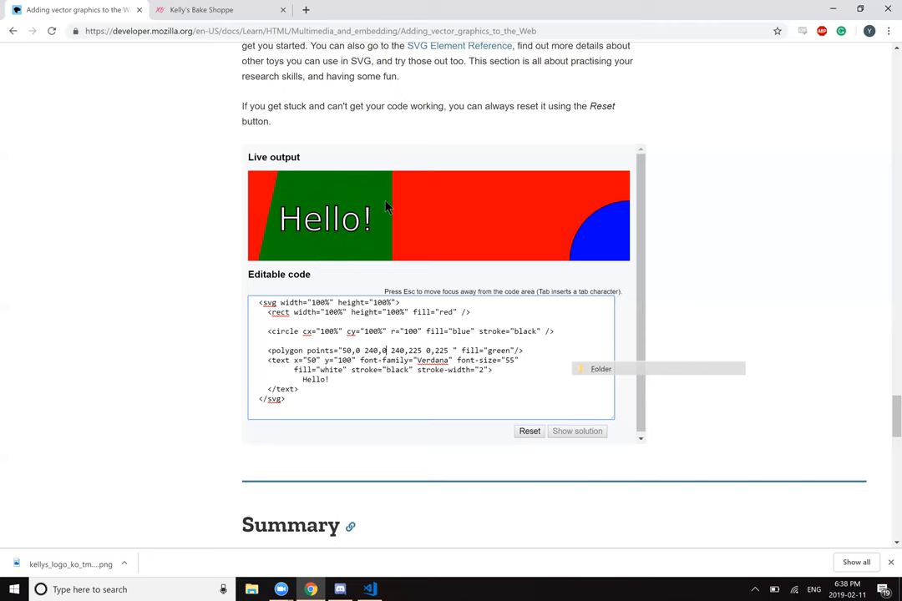
{"action": "mouse_move", "coordinate": [328, 183]}
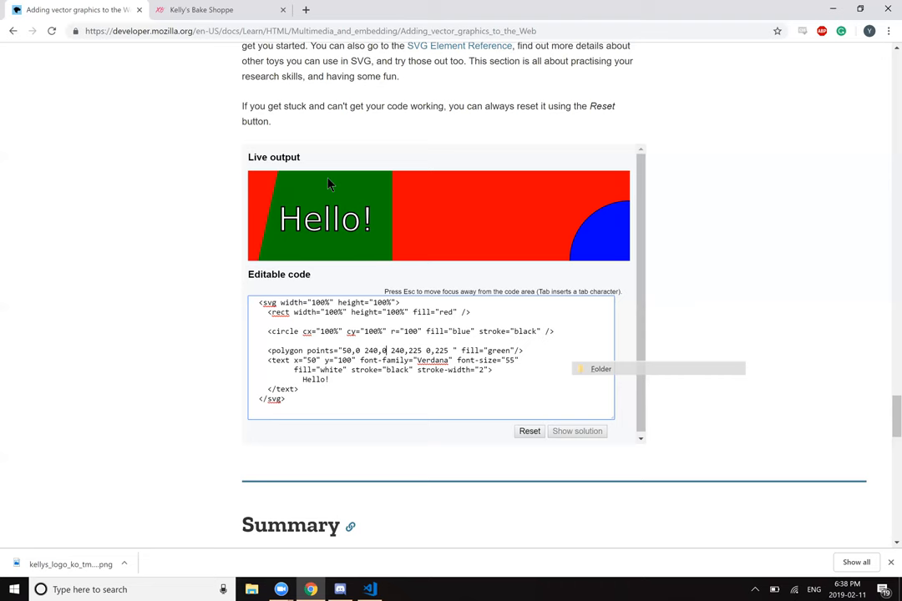
{"action": "mouse_move", "coordinate": [396, 273]}
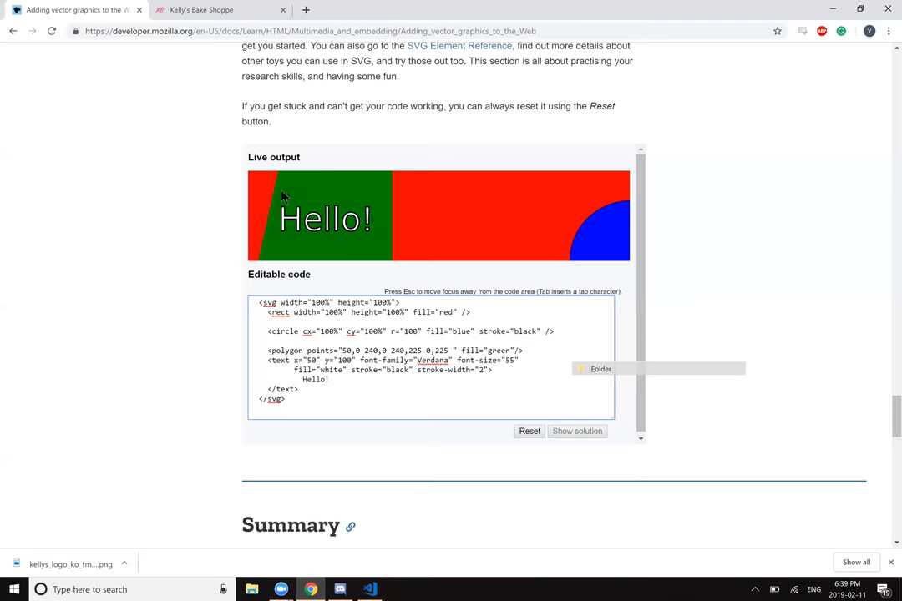
{"action": "mouse_move", "coordinate": [452, 184]}
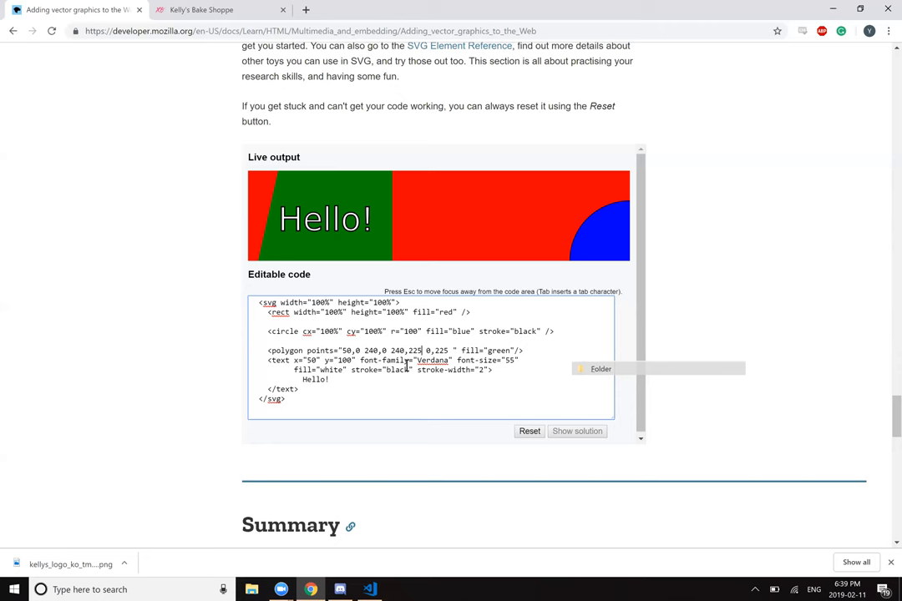
{"action": "mouse_move", "coordinate": [610, 176]}
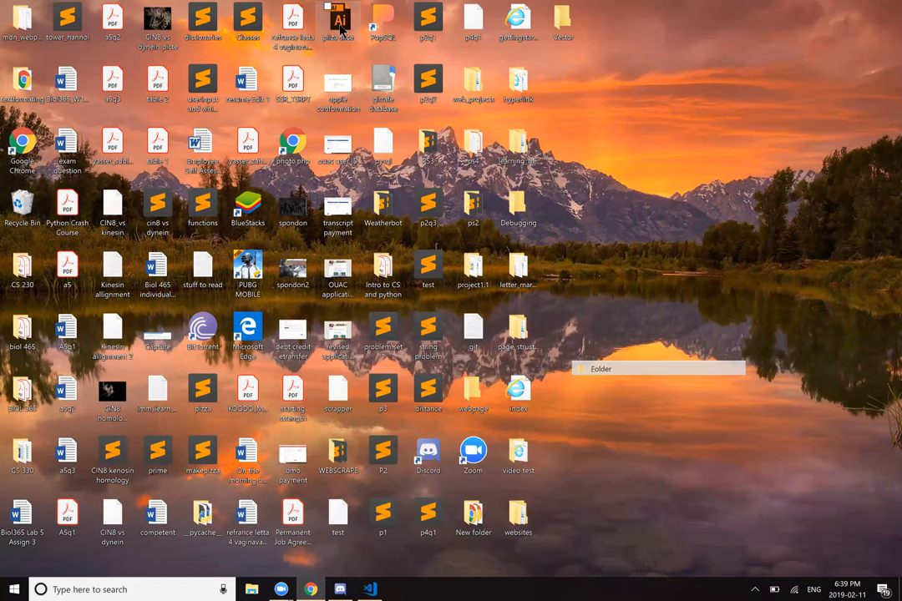
{"action": "right_click", "coordinate": [339, 17]}
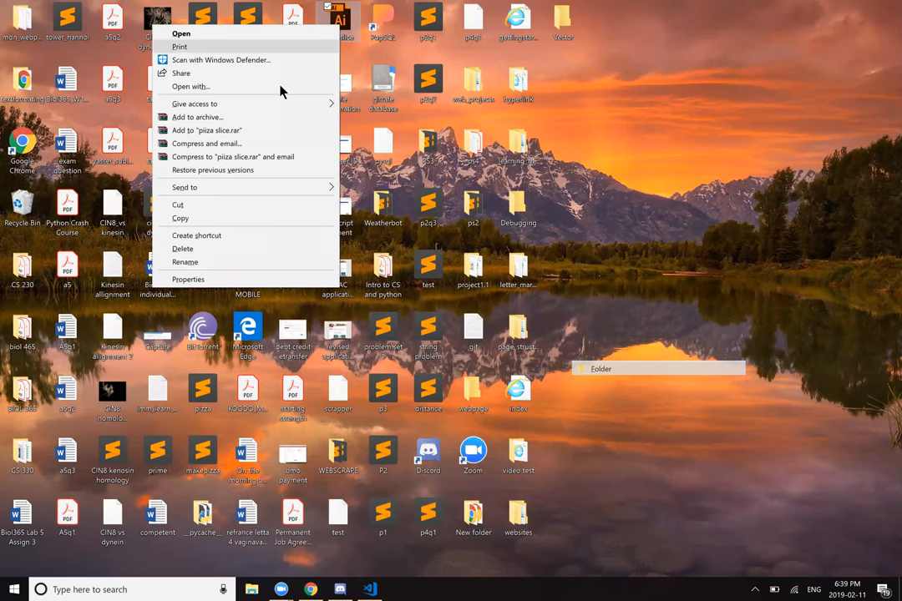
{"action": "mouse_move", "coordinate": [313, 43]}
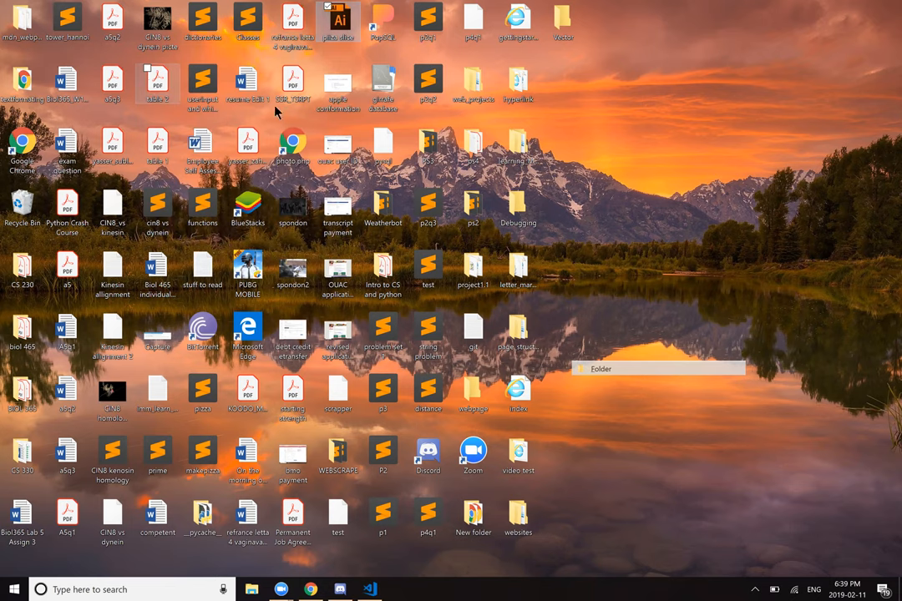
{"action": "mouse_move", "coordinate": [338, 21]}
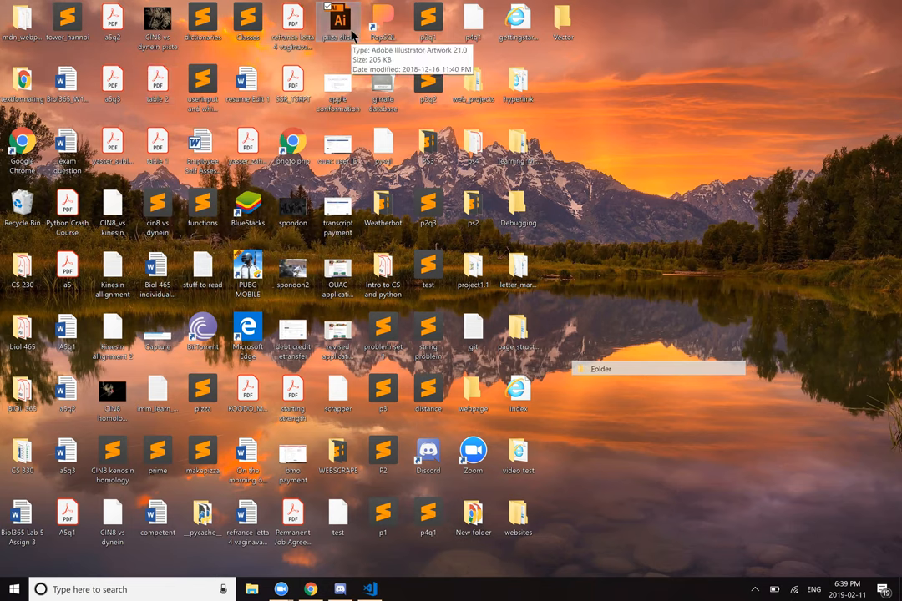
{"action": "mouse_move", "coordinate": [352, 37]}
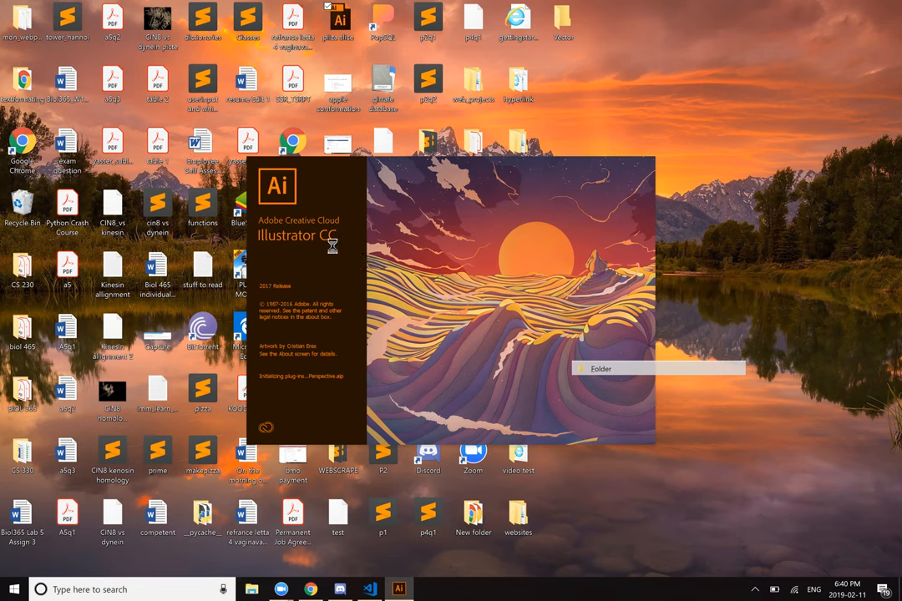
{"action": "mouse_move", "coordinate": [407, 369]}
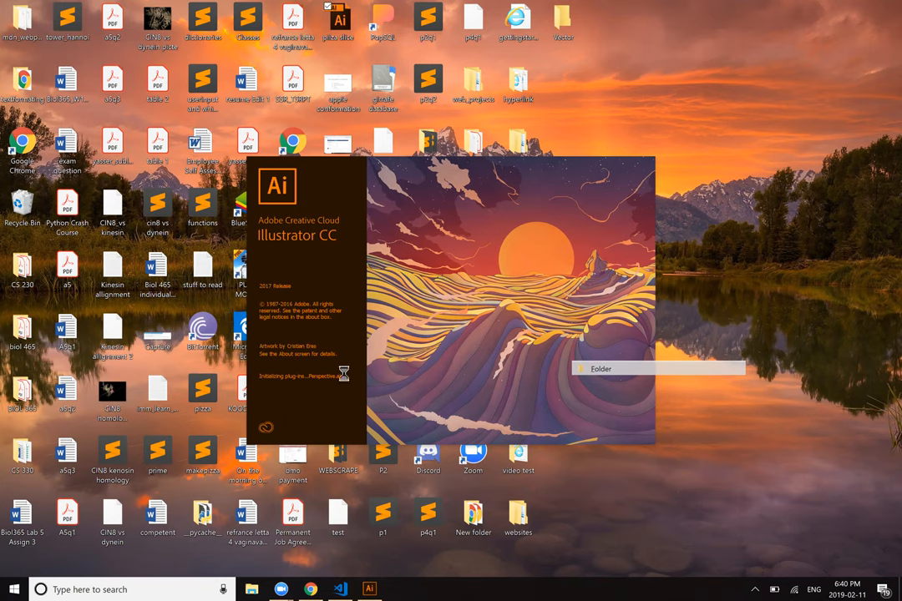
{"action": "mouse_move", "coordinate": [588, 401]}
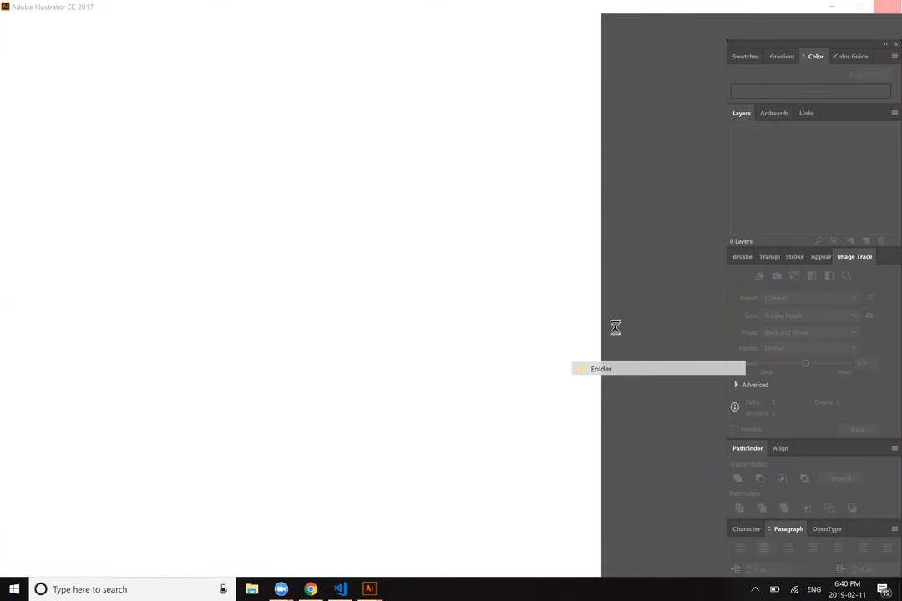
{"action": "mouse_move", "coordinate": [534, 402]}
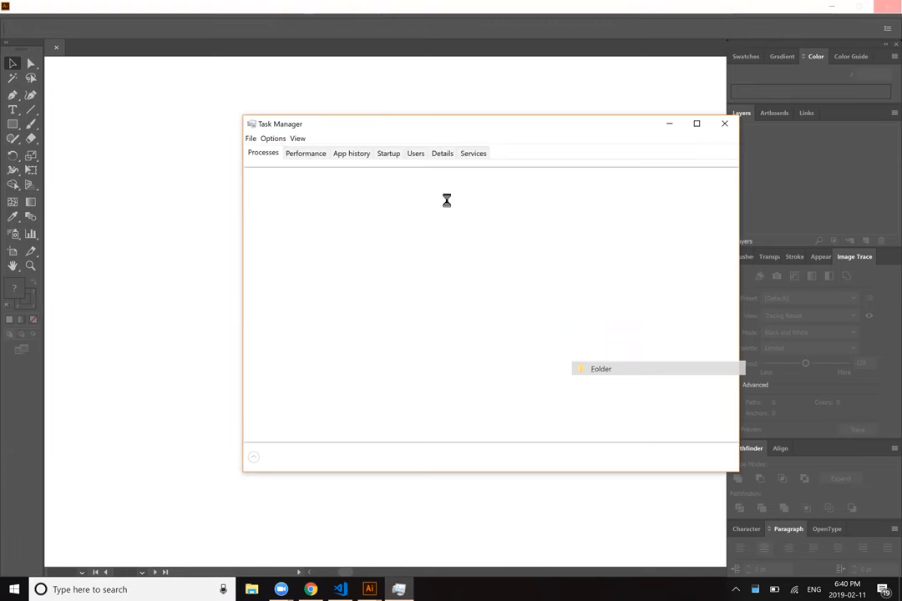
{"action": "mouse_move", "coordinate": [539, 179]}
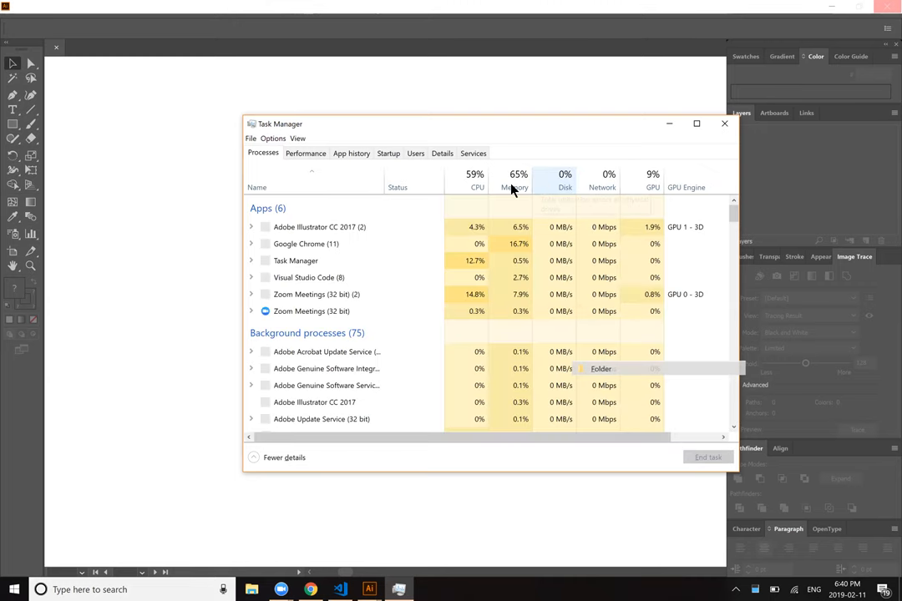
{"action": "mouse_move", "coordinate": [514, 179]}
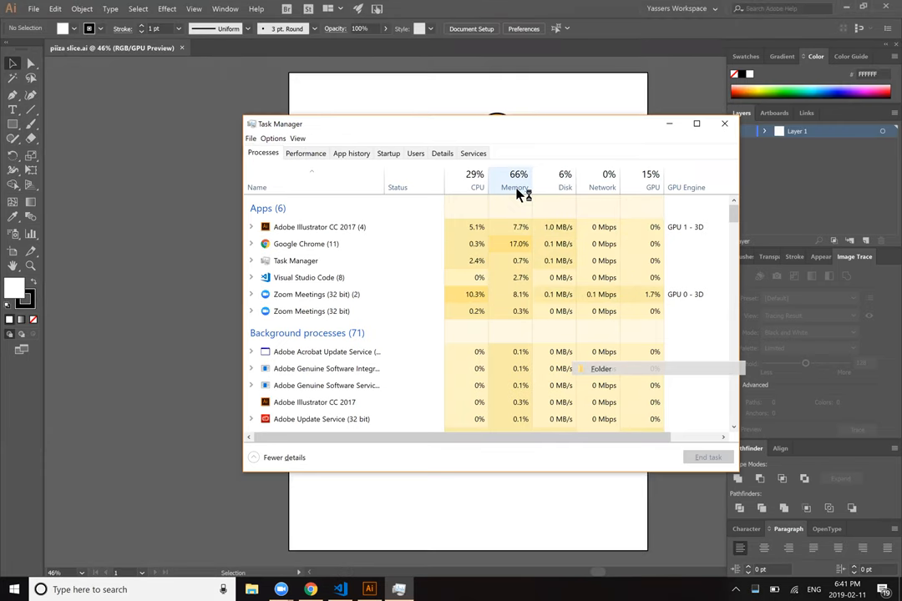
Step: Sort Task Manager's processes by memory and review CPU performance before closing it
{"action": "left_click", "coordinate": [515, 178]}
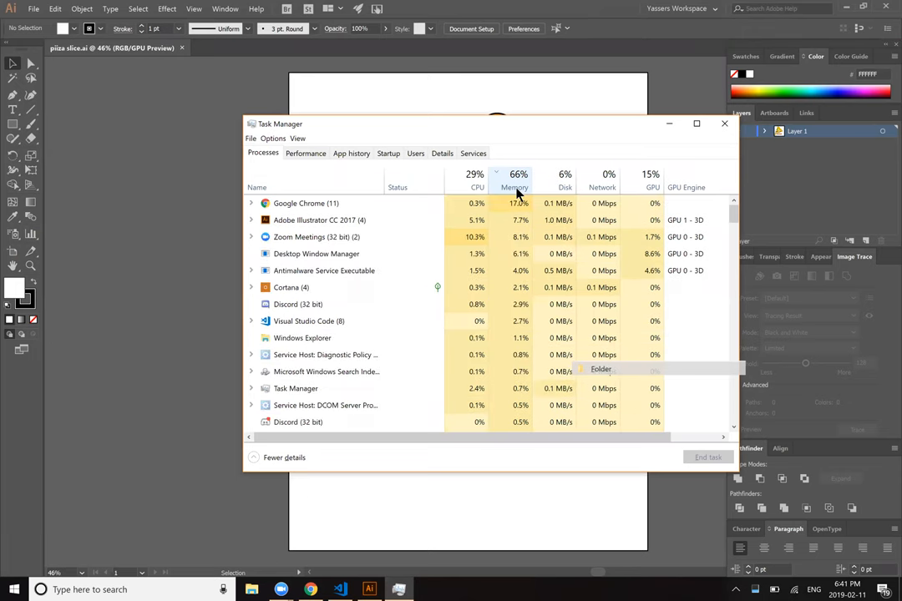
{"action": "mouse_move", "coordinate": [518, 270]}
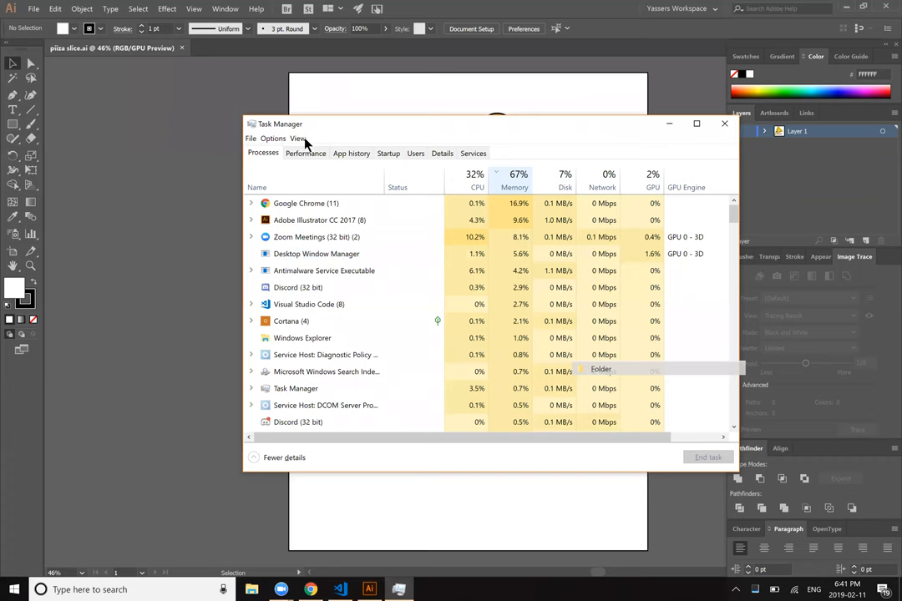
{"action": "mouse_move", "coordinate": [311, 158]}
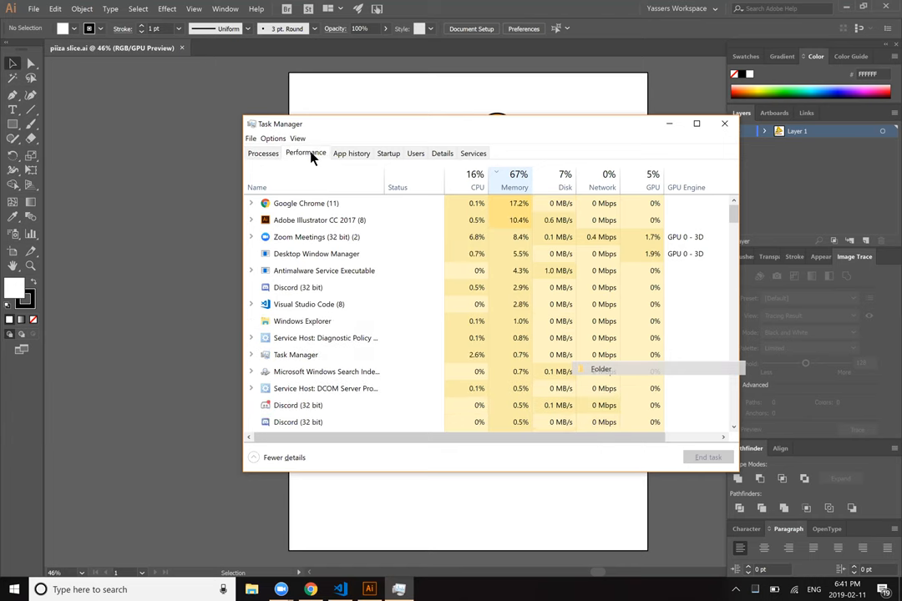
{"action": "mouse_move", "coordinate": [365, 157]}
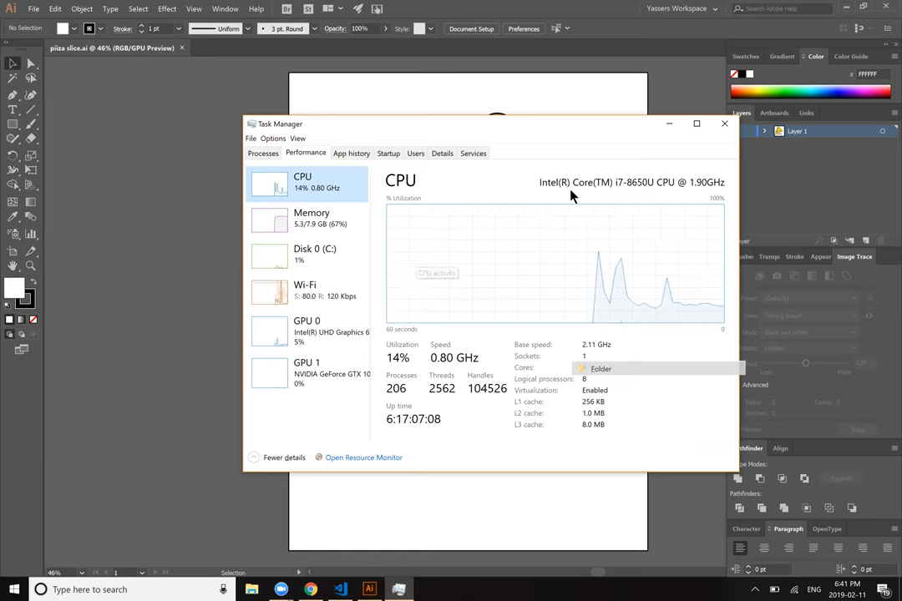
{"action": "mouse_move", "coordinate": [674, 185]}
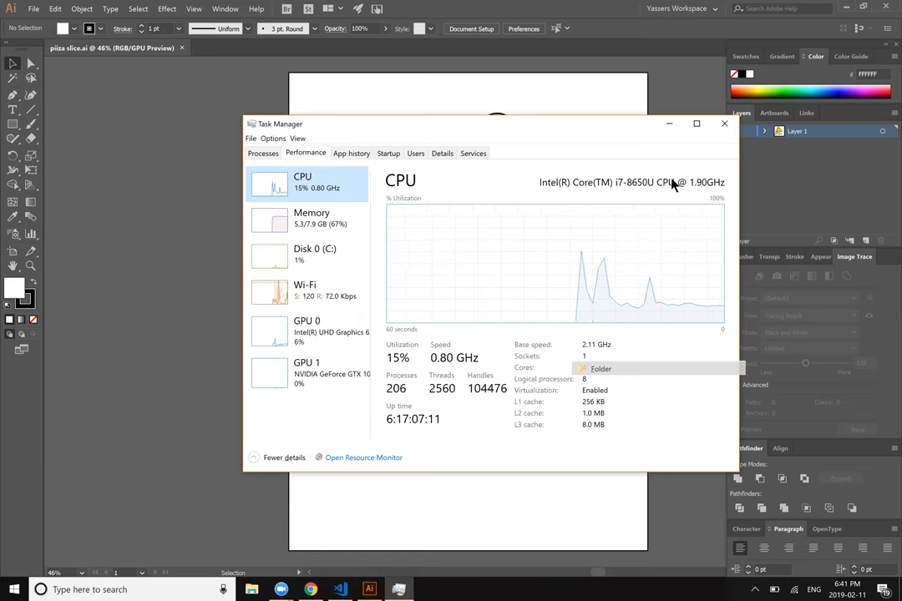
{"action": "right_click", "coordinate": [629, 193]}
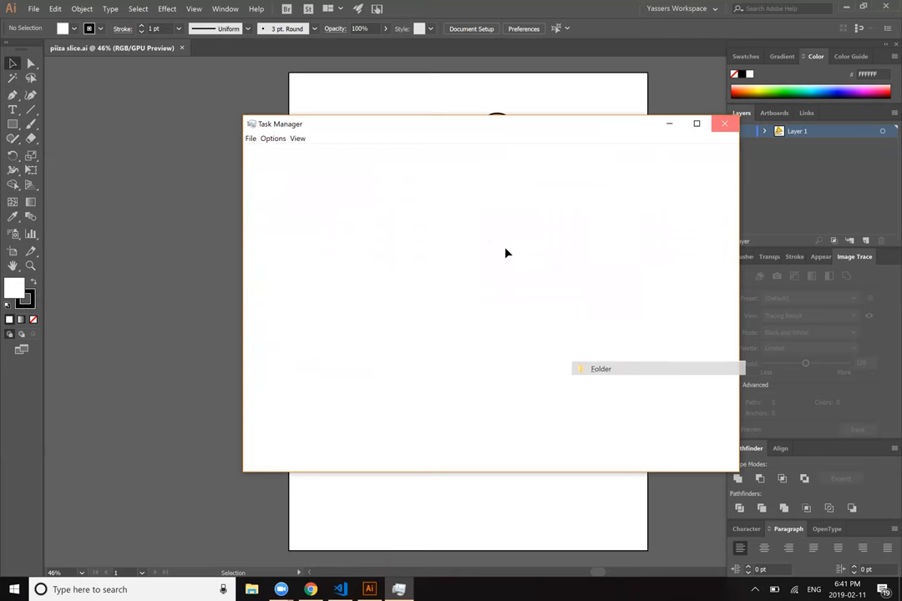
Step: Save the pizza slice artwork via Save As with SVG (*.SVG) as the file type
{"action": "left_click", "coordinate": [724, 123]}
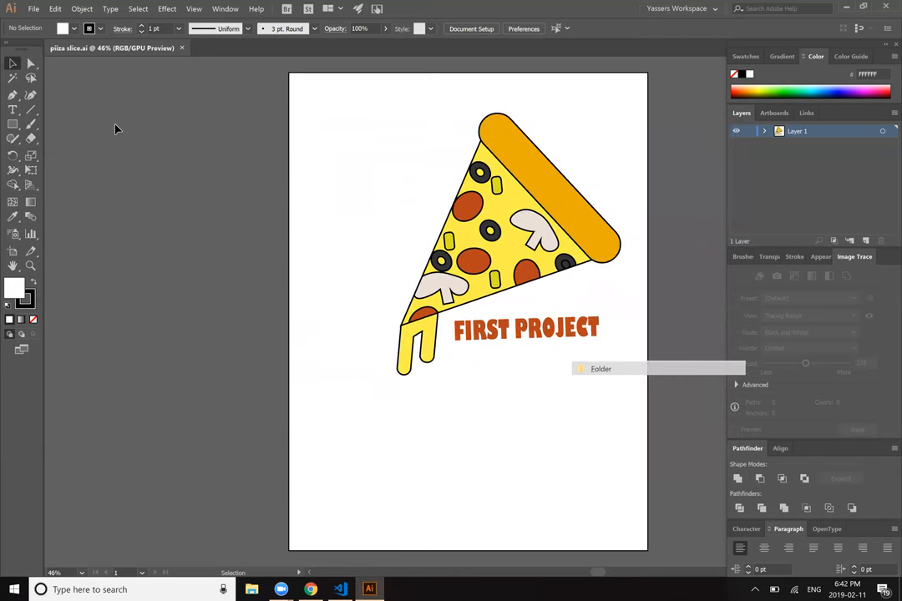
{"action": "mouse_move", "coordinate": [35, 8]}
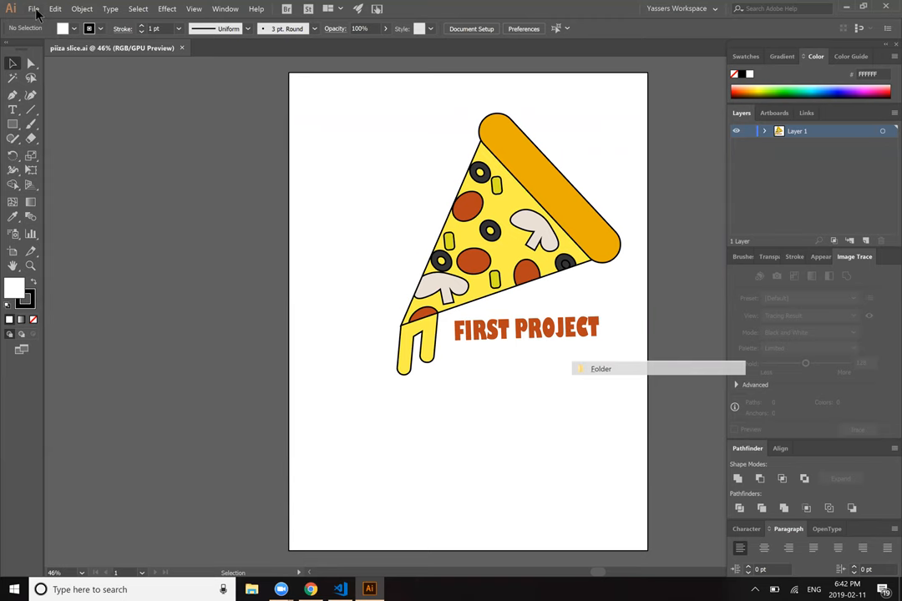
{"action": "left_click", "coordinate": [35, 8]}
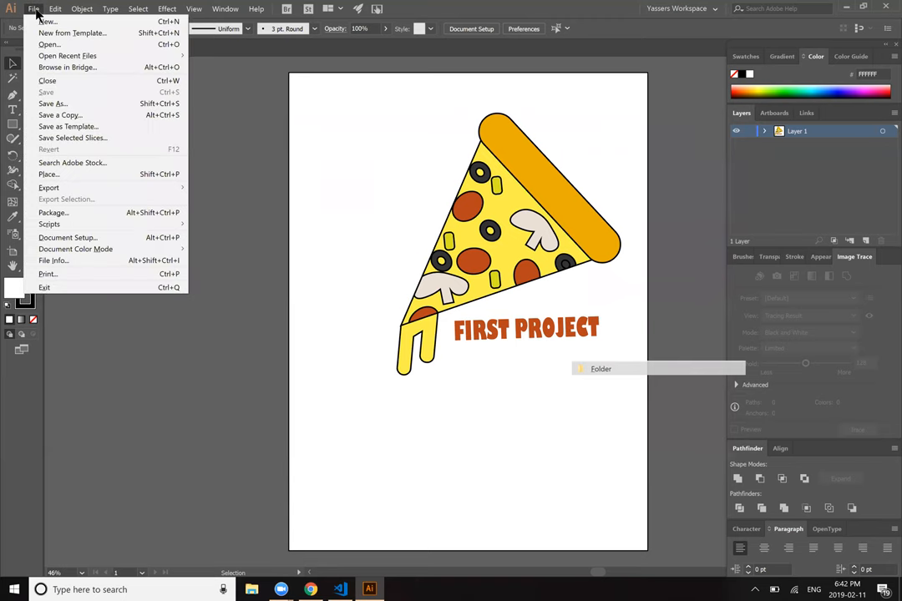
{"action": "left_click", "coordinate": [34, 8]}
{"action": "type", "text": "piiza slice"}
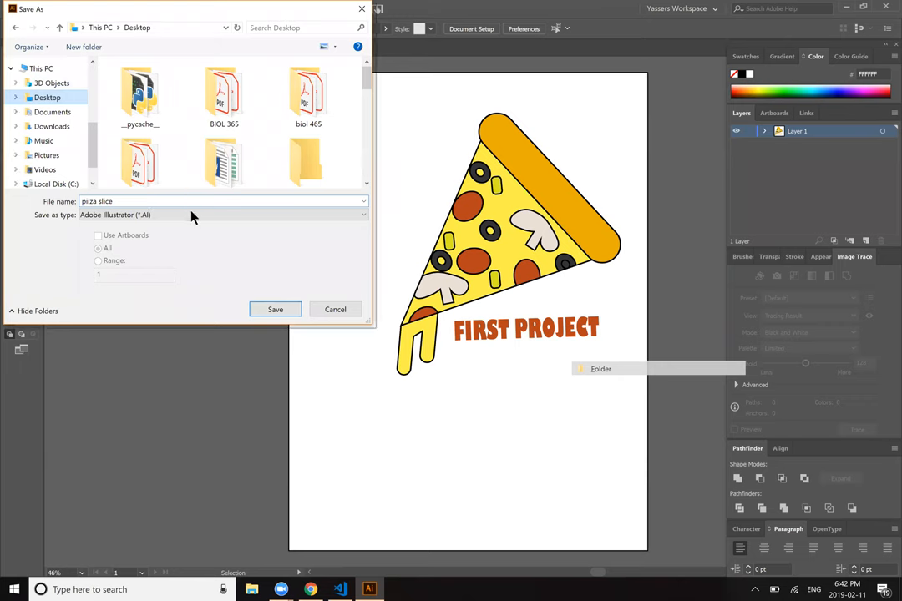
{"action": "left_click", "coordinate": [221, 215]}
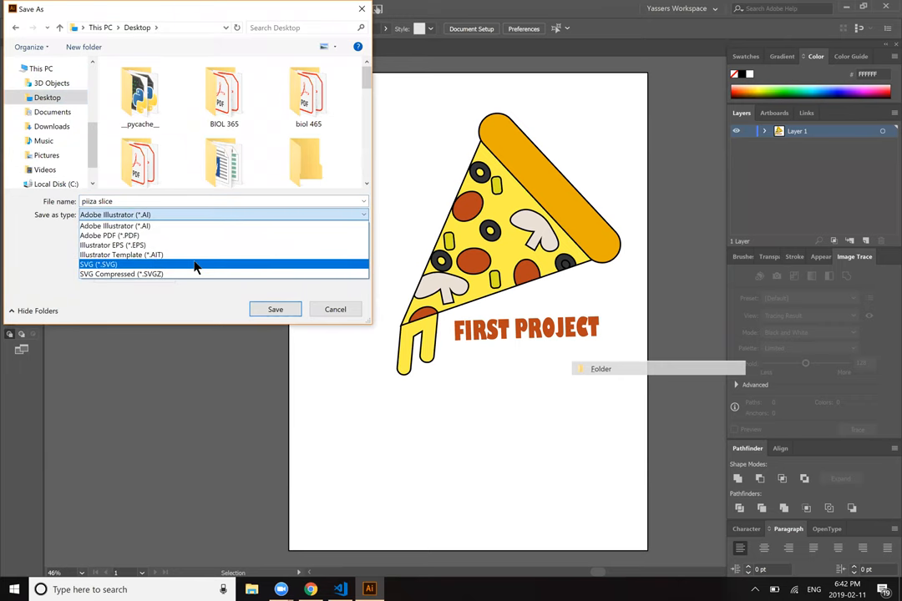
{"action": "left_click", "coordinate": [97, 264]}
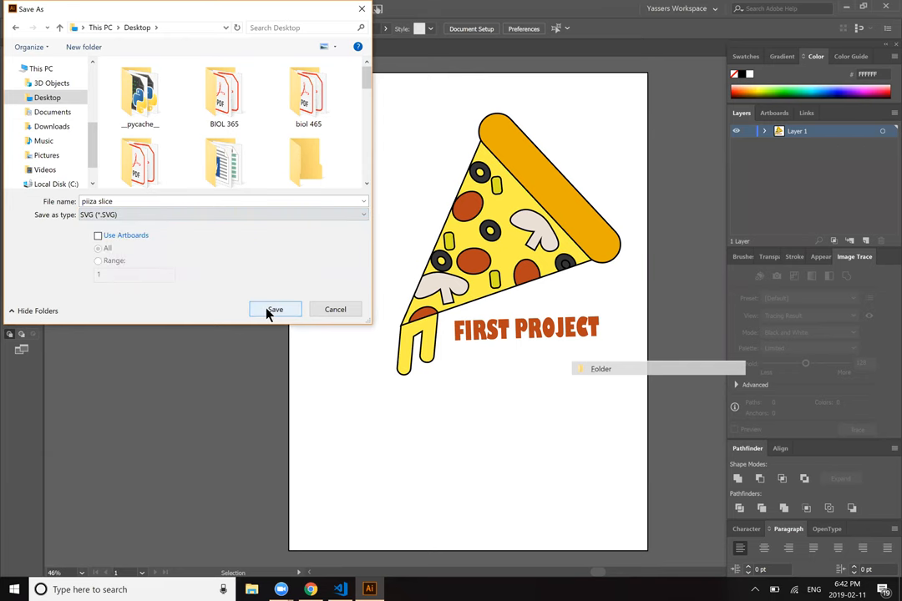
{"action": "left_click", "coordinate": [275, 309]}
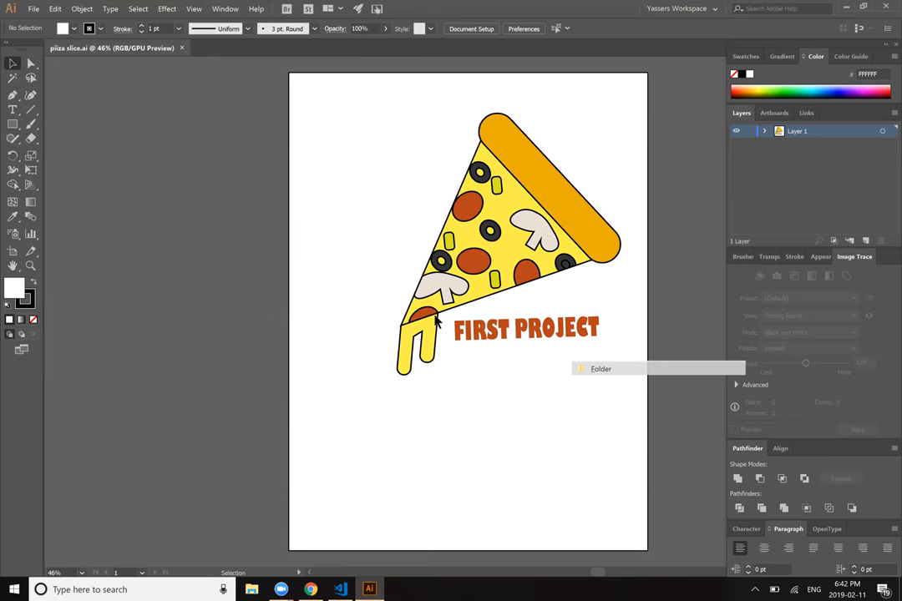
{"action": "mouse_move", "coordinate": [503, 354]}
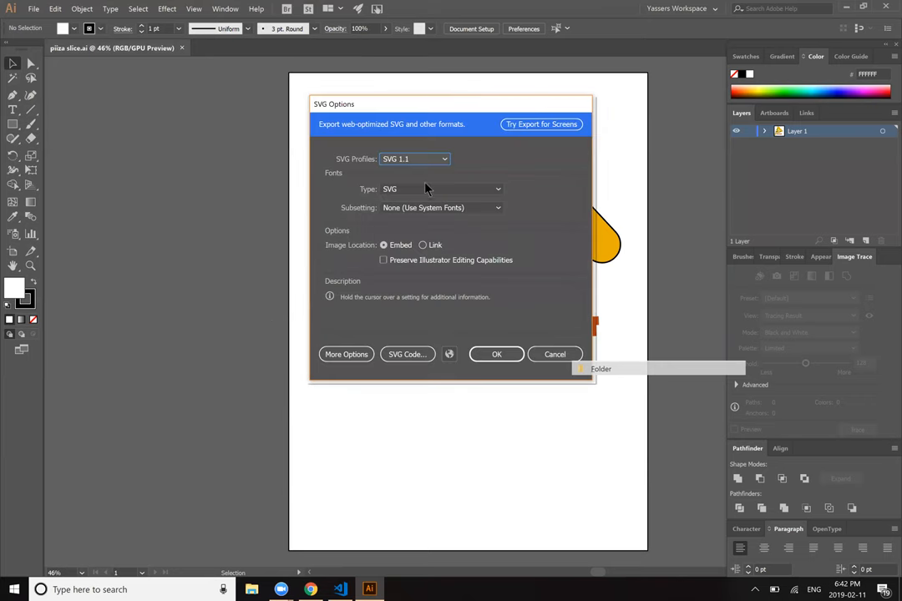
Step: Keep SVG font type and the SVG 1.1 profile, then view the SVG code in Notepad
{"action": "left_click", "coordinate": [441, 189]}
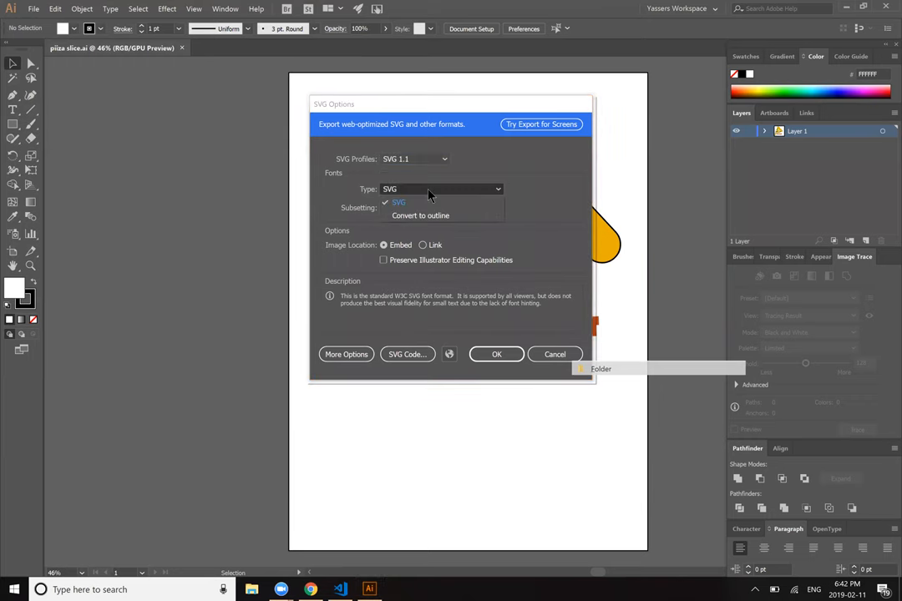
{"action": "left_click", "coordinate": [399, 202]}
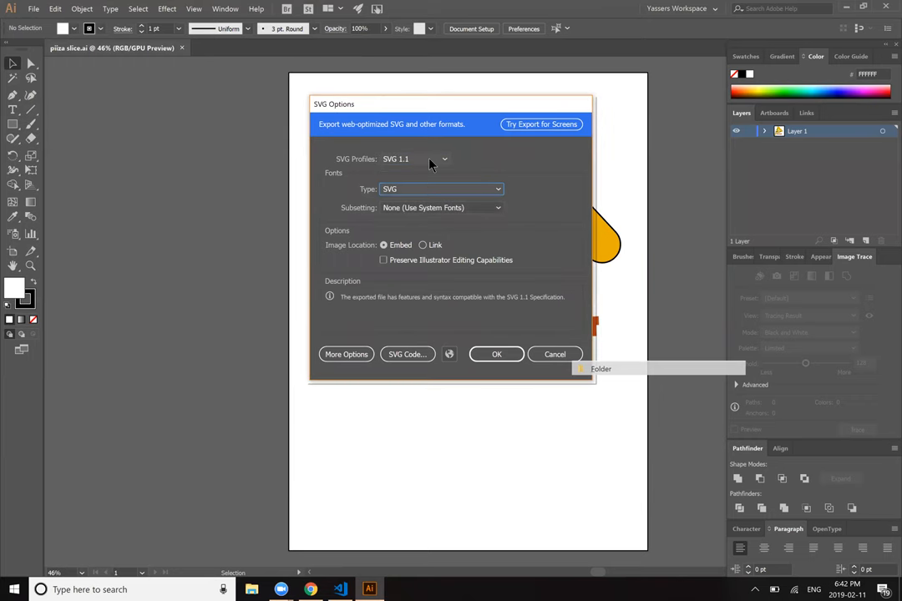
{"action": "left_click", "coordinate": [414, 159]}
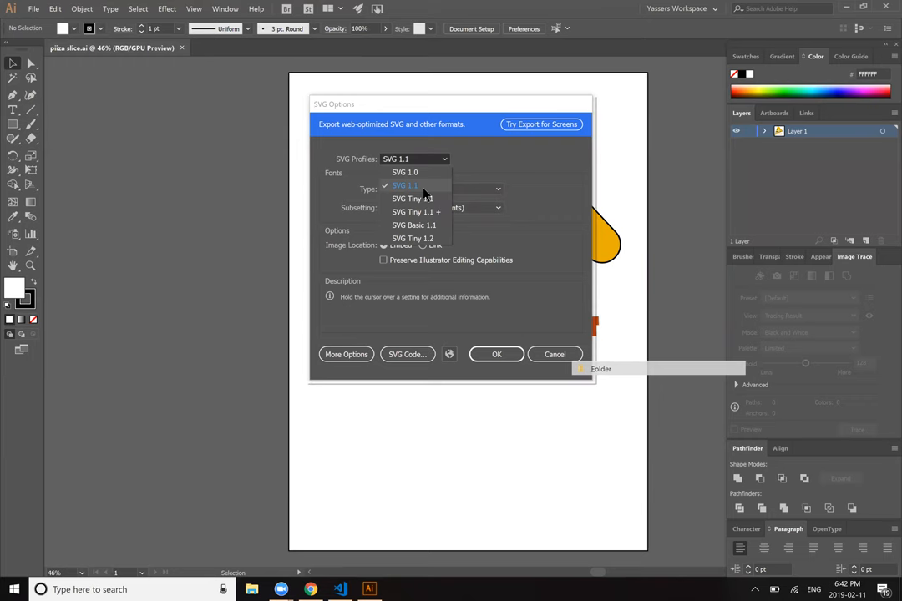
{"action": "left_click", "coordinate": [404, 185]}
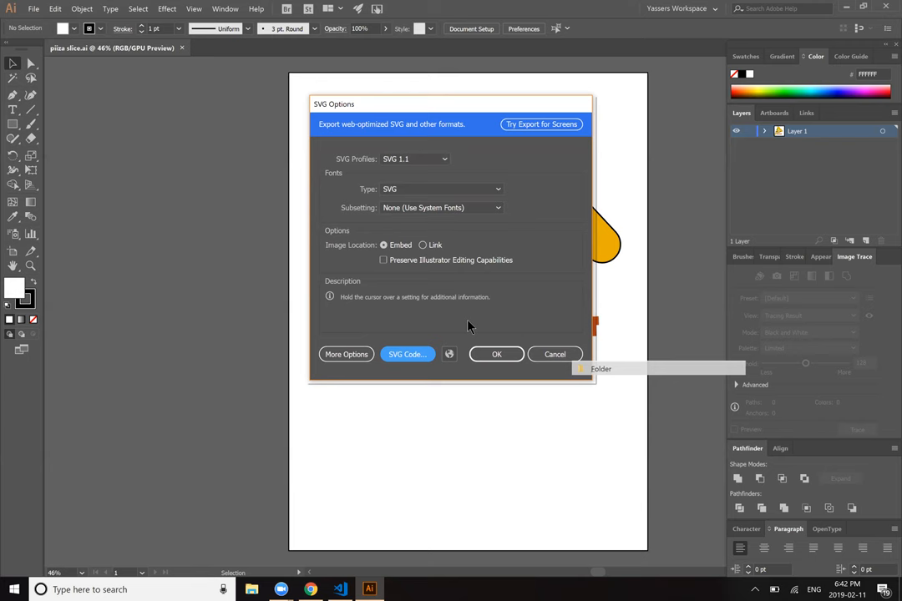
{"action": "left_click", "coordinate": [407, 354]}
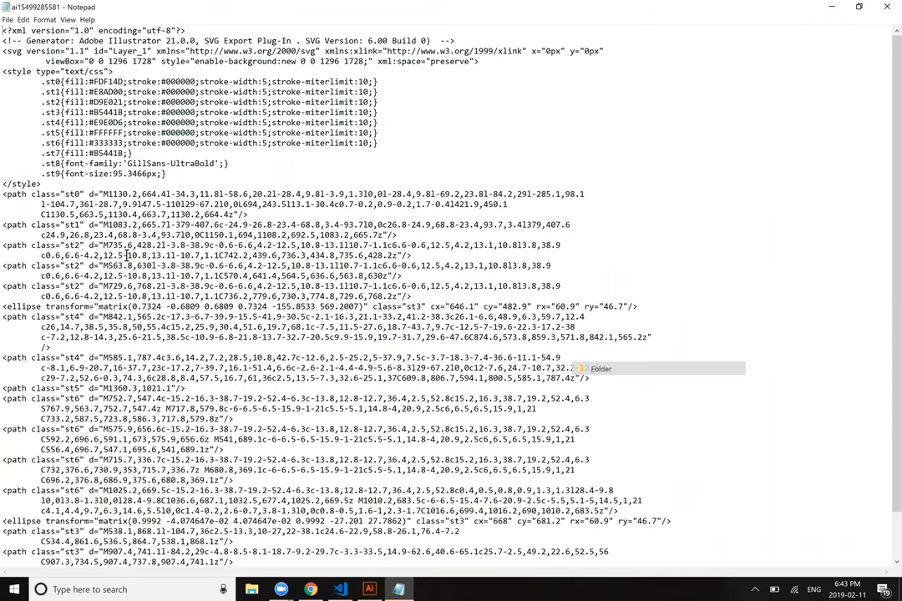
Step: Scroll through the exported SVG markup in Notepad to select and copy it
{"action": "scroll", "scroll_direction": "down", "scroll_amount": 3}
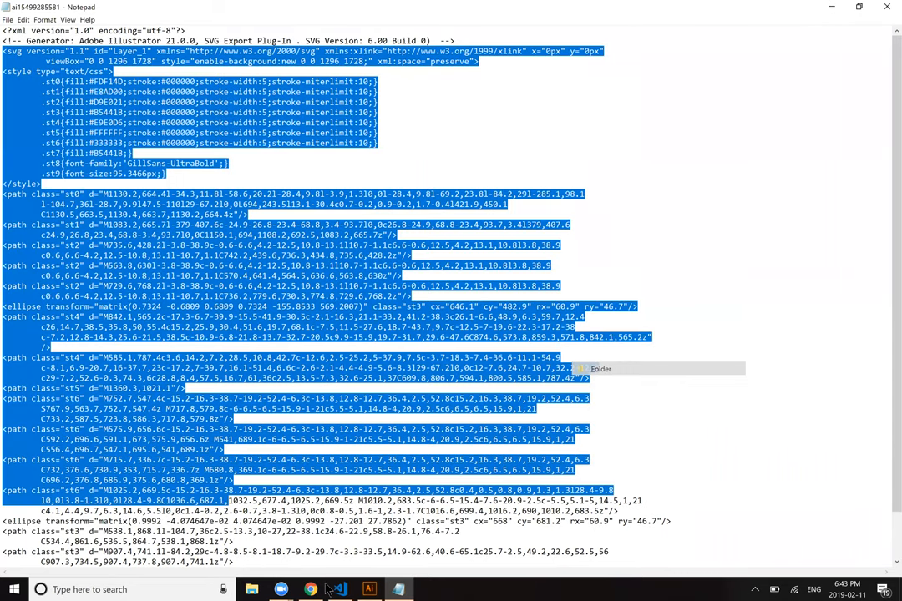
{"action": "scroll", "scroll_direction": "down", "scroll_amount": 3}
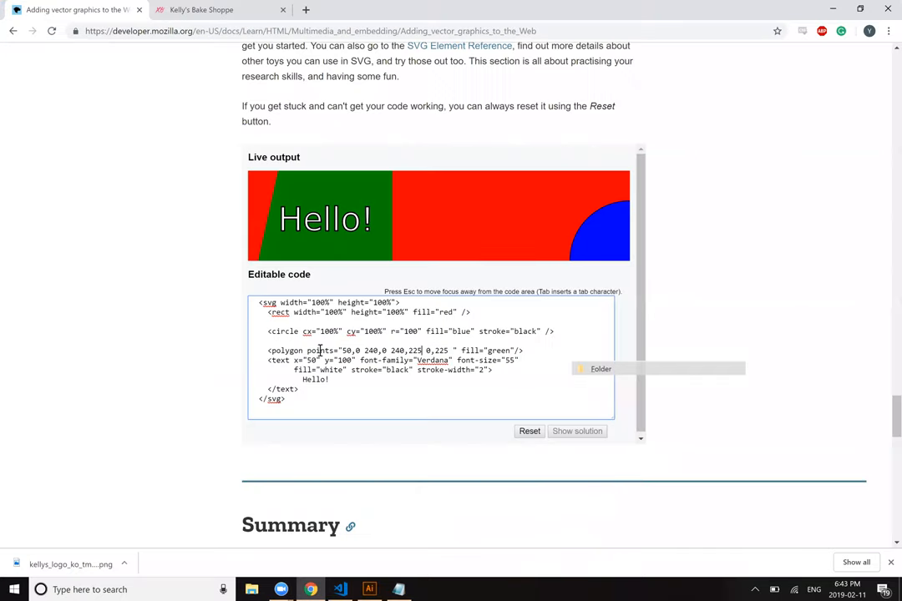
Step: Replace the sample code with the pizza slice SVG and view the rendered 'First project' output
{"action": "key", "text": "ctrl+a"}
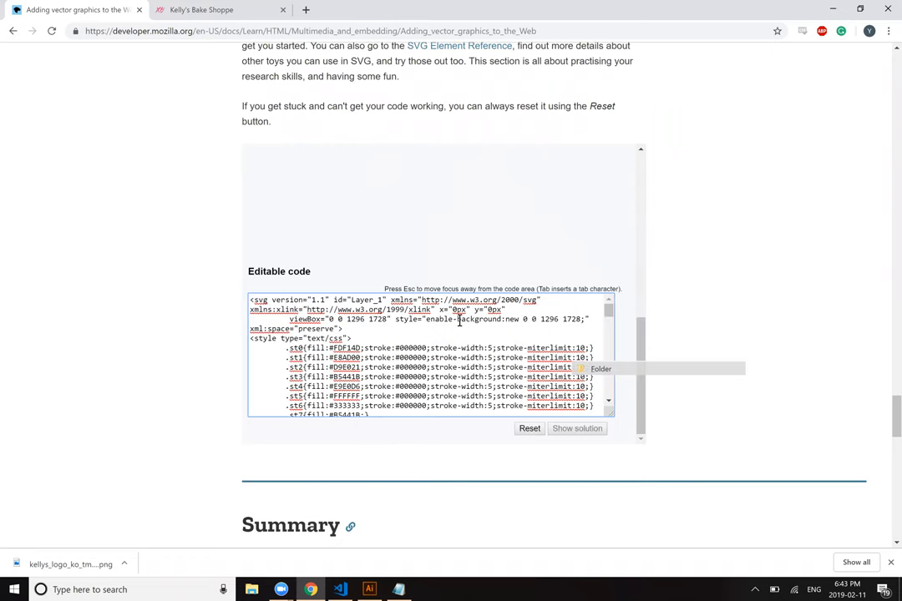
{"action": "scroll", "scroll_direction": "down", "scroll_amount": 3}
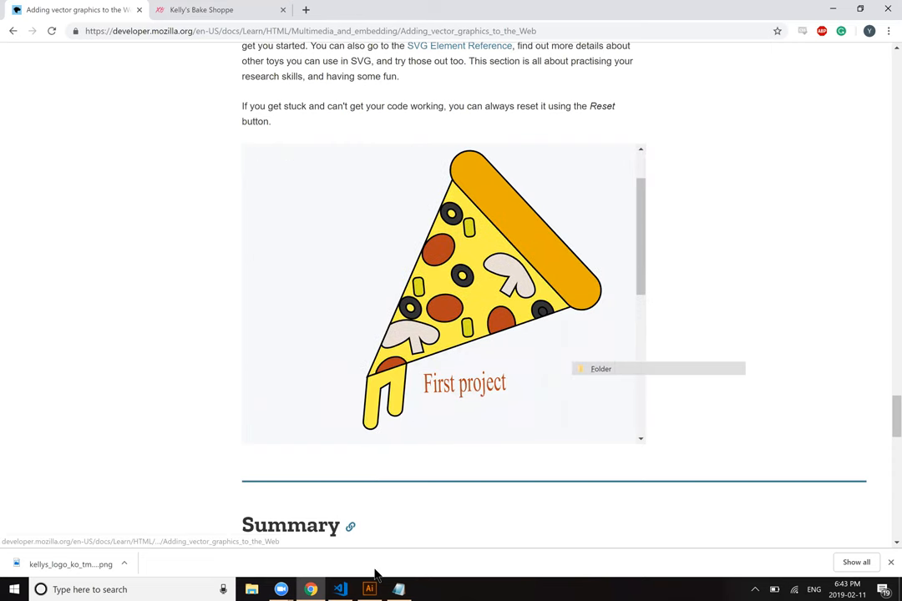
{"action": "mouse_move", "coordinate": [370, 590]}
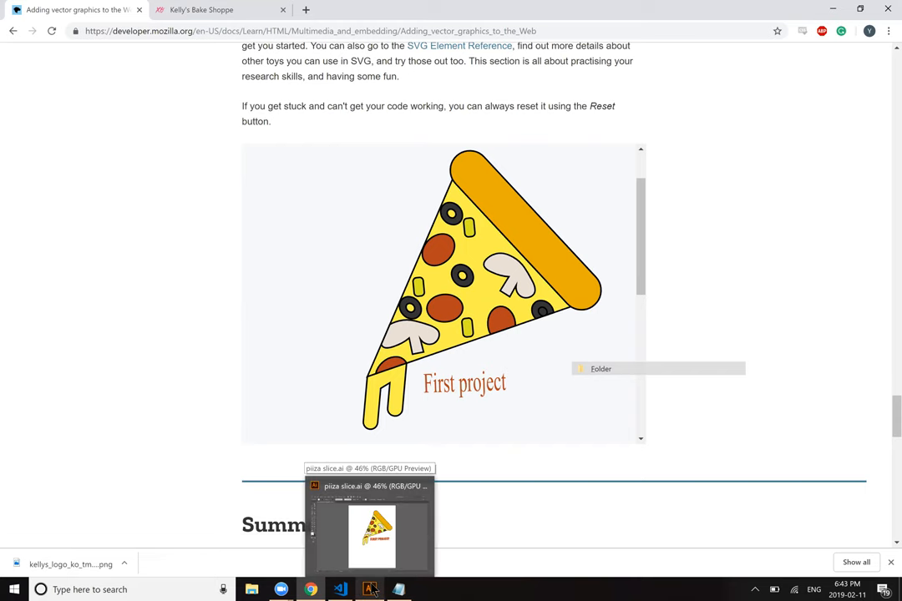
Step: Reopen Illustrator's SVG code options, then cancel them without saving
{"action": "left_click", "coordinate": [369, 590]}
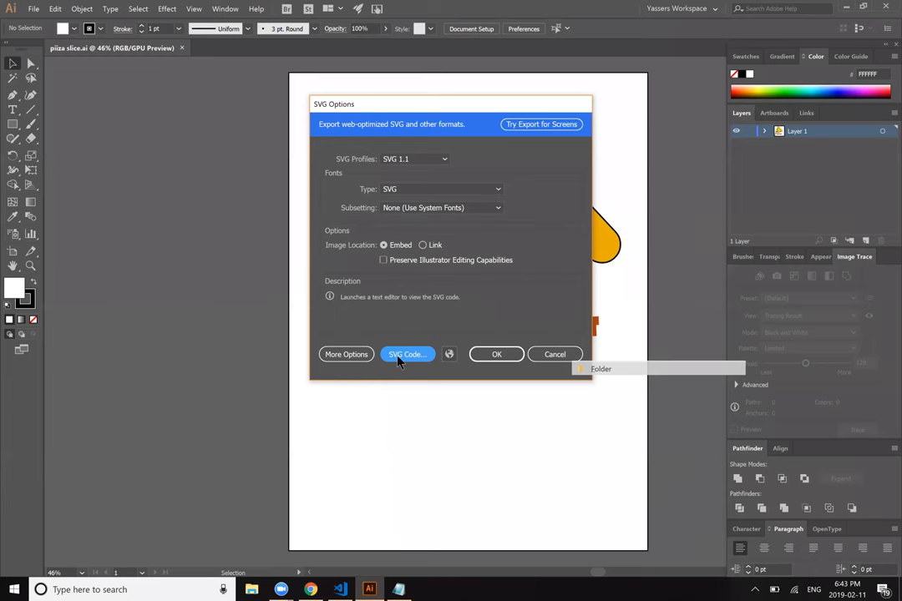
{"action": "mouse_move", "coordinate": [405, 360]}
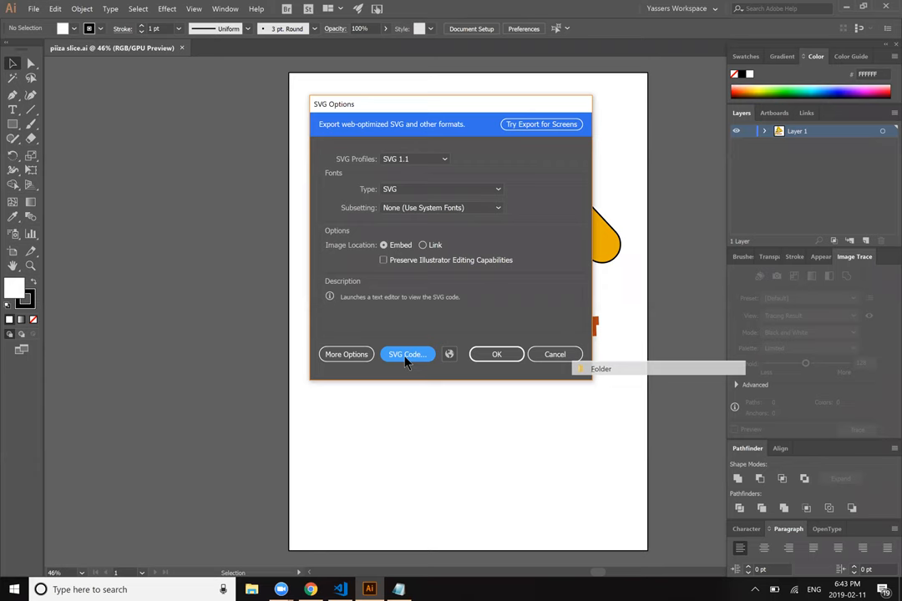
{"action": "left_click", "coordinate": [407, 354]}
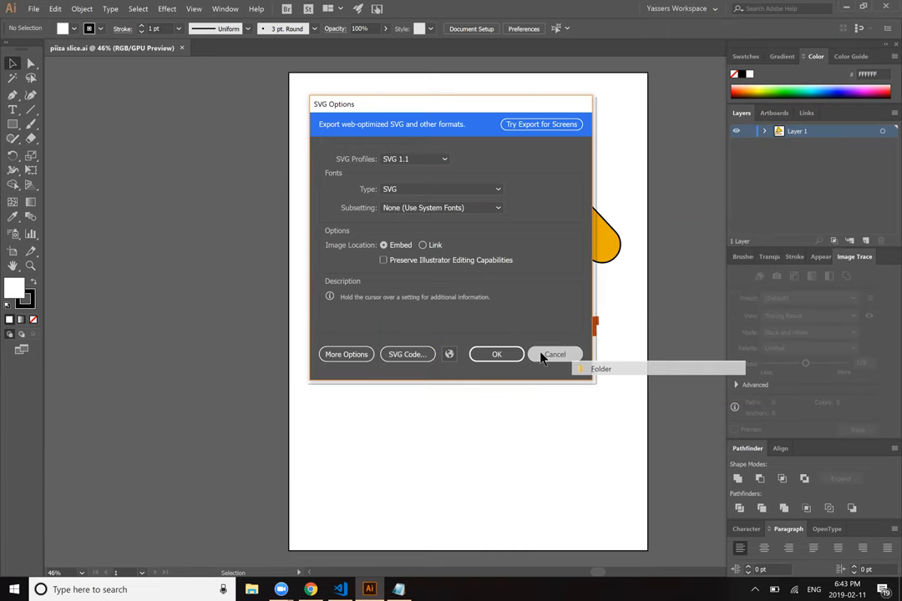
{"action": "left_click", "coordinate": [496, 354]}
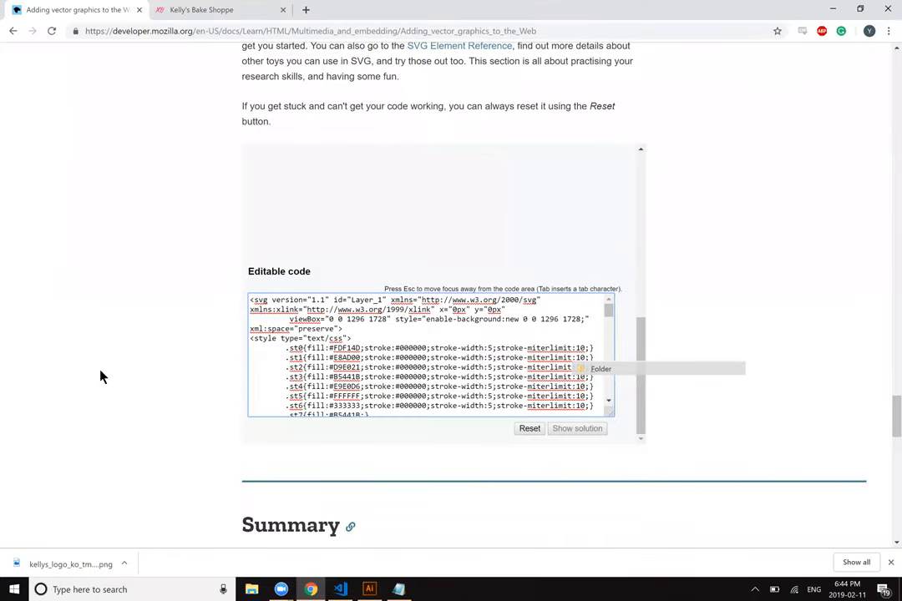
Step: Scroll down the MDN article to the Summary and See also links
{"action": "scroll", "scroll_direction": "down", "scroll_amount": 3}
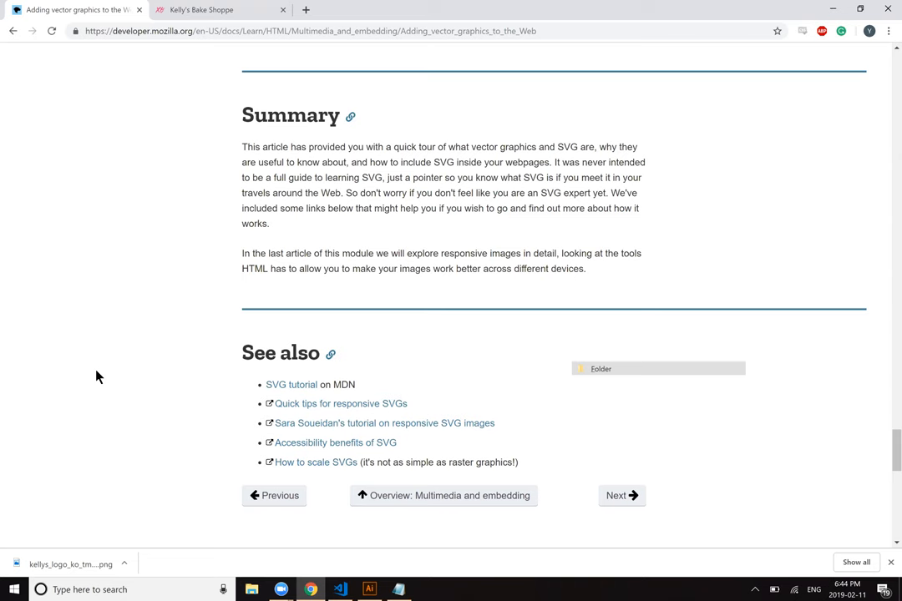
{"action": "mouse_move", "coordinate": [110, 386]}
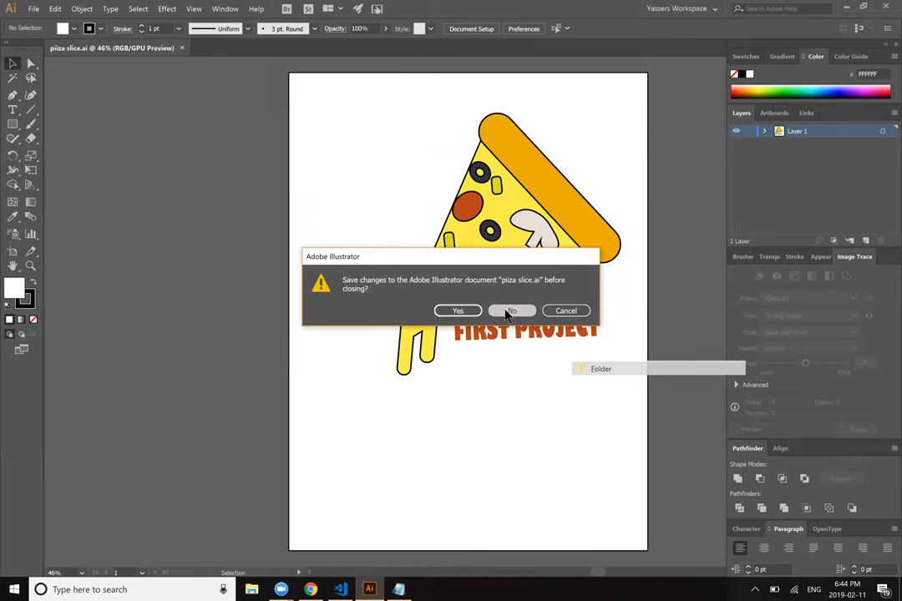
Step: Discard the pizza slice document, close the Notepad SVG code, and scroll to 'In this module'
{"action": "left_click", "coordinate": [510, 310]}
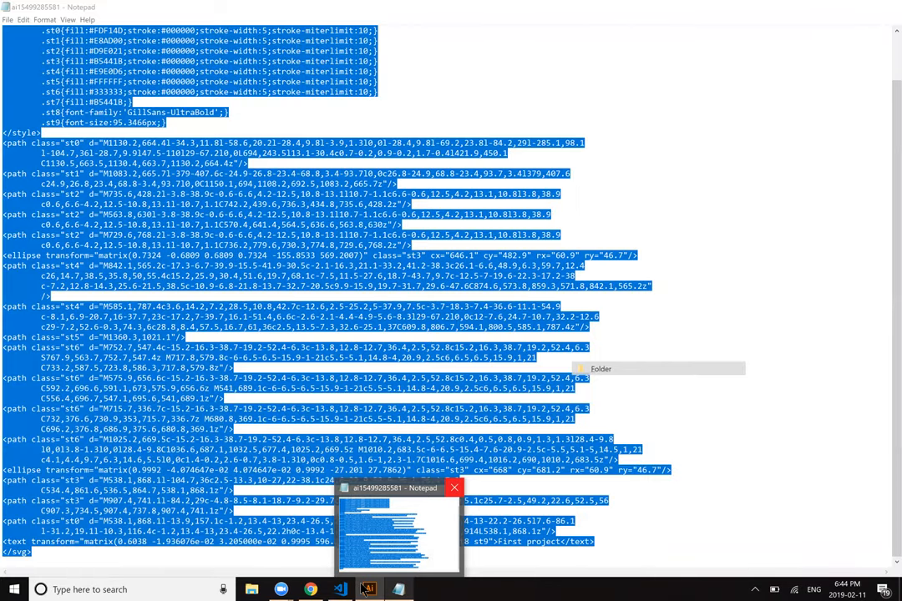
{"action": "left_click", "coordinate": [369, 590]}
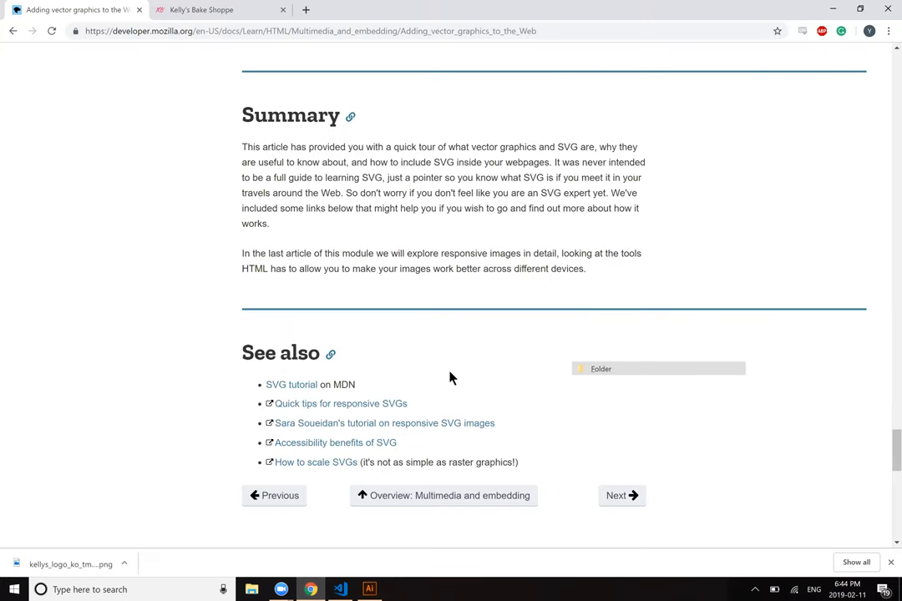
{"action": "scroll", "scroll_direction": "down", "scroll_amount": 3}
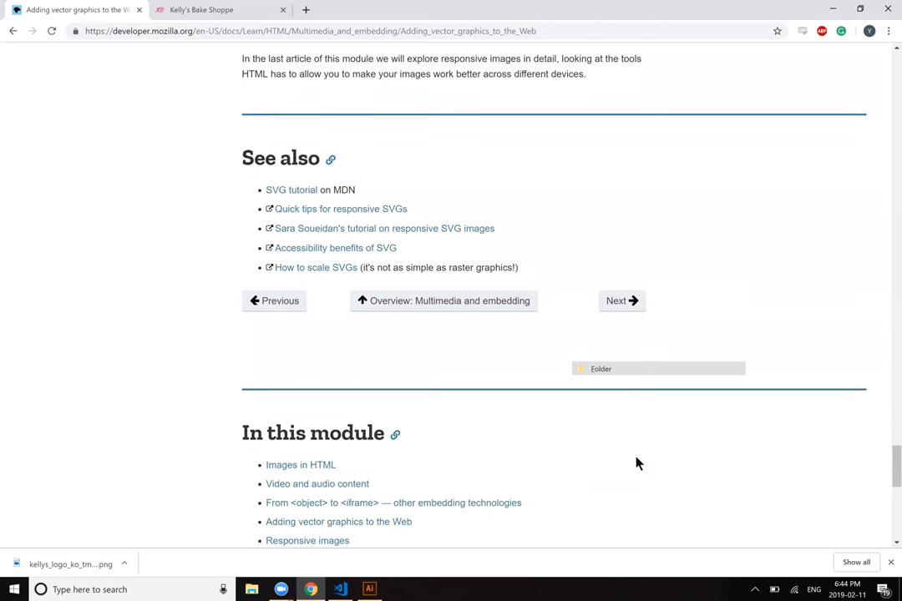
{"action": "mouse_move", "coordinate": [690, 577]}
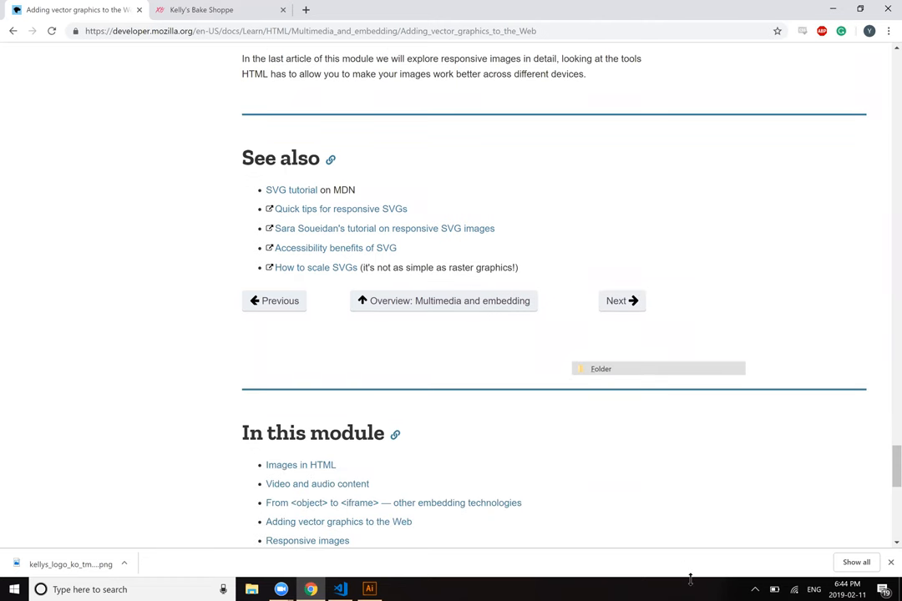